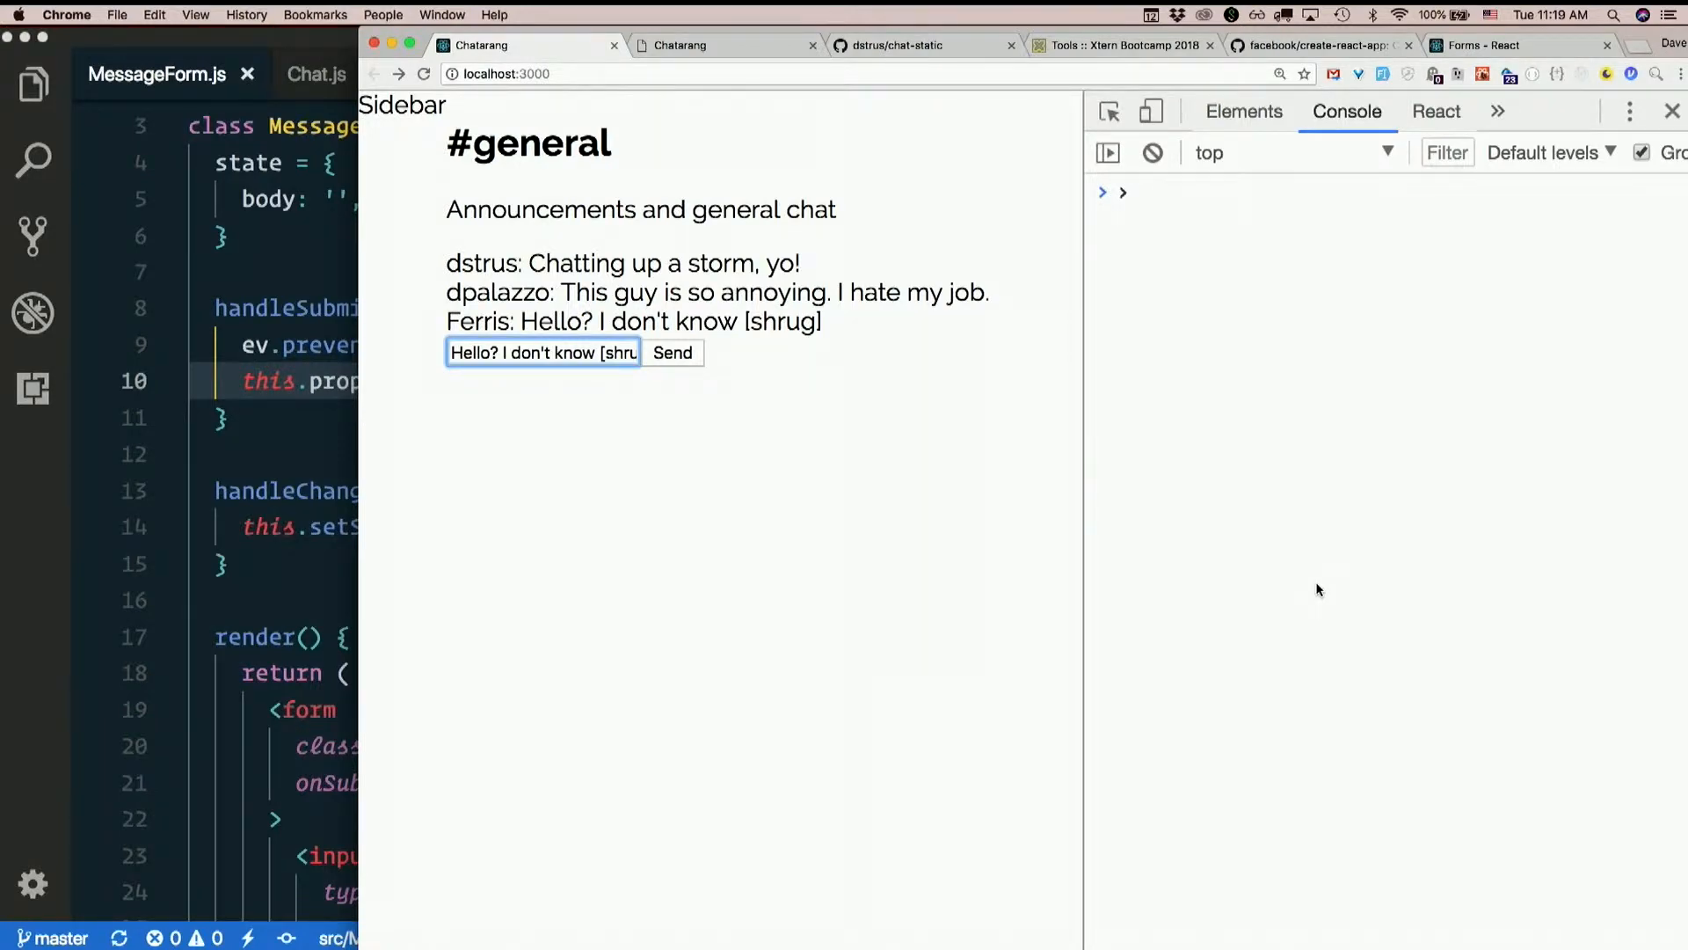
Bring up the static Chatarang mockup tab in Chrome with its markup in the inspector
left_click(680, 45)
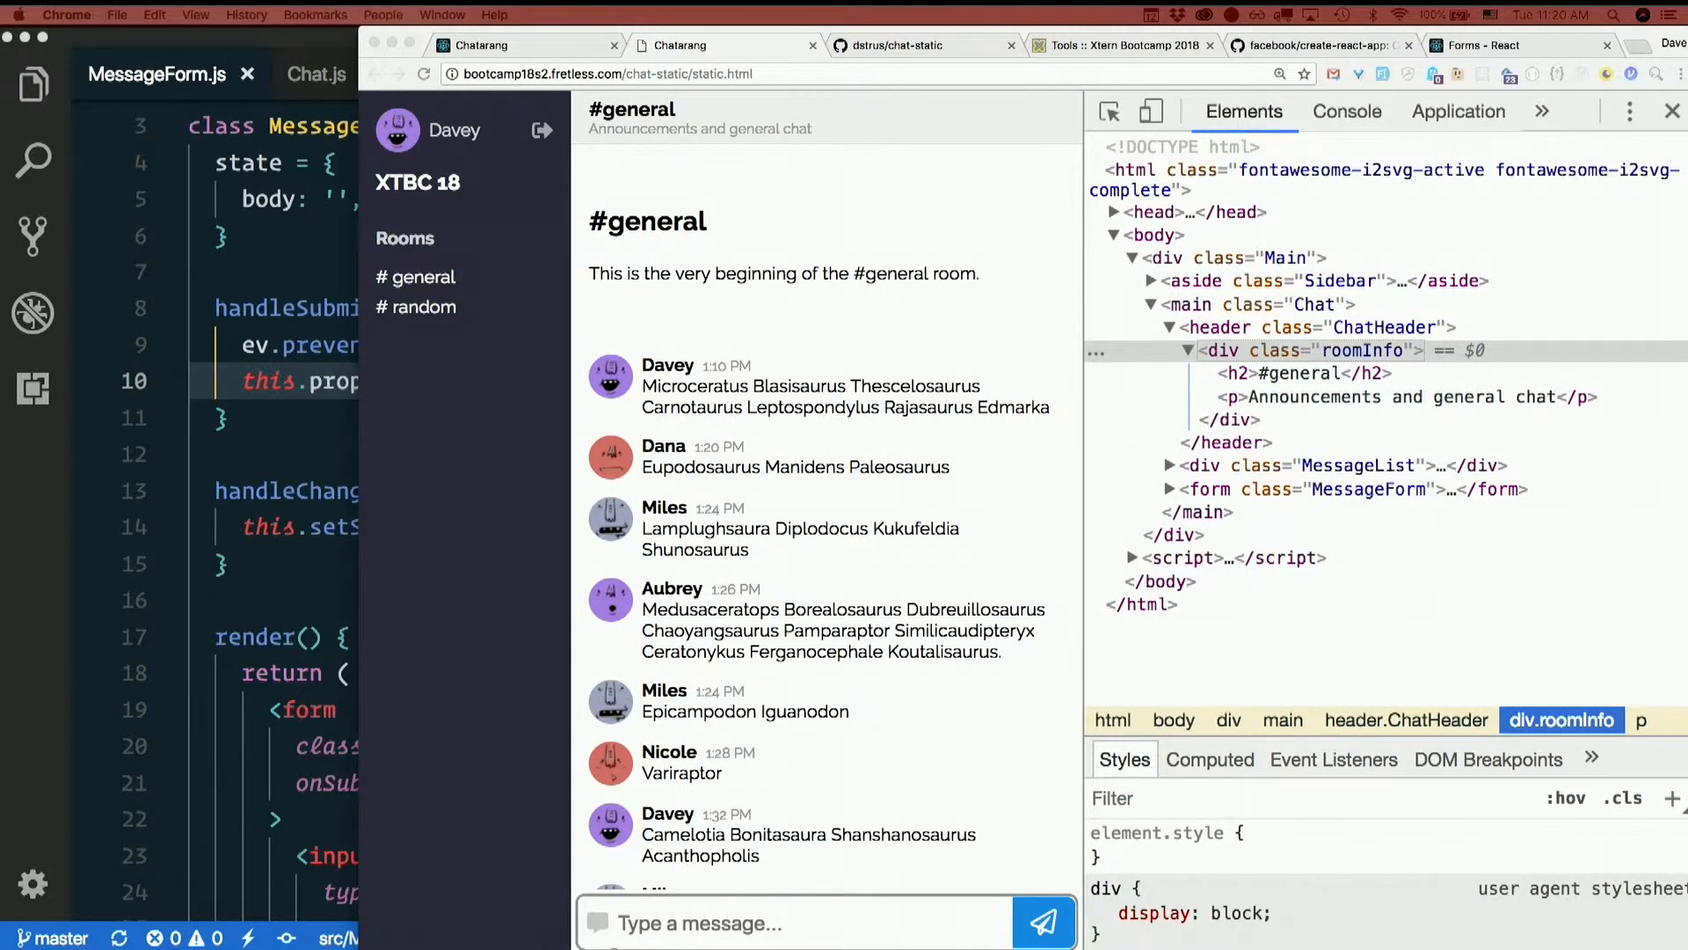
mouse_move(538, 479)
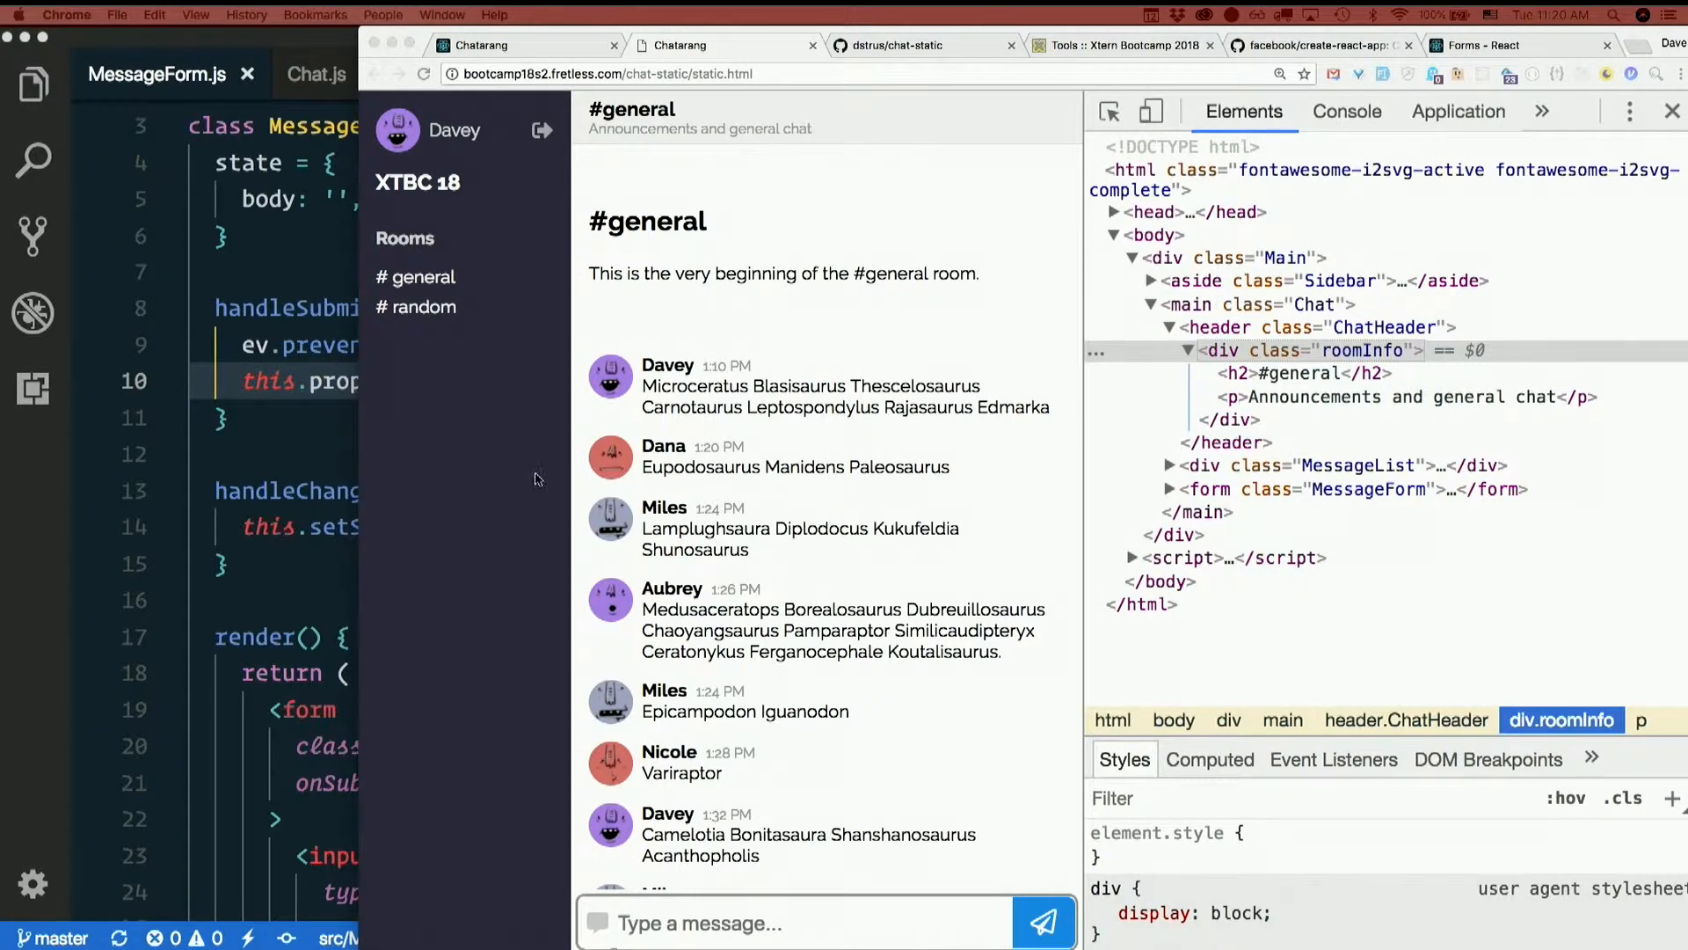
mouse_move(527, 483)
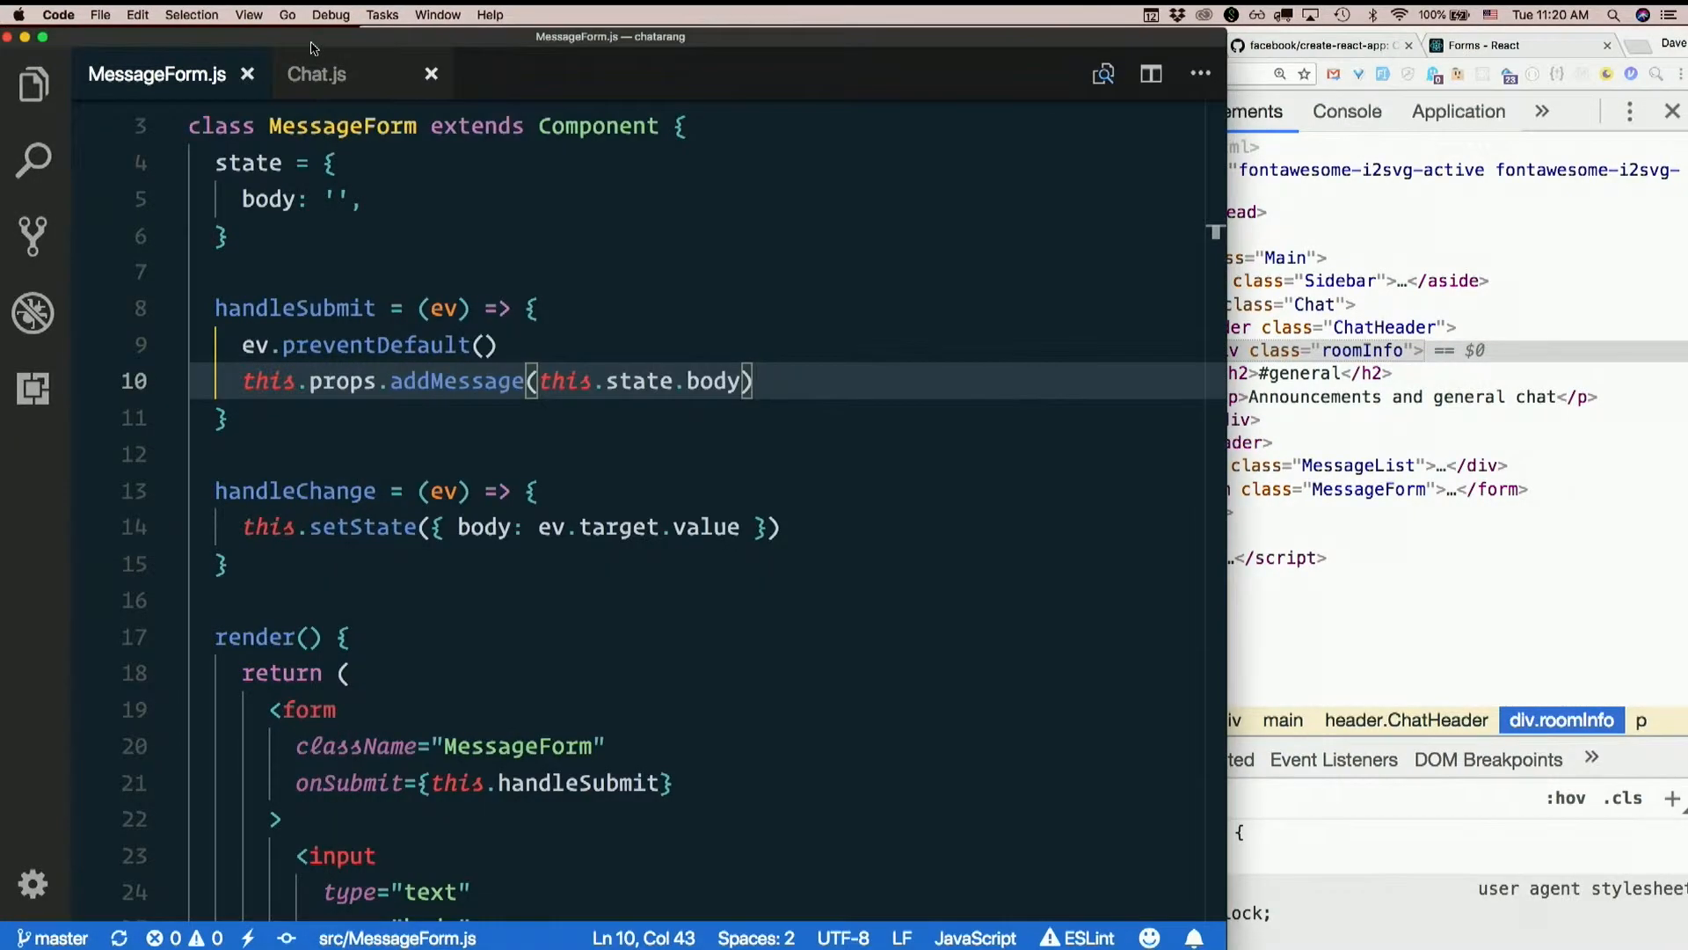
Open App.js via Quick Open and start the App class with state = {}
type("app")
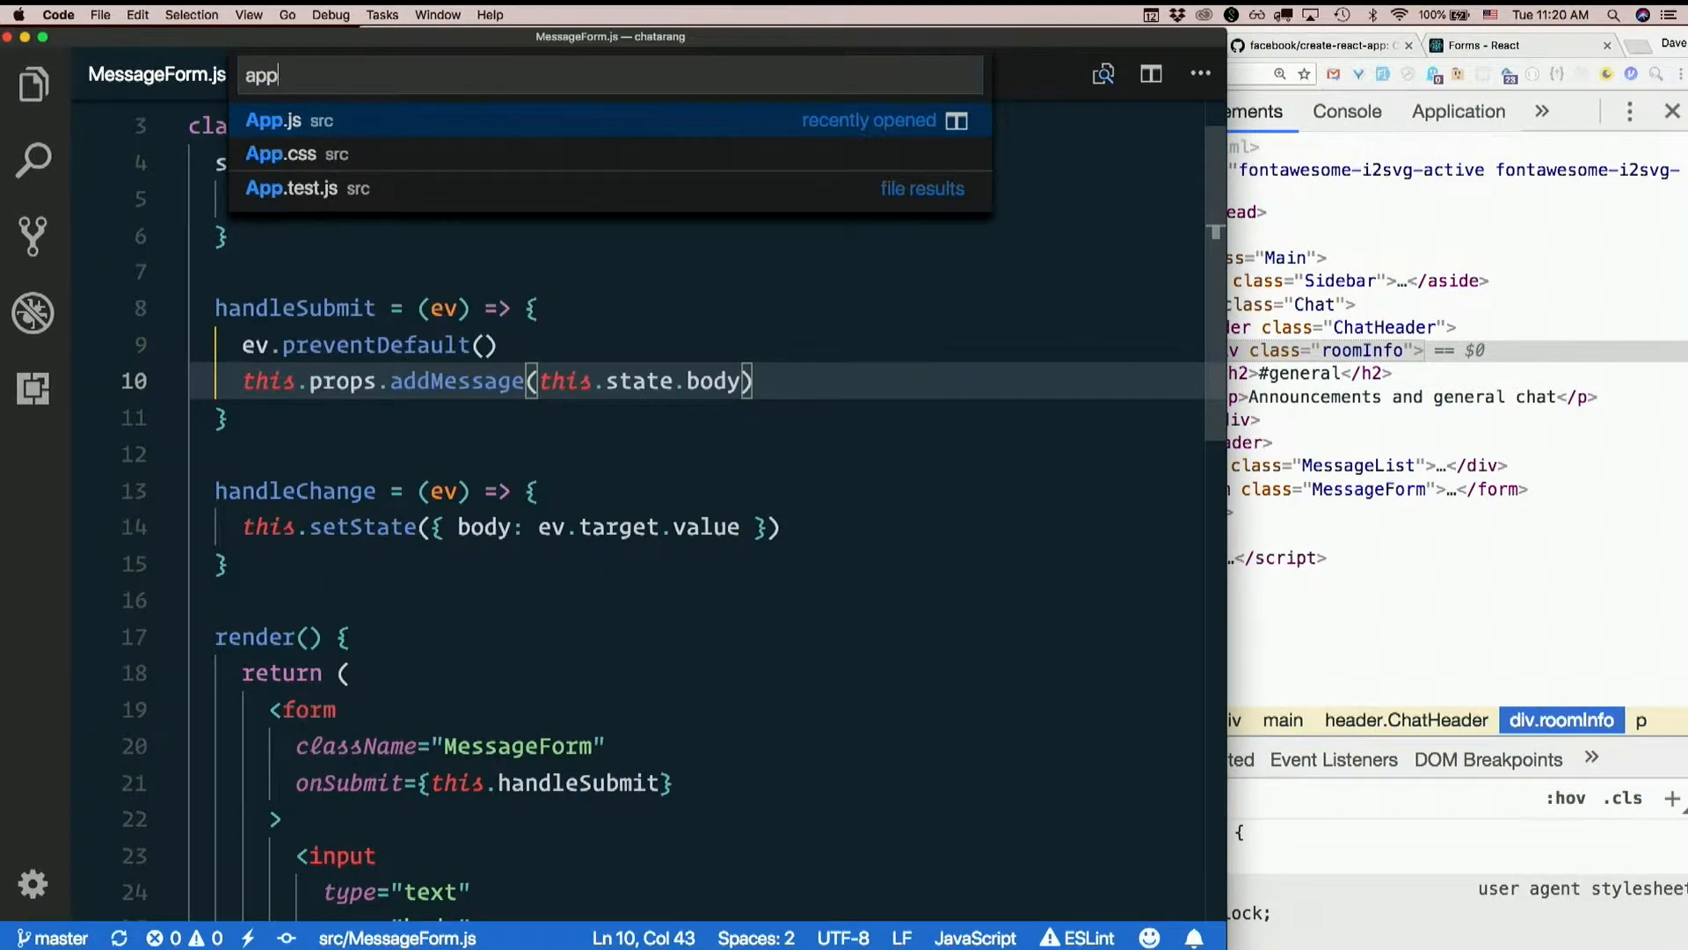
left_click(273, 119)
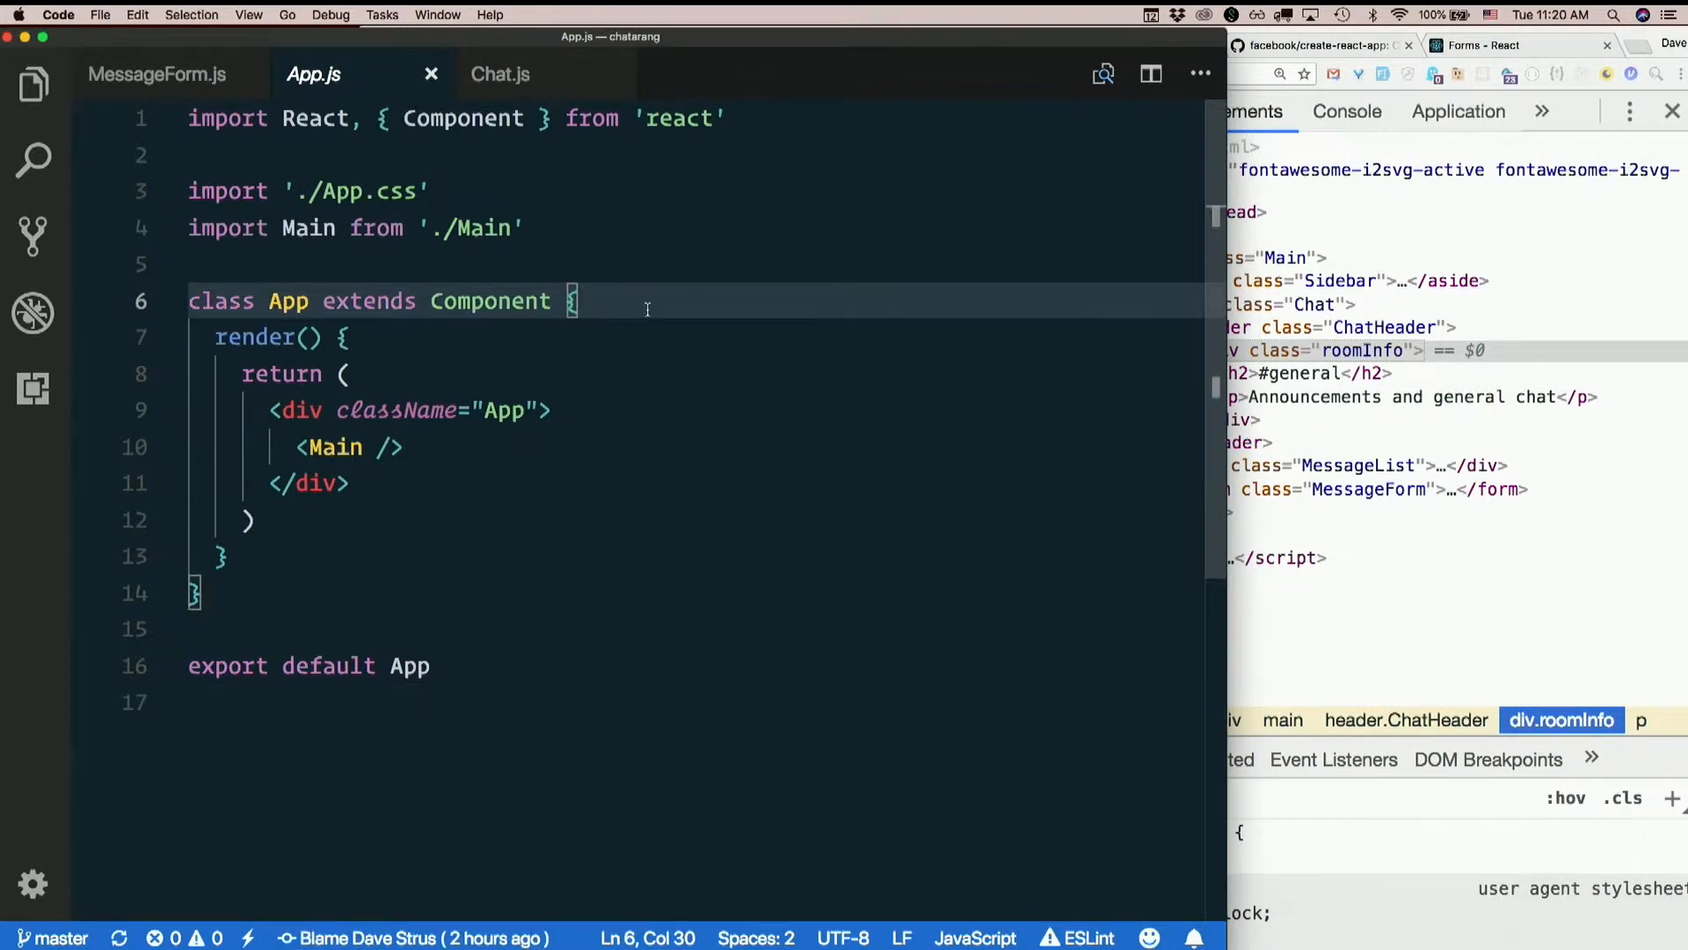
key("enter")
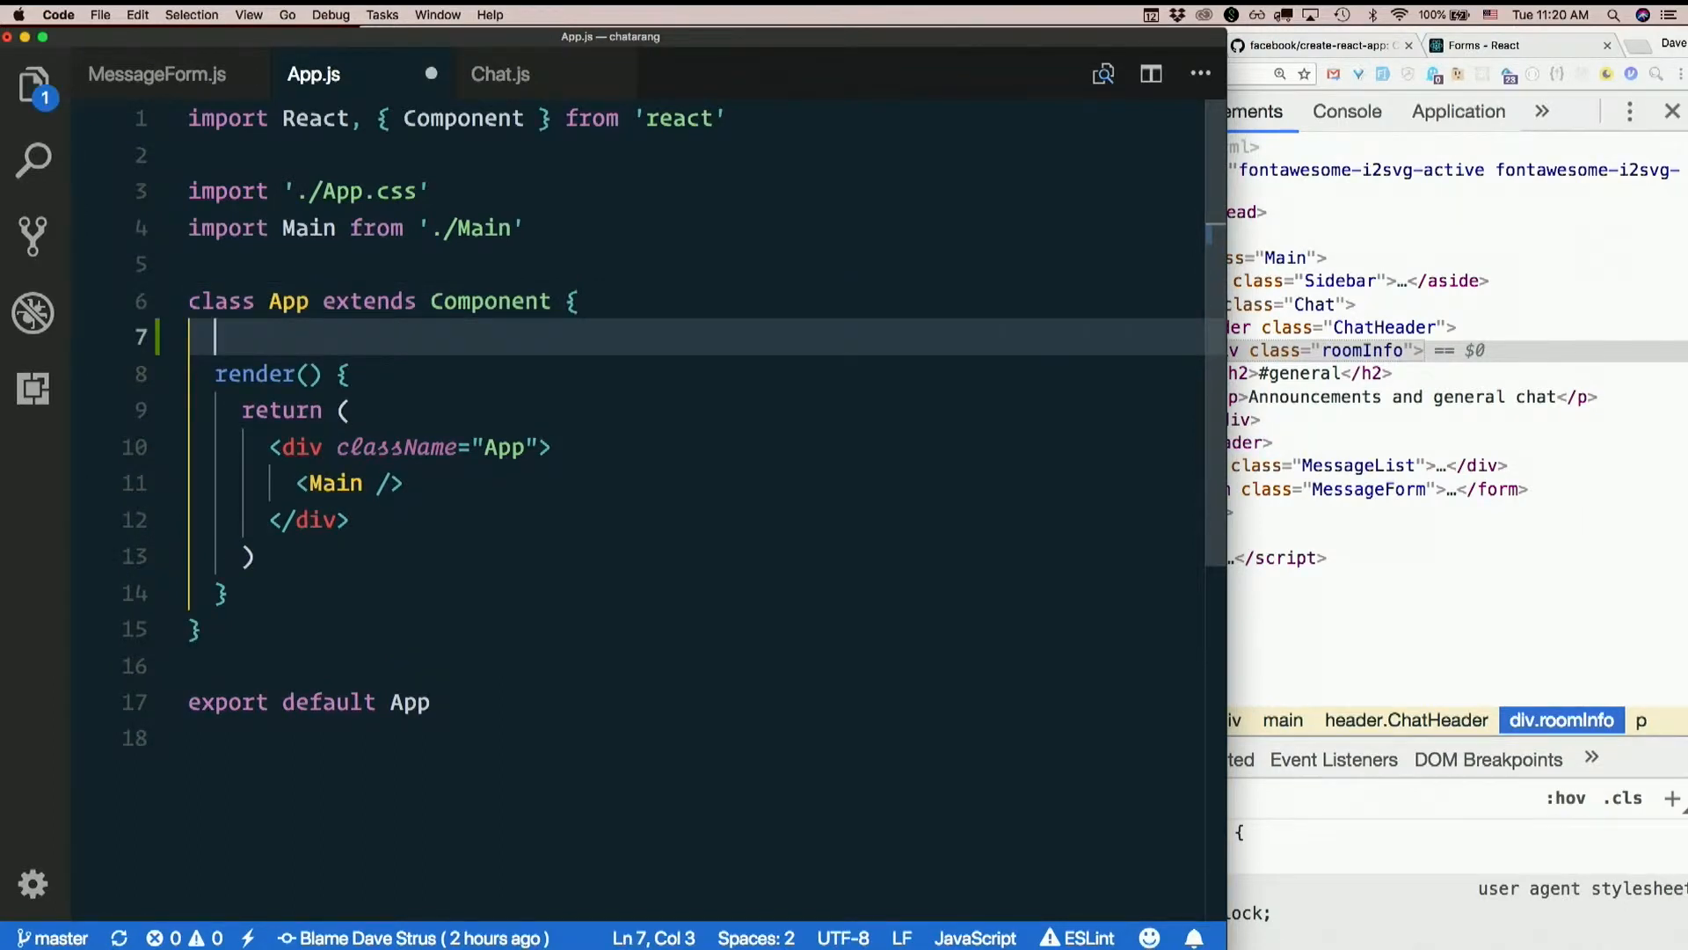
type("state = {")
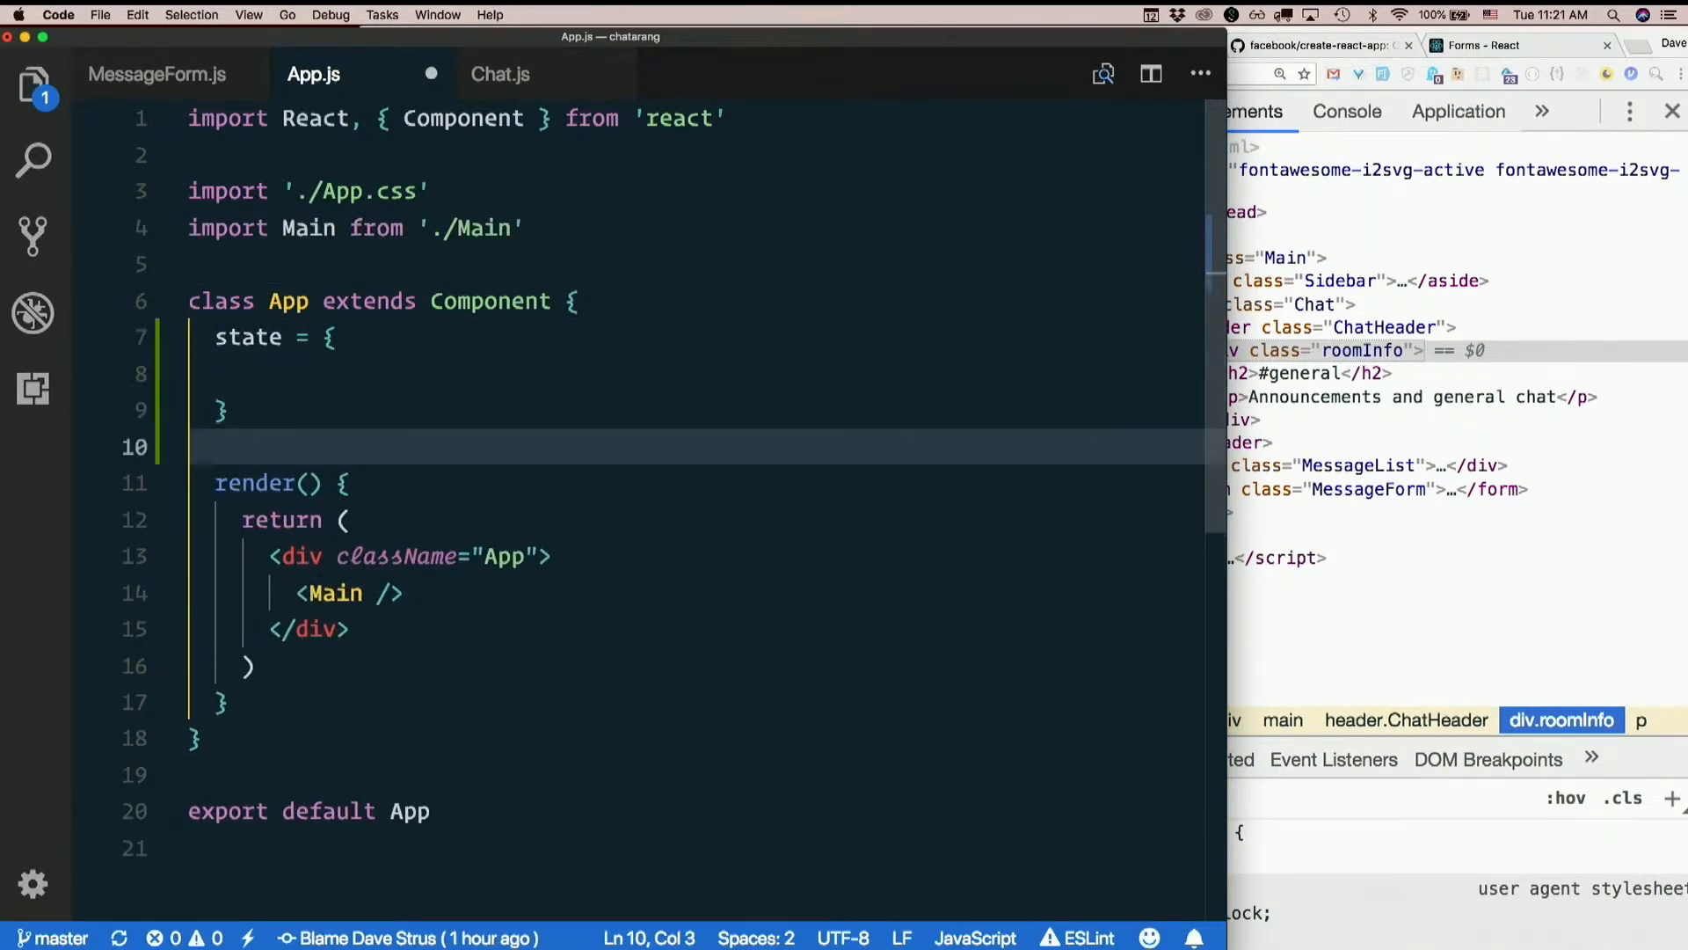
left_click(519, 373)
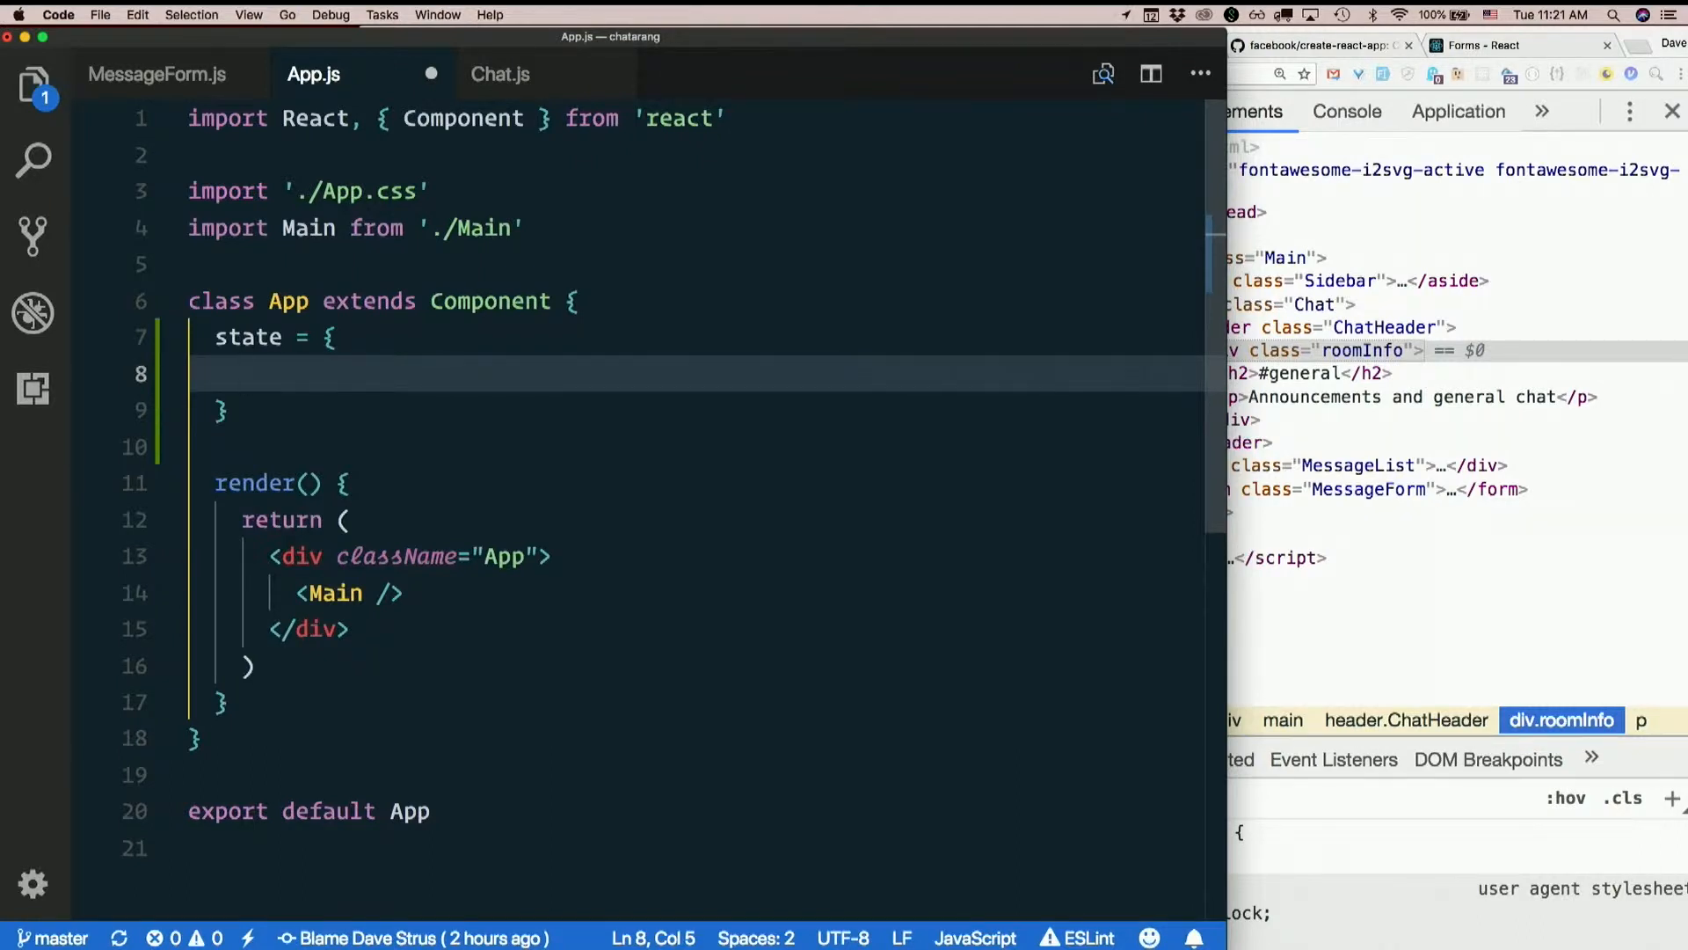
Add a user object to state with empty uid and userName properties
type("user")
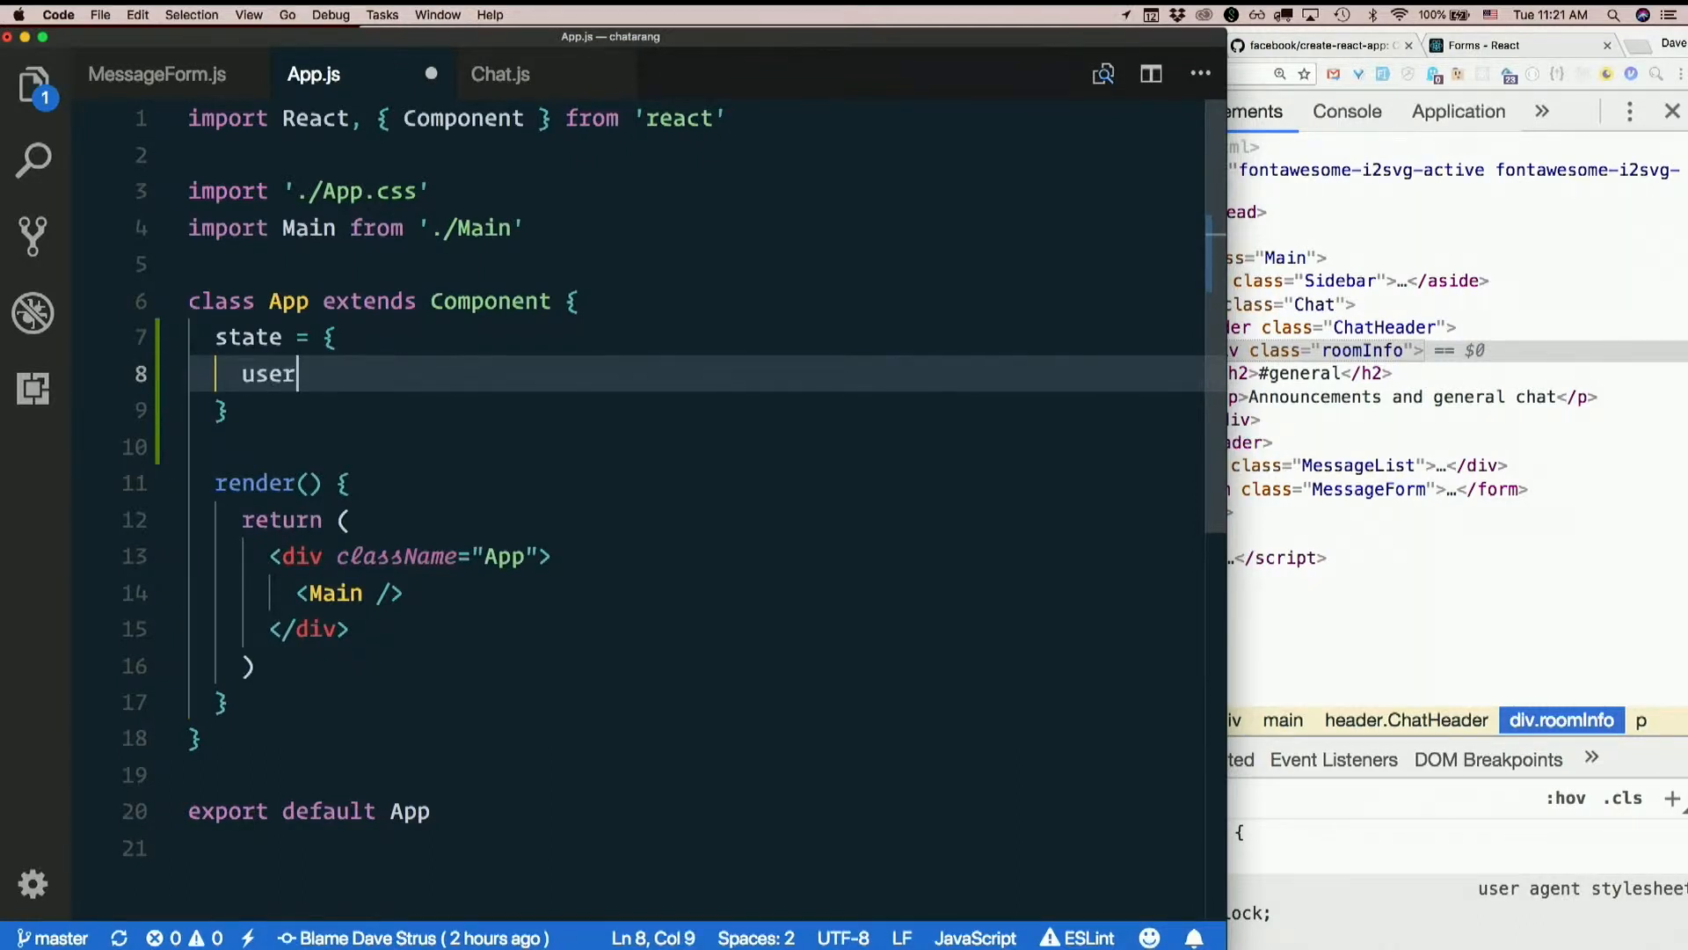
type(": {}")
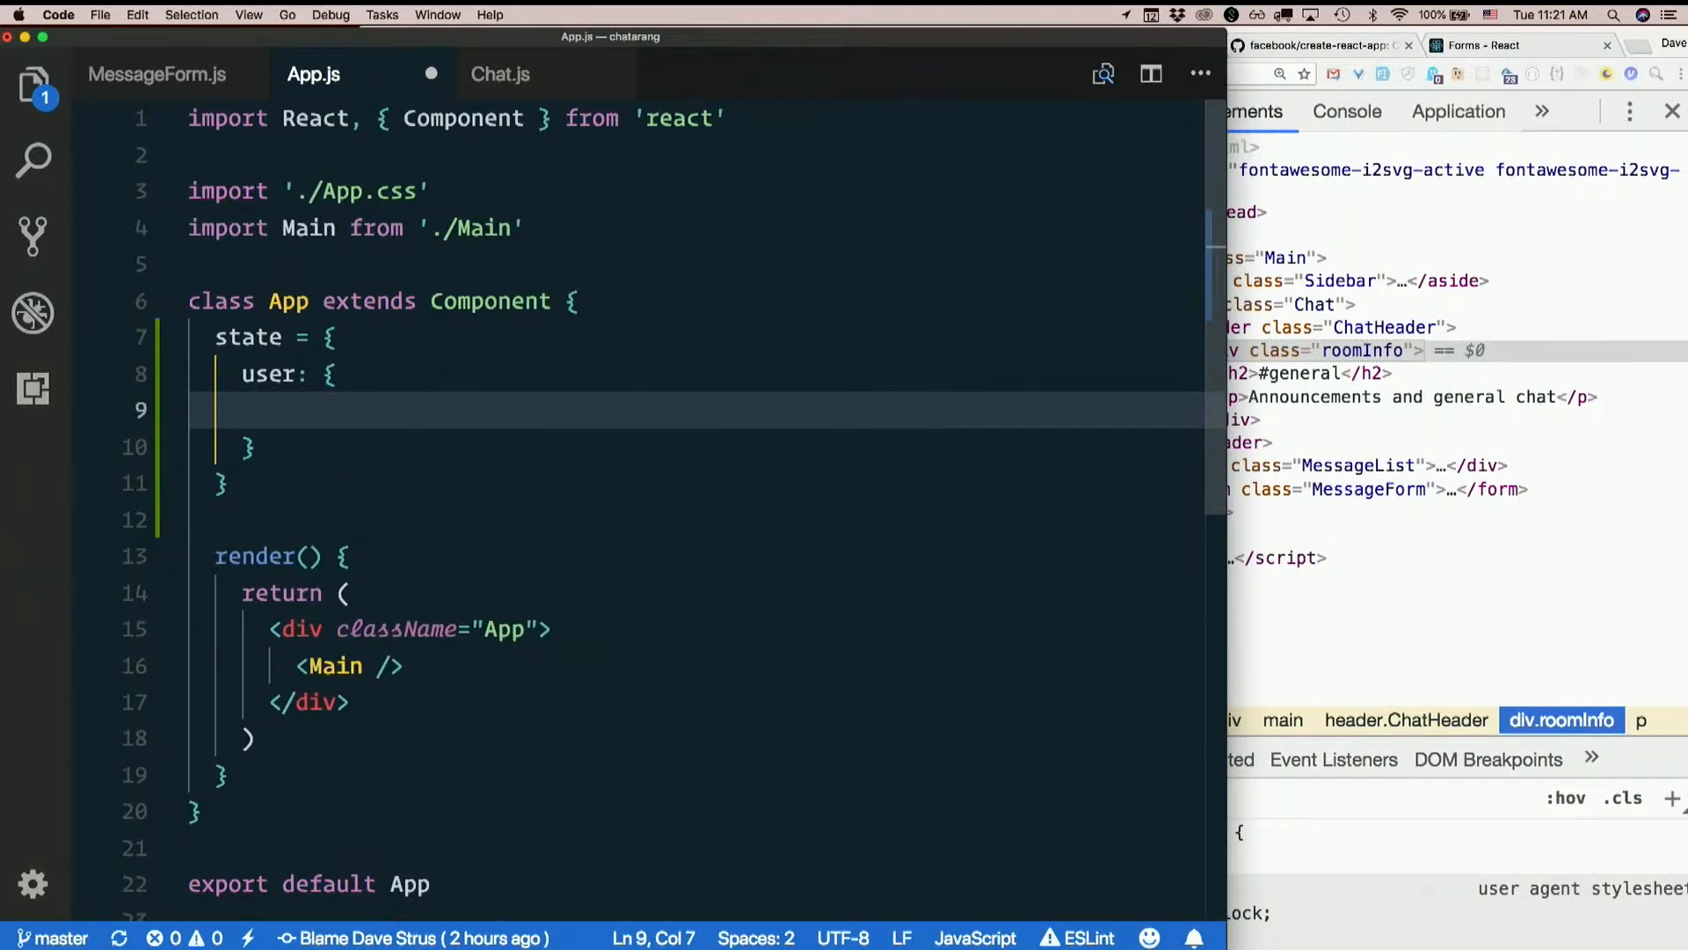
type("uid")
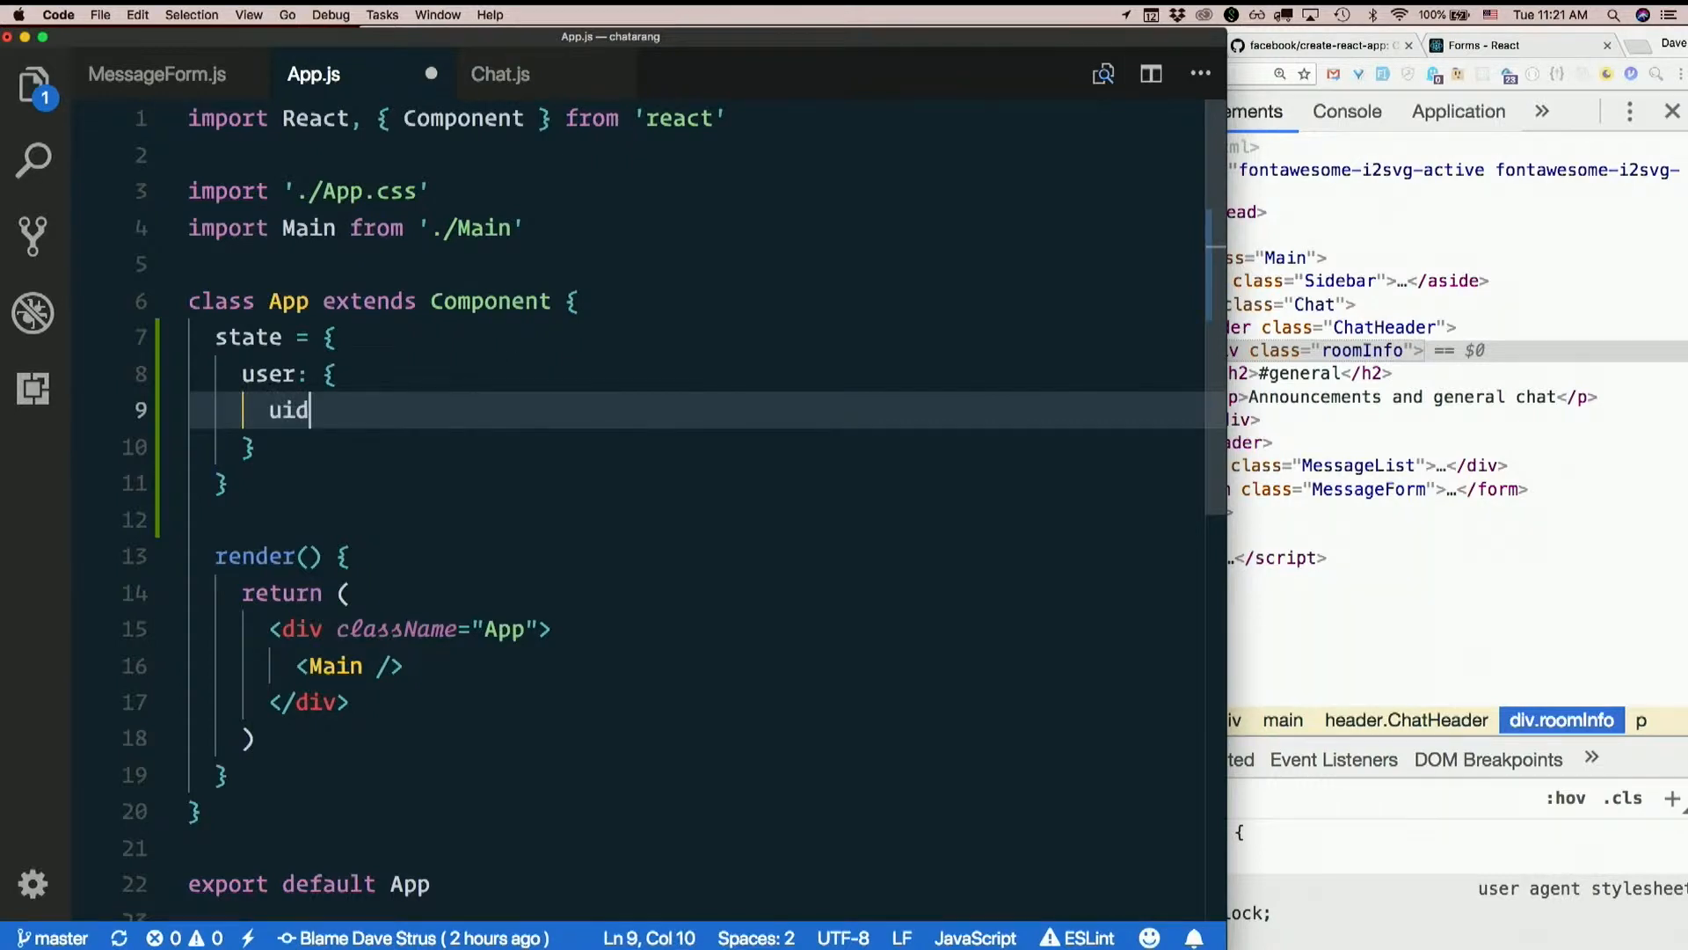
type(": ''")
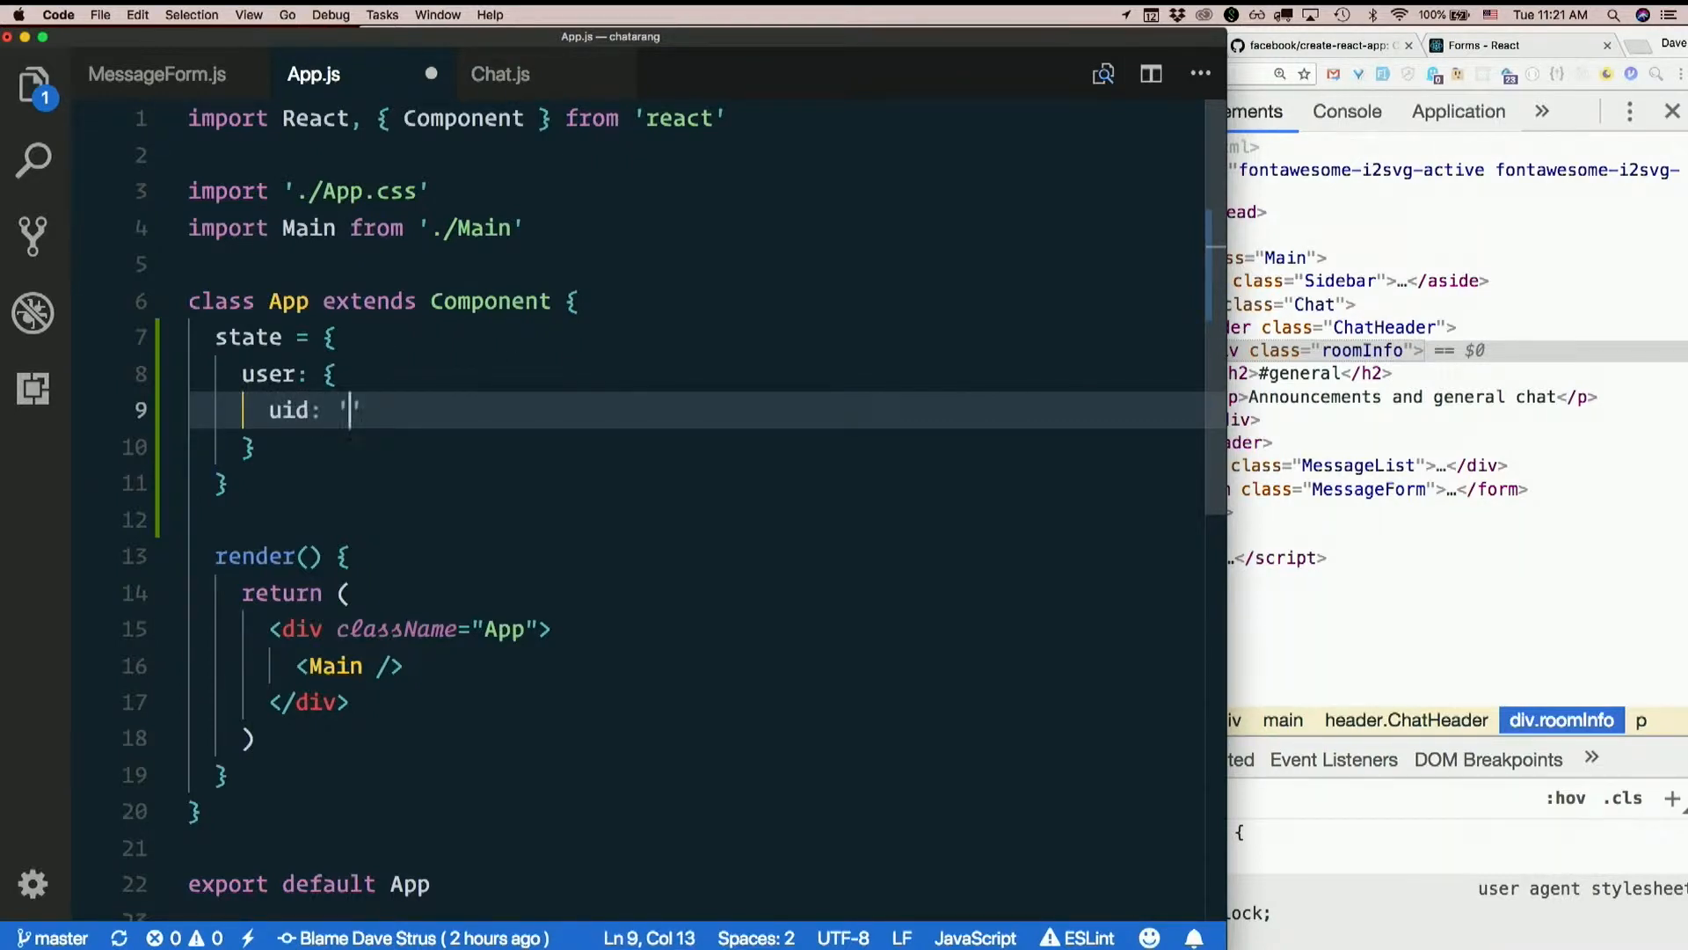
key("Enter")
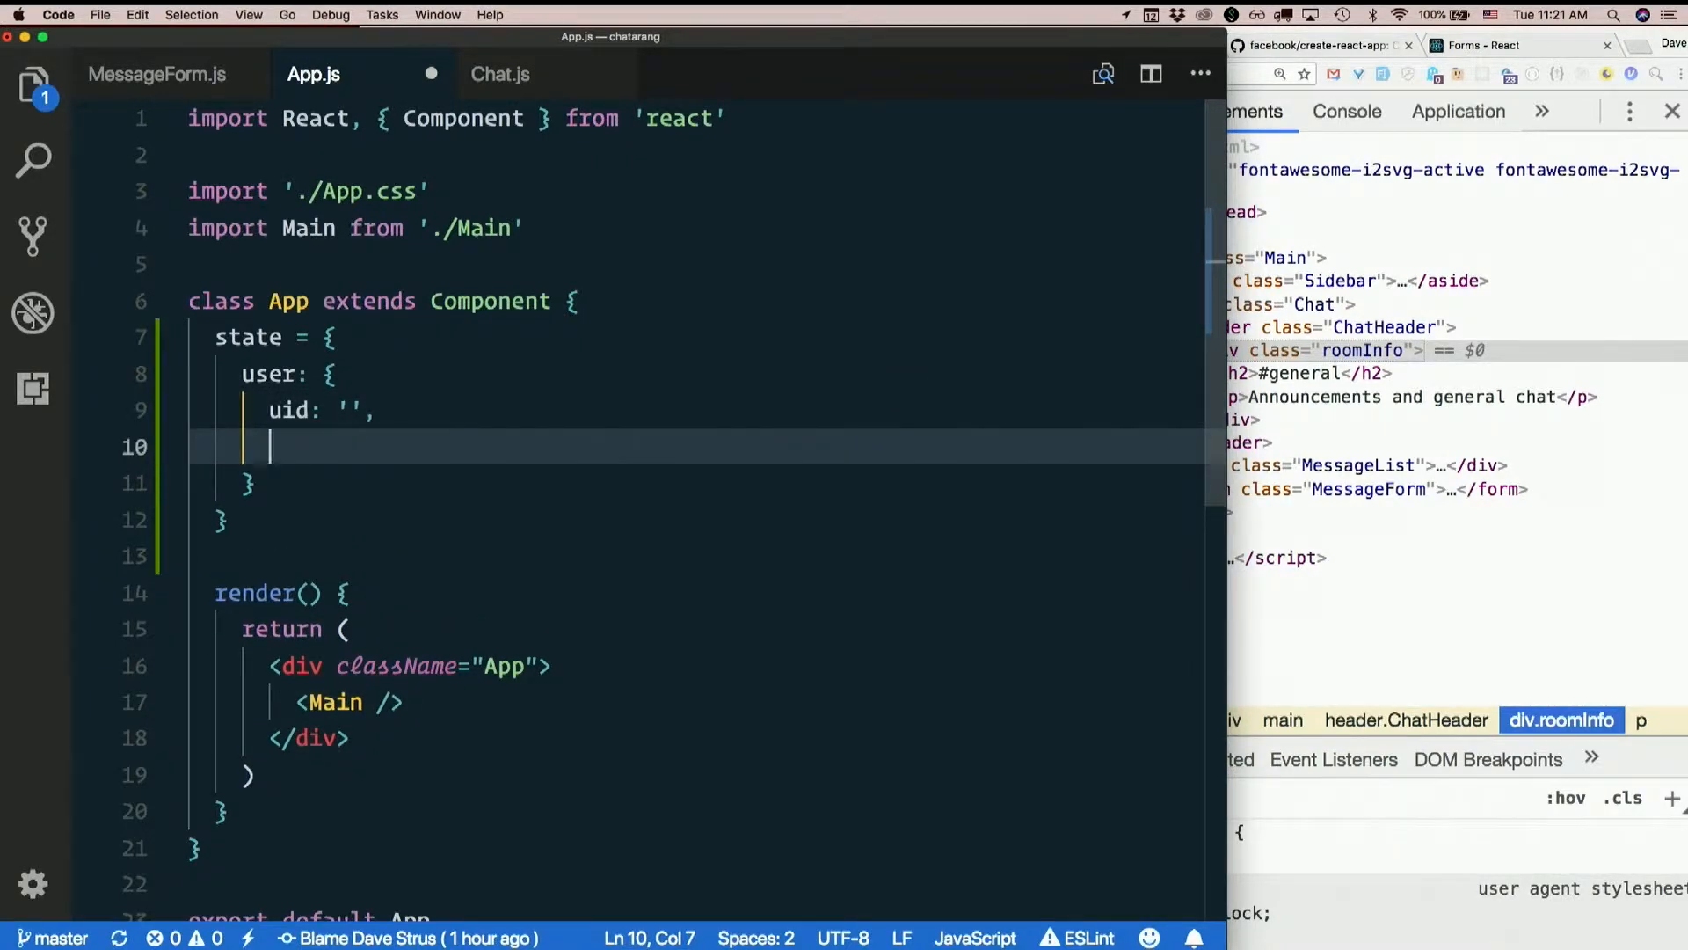
type("user")
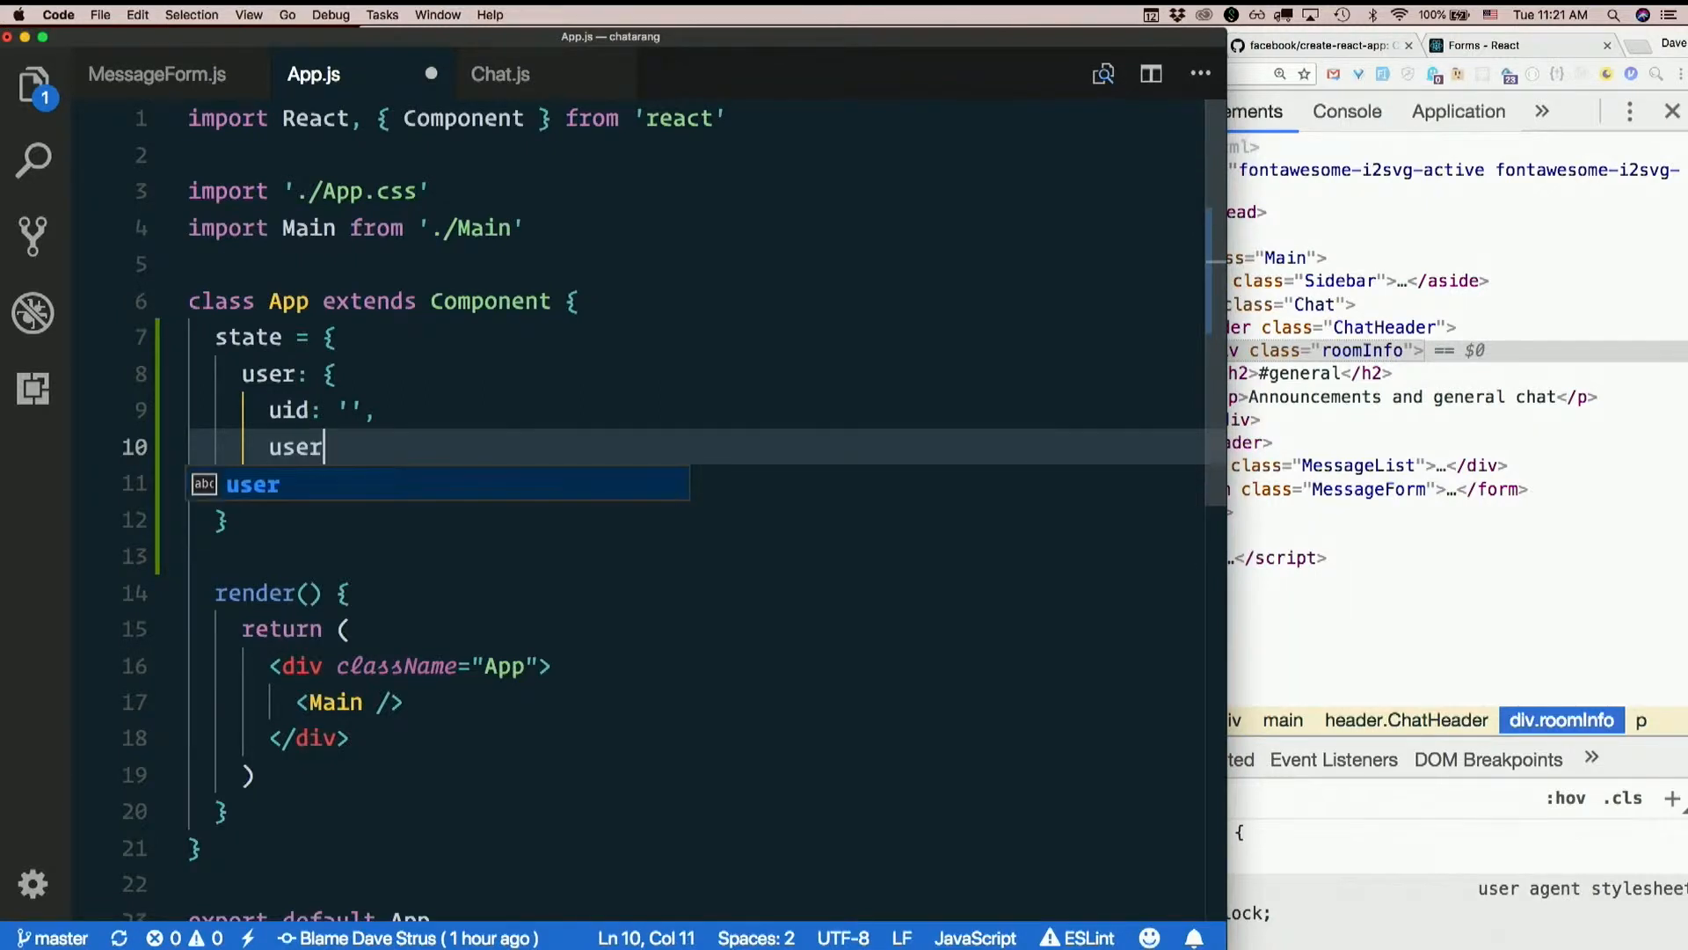
type("Name:")
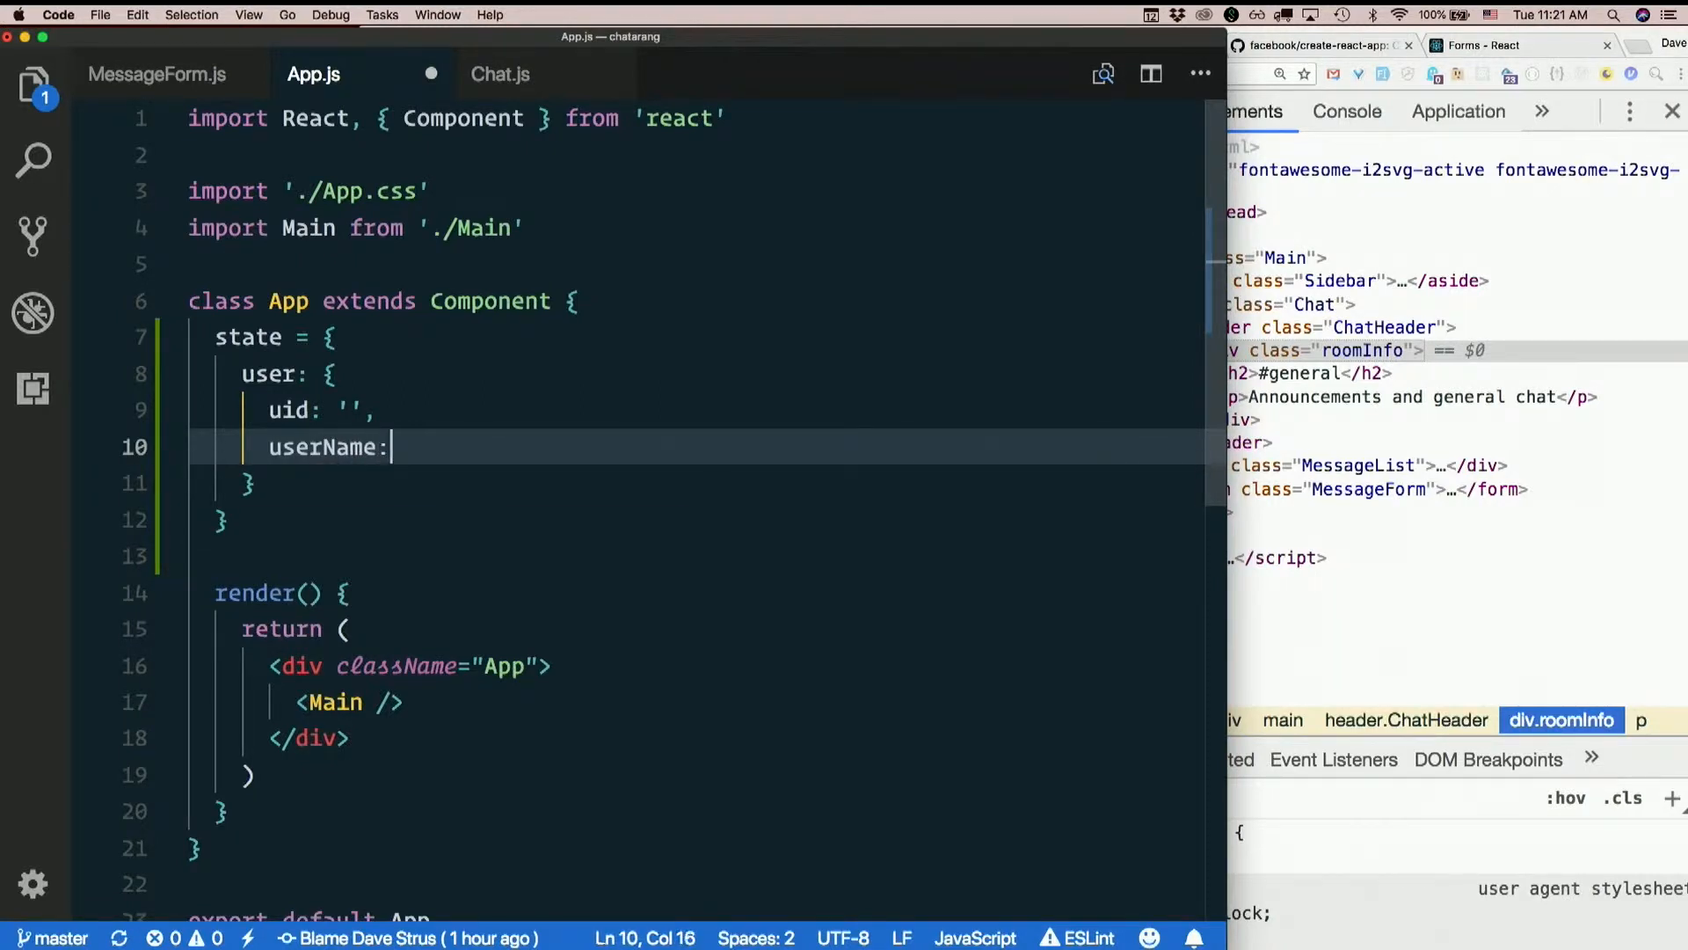
type("''")
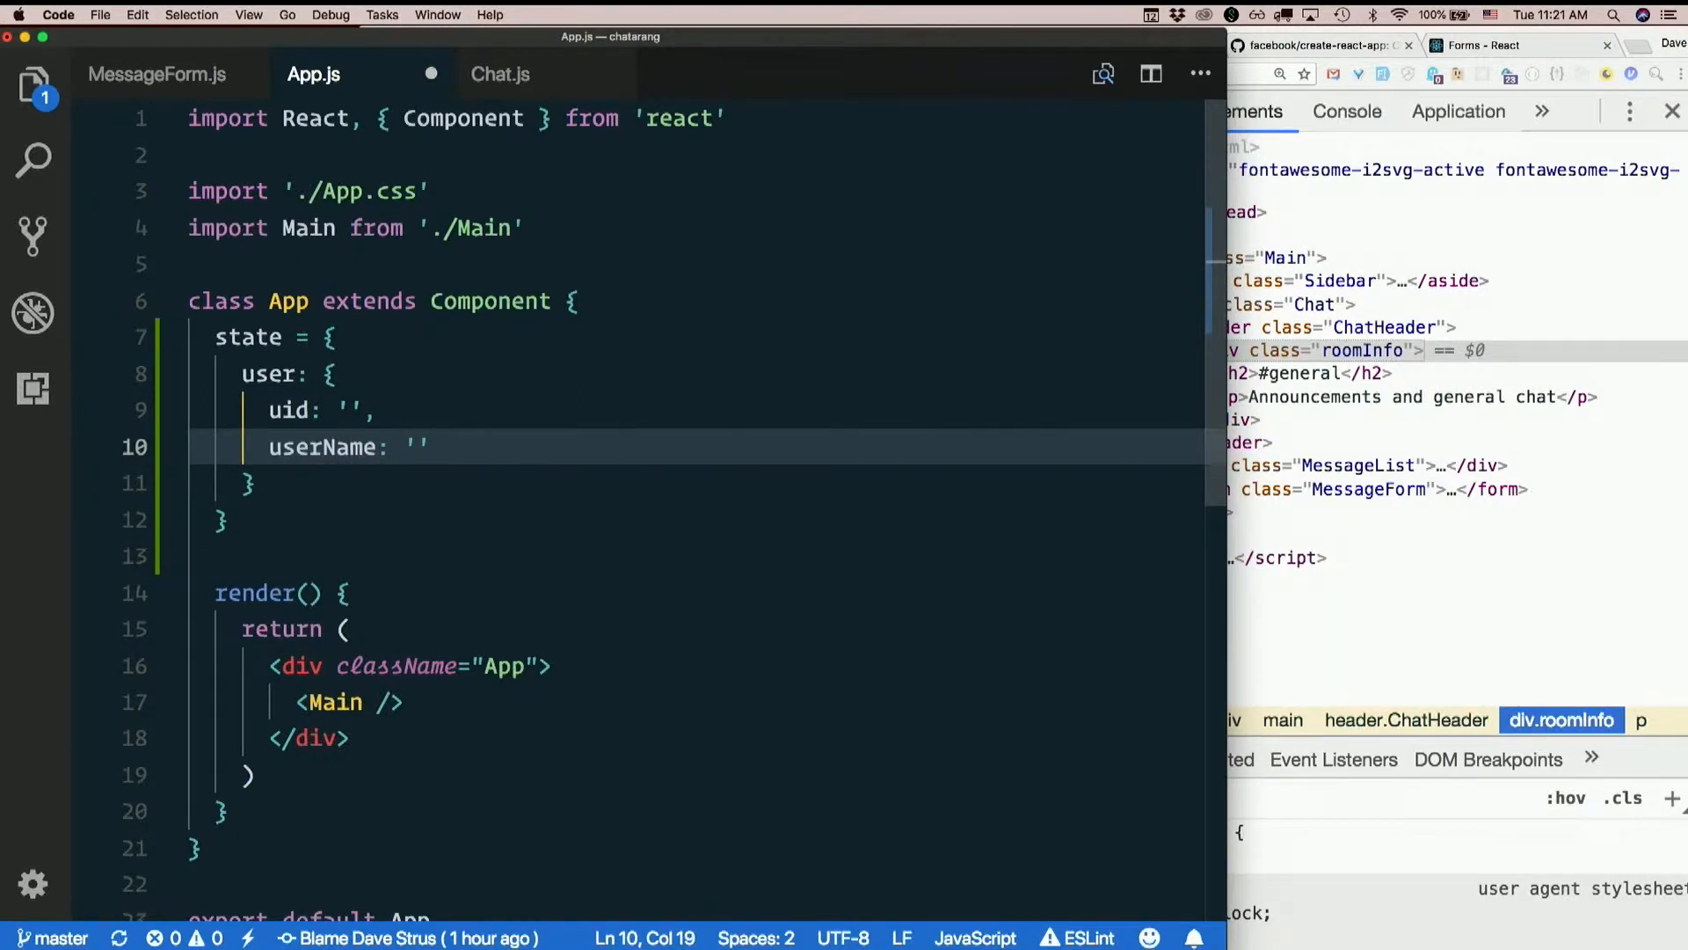
type(",")
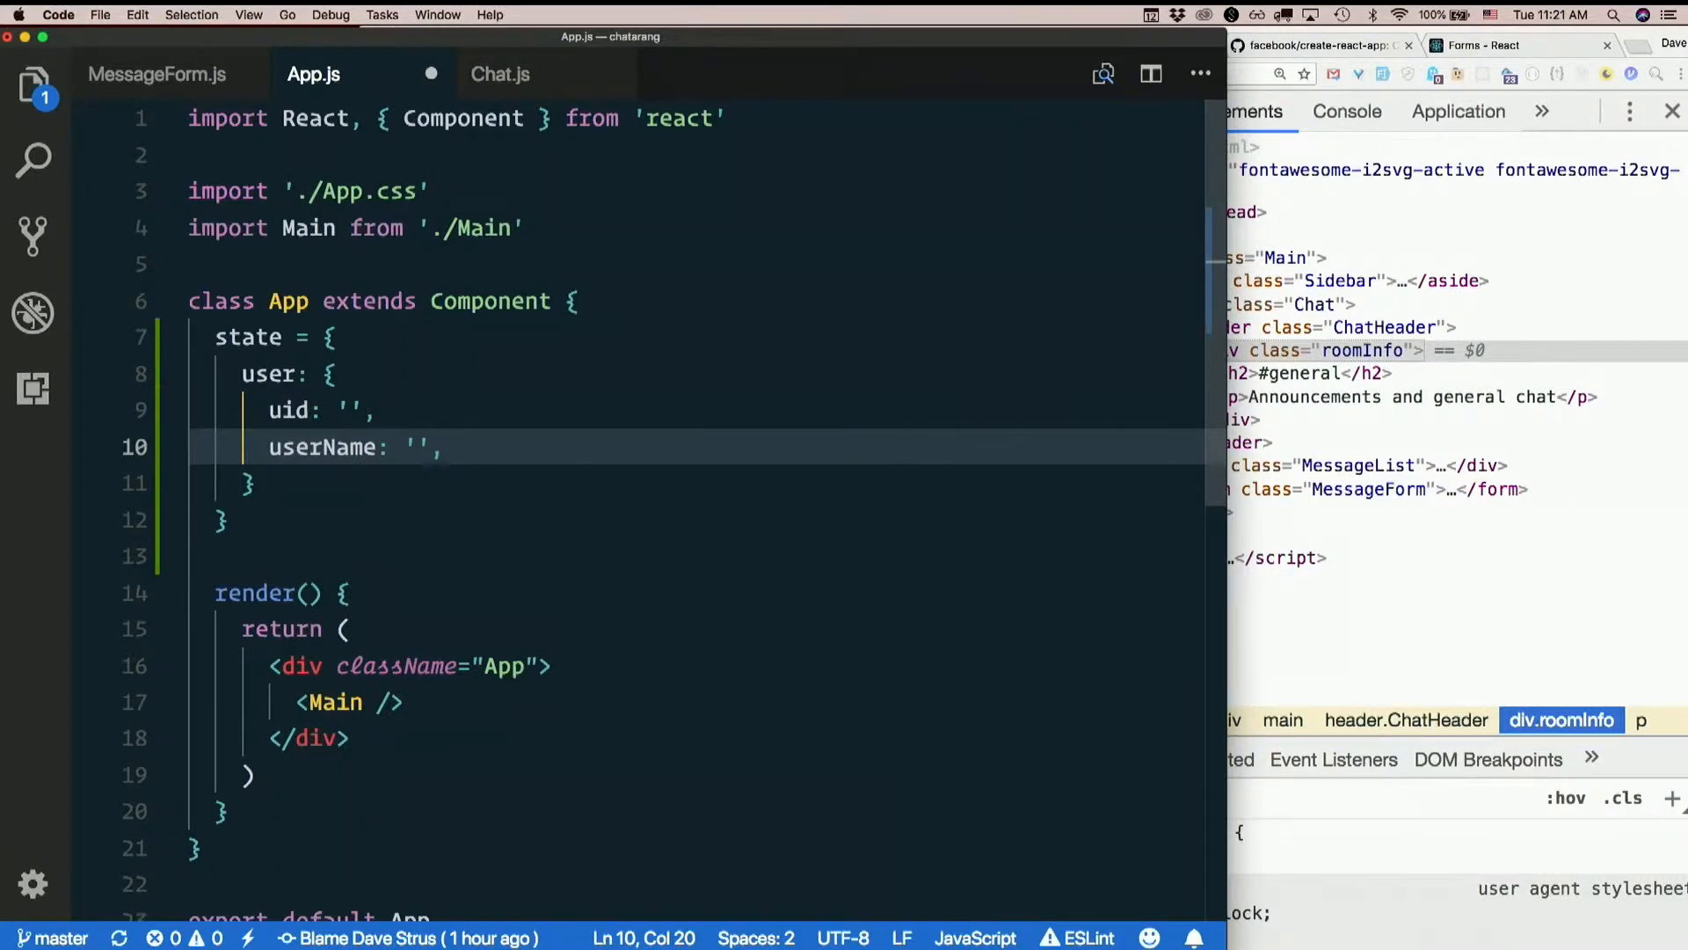
Fill in uid '76547' and userName 'maggeh' for the user
left_click(374, 411)
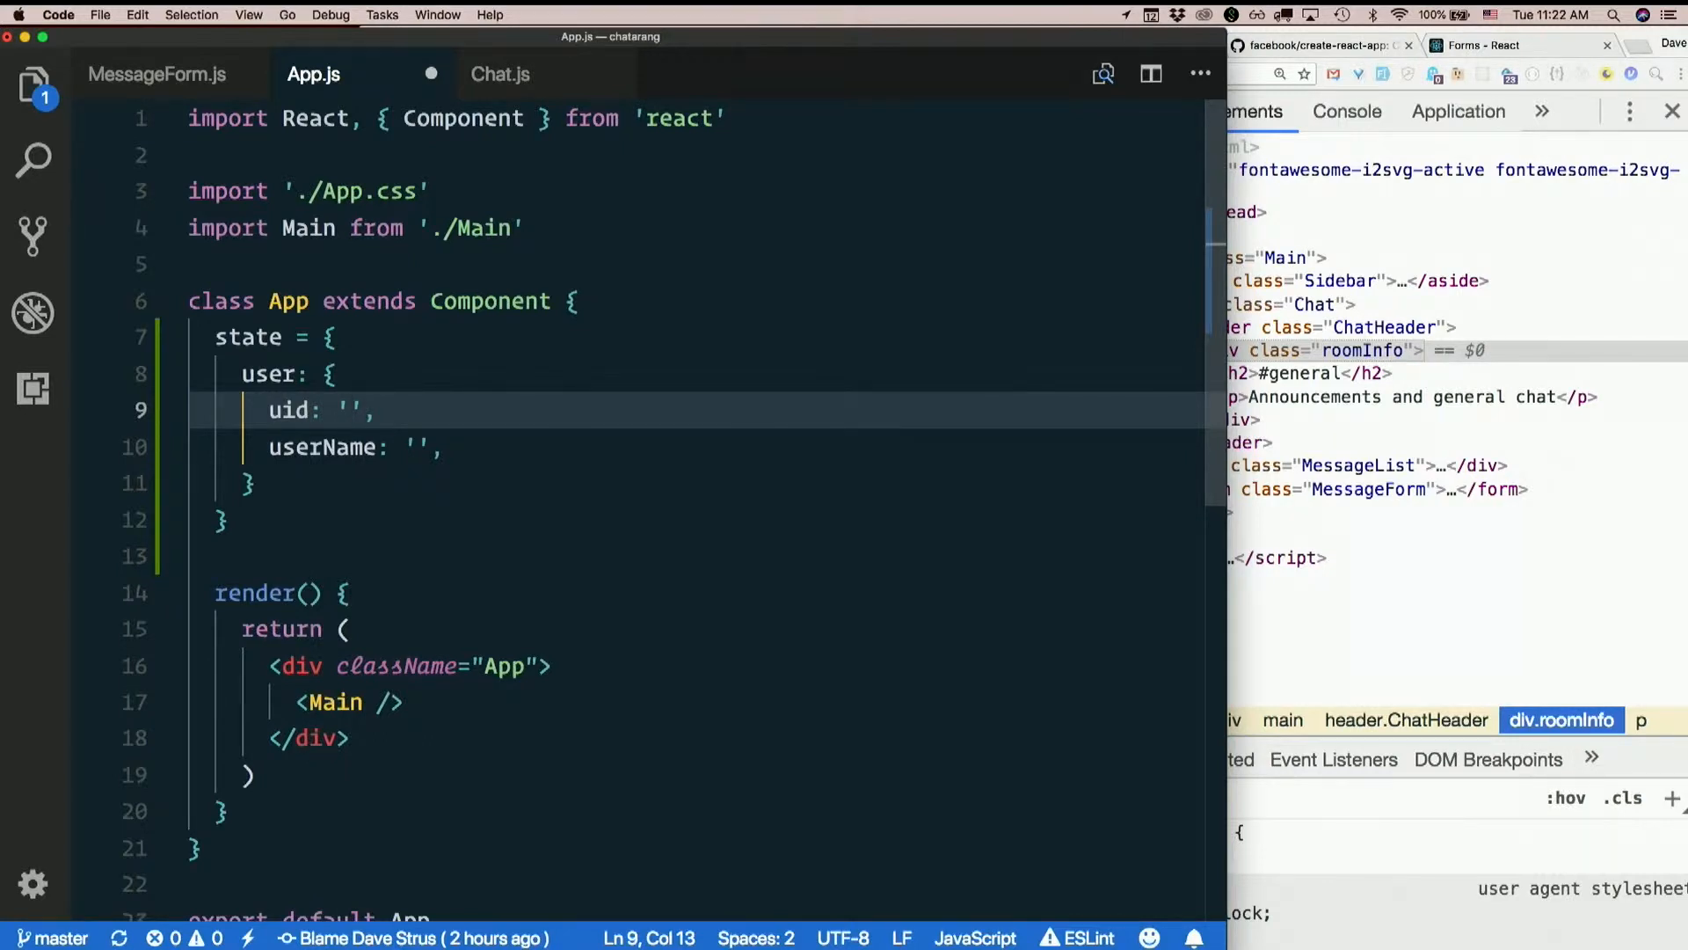
type("76547")
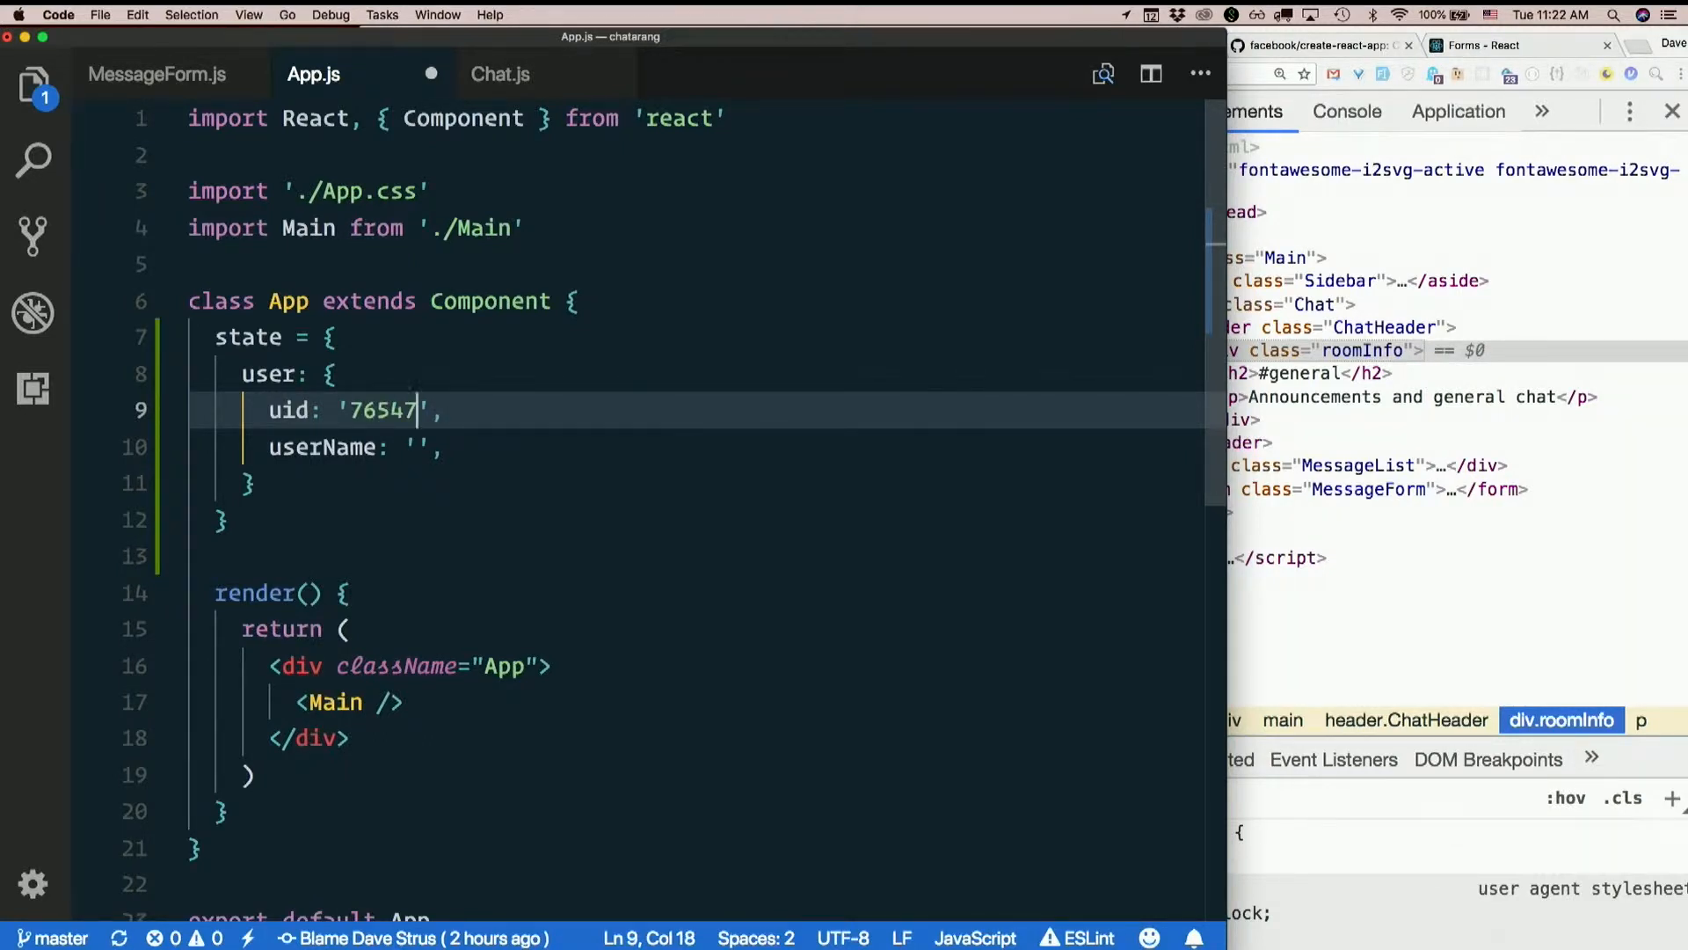
left_click(418, 447)
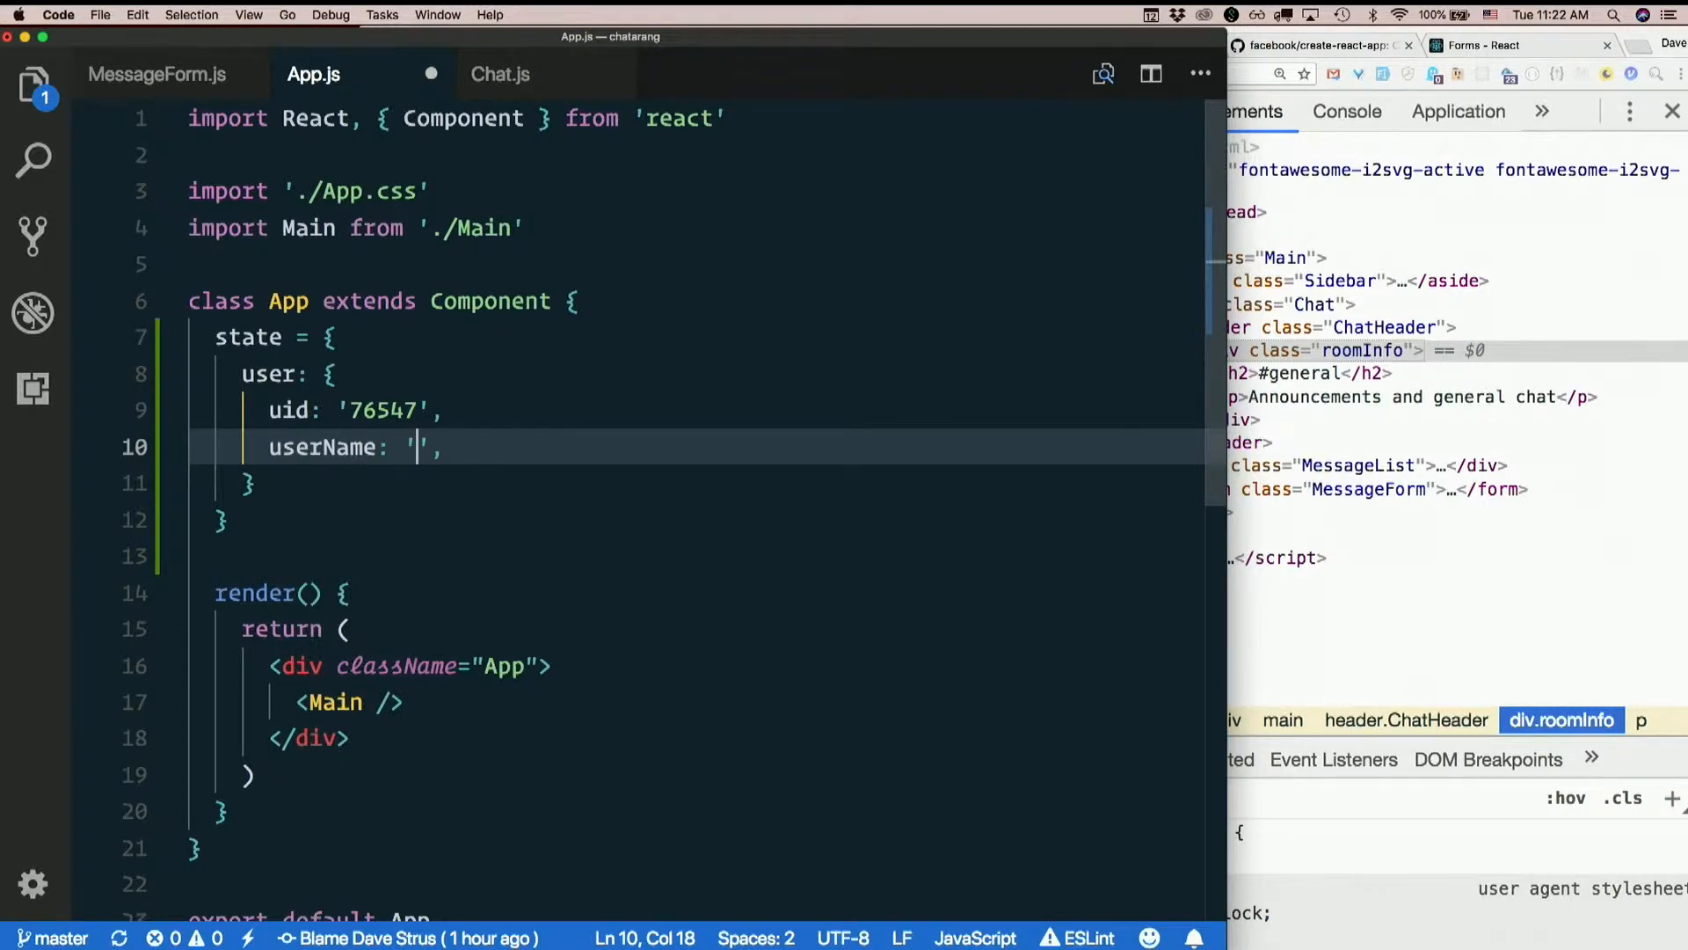
type("M")
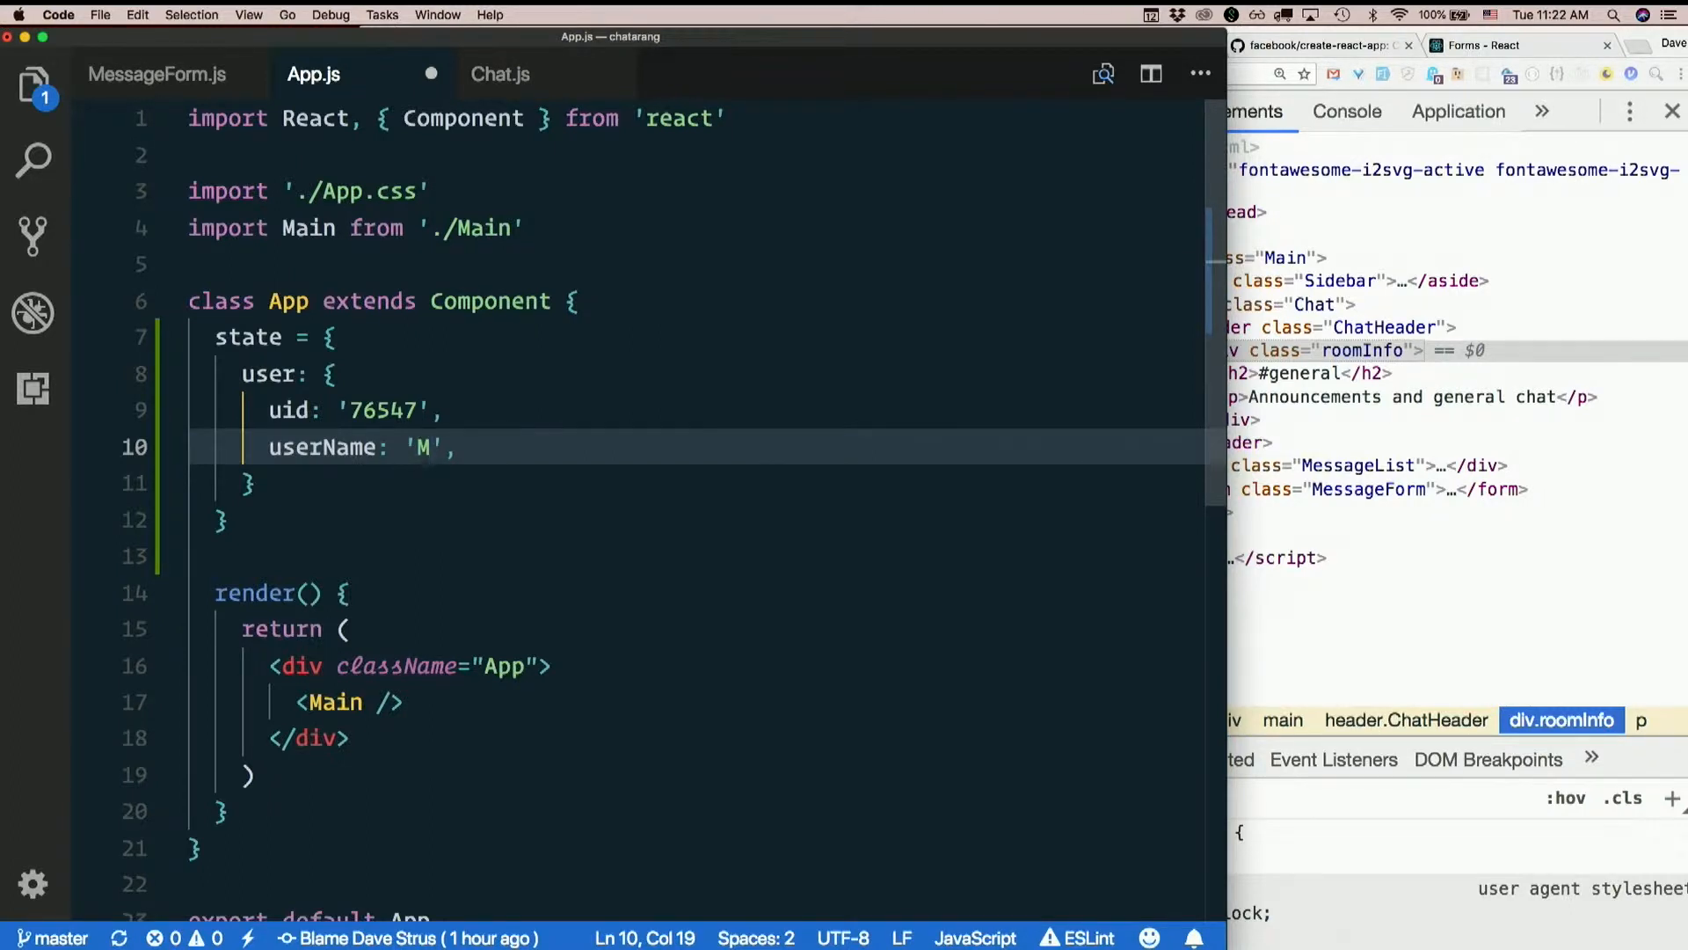
type("m")
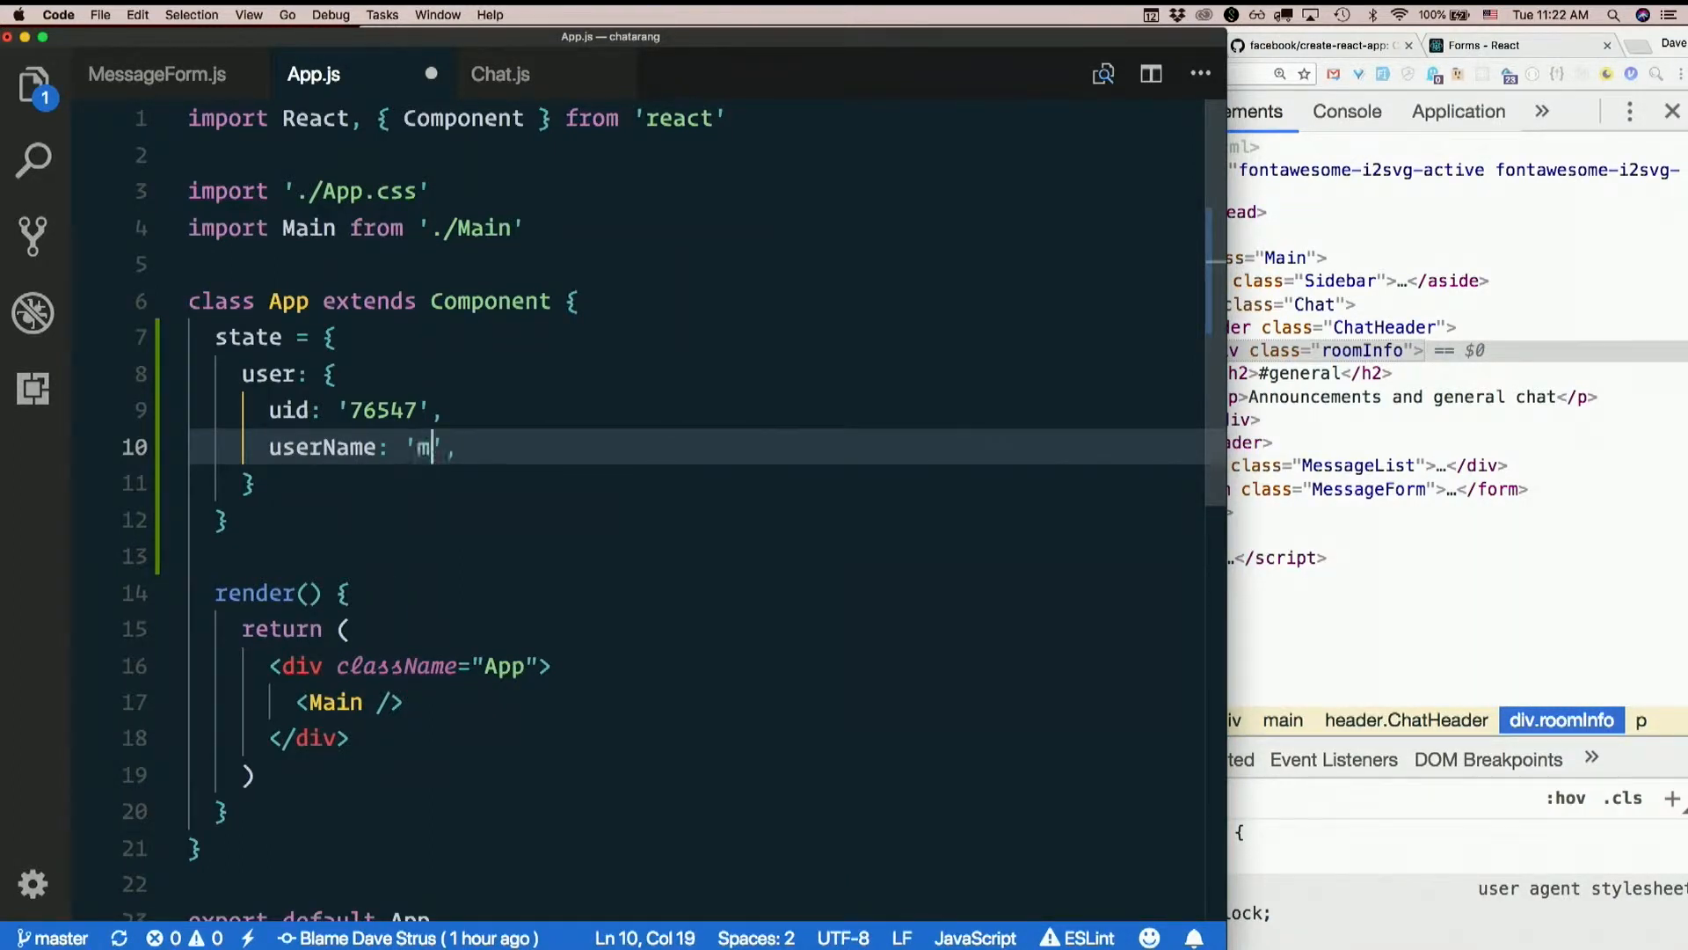
type("aggeh")
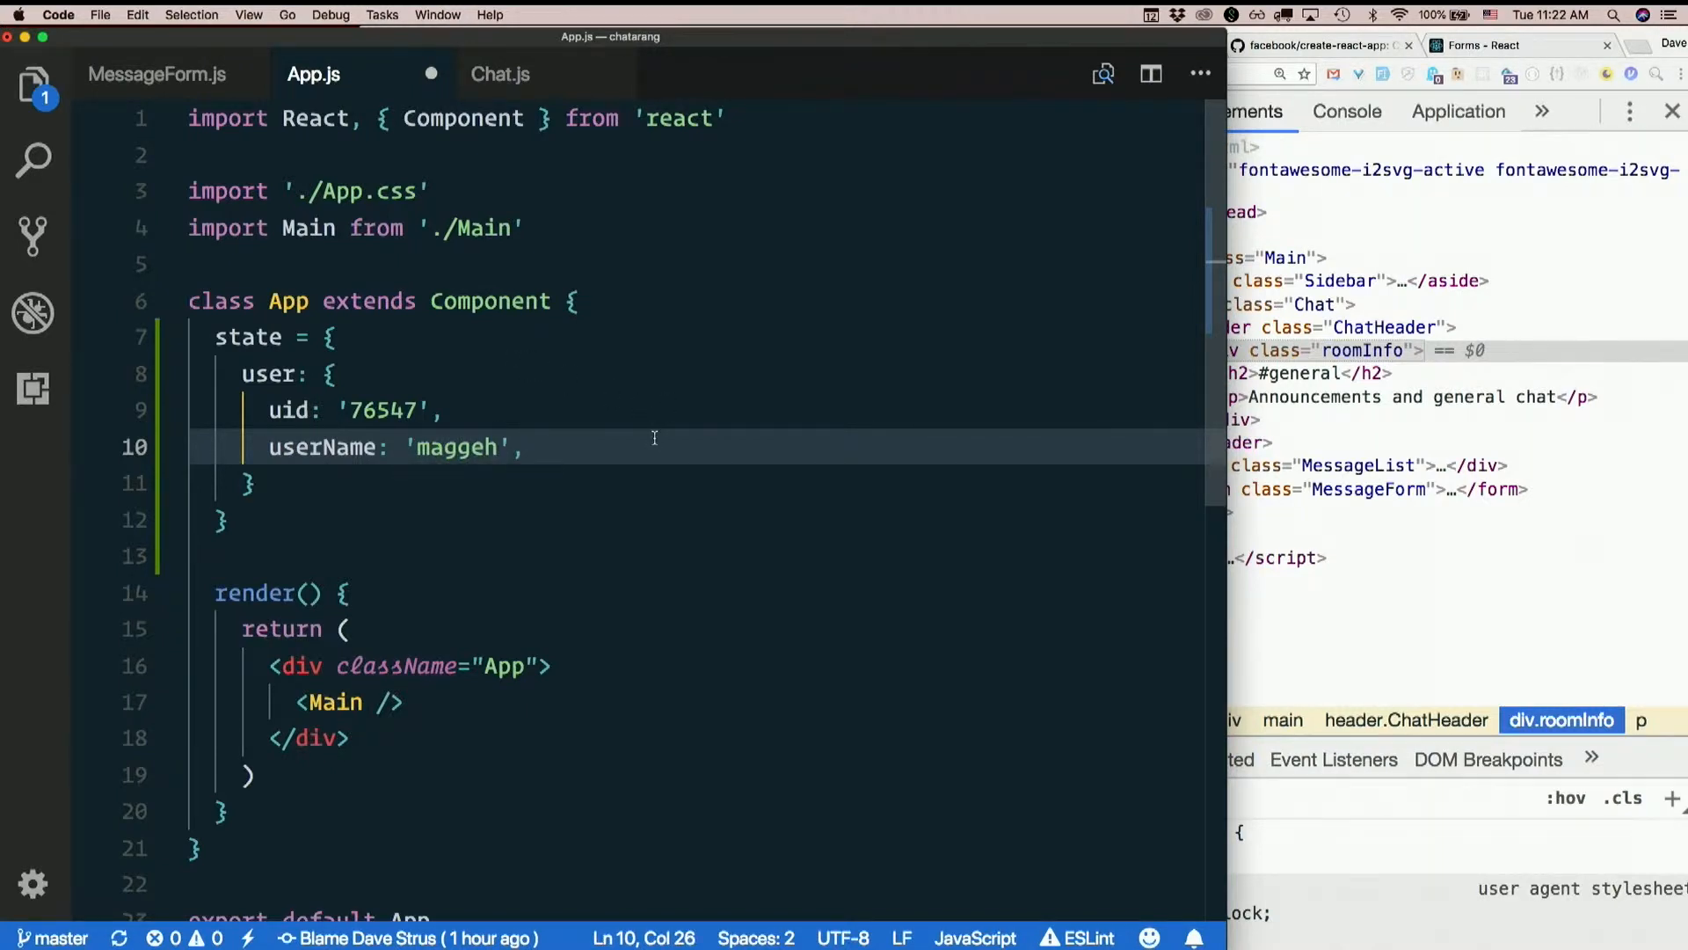
mouse_move(464, 104)
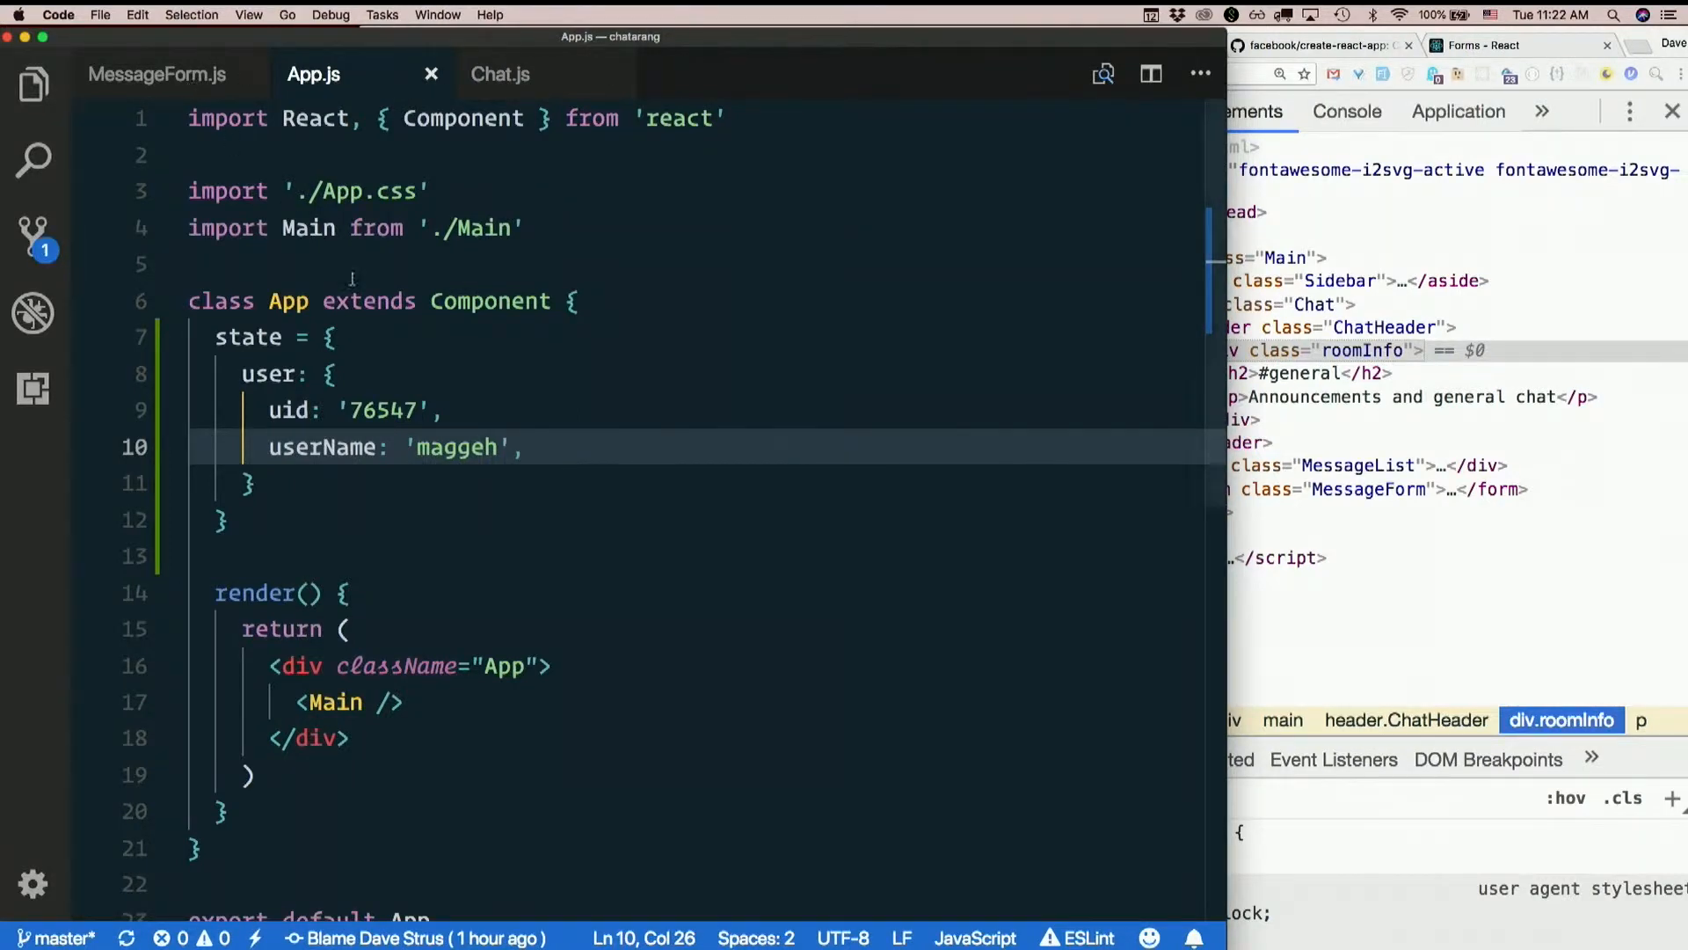
Add user={this.state.user} as a prop on the Main element in App's render
double_click(287, 301)
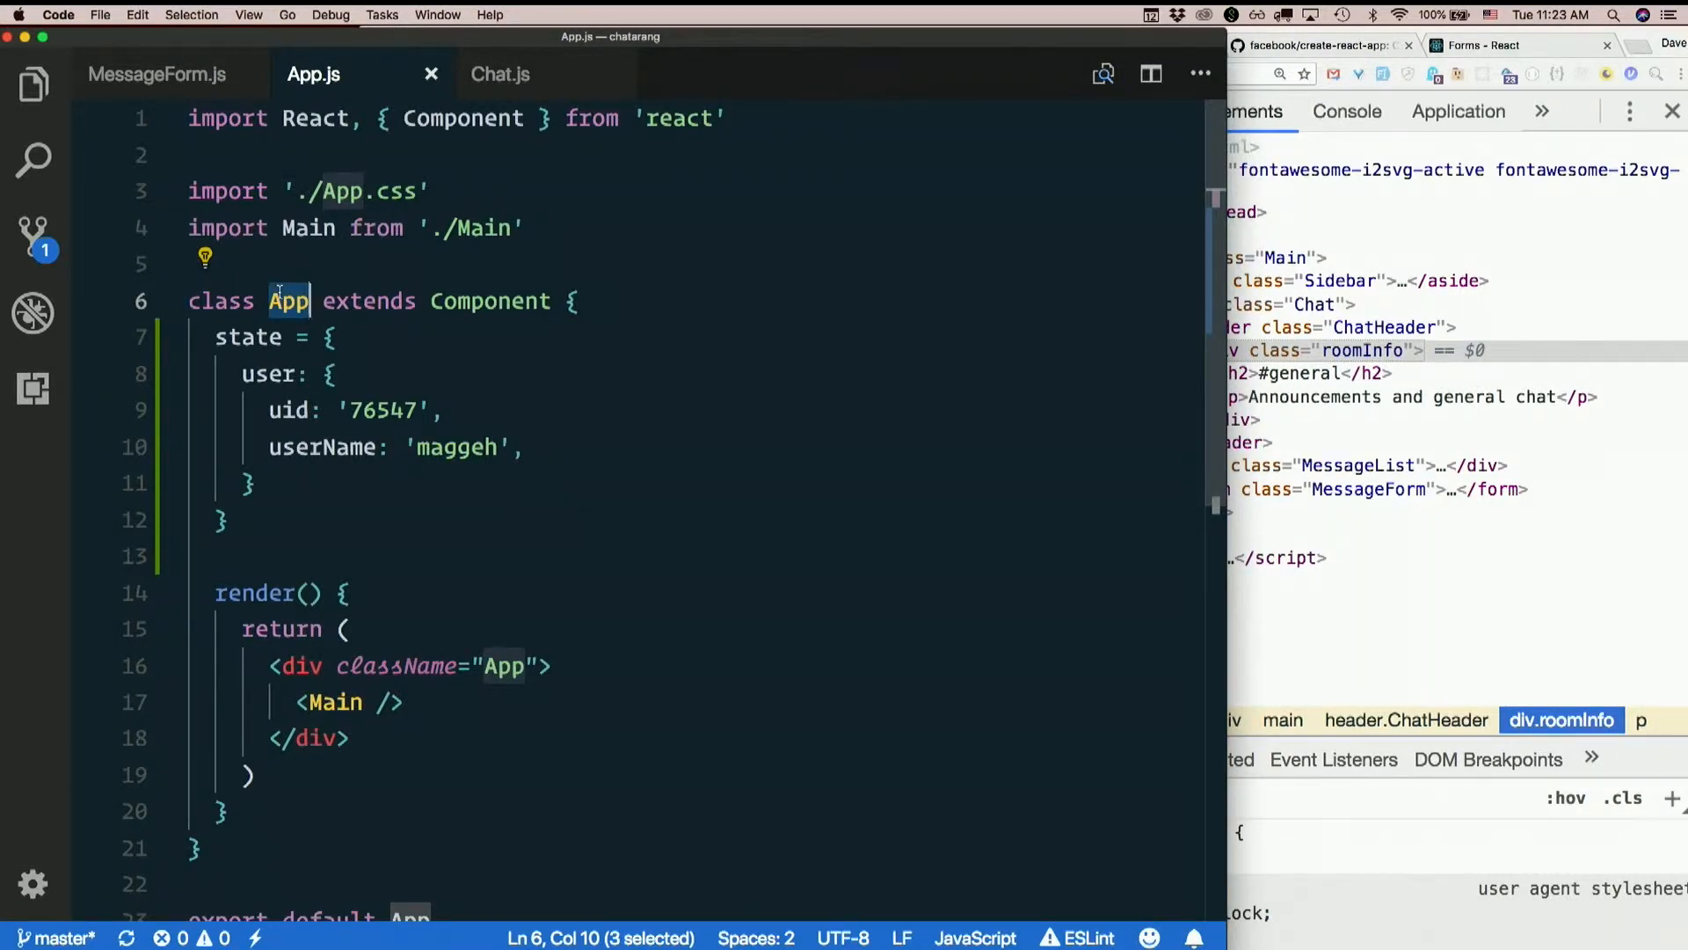
left_click(388, 701)
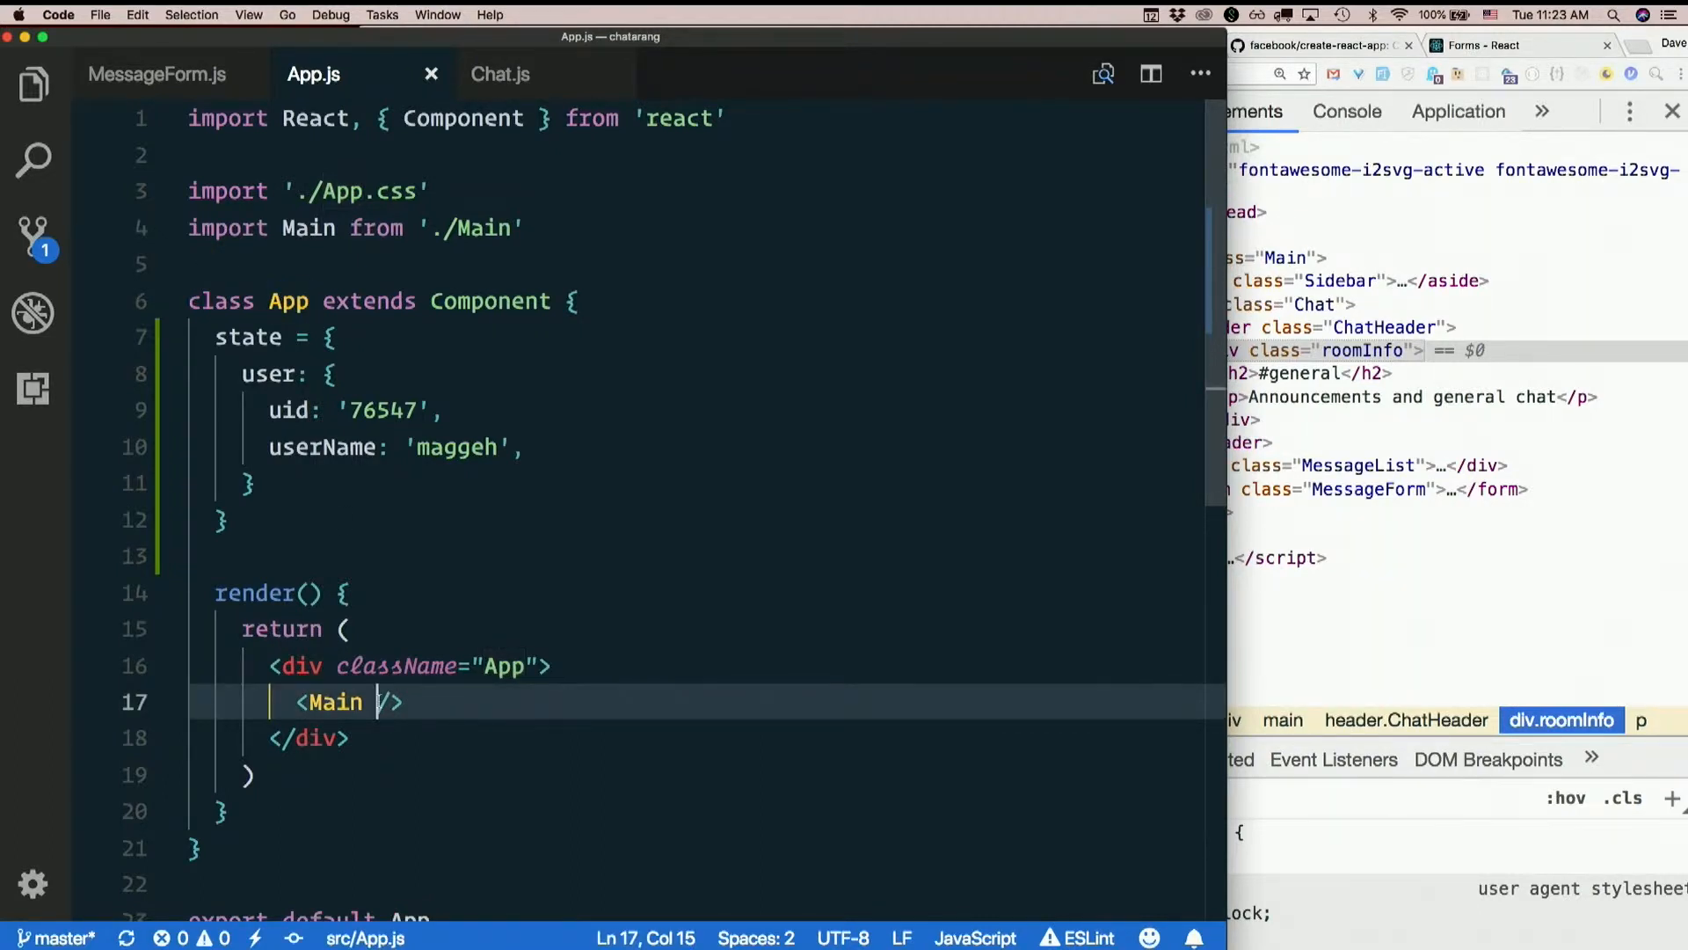
type("user=")
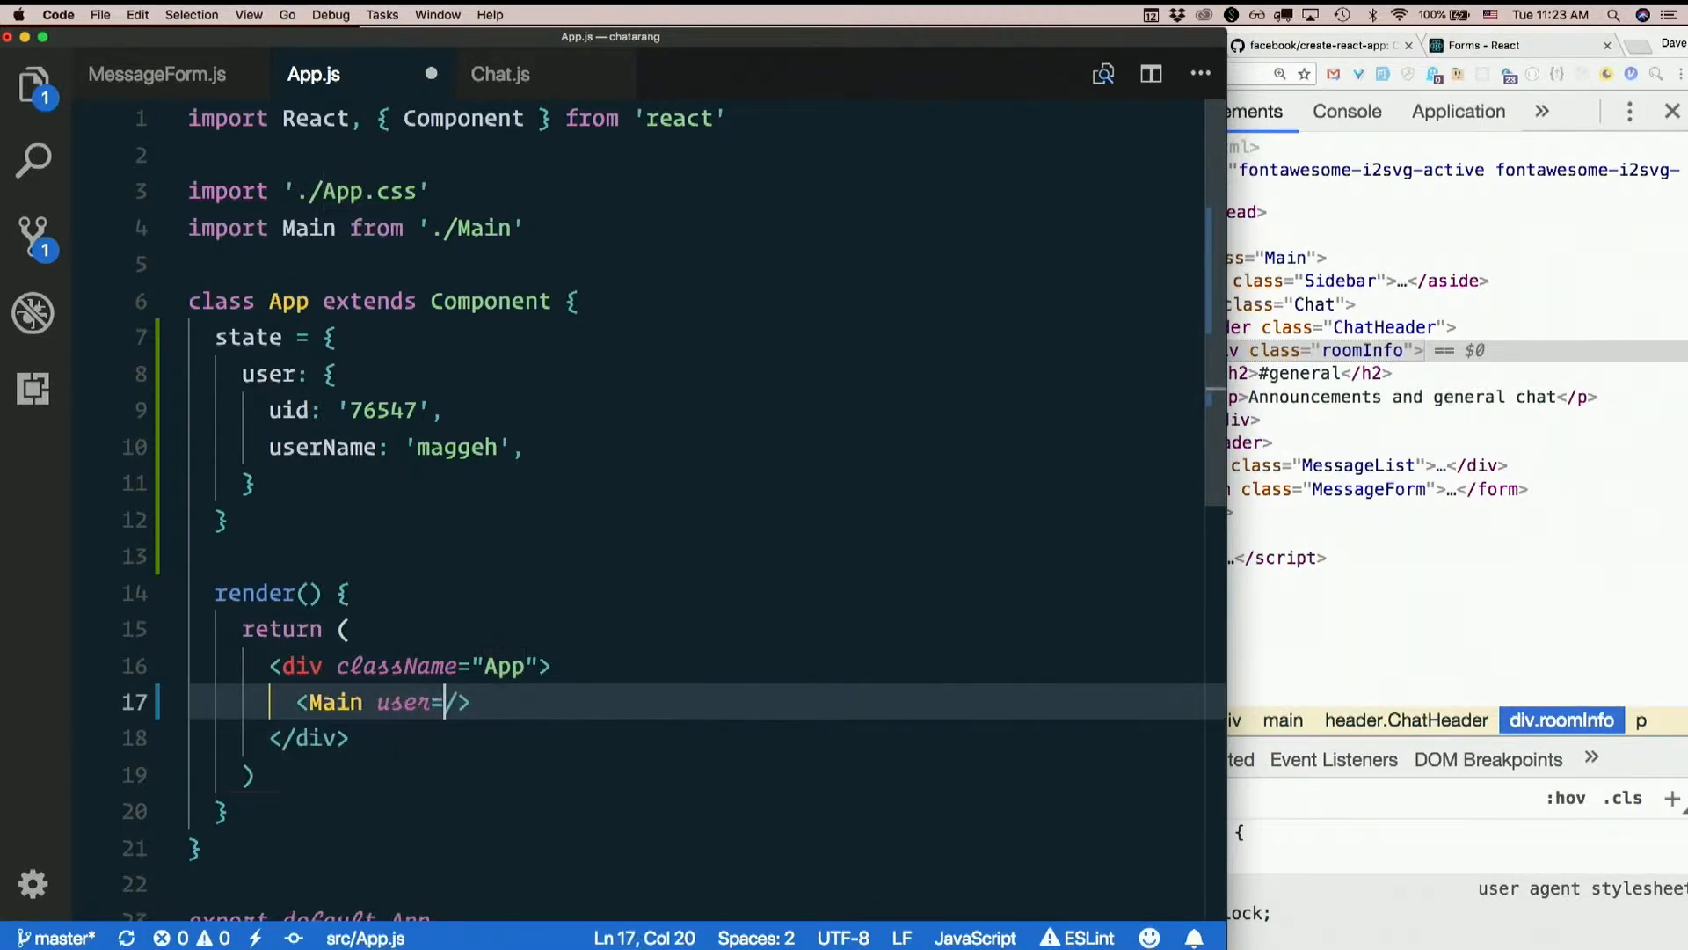
type("{this")
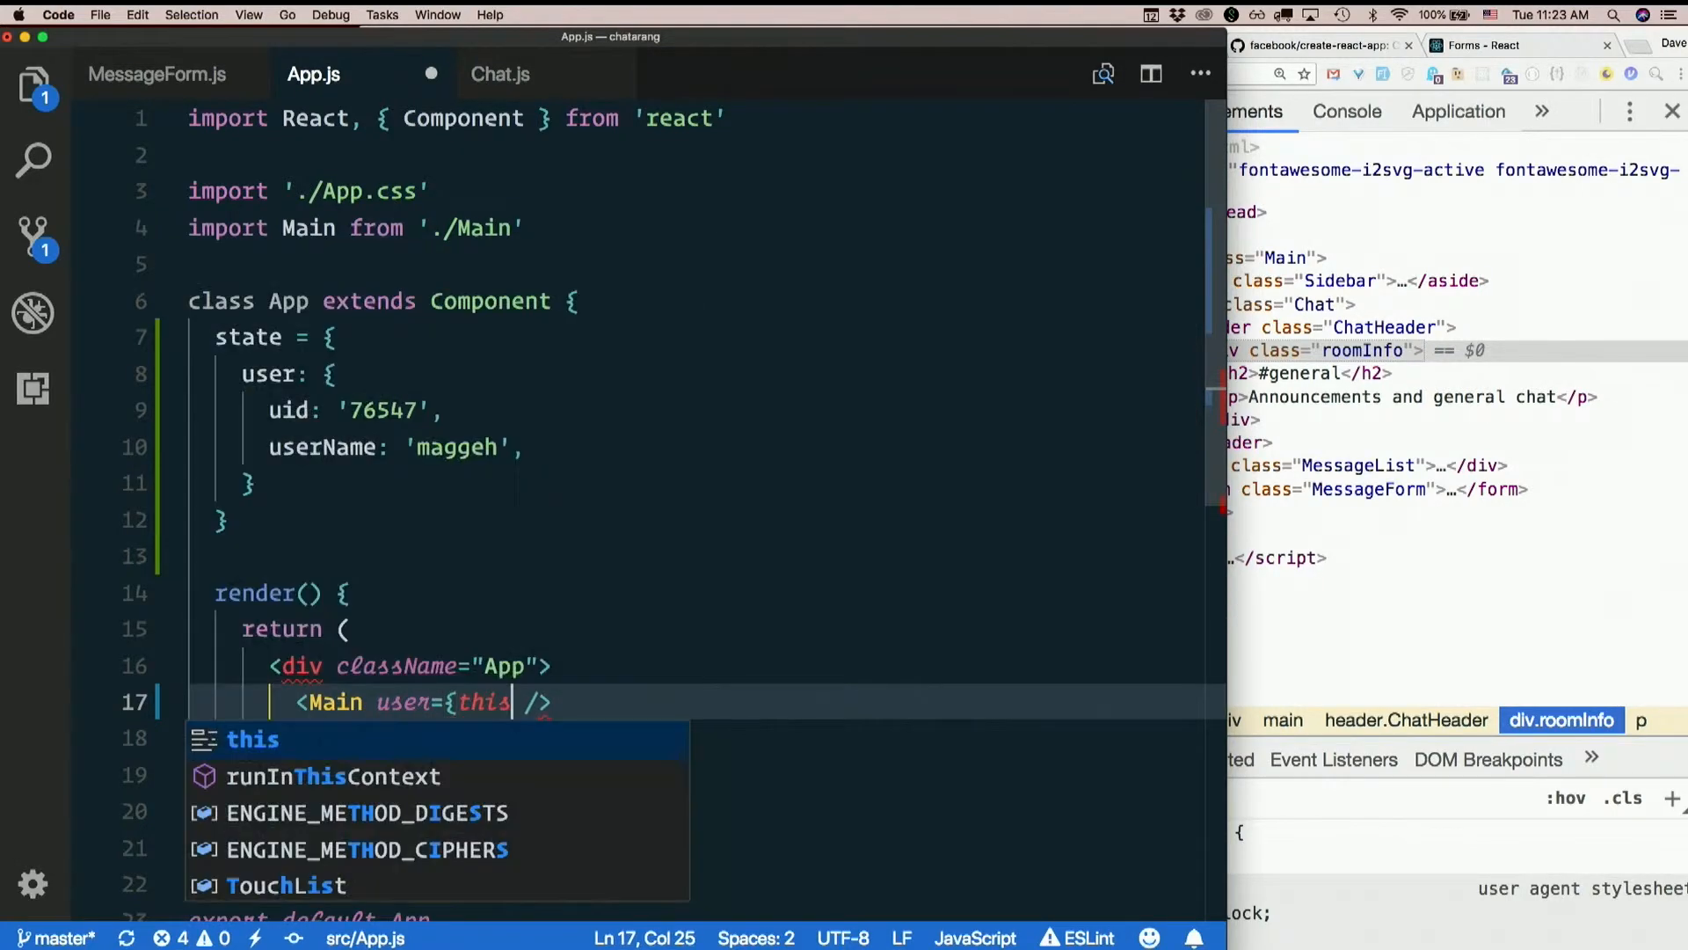
type(".state.user")
type("ma")
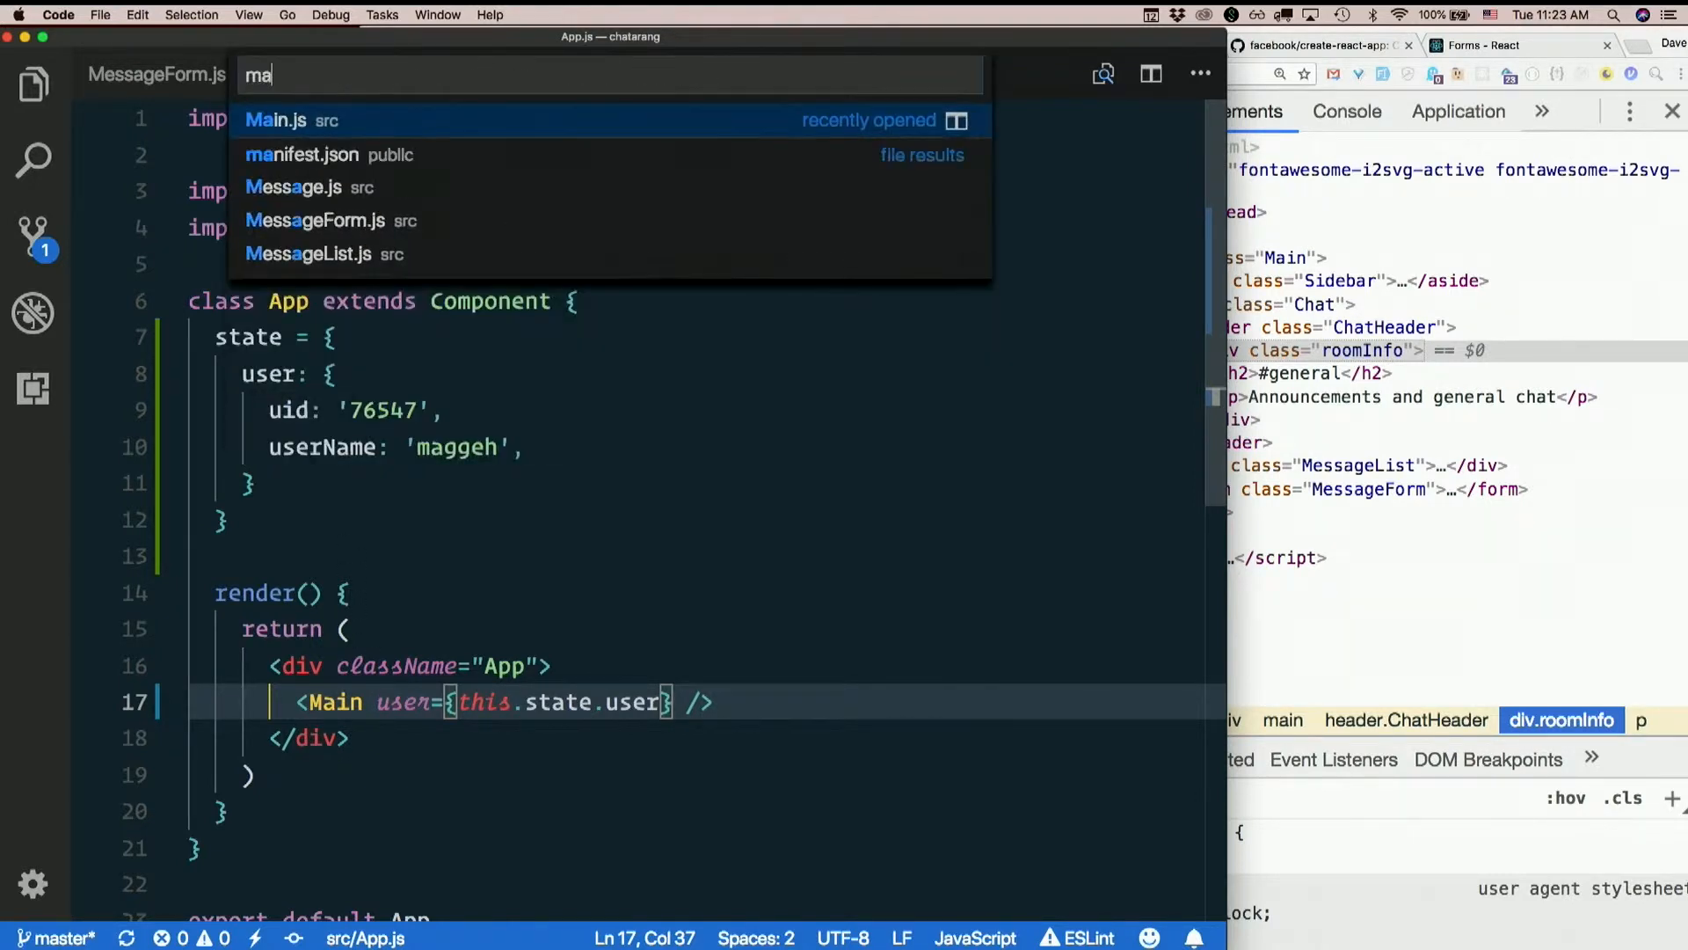
Open Main.js and give the Sidebar element a user prop of this.props.users
left_click(280, 120)
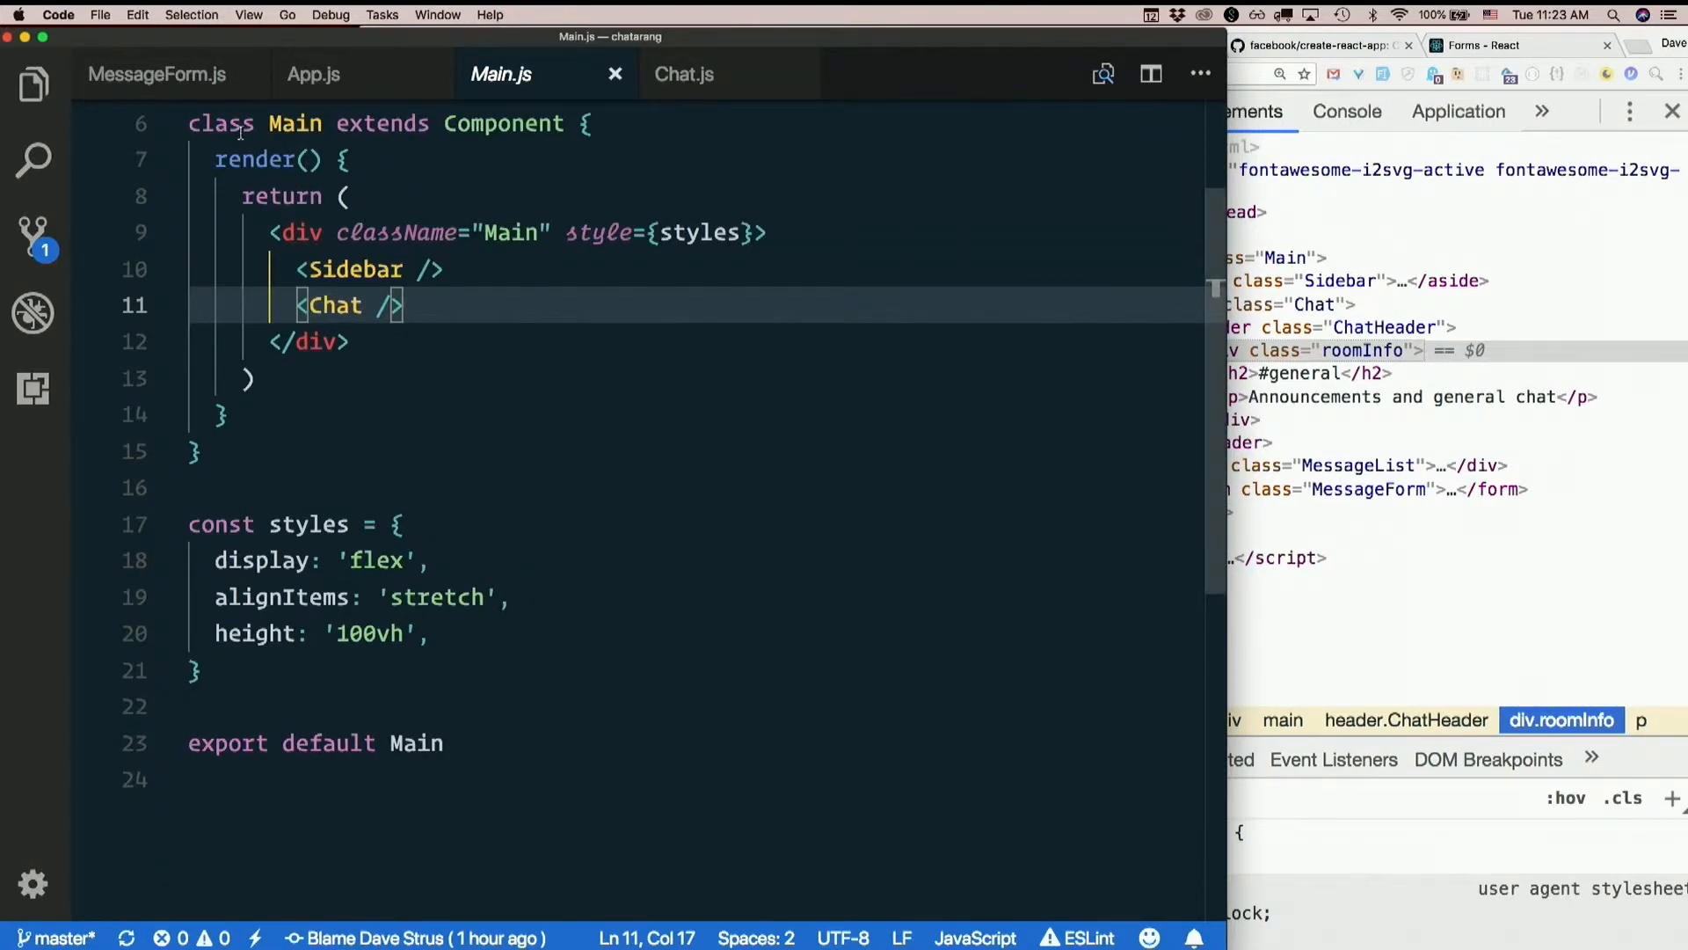
mouse_move(517, 374)
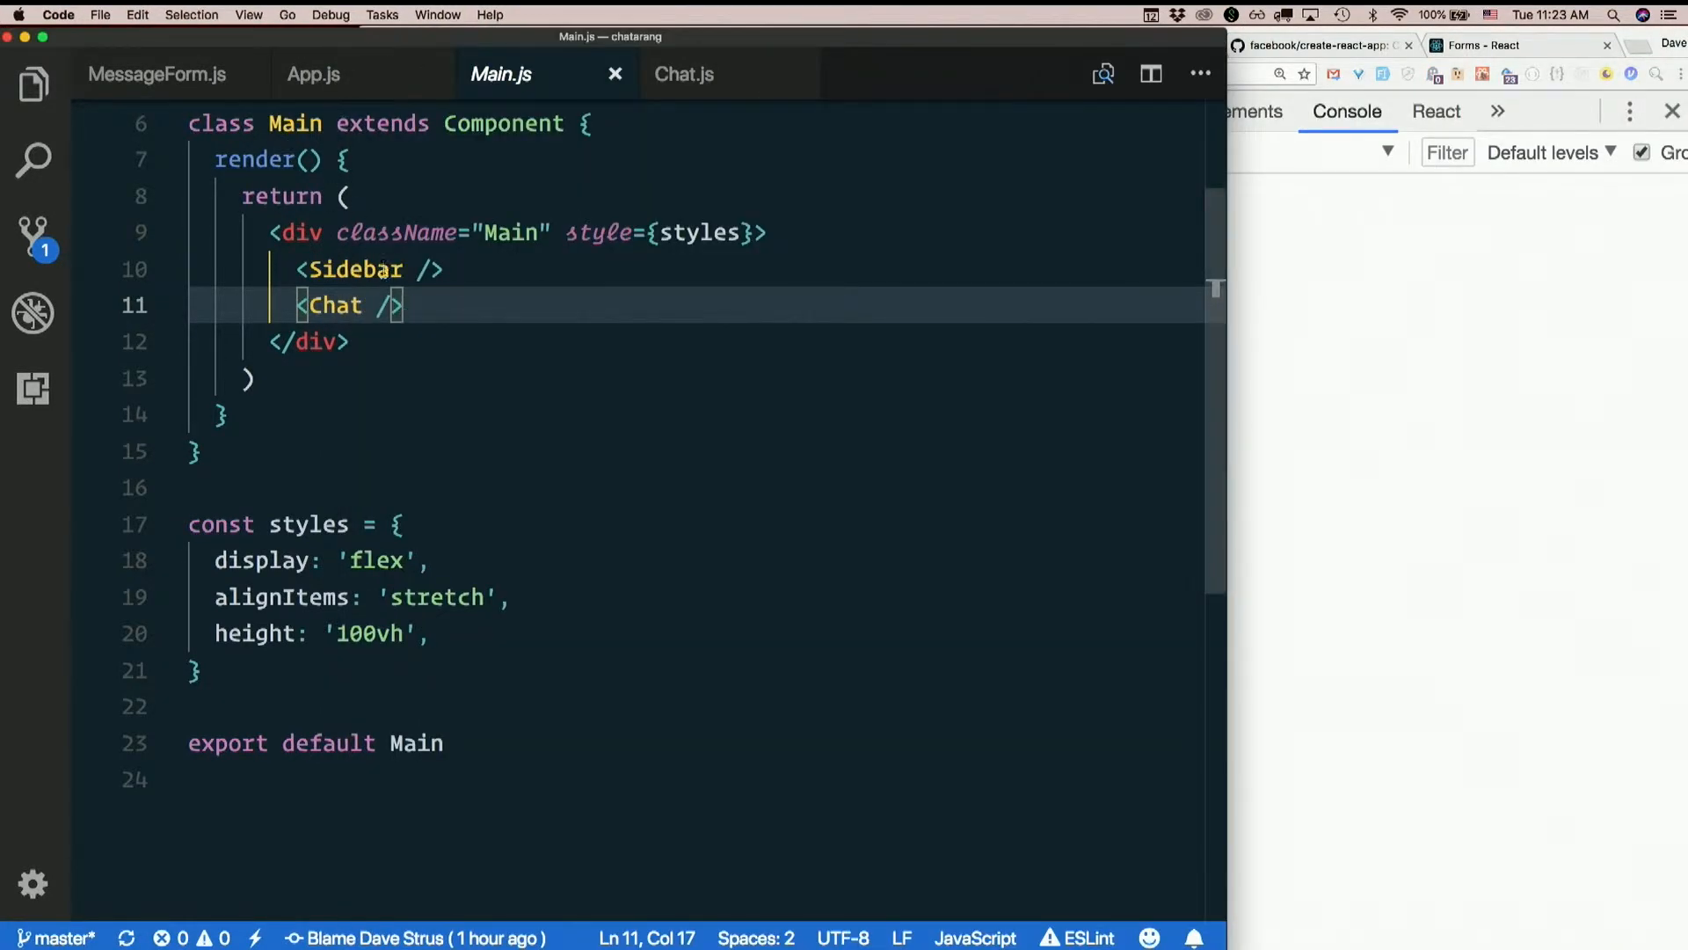
type("user")
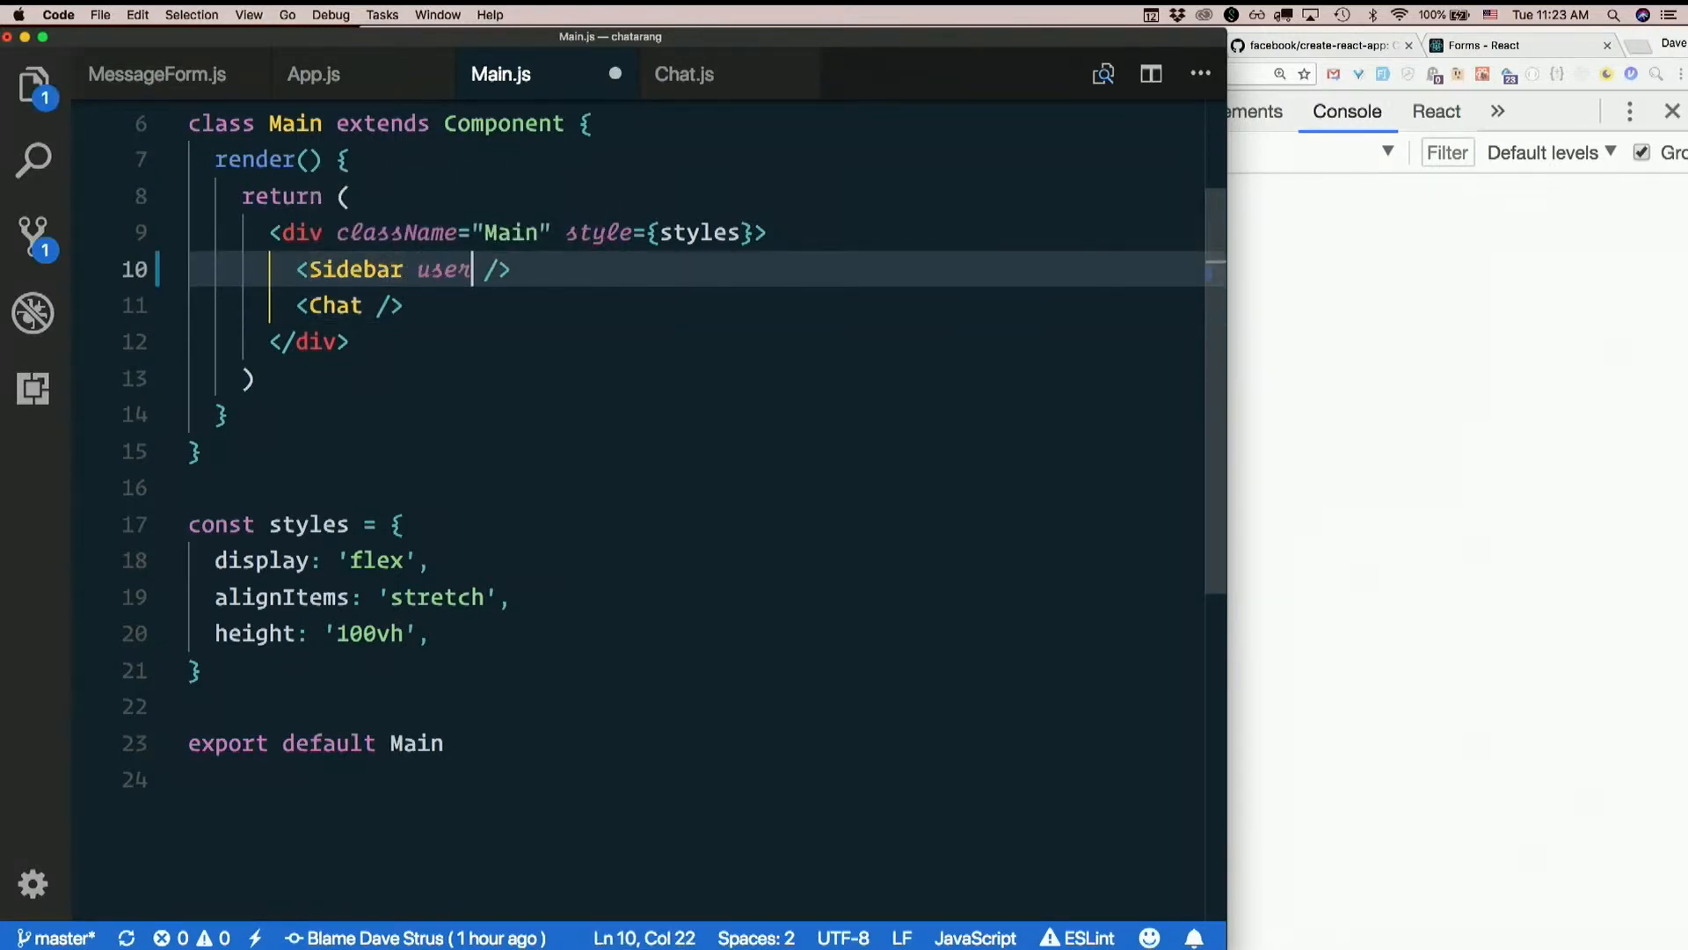
type("={}")
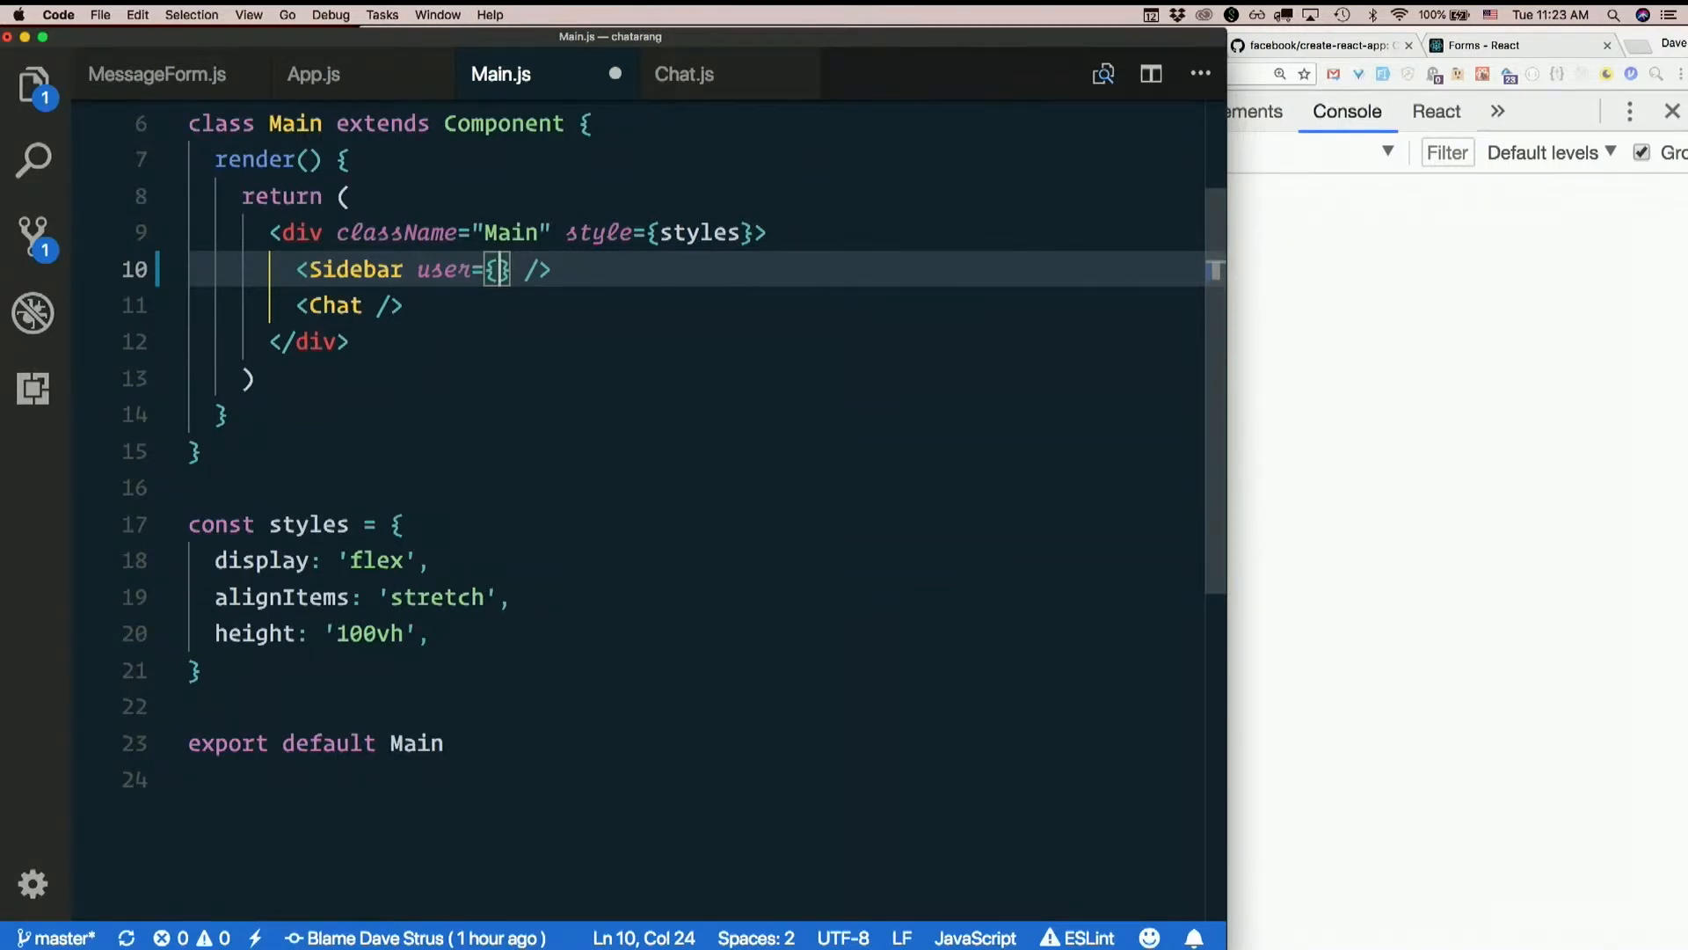
type("this.")
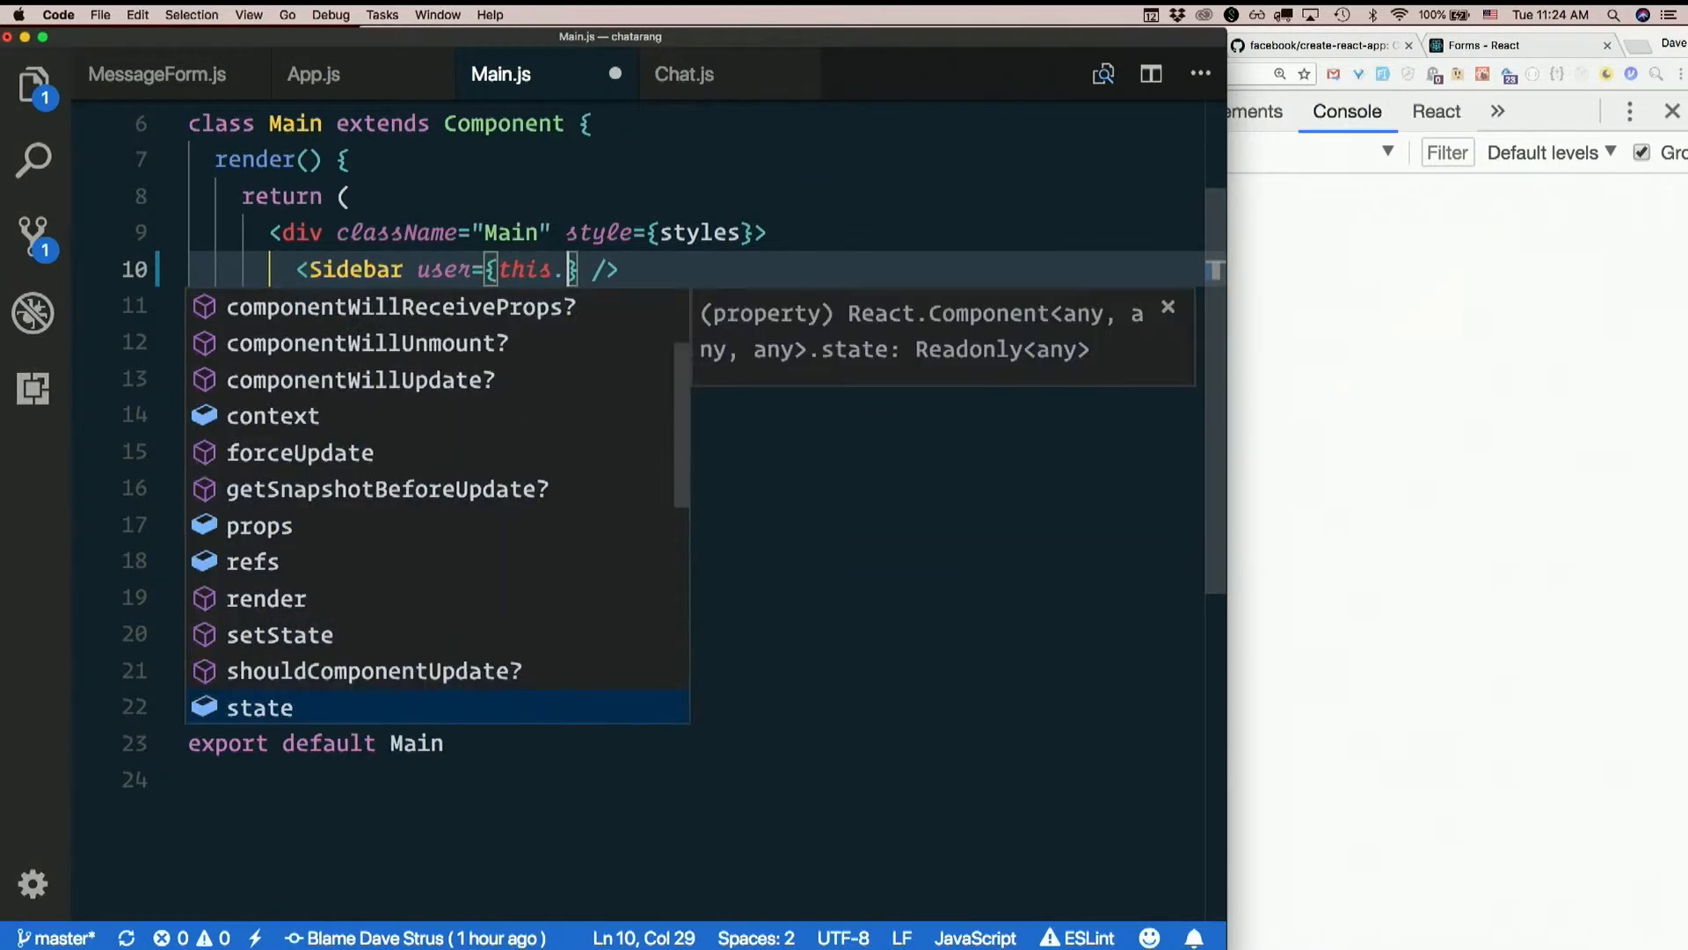
type("props.users")
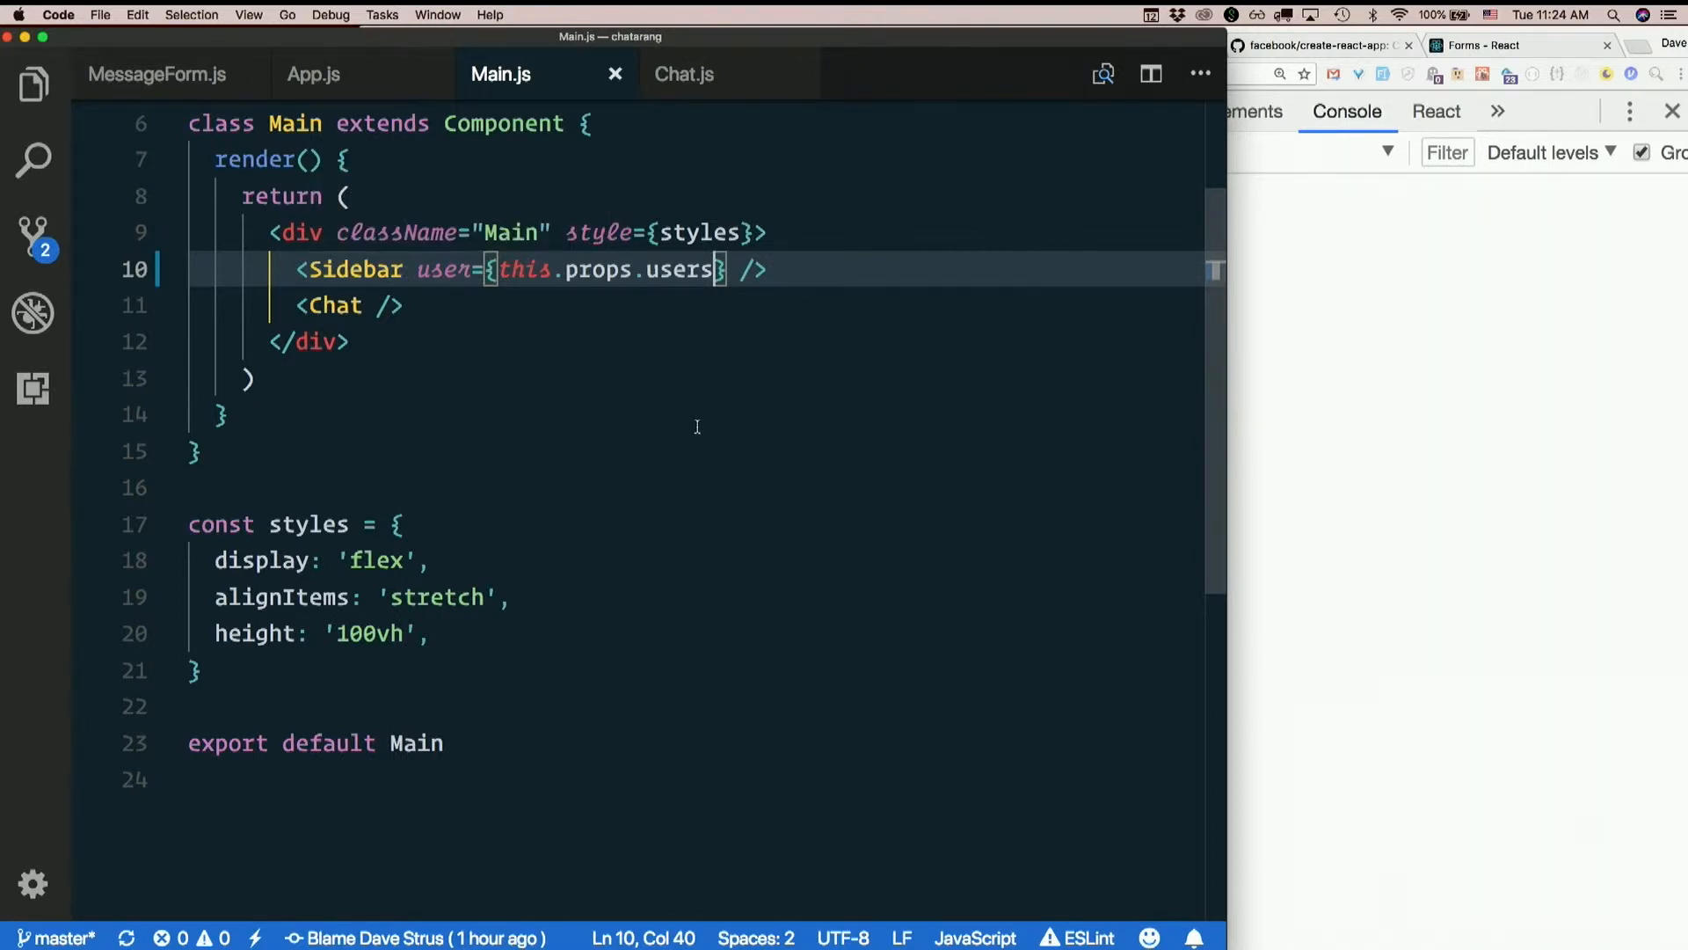
scroll("up", 3)
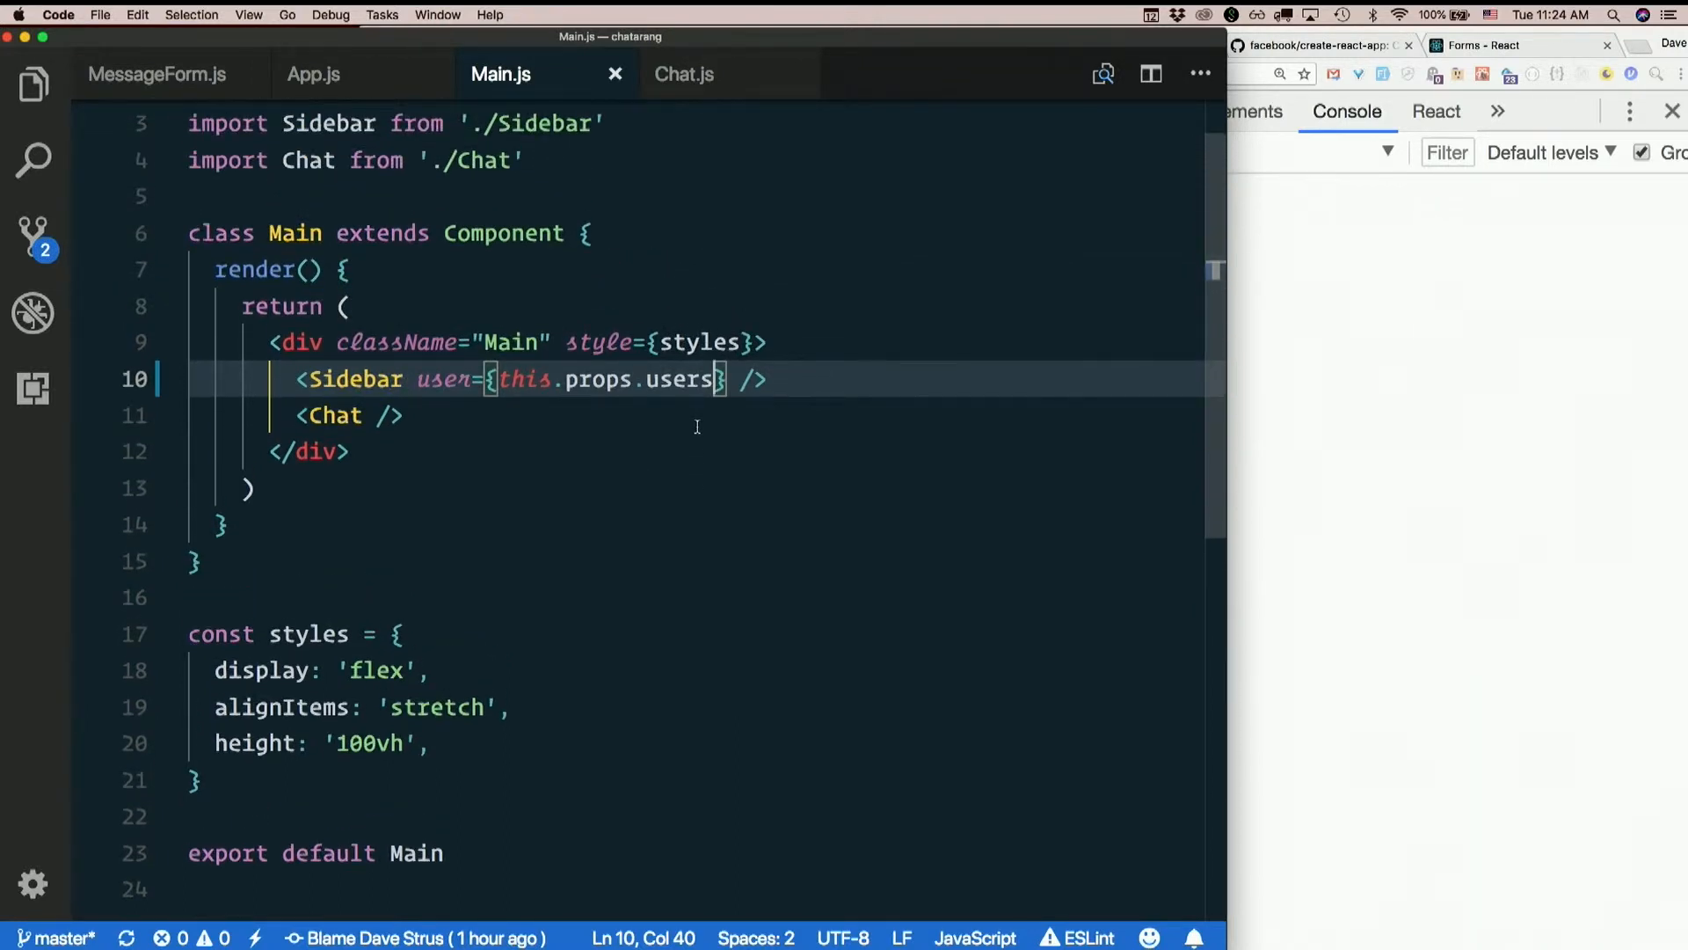
Open Sidebar.js and rewrite the class as const Sidebar = (props) => arrow function
type("sid")
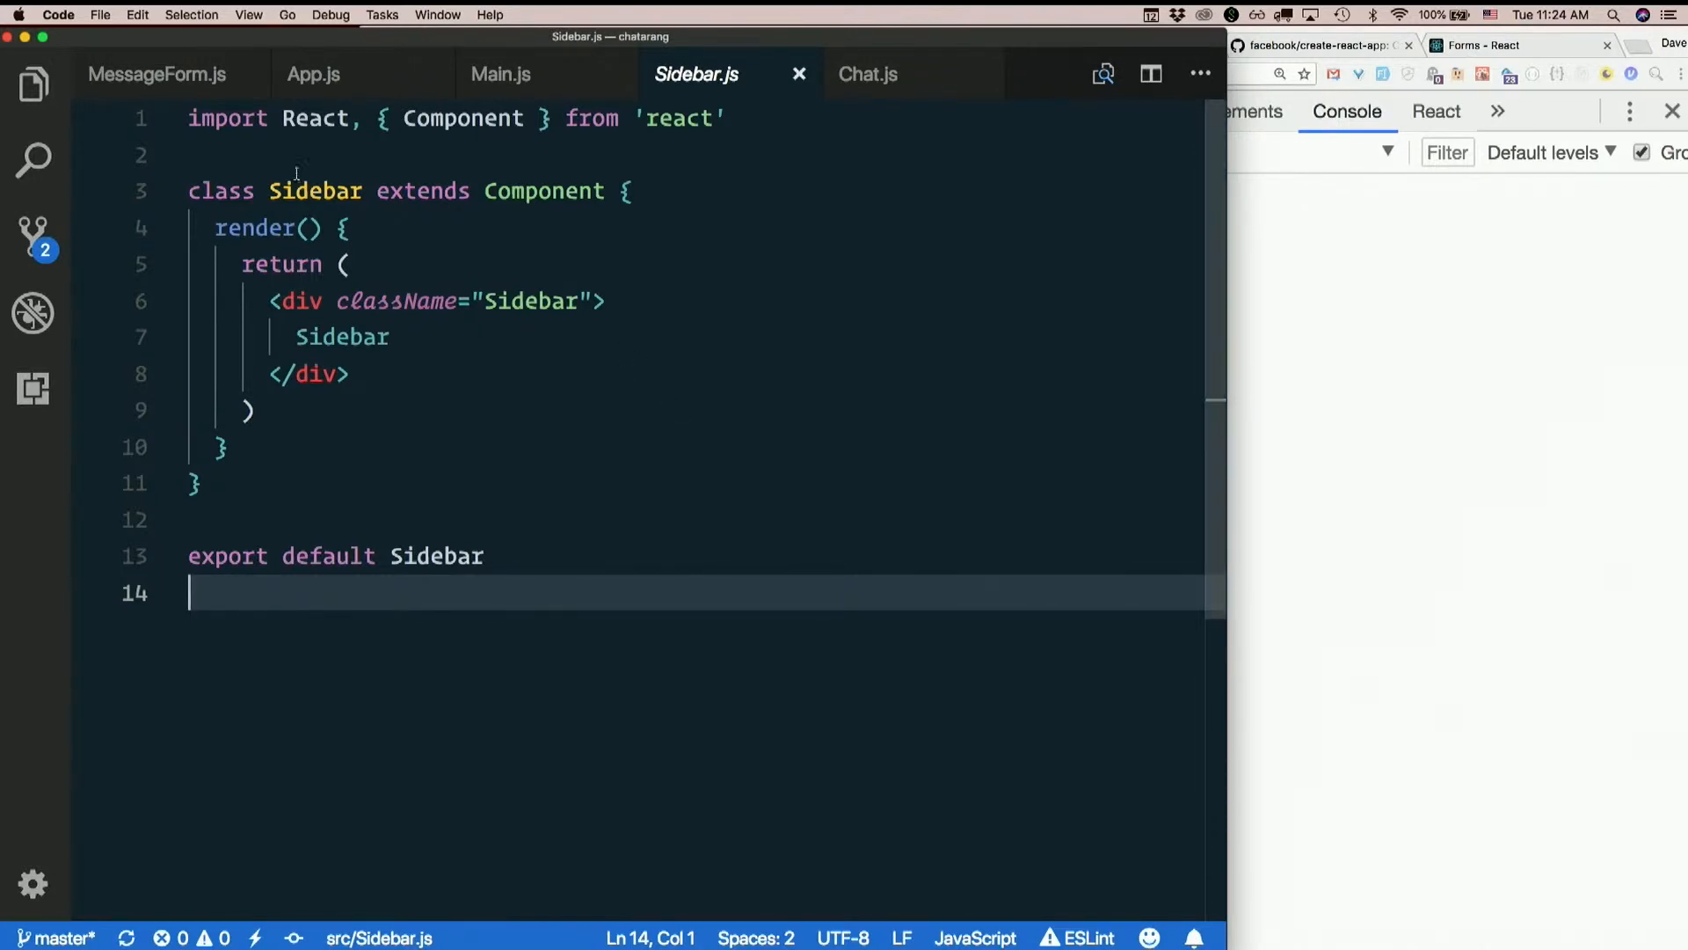
double_click(220, 191)
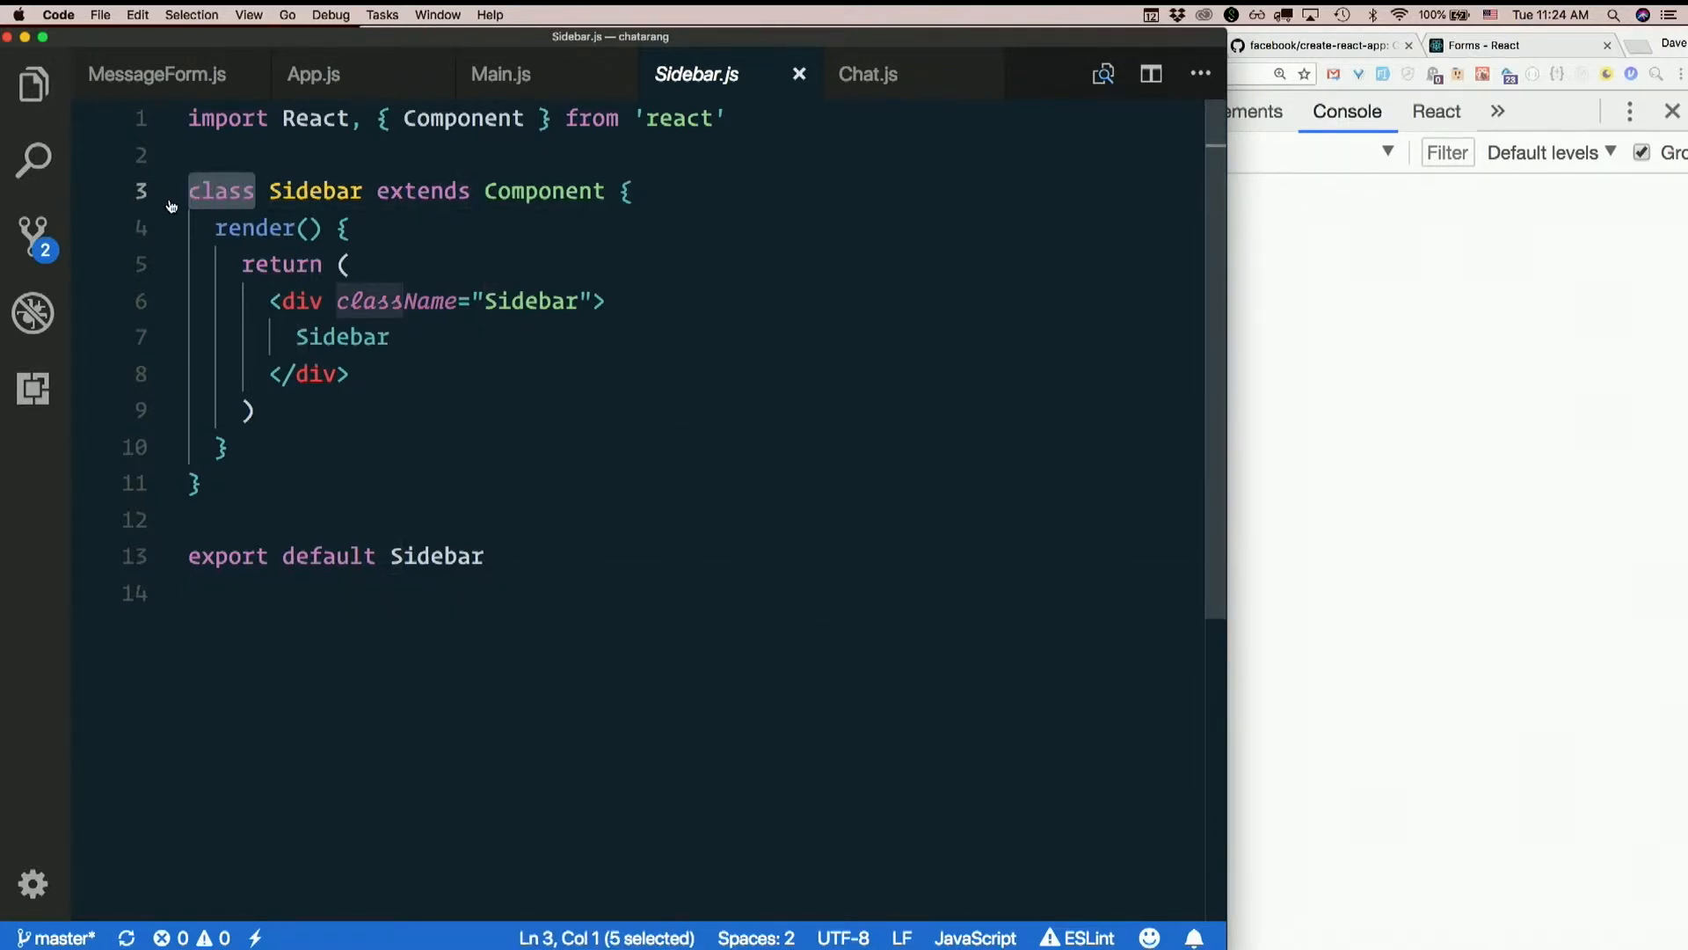
type("const Sidebar = {")
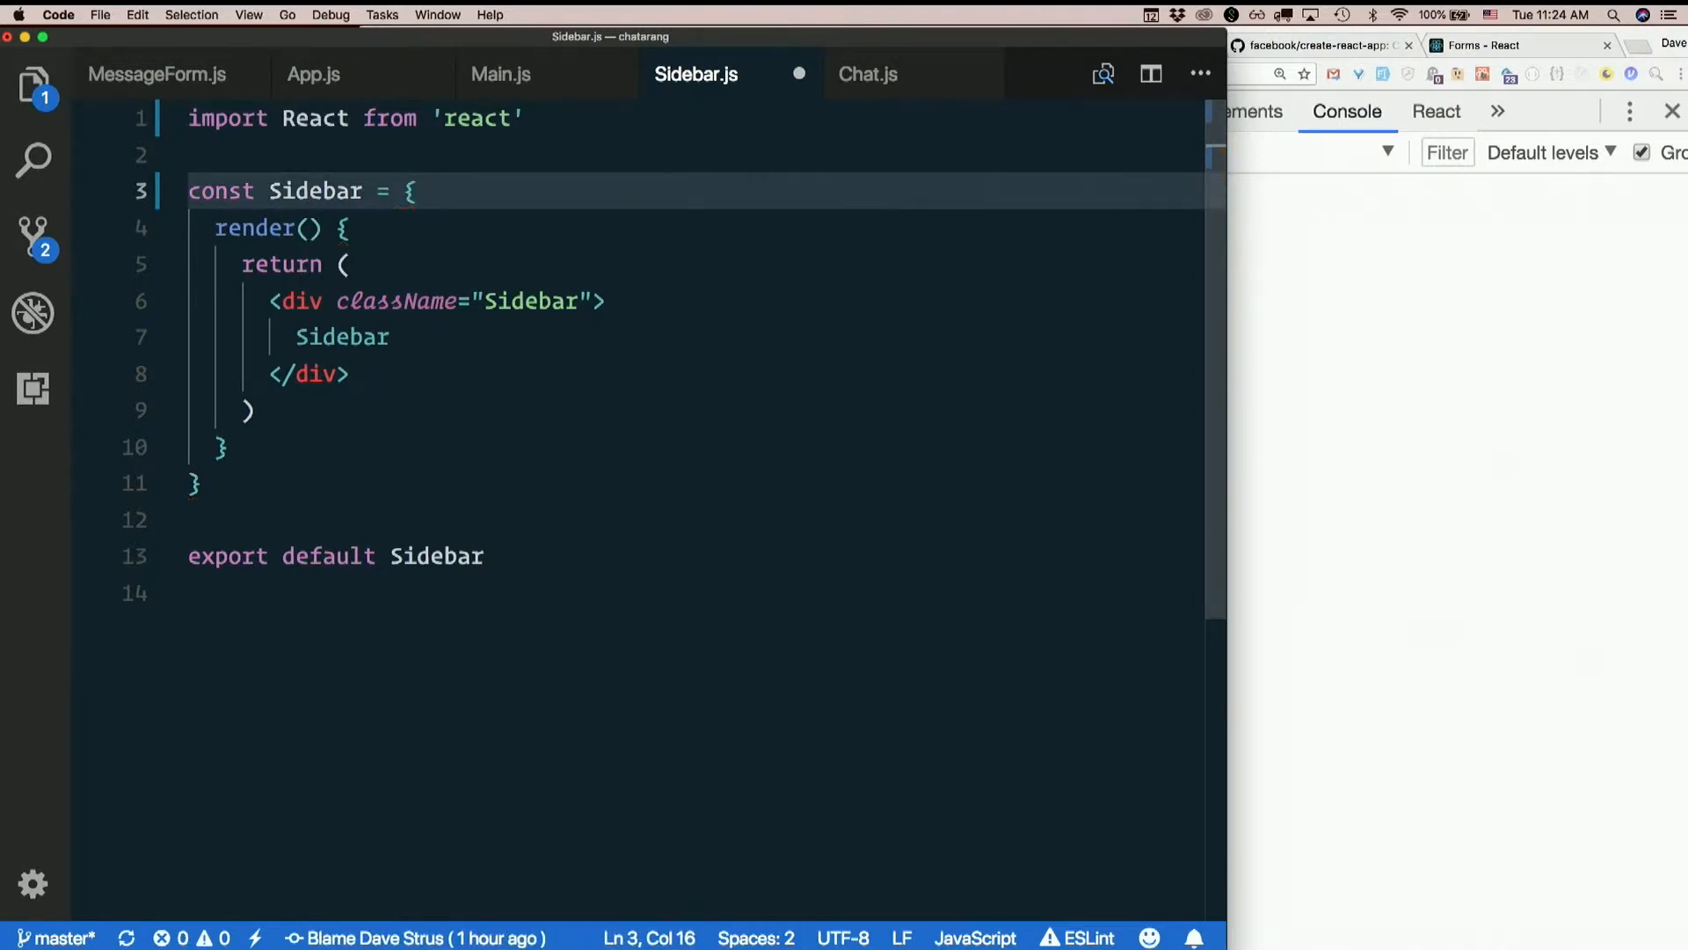
type("() =>")
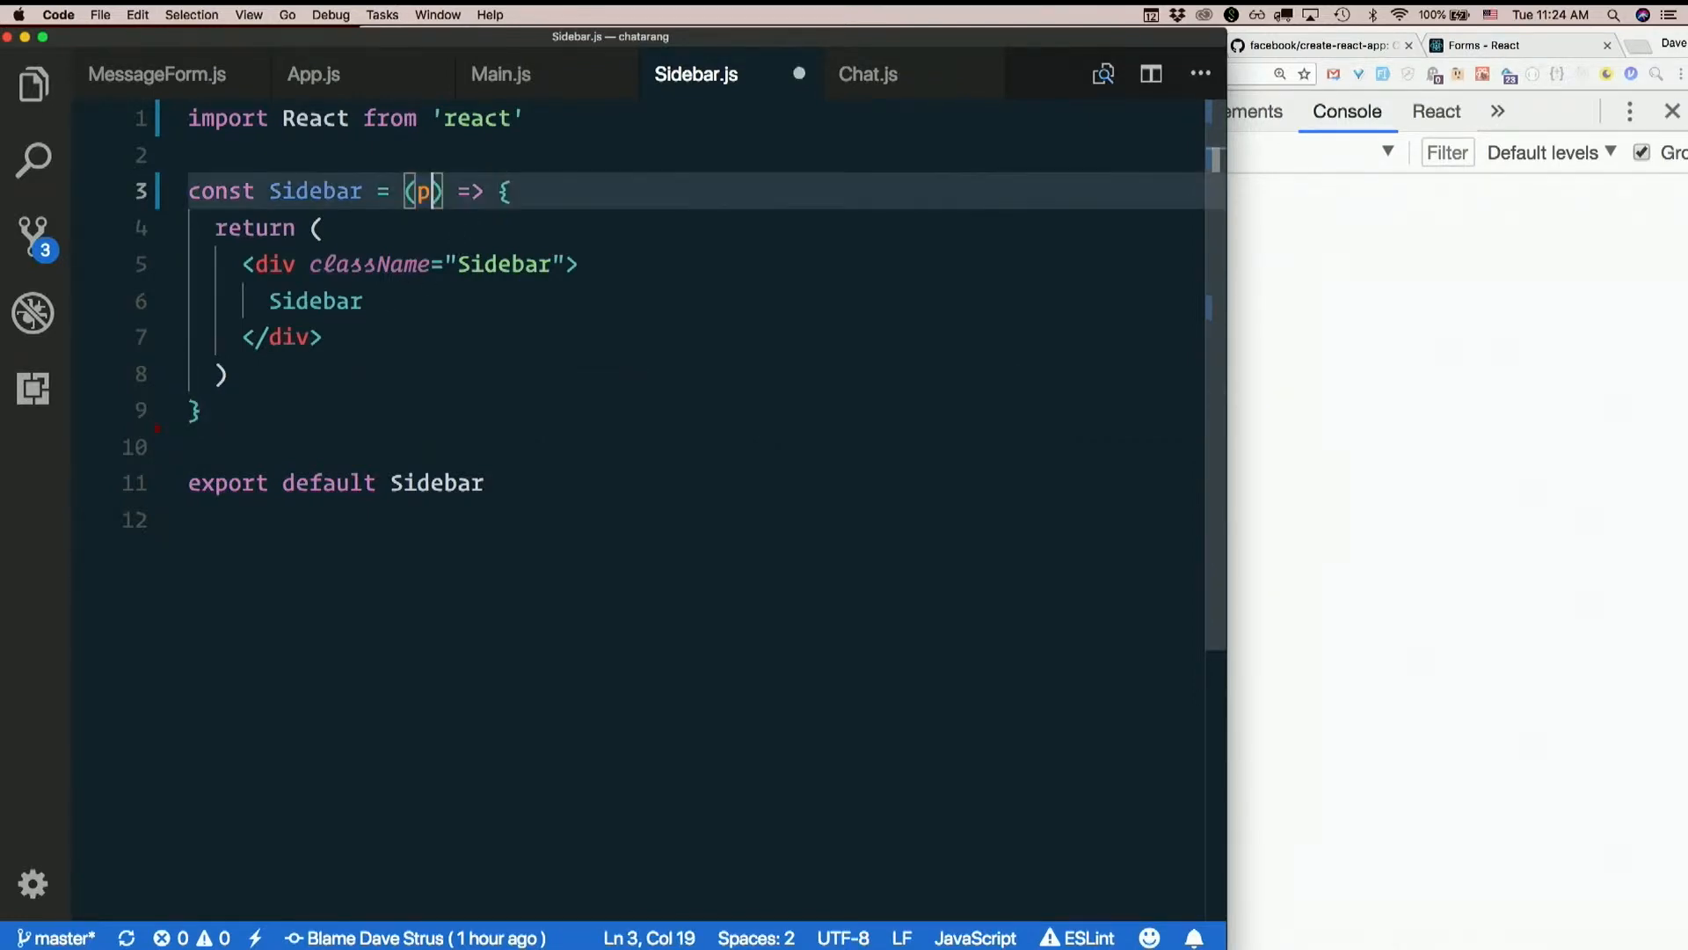
type("rops")
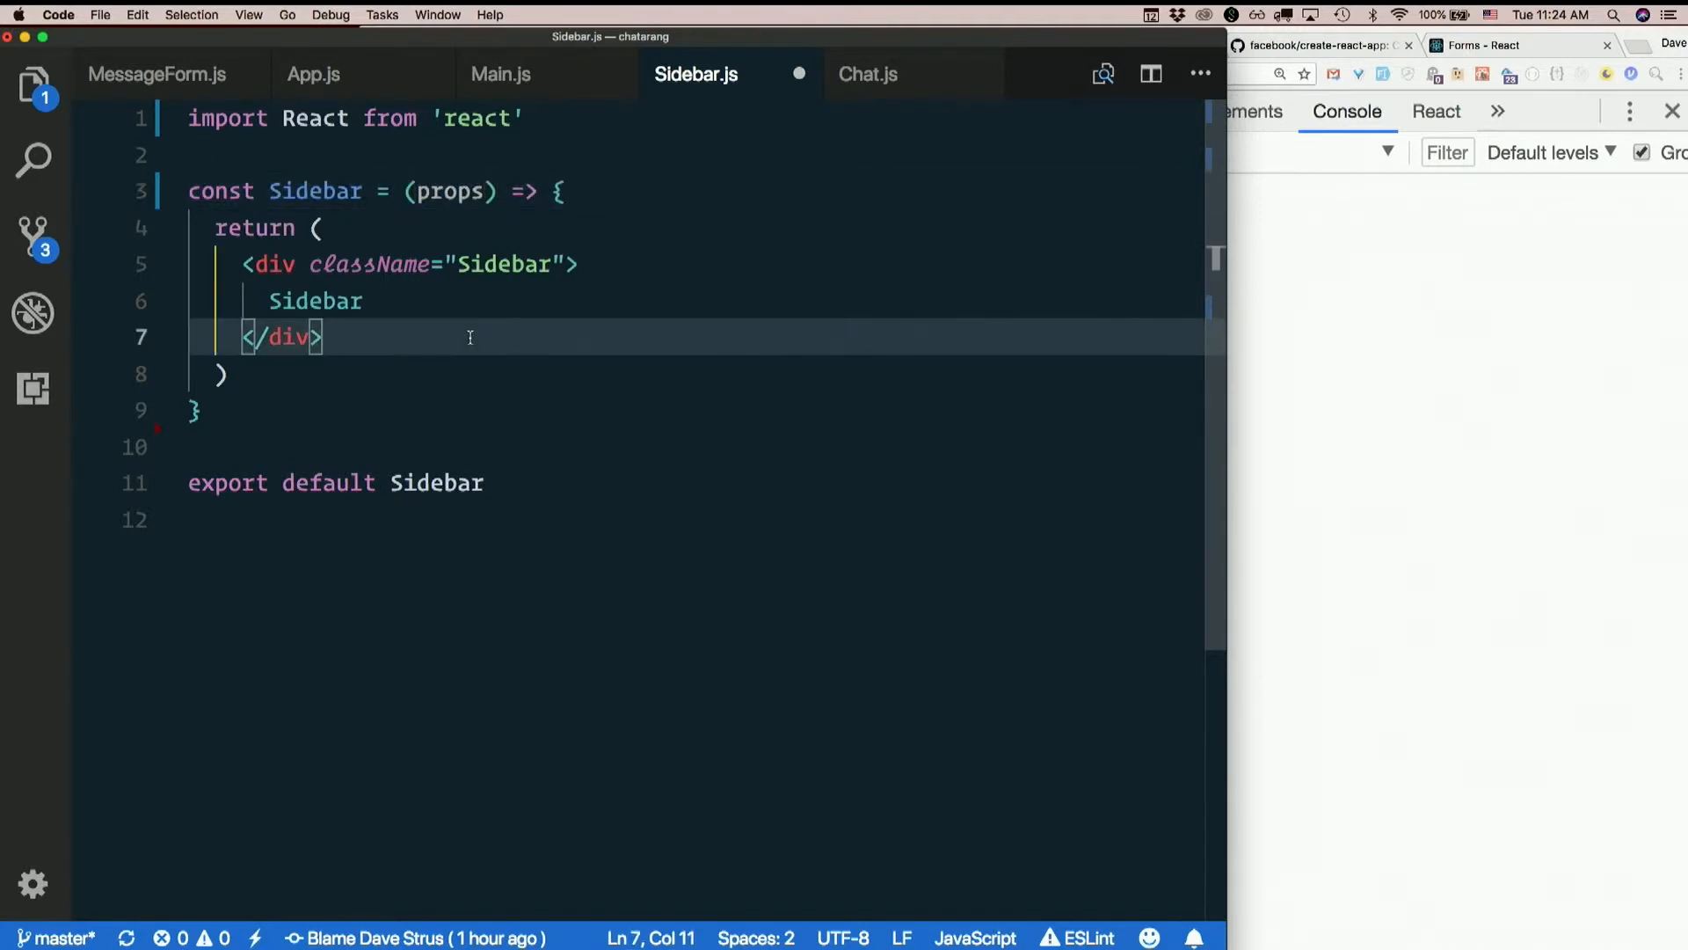
left_click(366, 300)
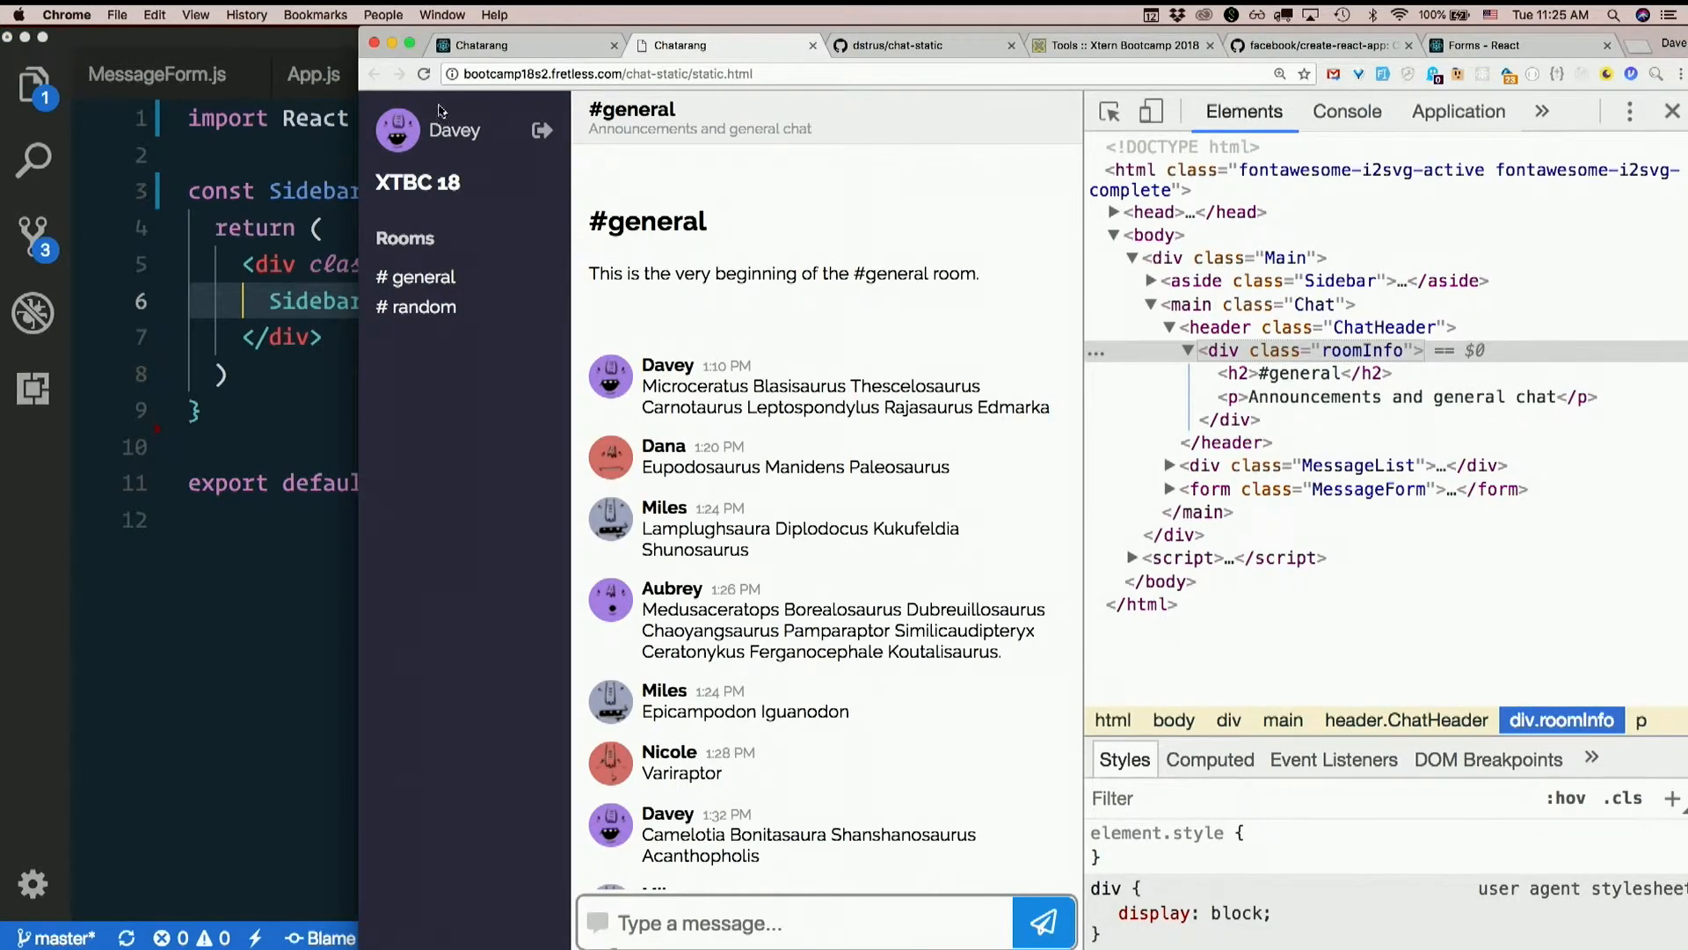
mouse_move(389, 193)
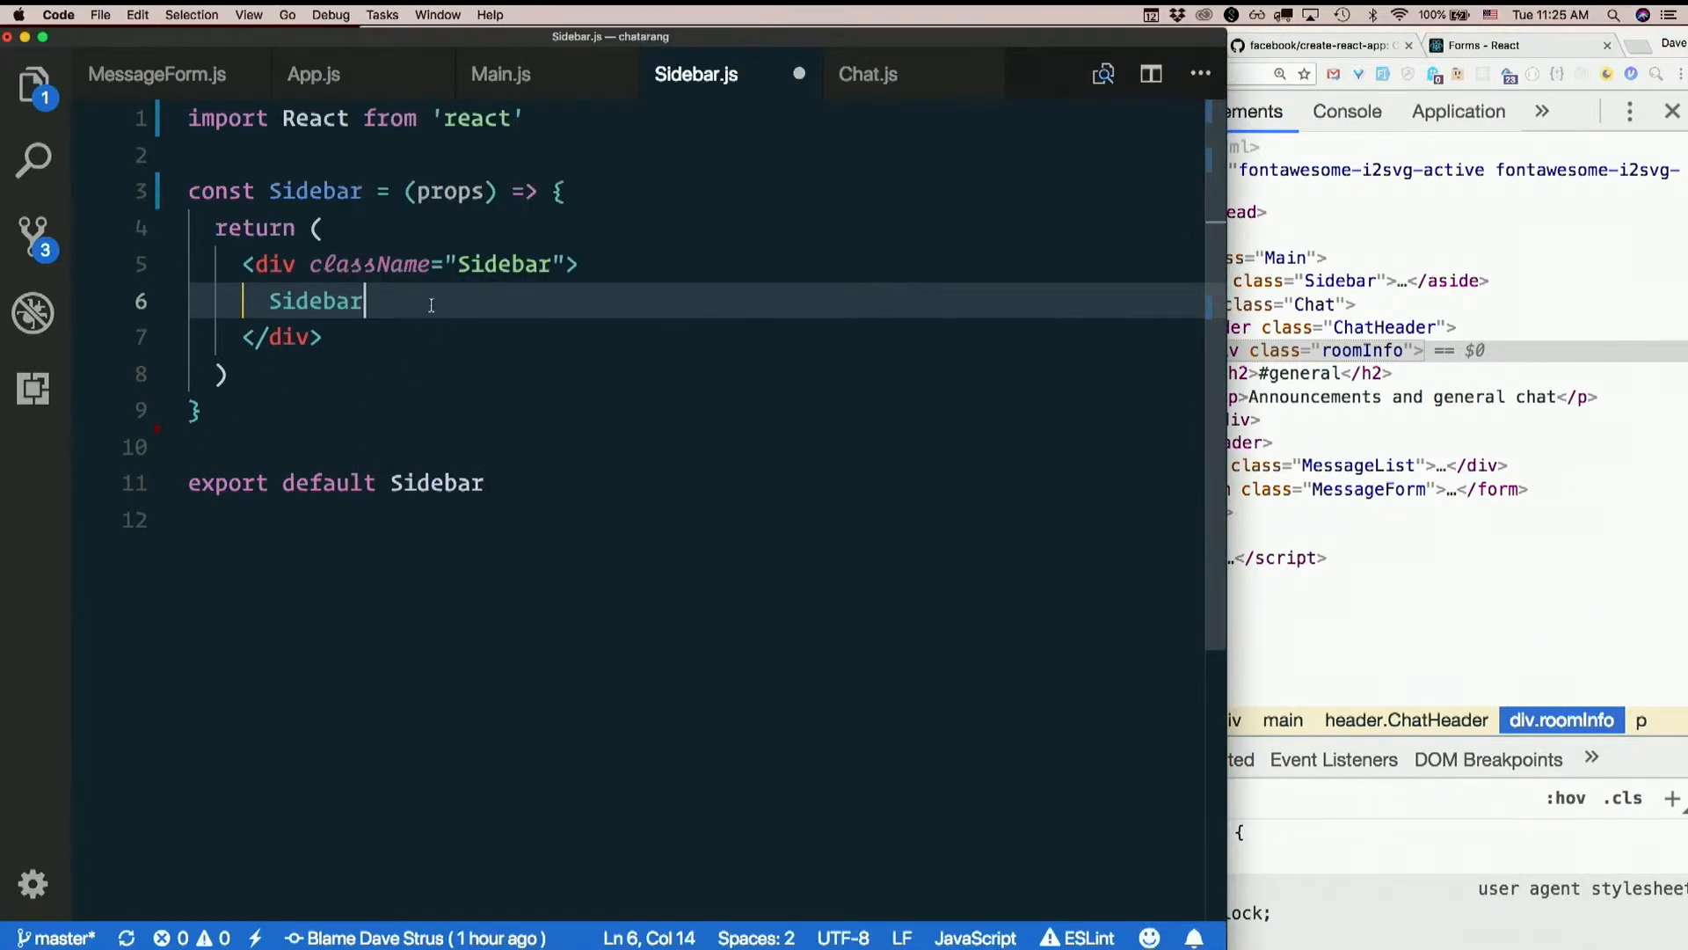
Replace Sidebar's placeholder text with {props.user.userName}
double_click(315, 301)
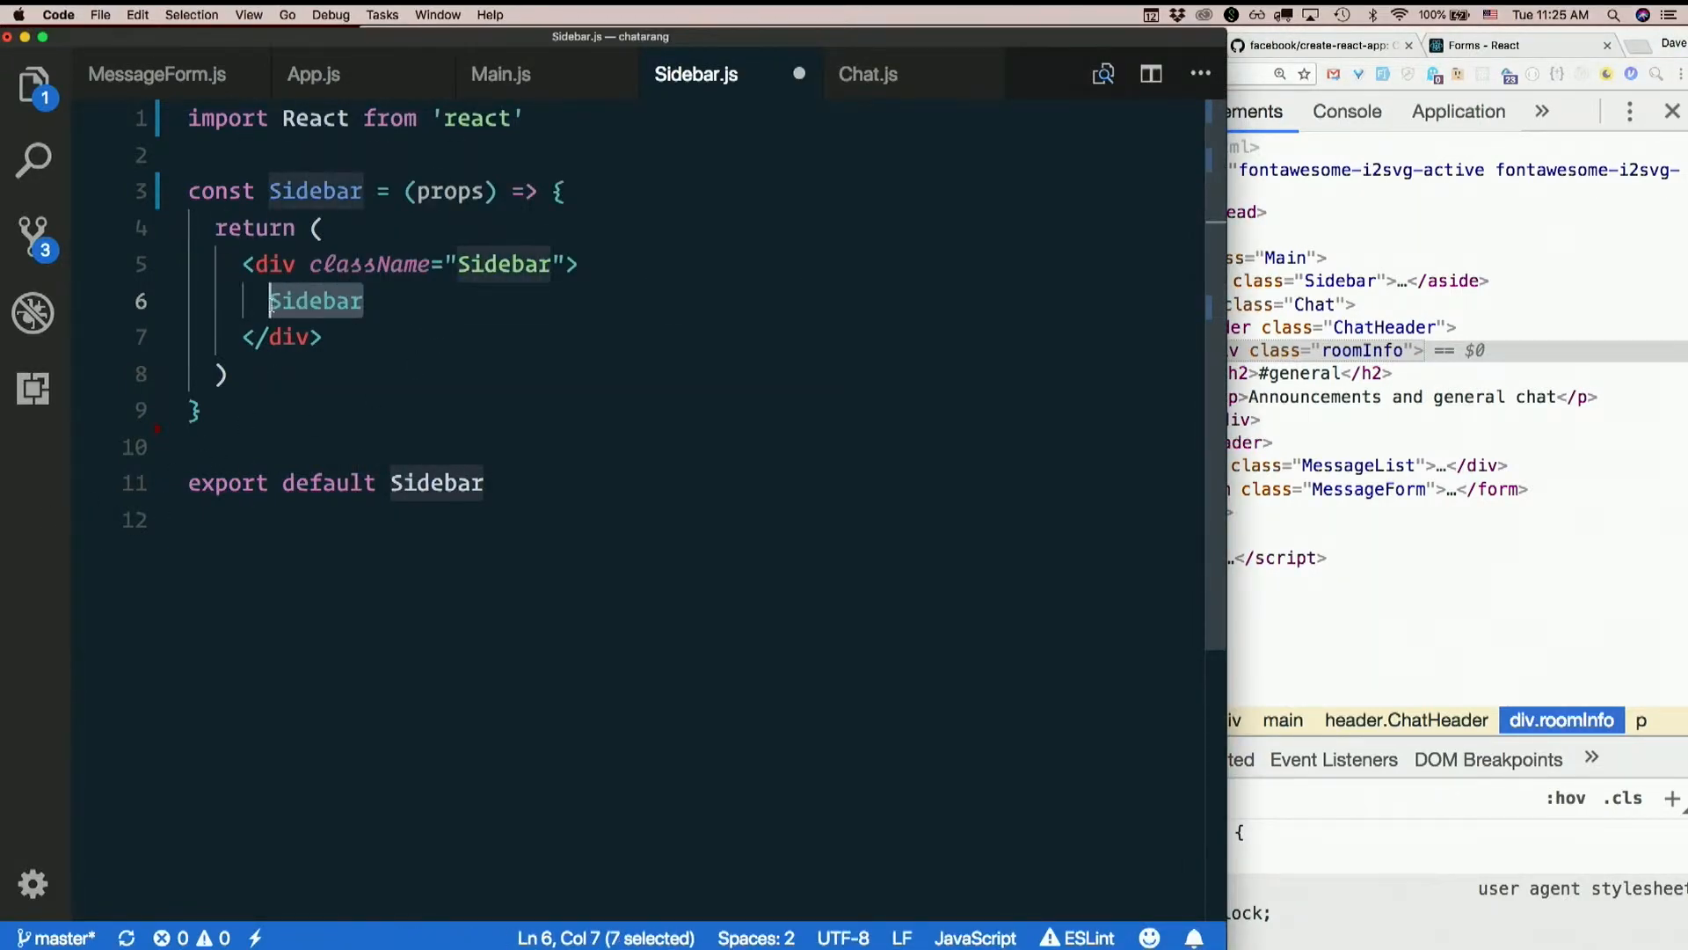
type("pr")
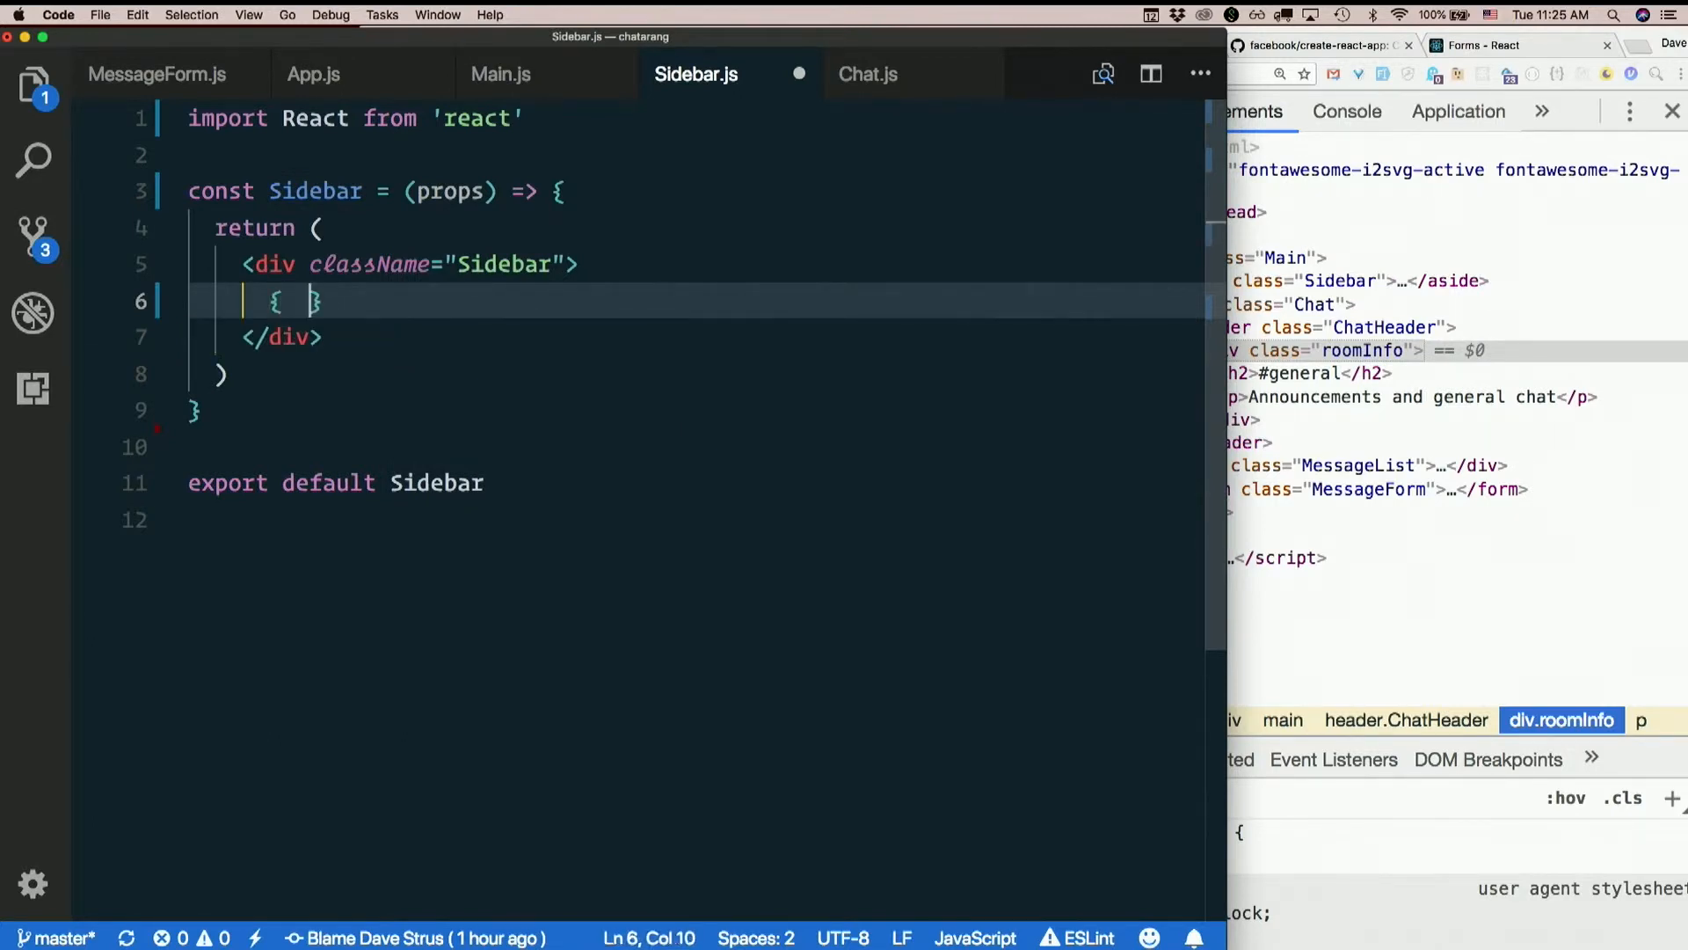
type("props.user.userName")
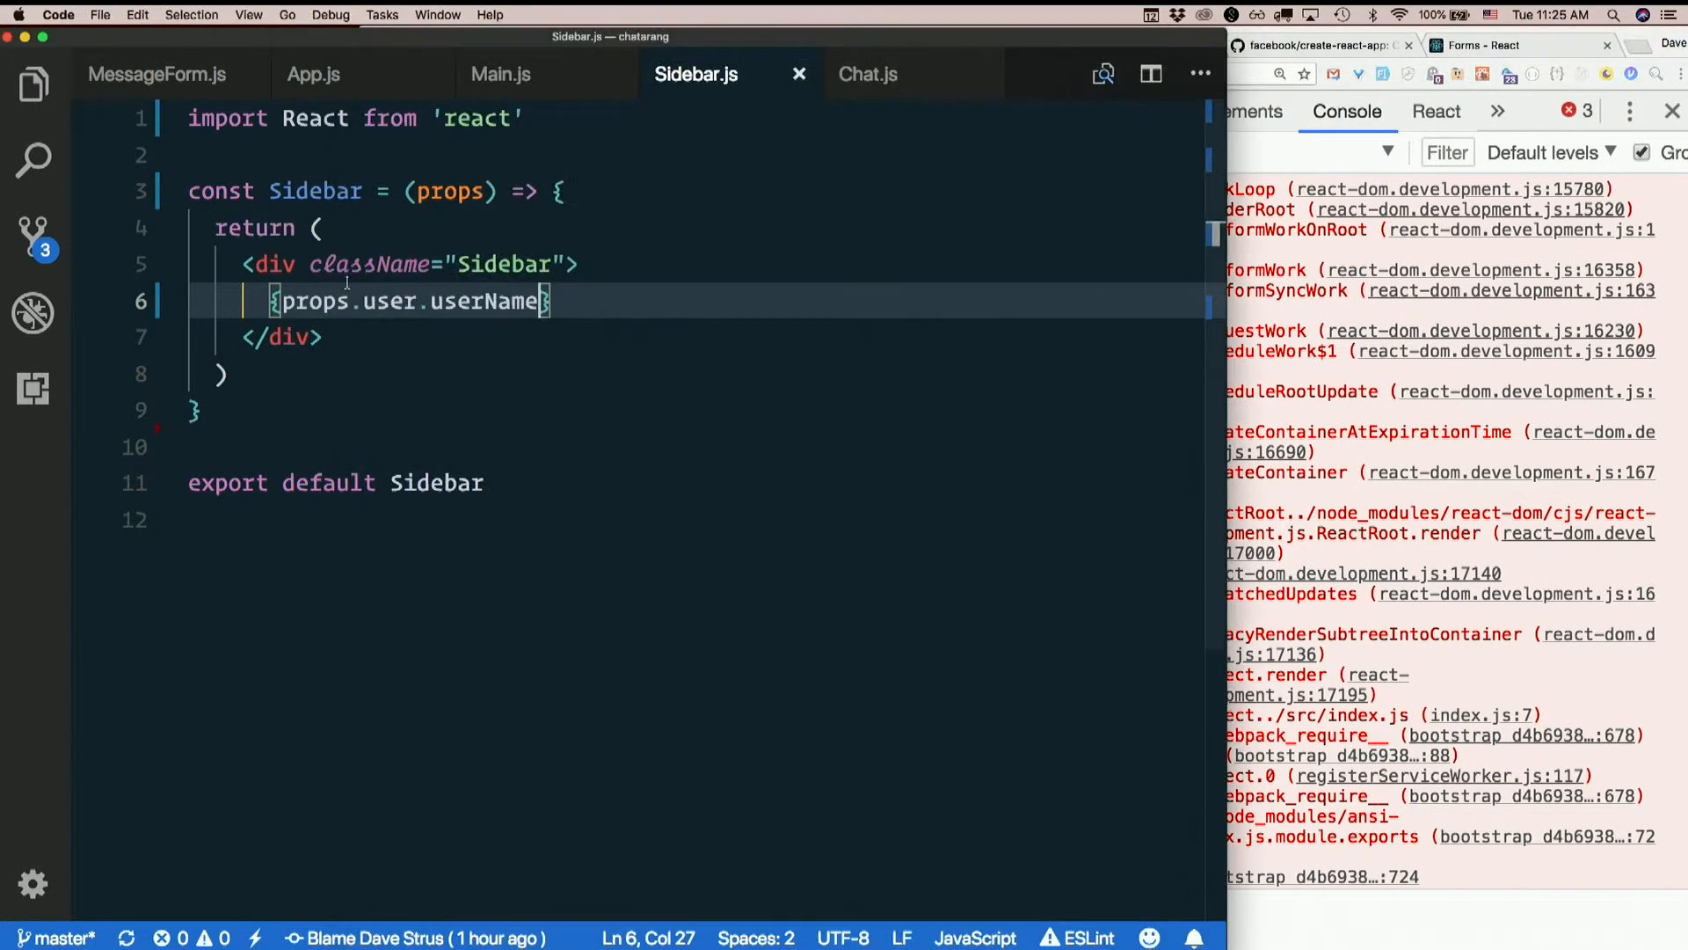
double_click(390, 302)
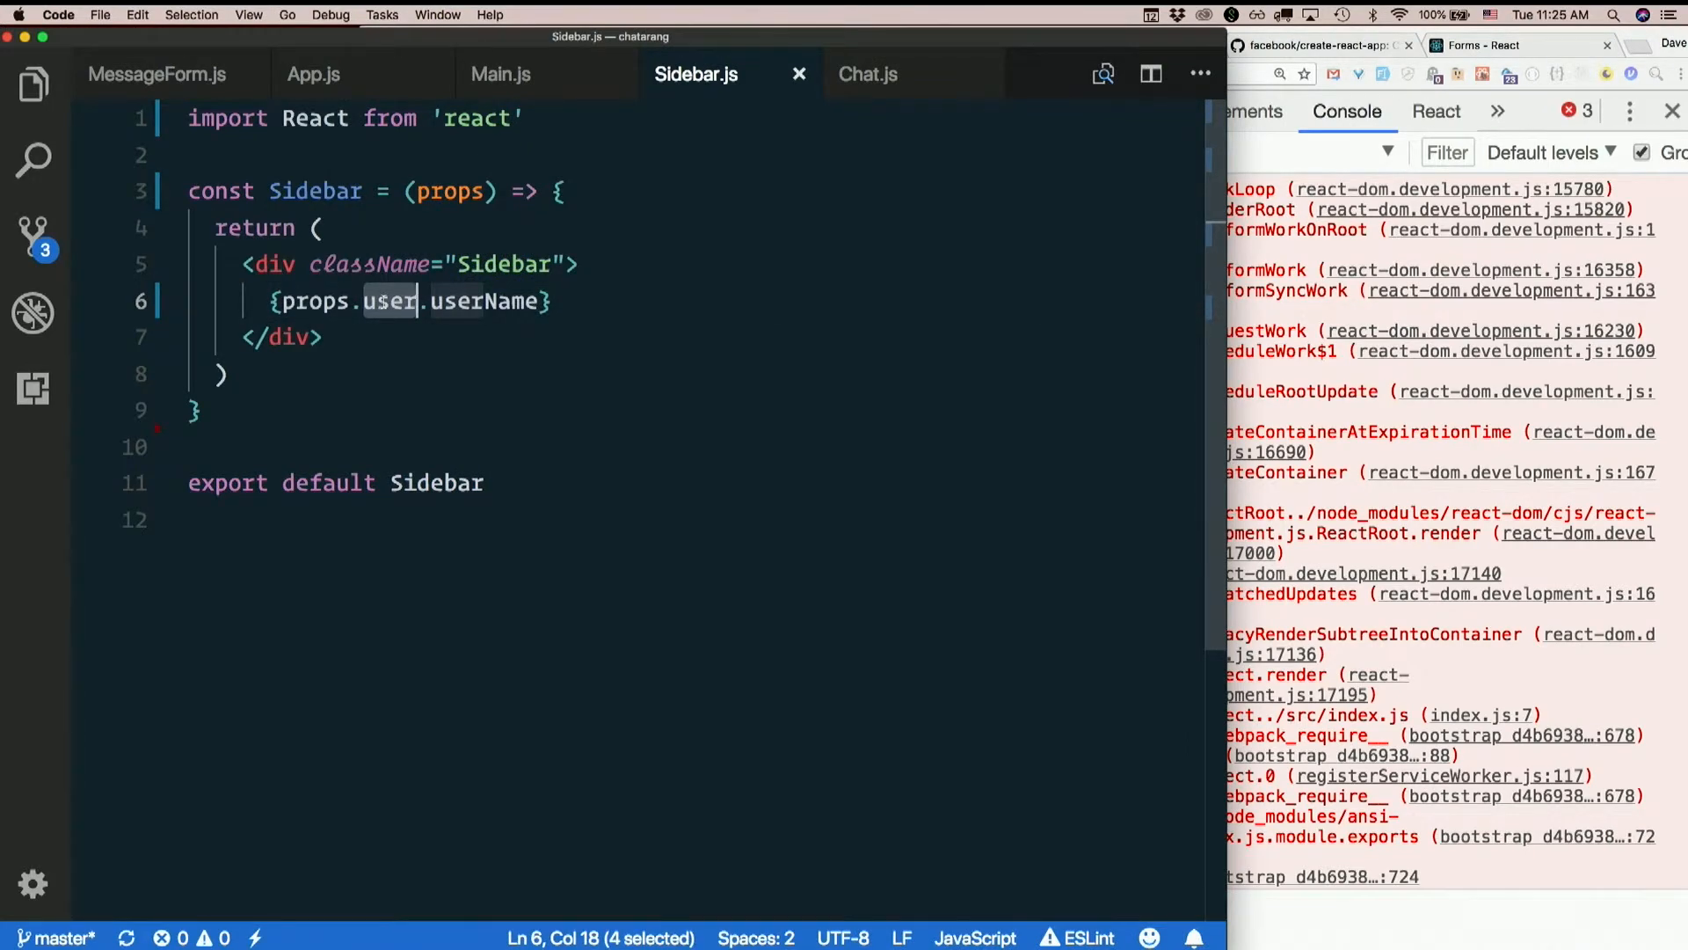
In Main.js, change Sidebar's prop from this.props.users to this.props.user
left_click(501, 73)
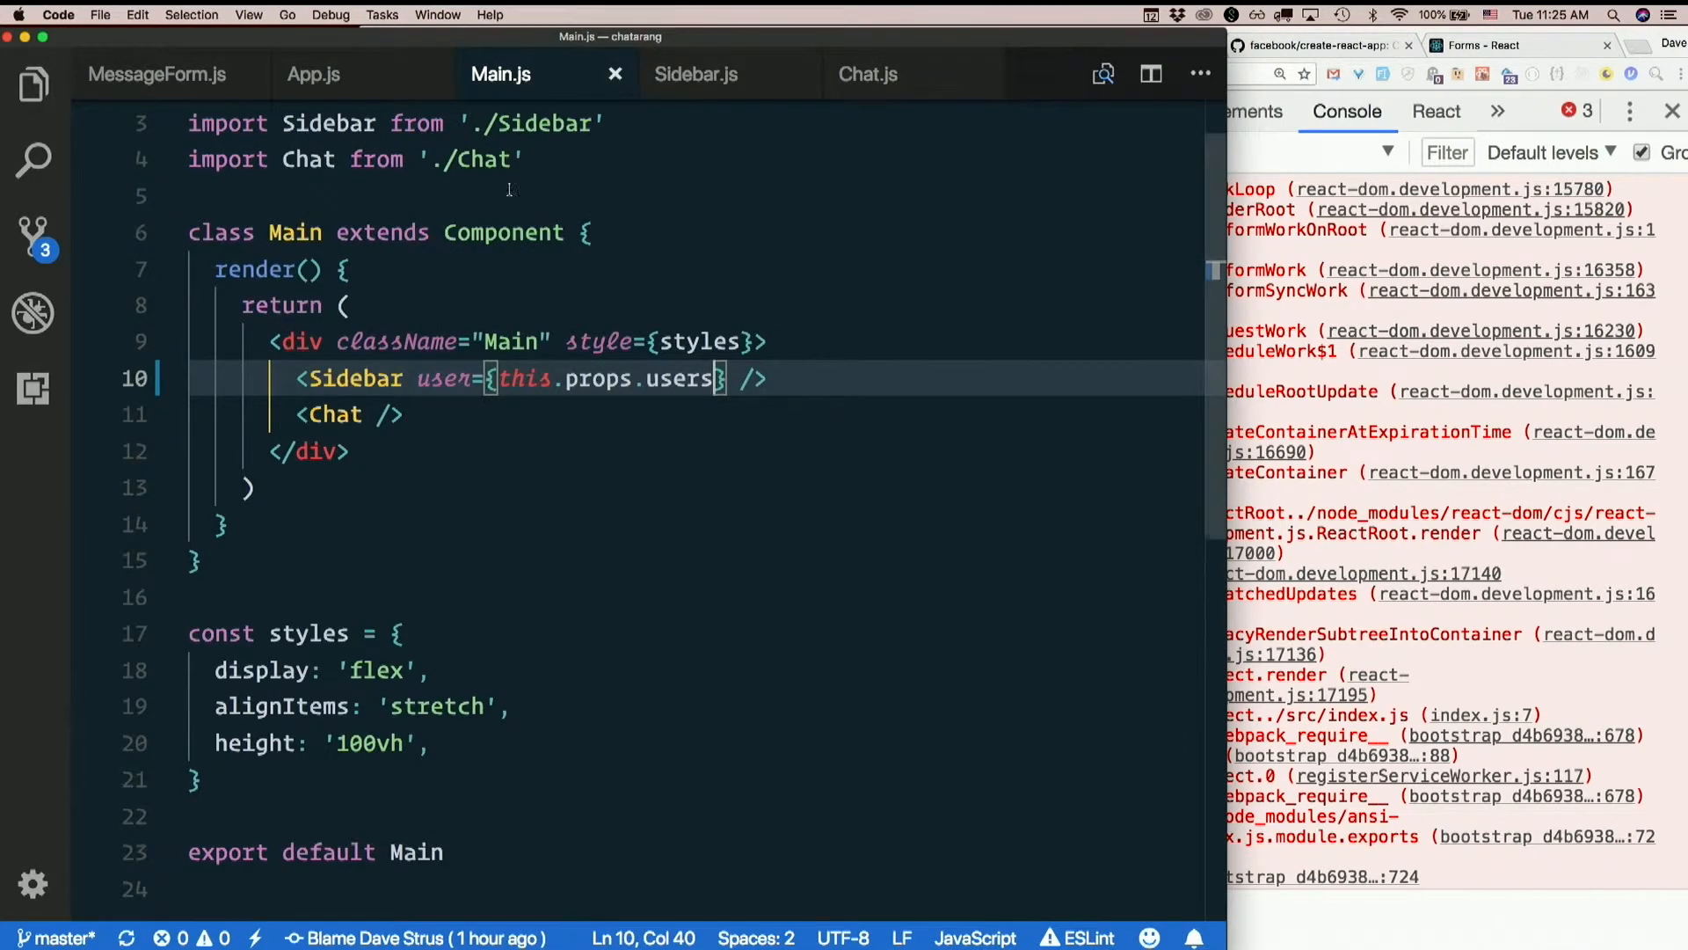
double_click(438, 378)
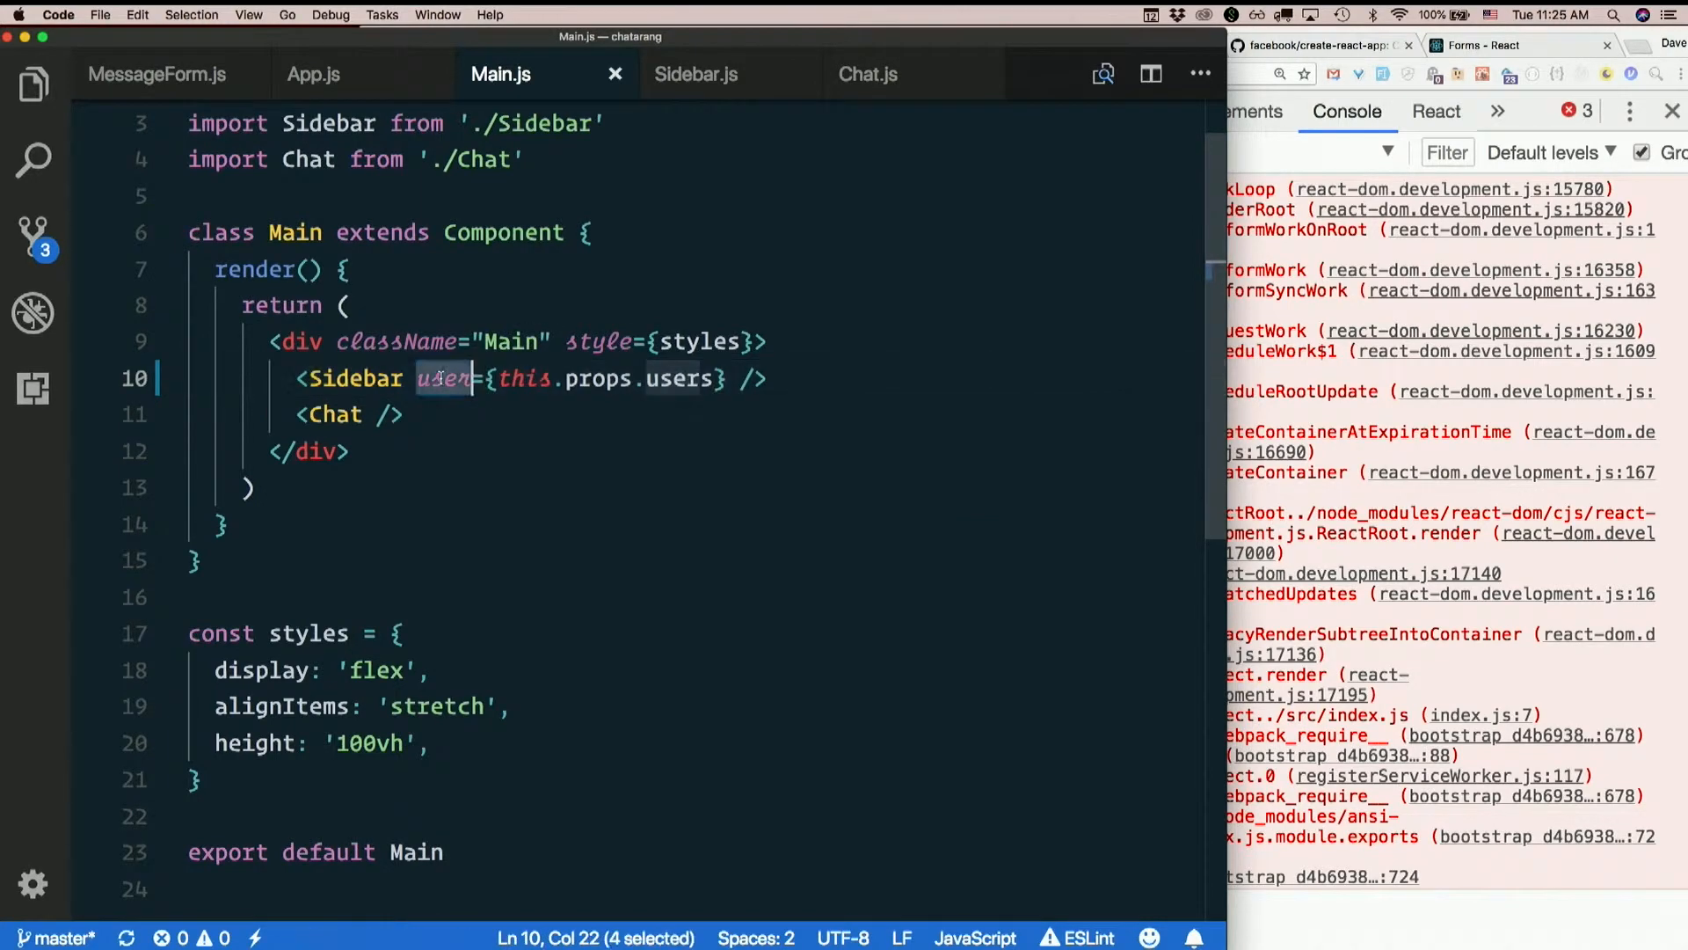
left_click(728, 378)
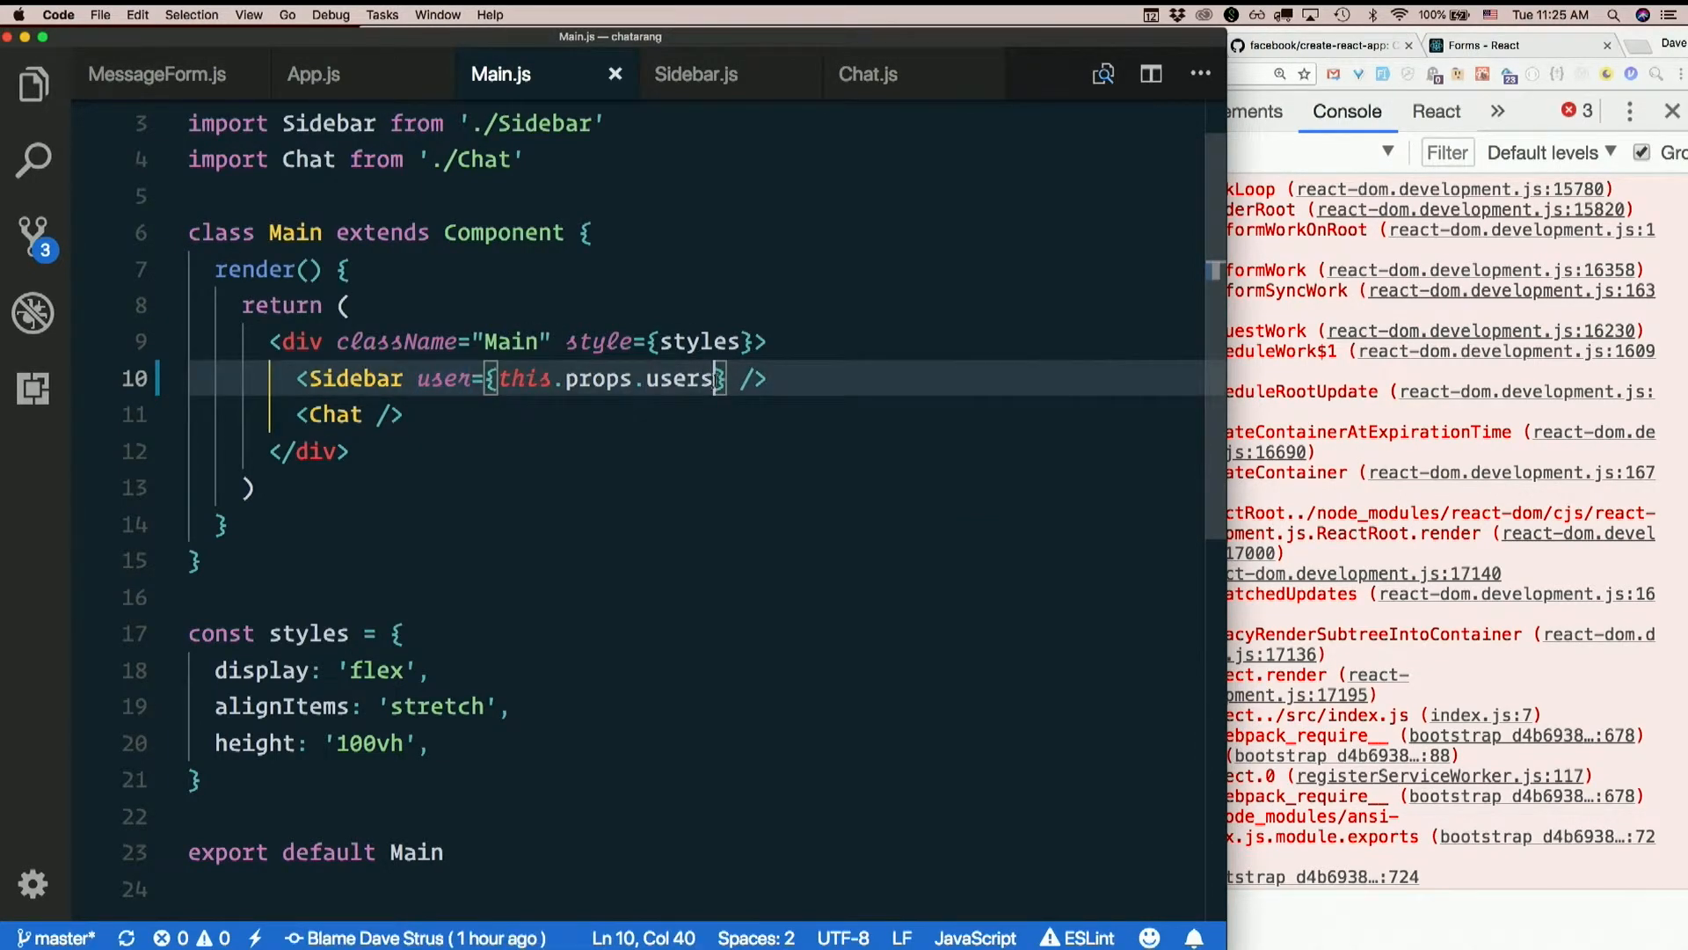
mouse_move(883, 471)
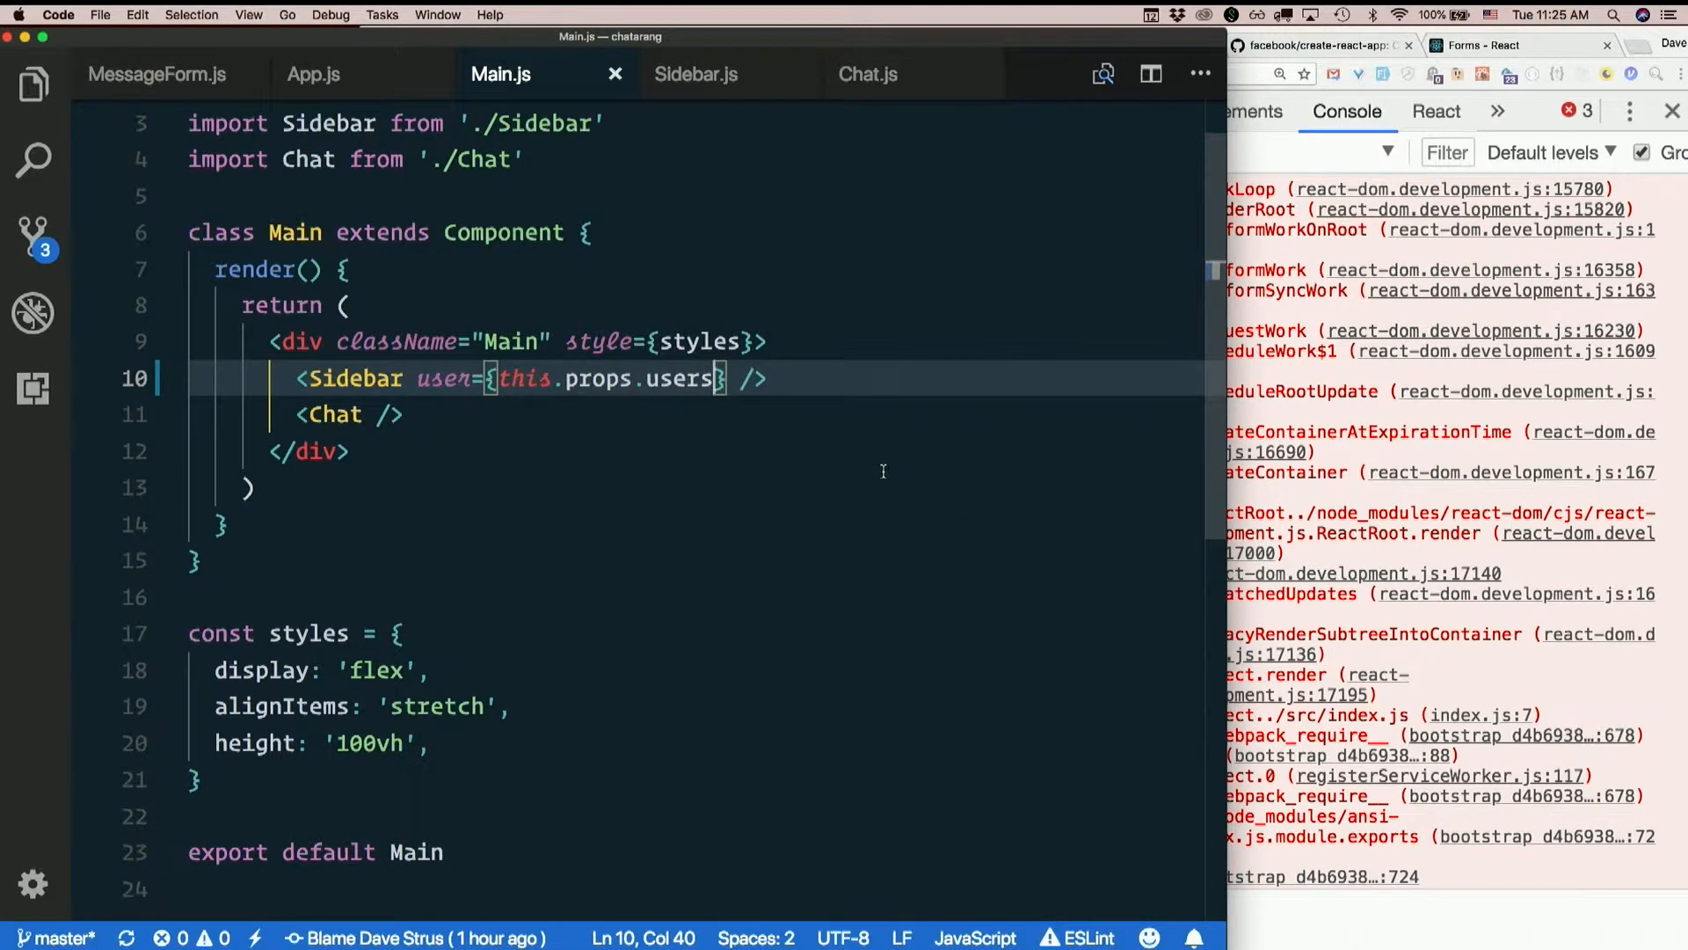
key("Backspace")
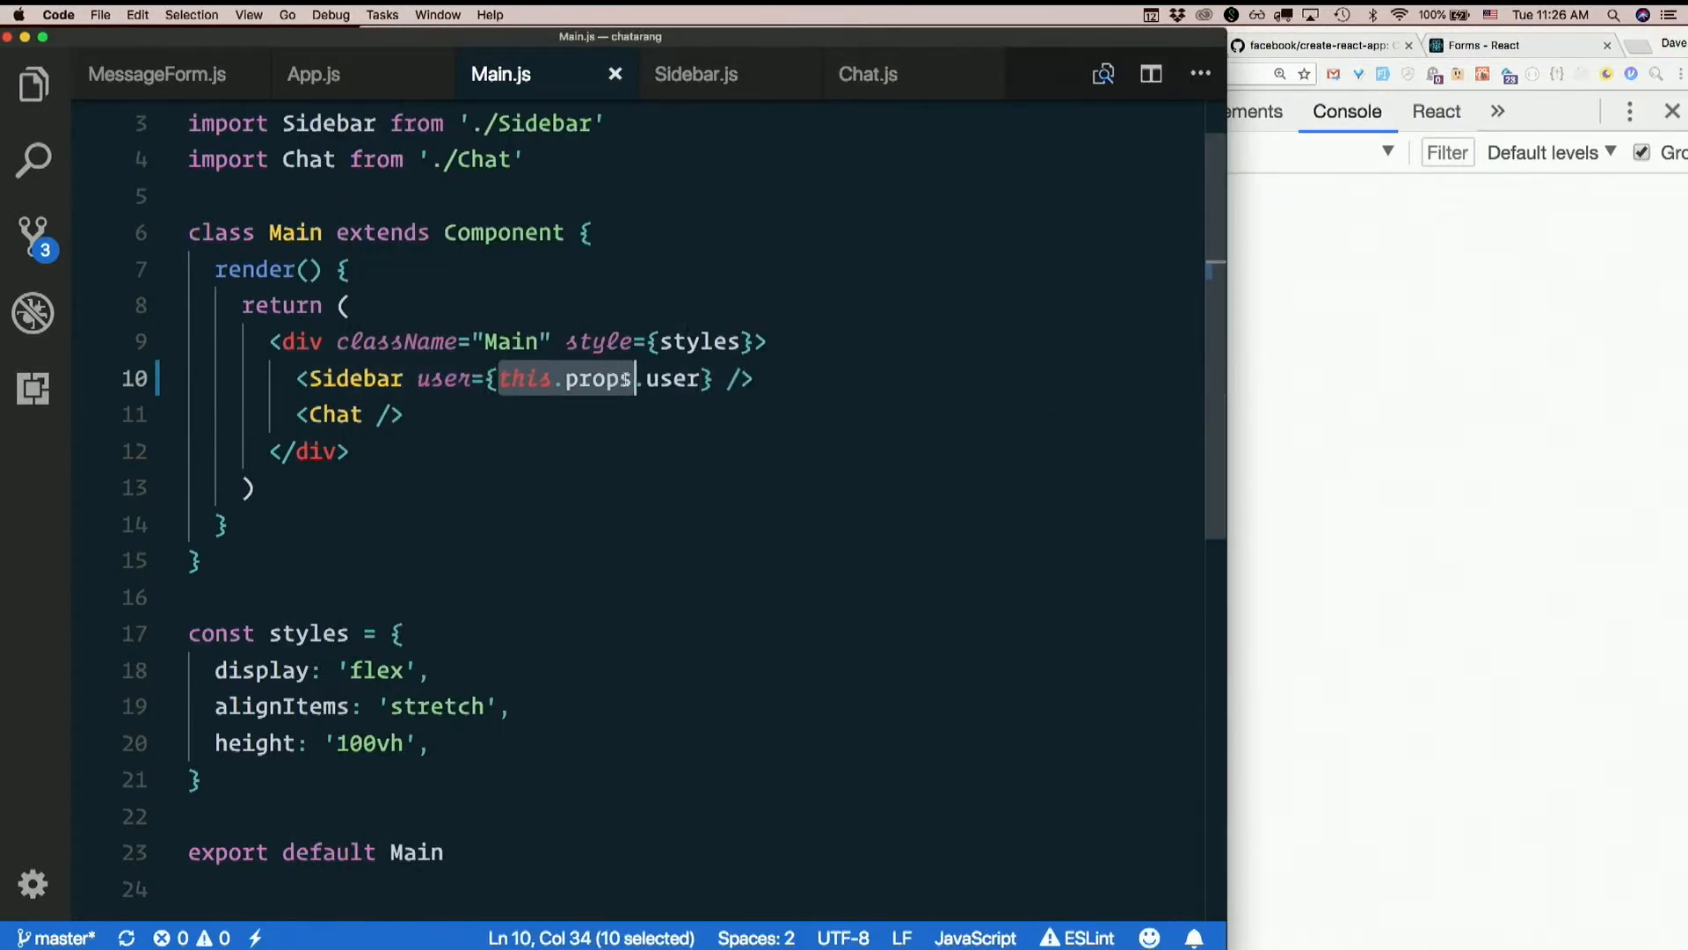
mouse_move(603, 378)
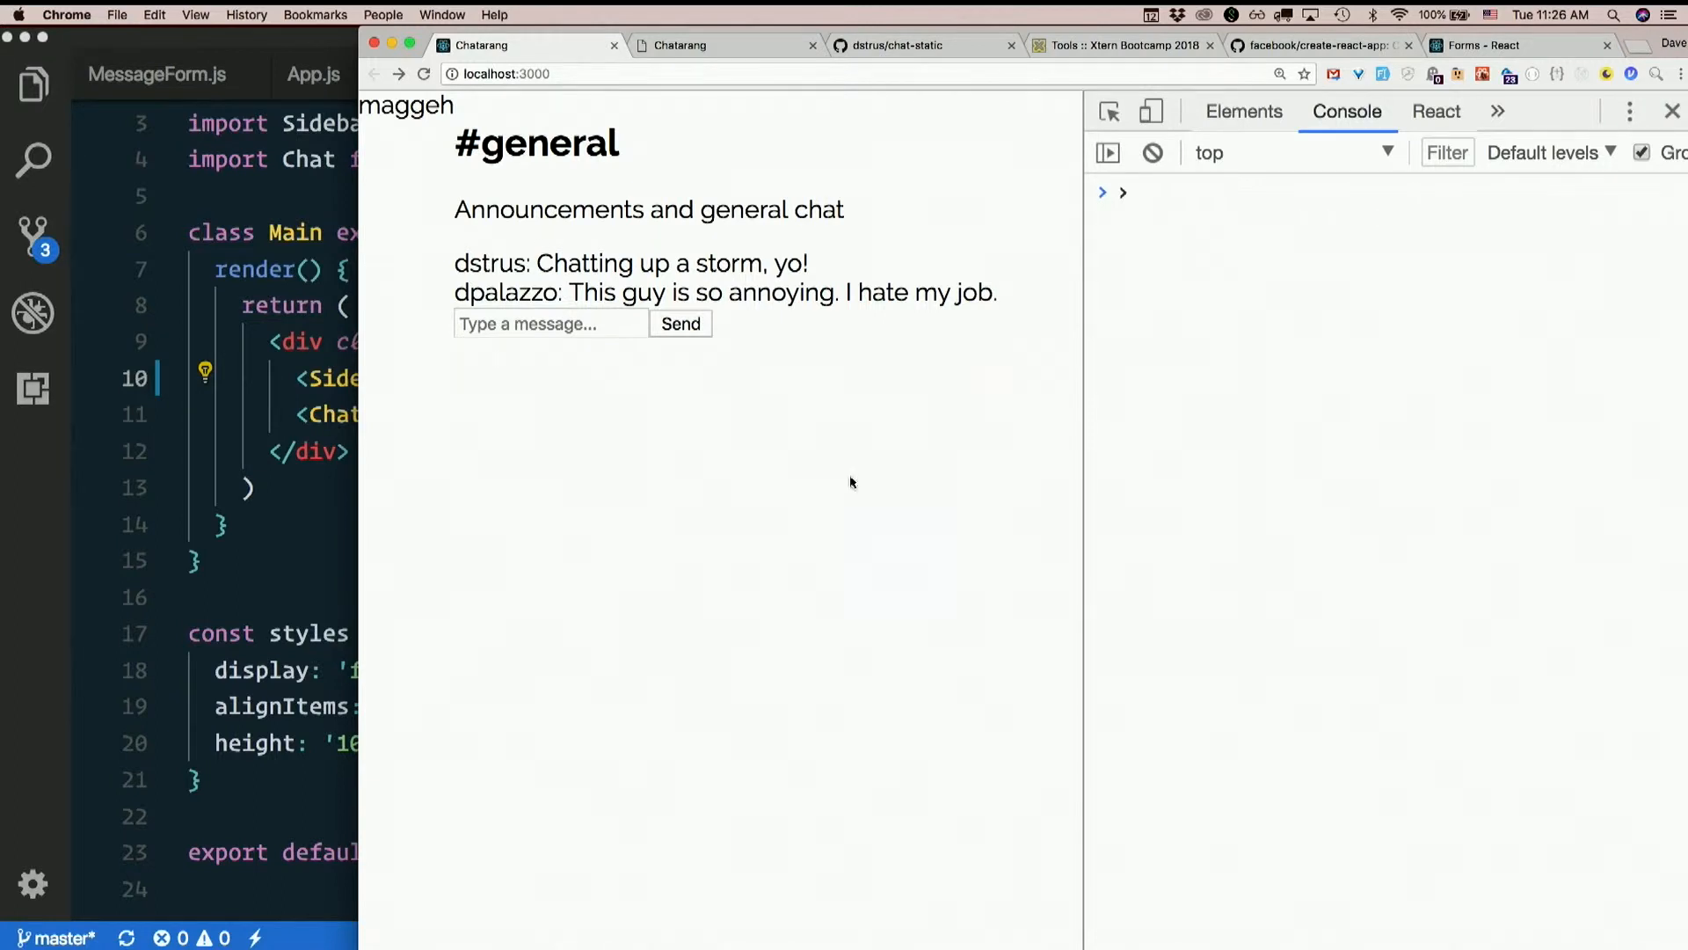
mouse_move(850, 483)
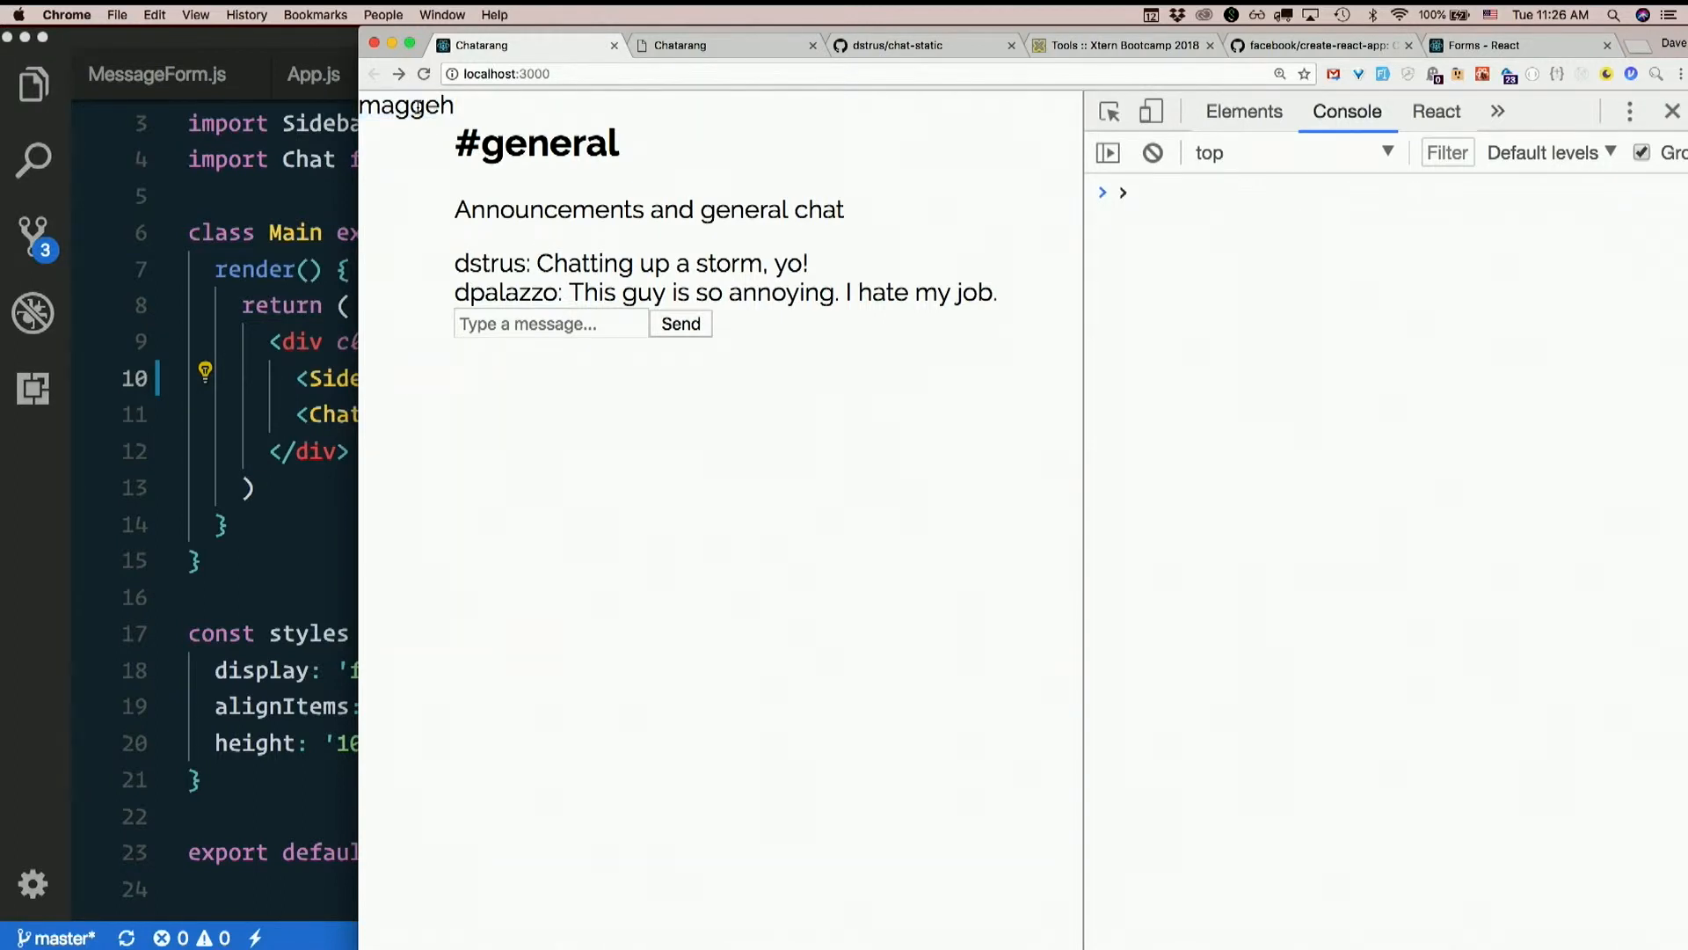
mouse_move(728, 376)
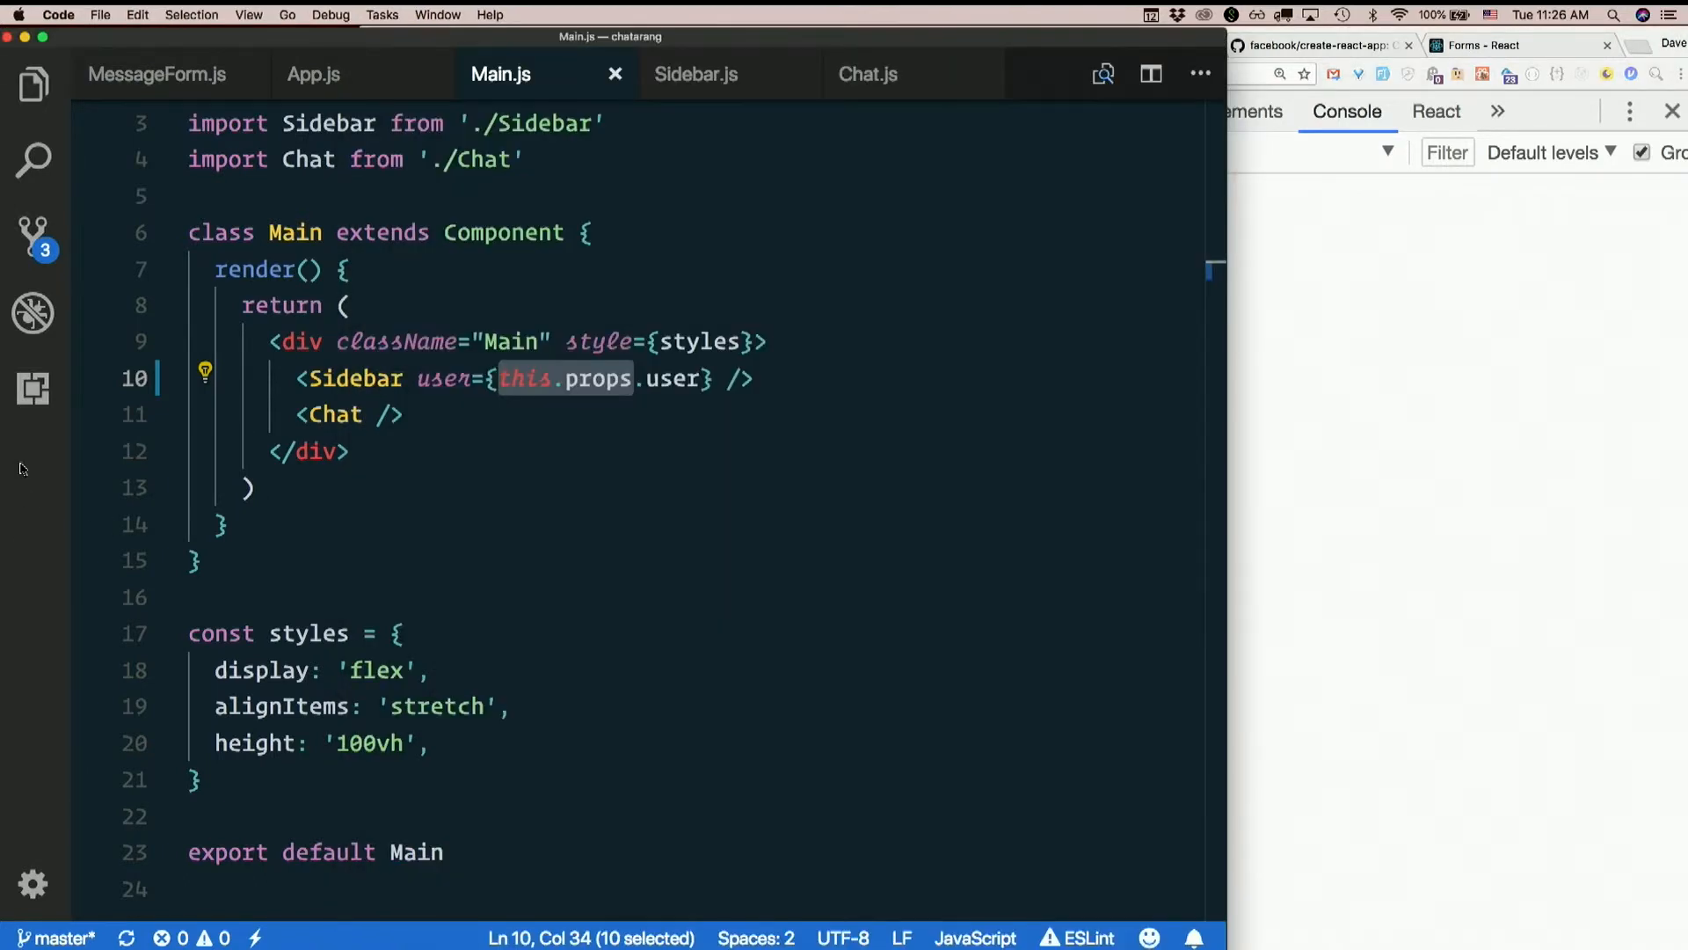
mouse_move(313, 73)
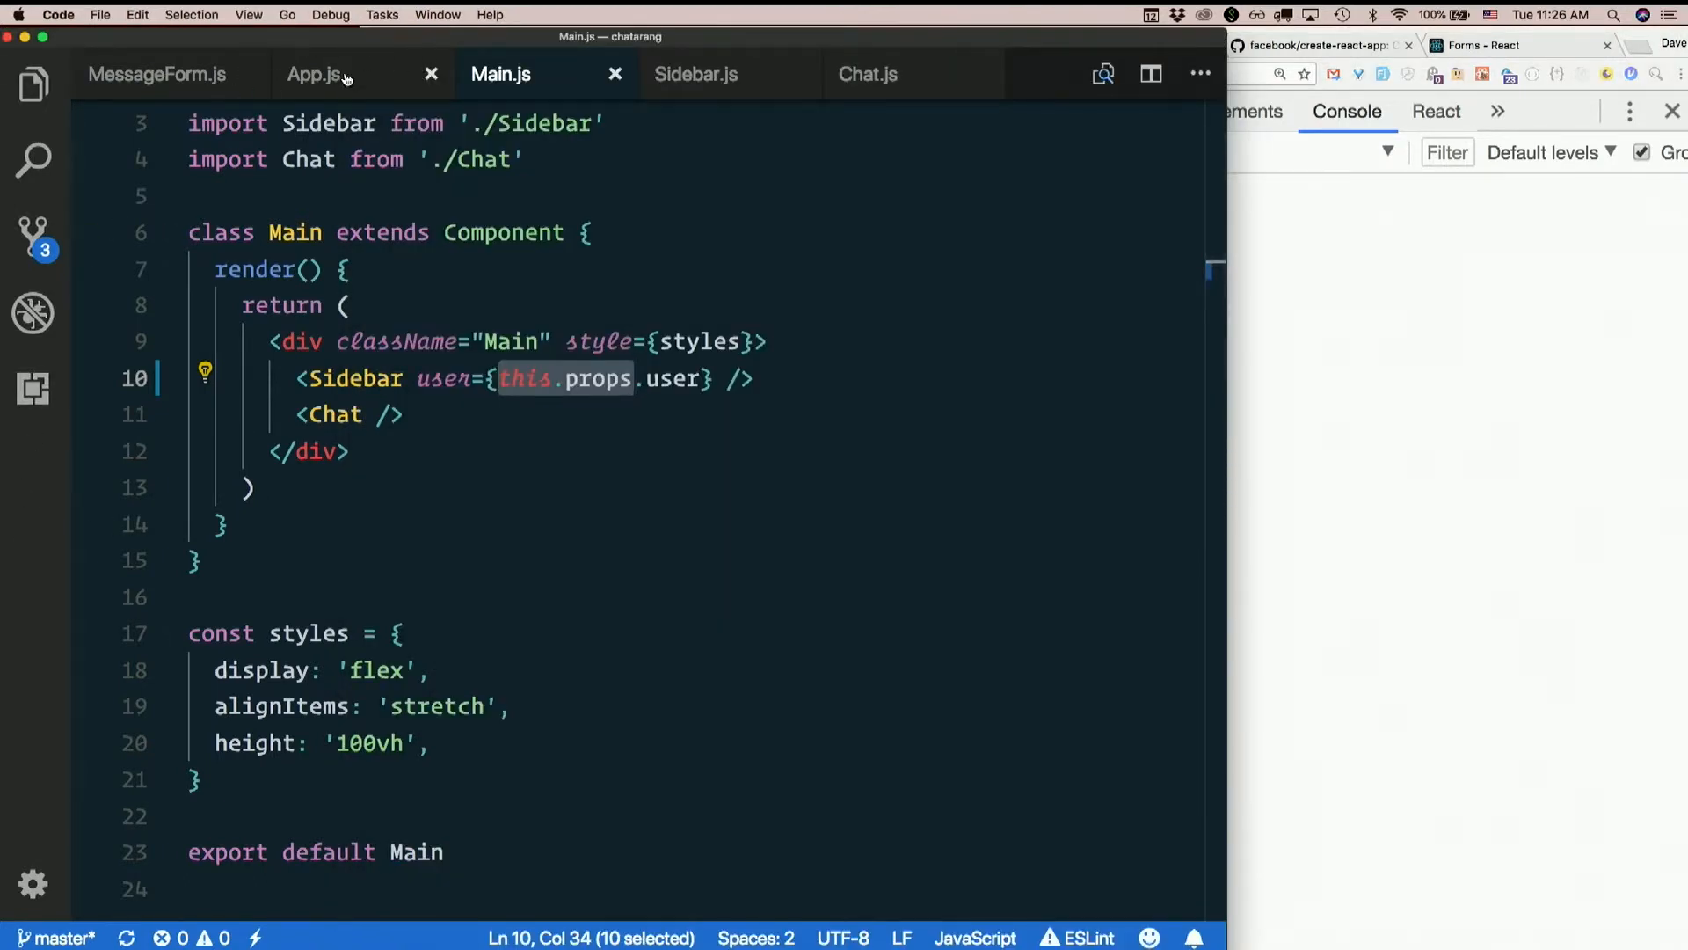
Switch the editor to the App.js tab
left_click(312, 73)
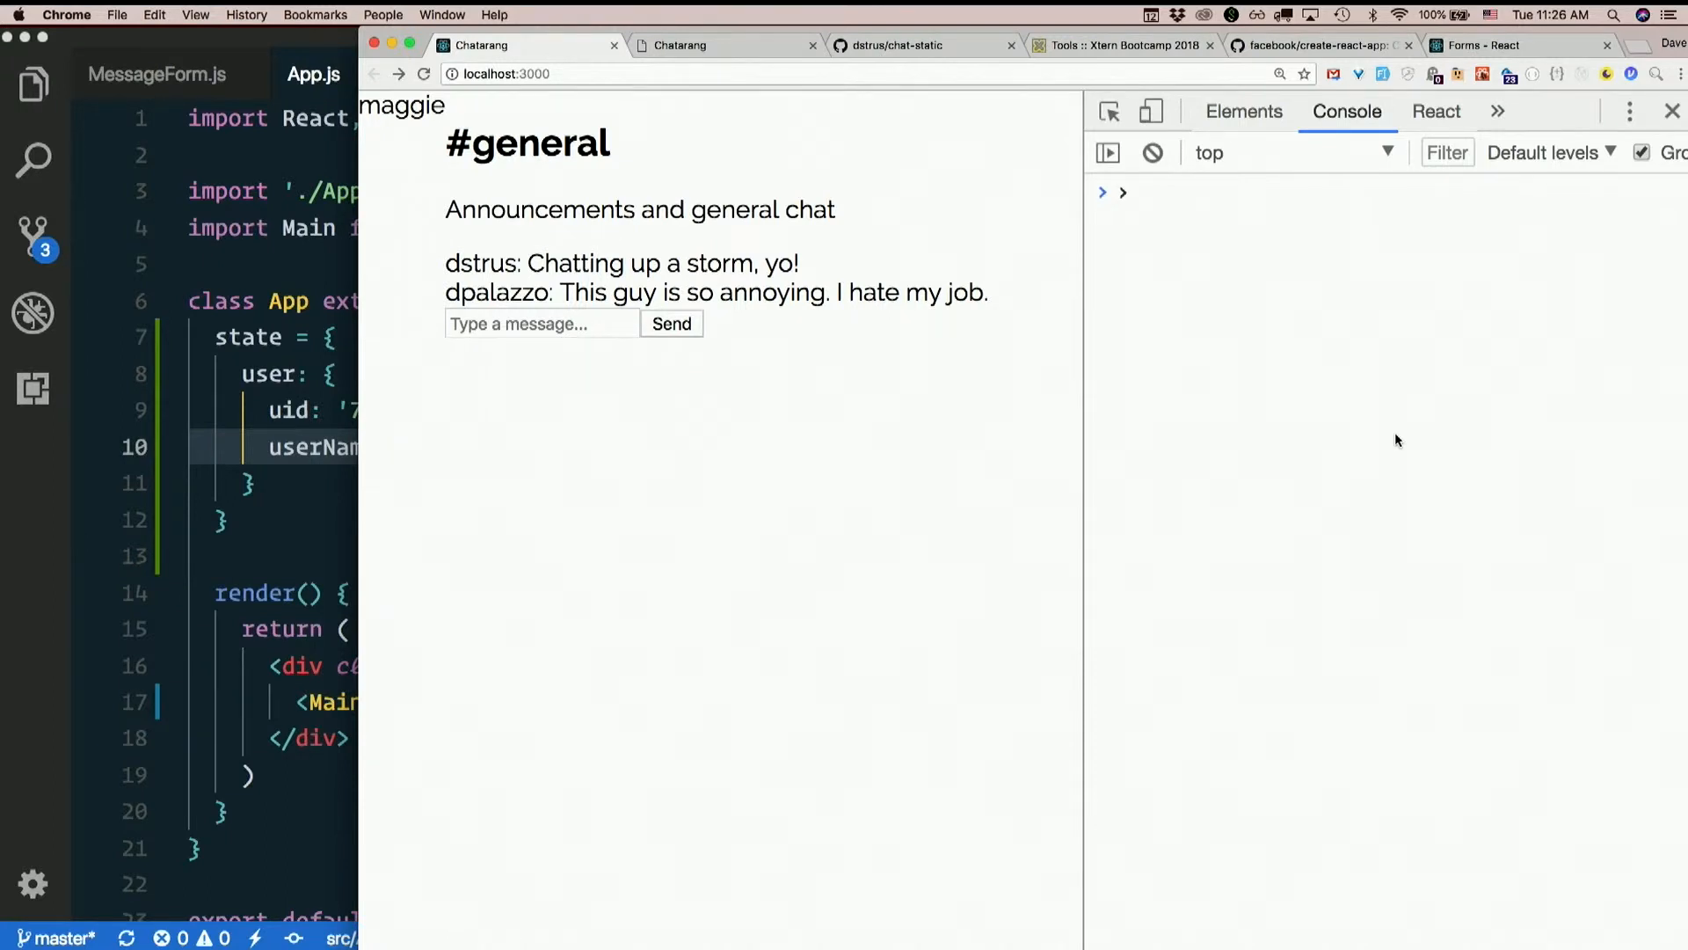
mouse_move(95, 485)
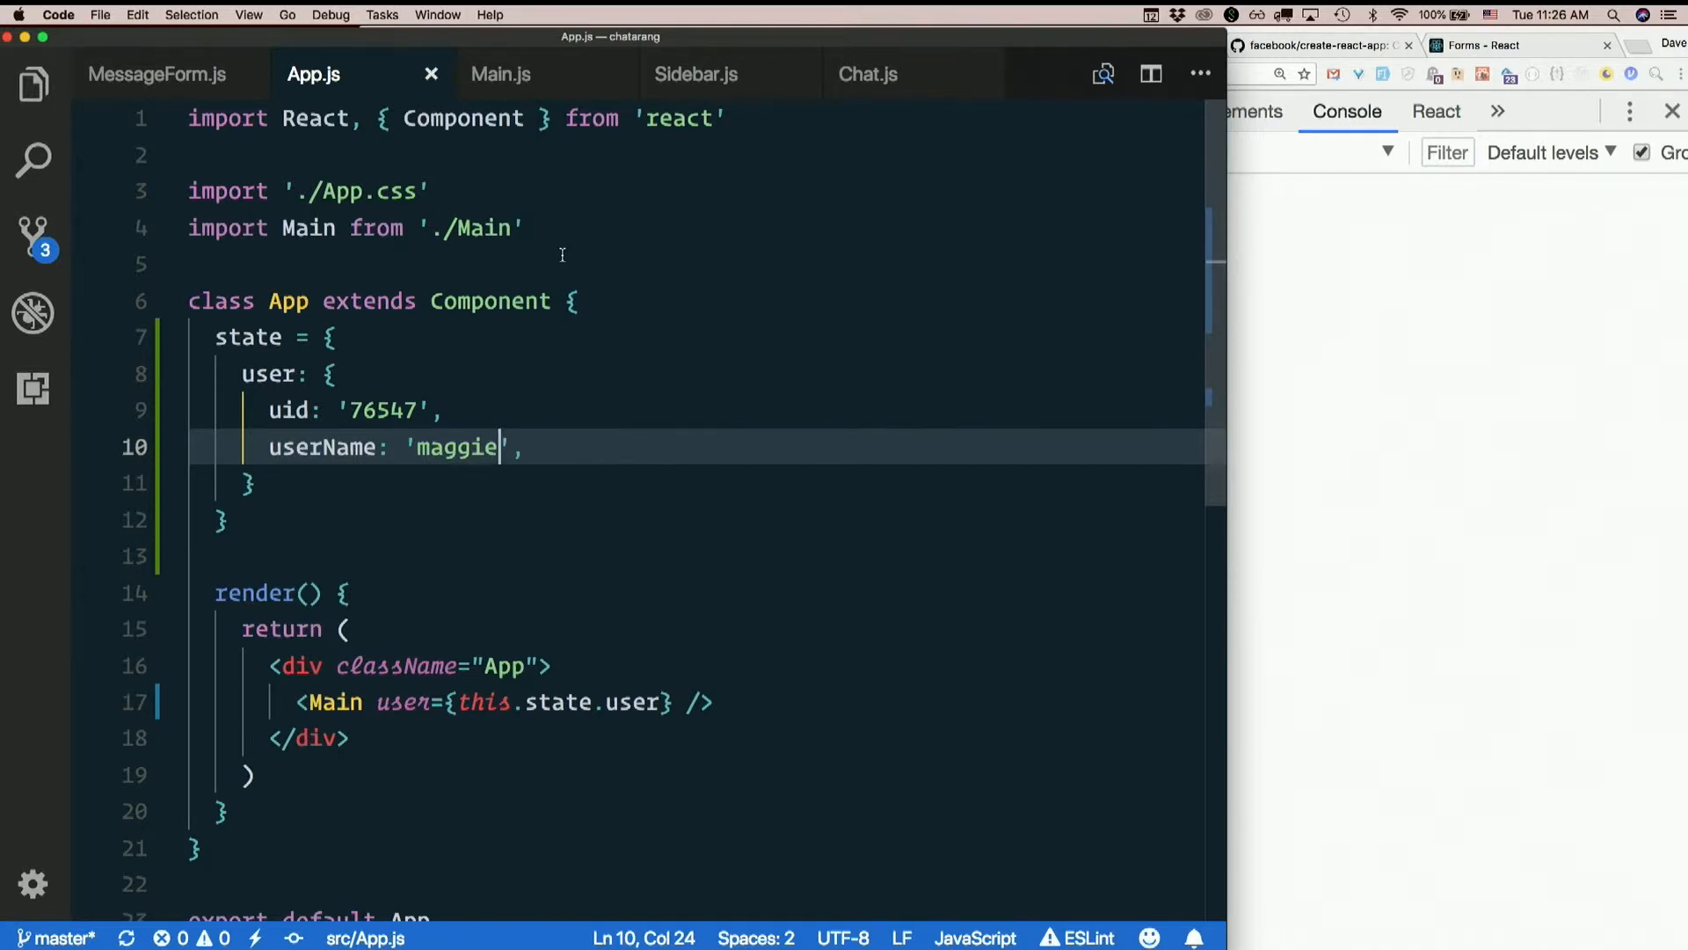
Add user={this.props.user} to the Chat element in Main.js
left_click(868, 73)
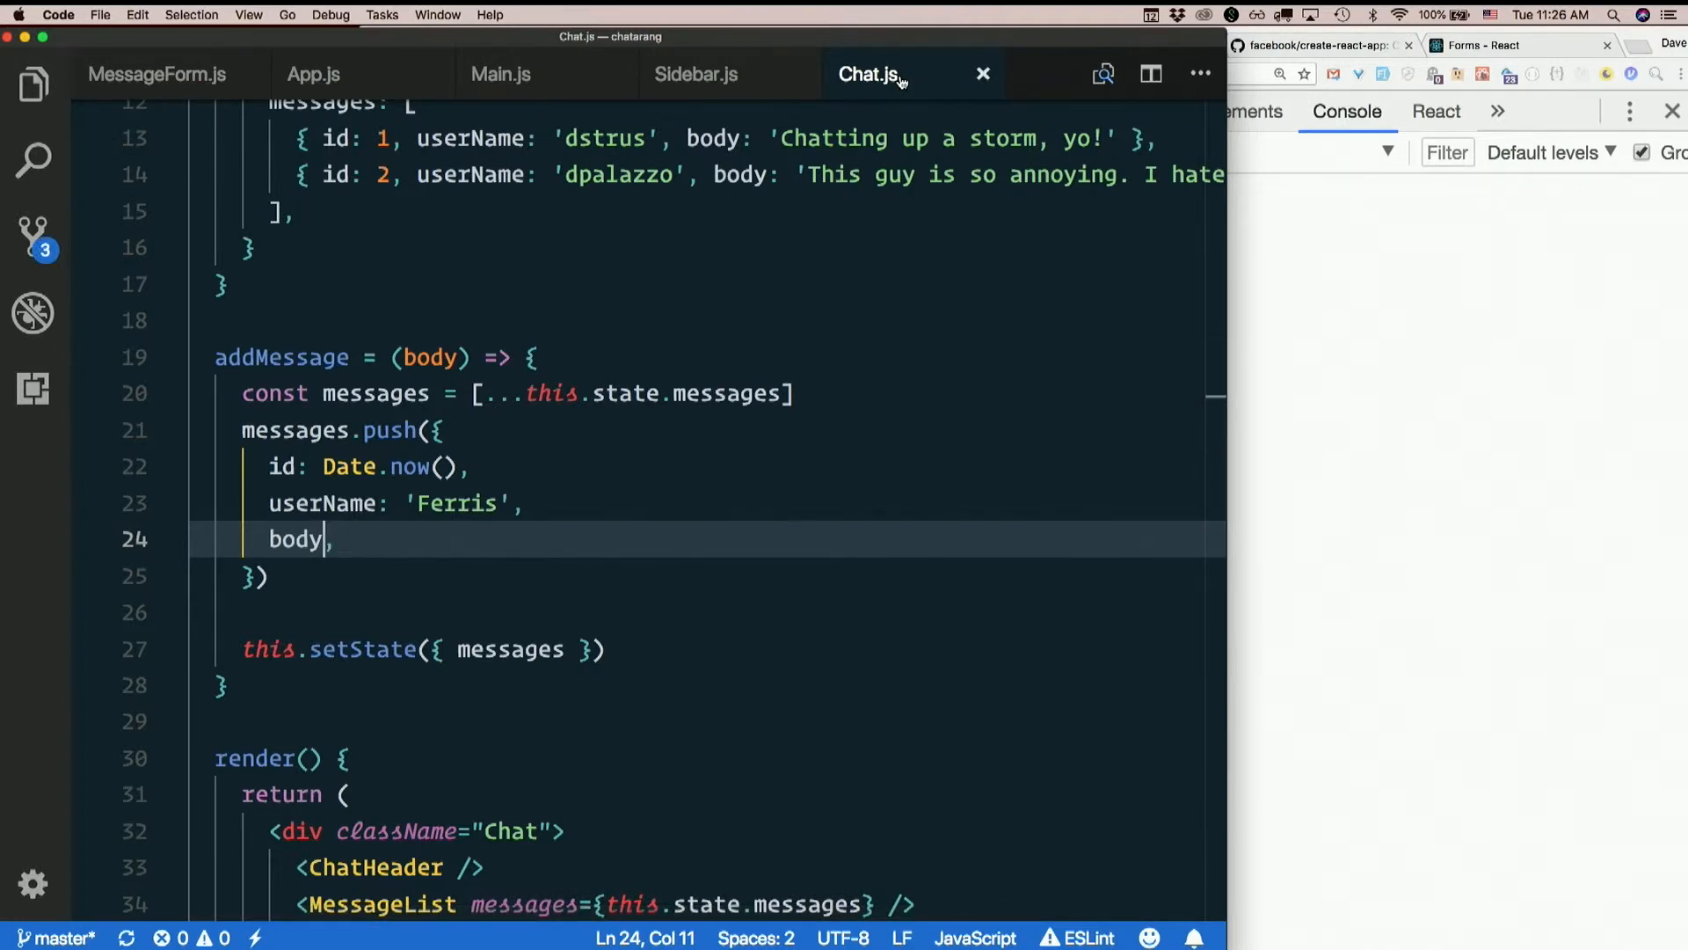
left_click(500, 73)
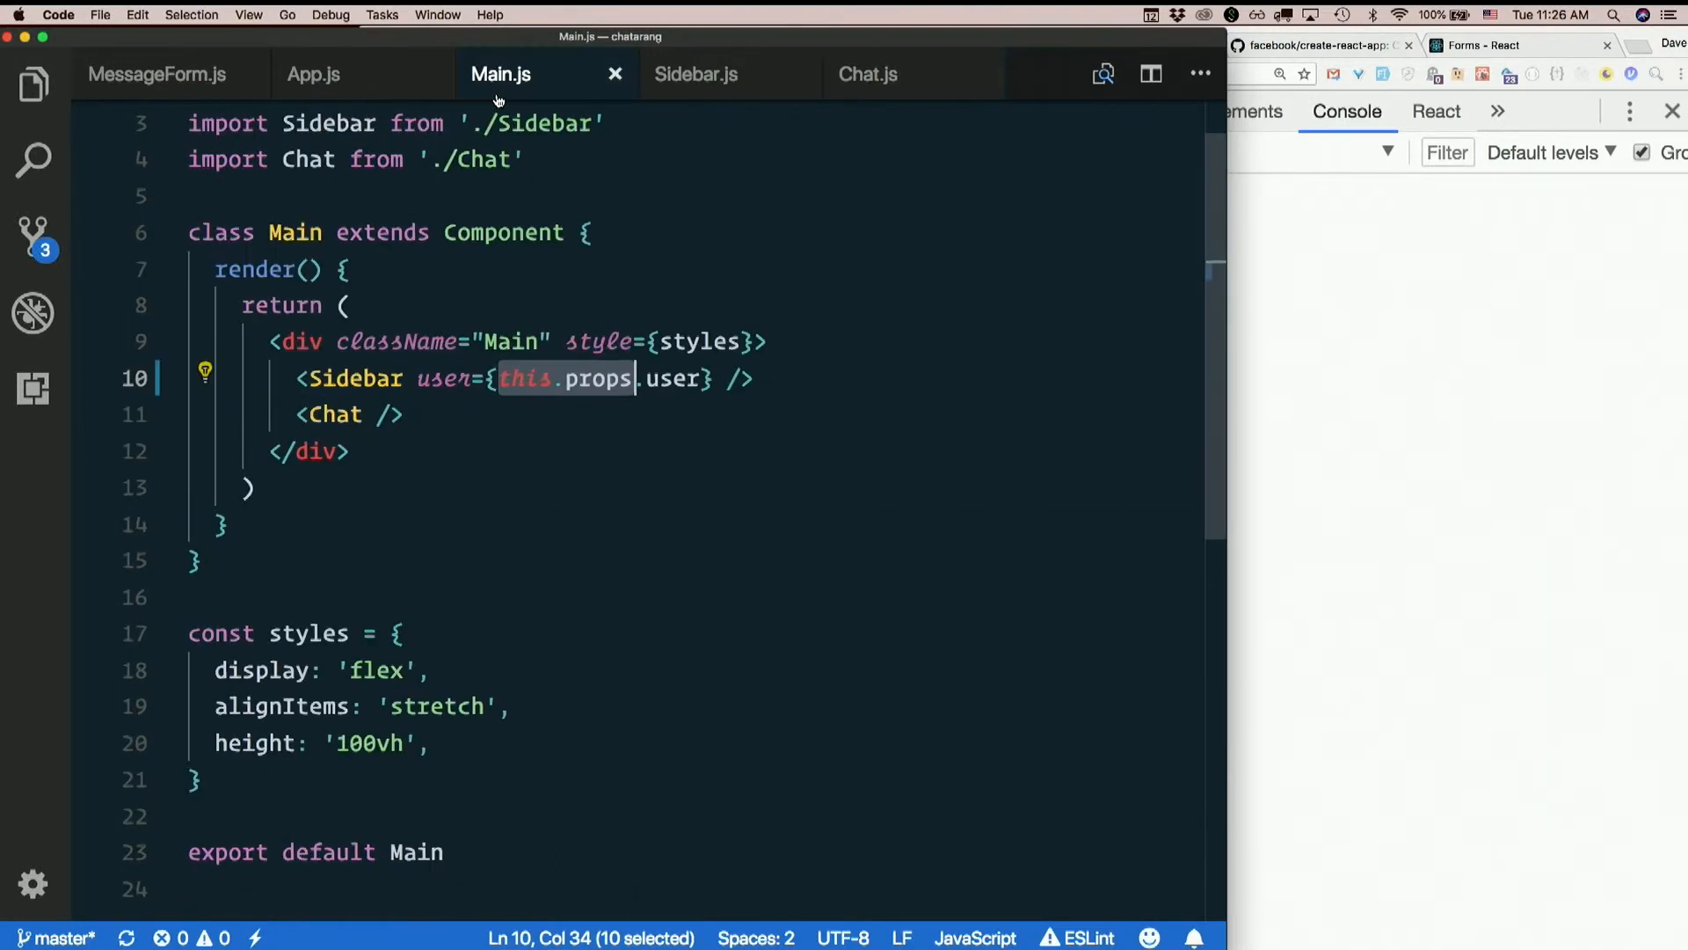
left_click(355, 414)
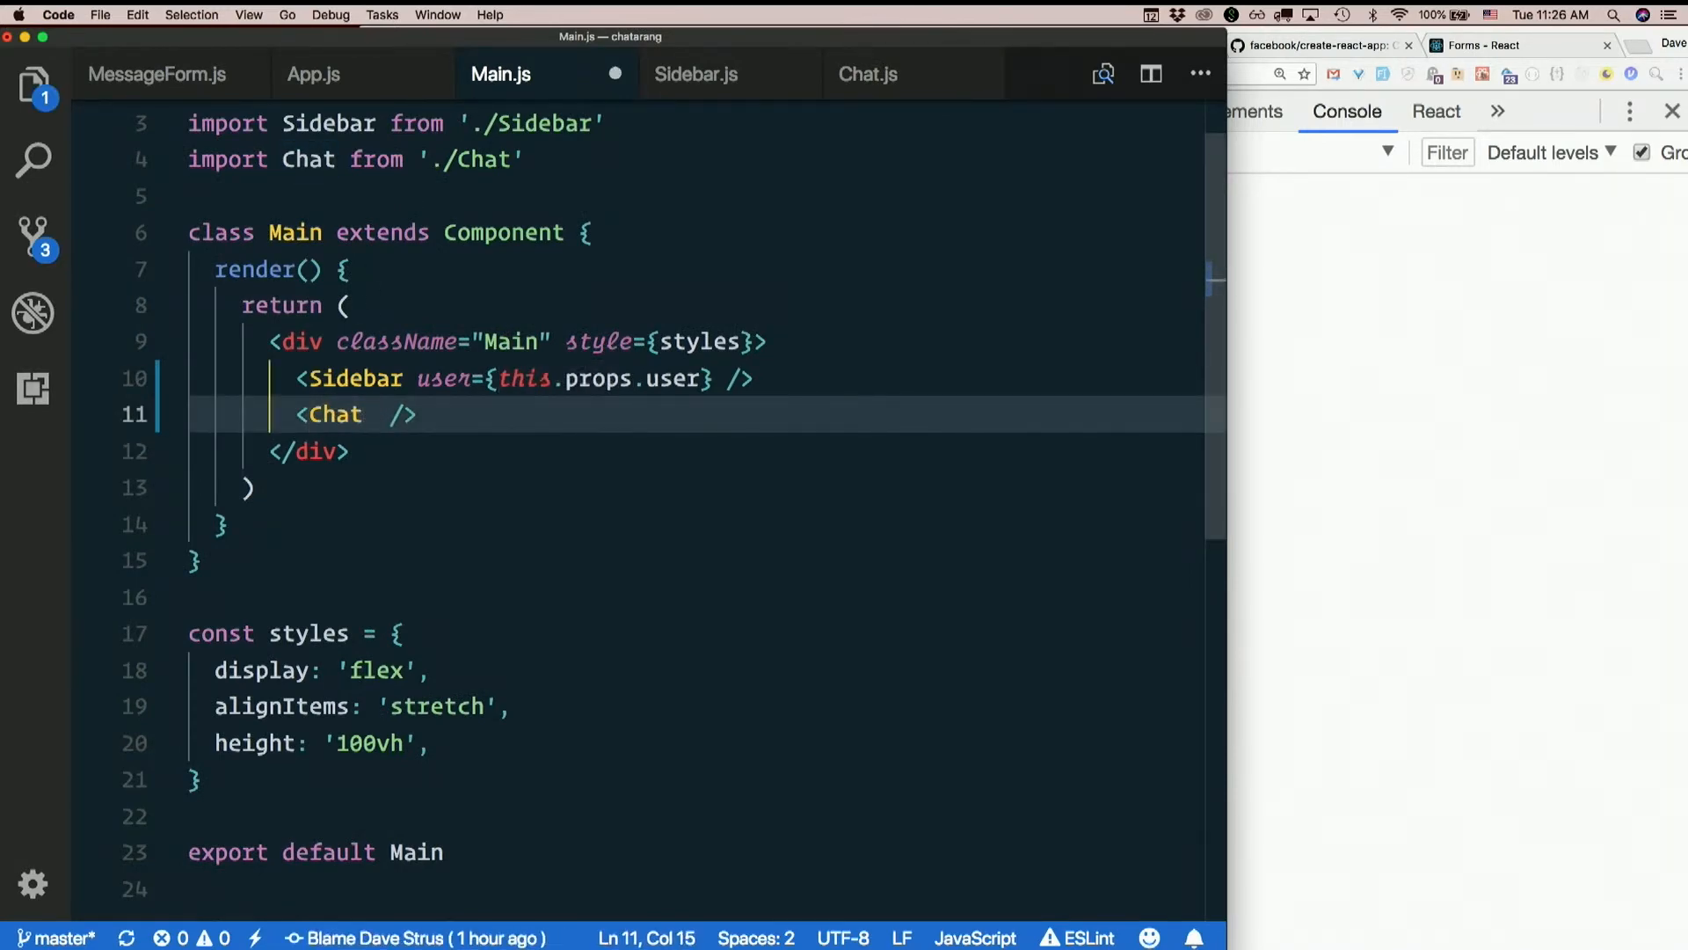
type("user=")
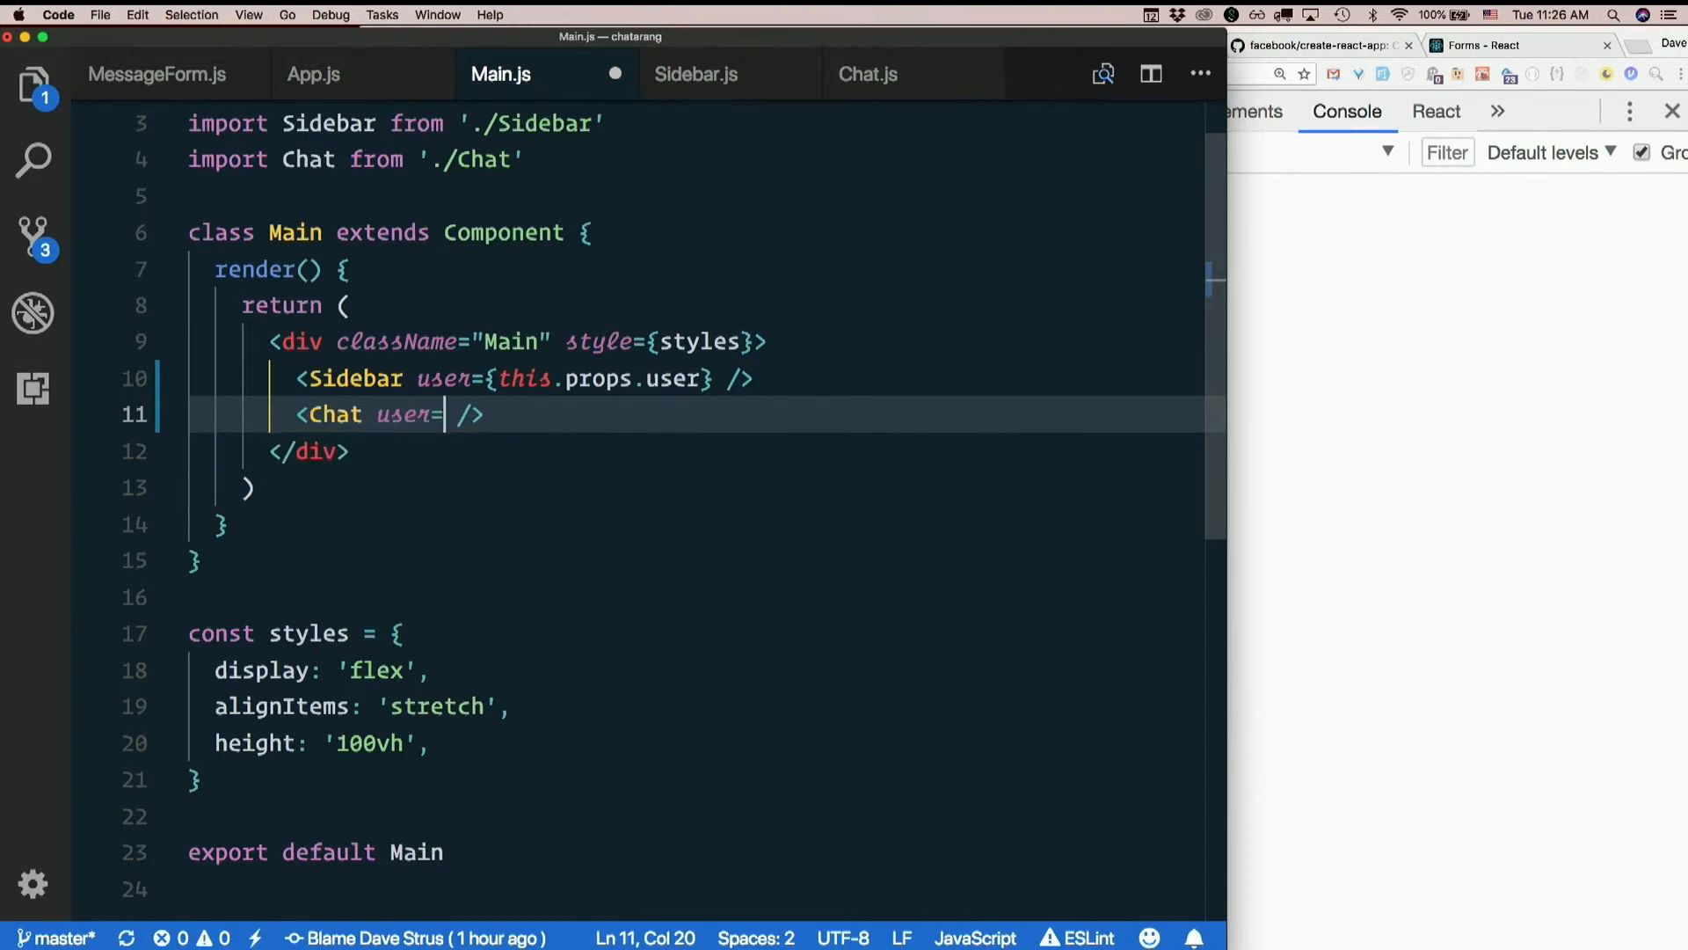
type("{}")
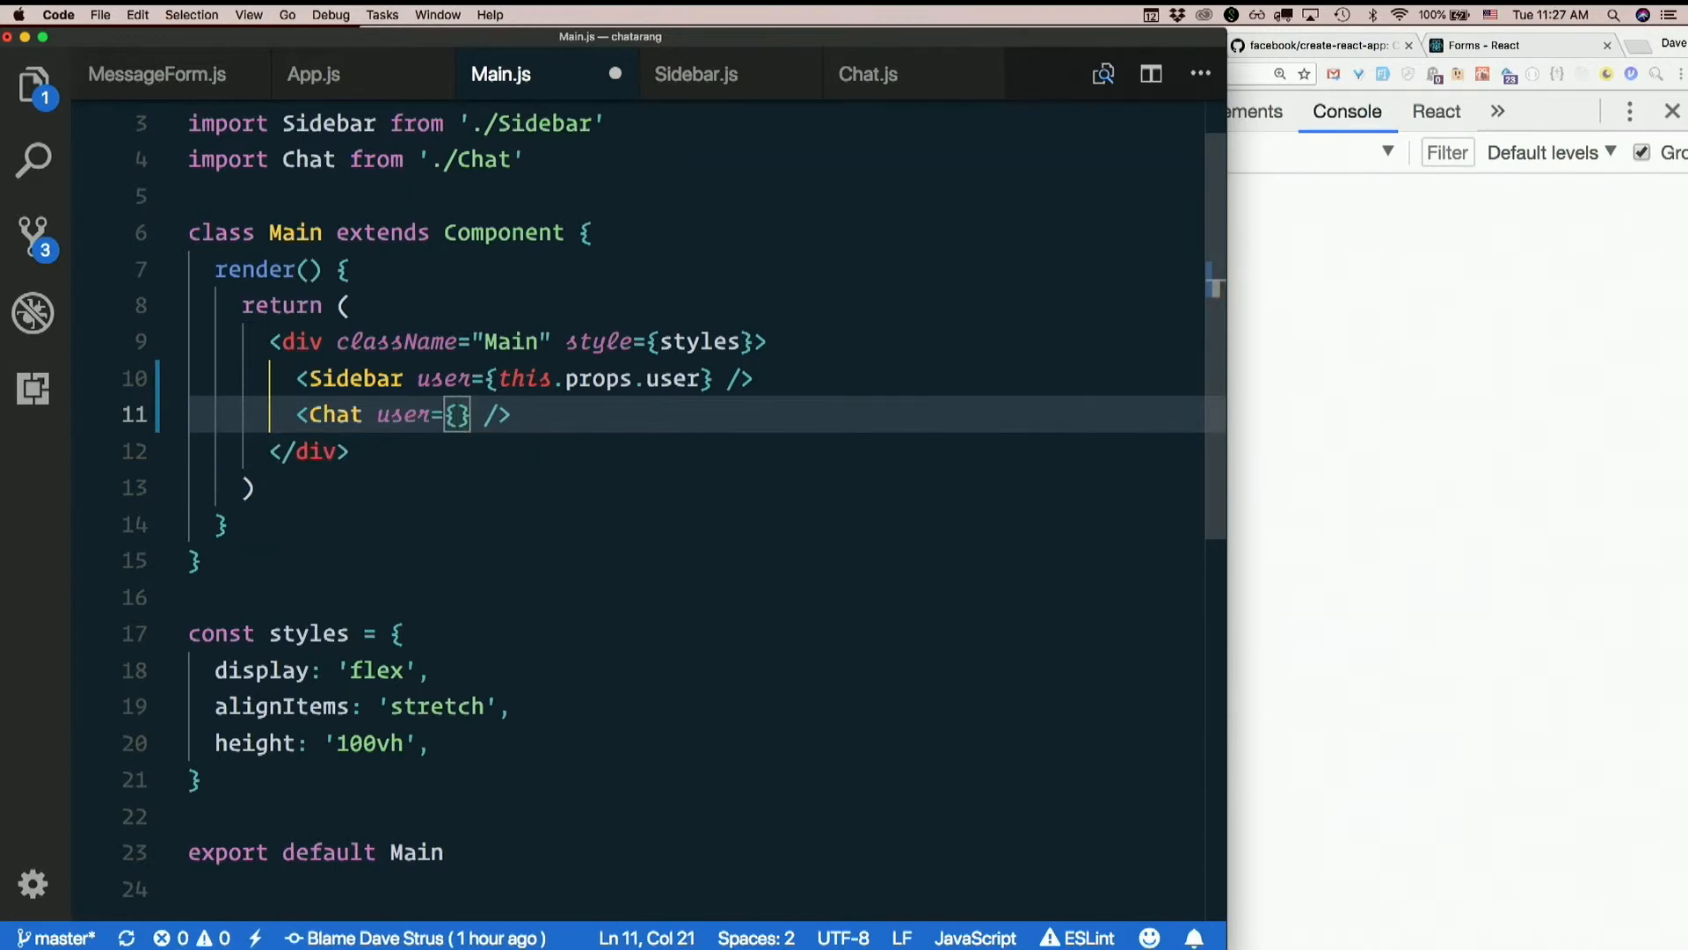
type("this.props.user")
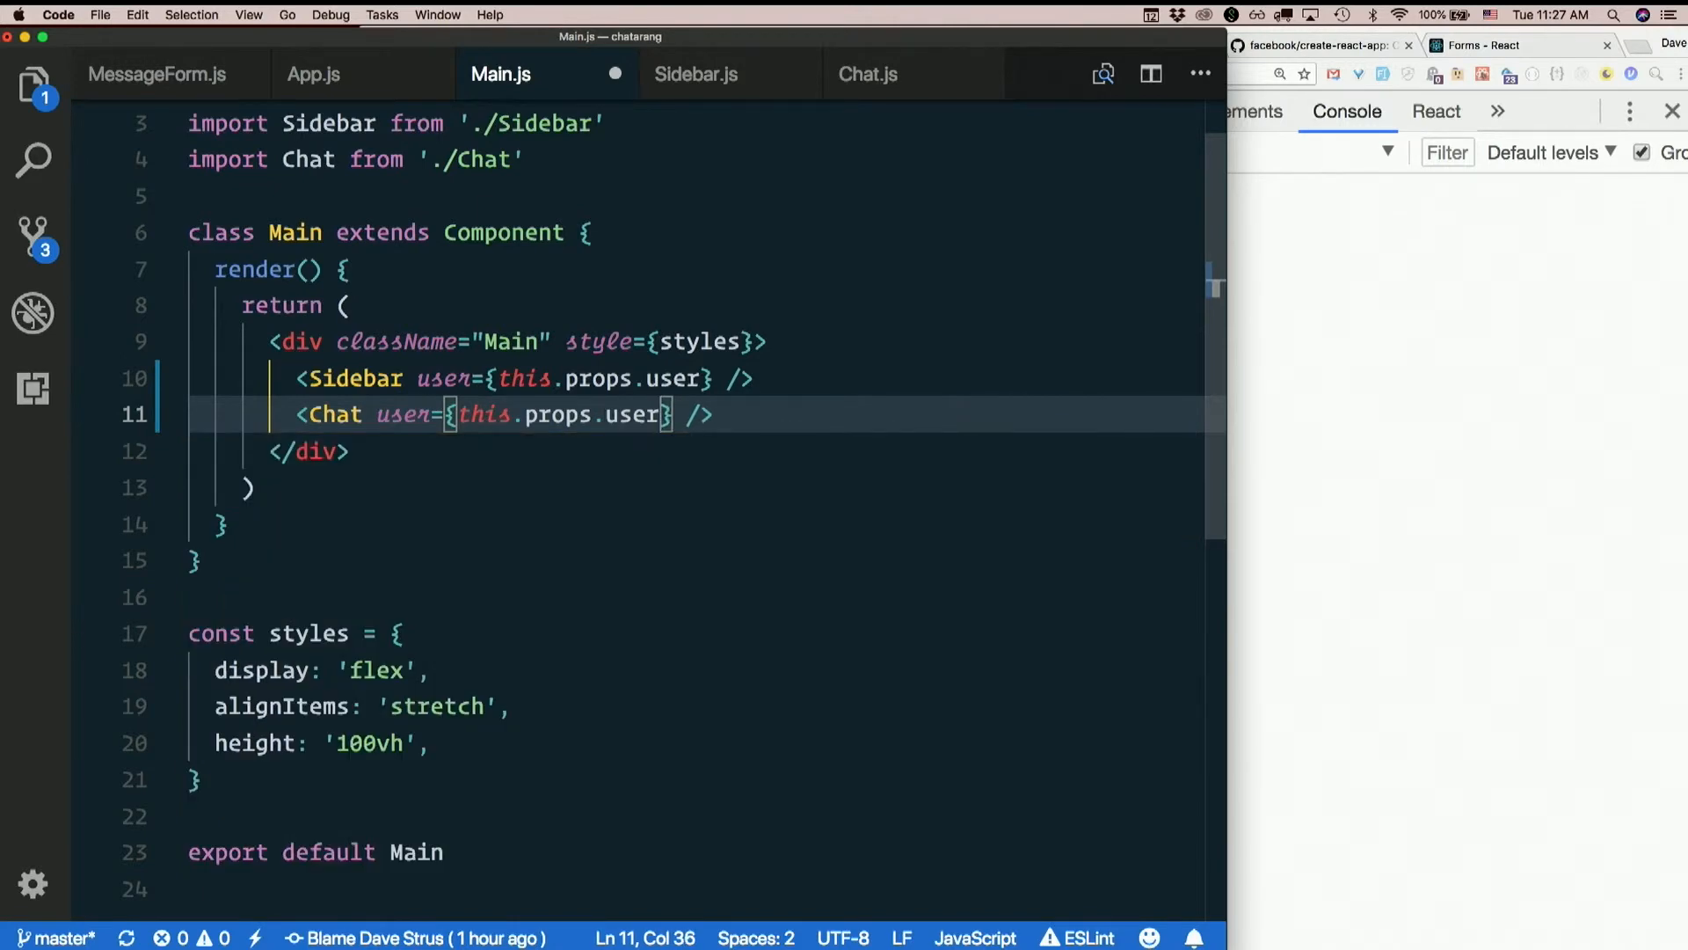
mouse_move(886, 88)
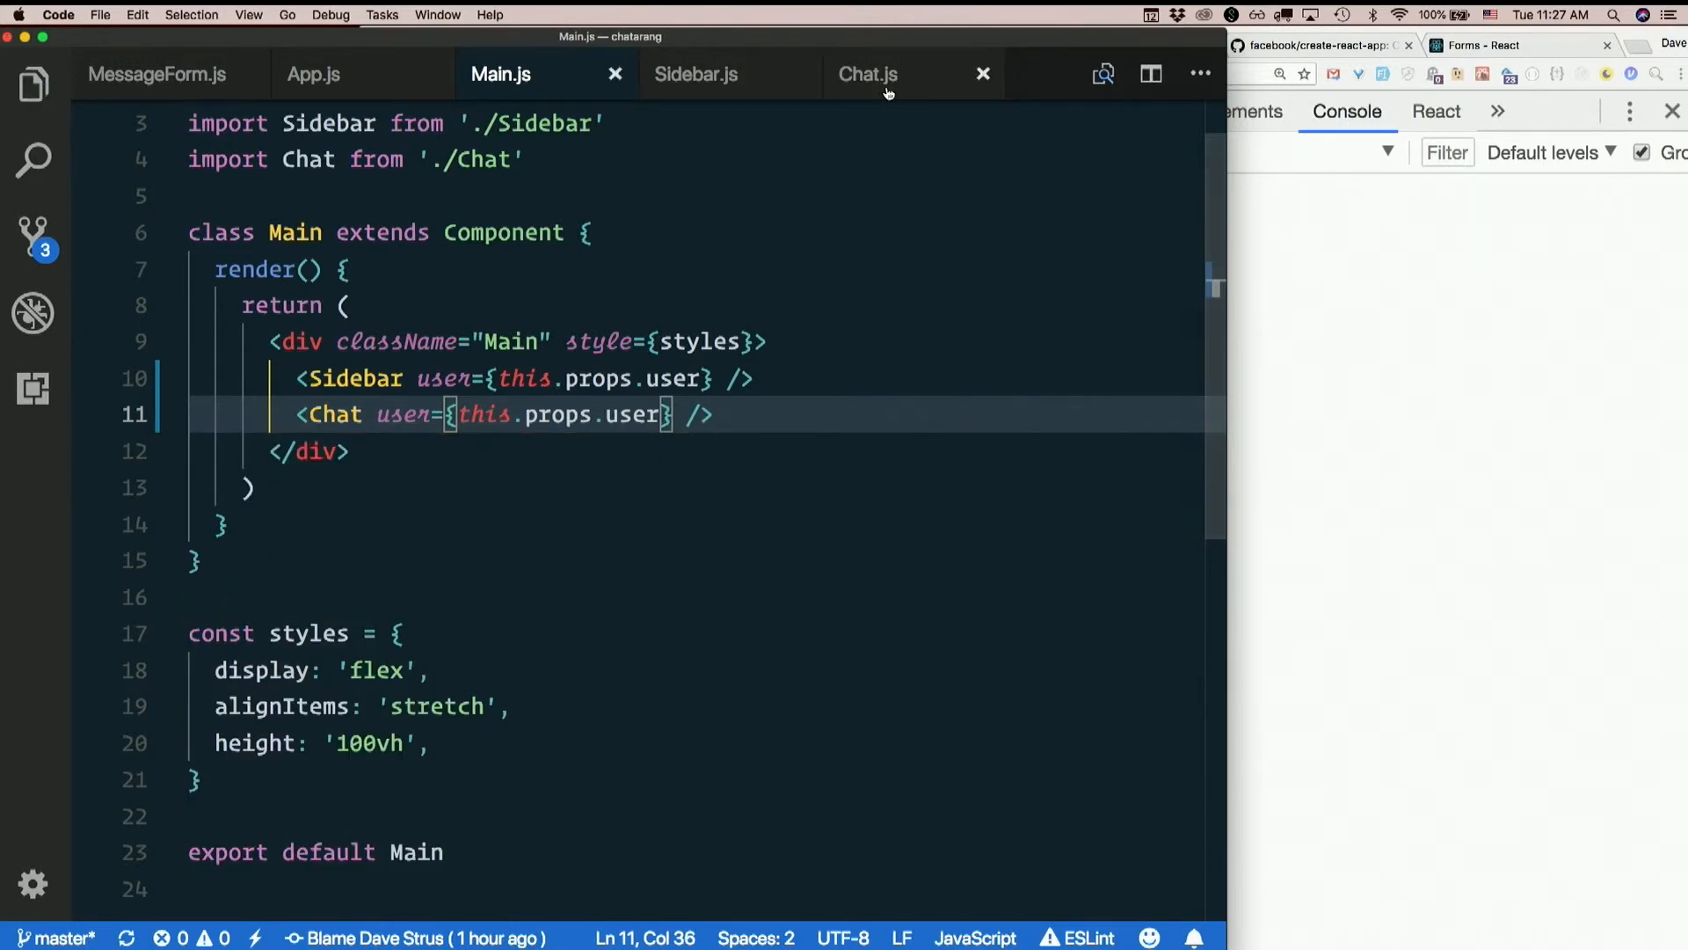
In Chat.js's addMessage, replace the hard-coded 'Ferris' userName with this.props.user
left_click(868, 73)
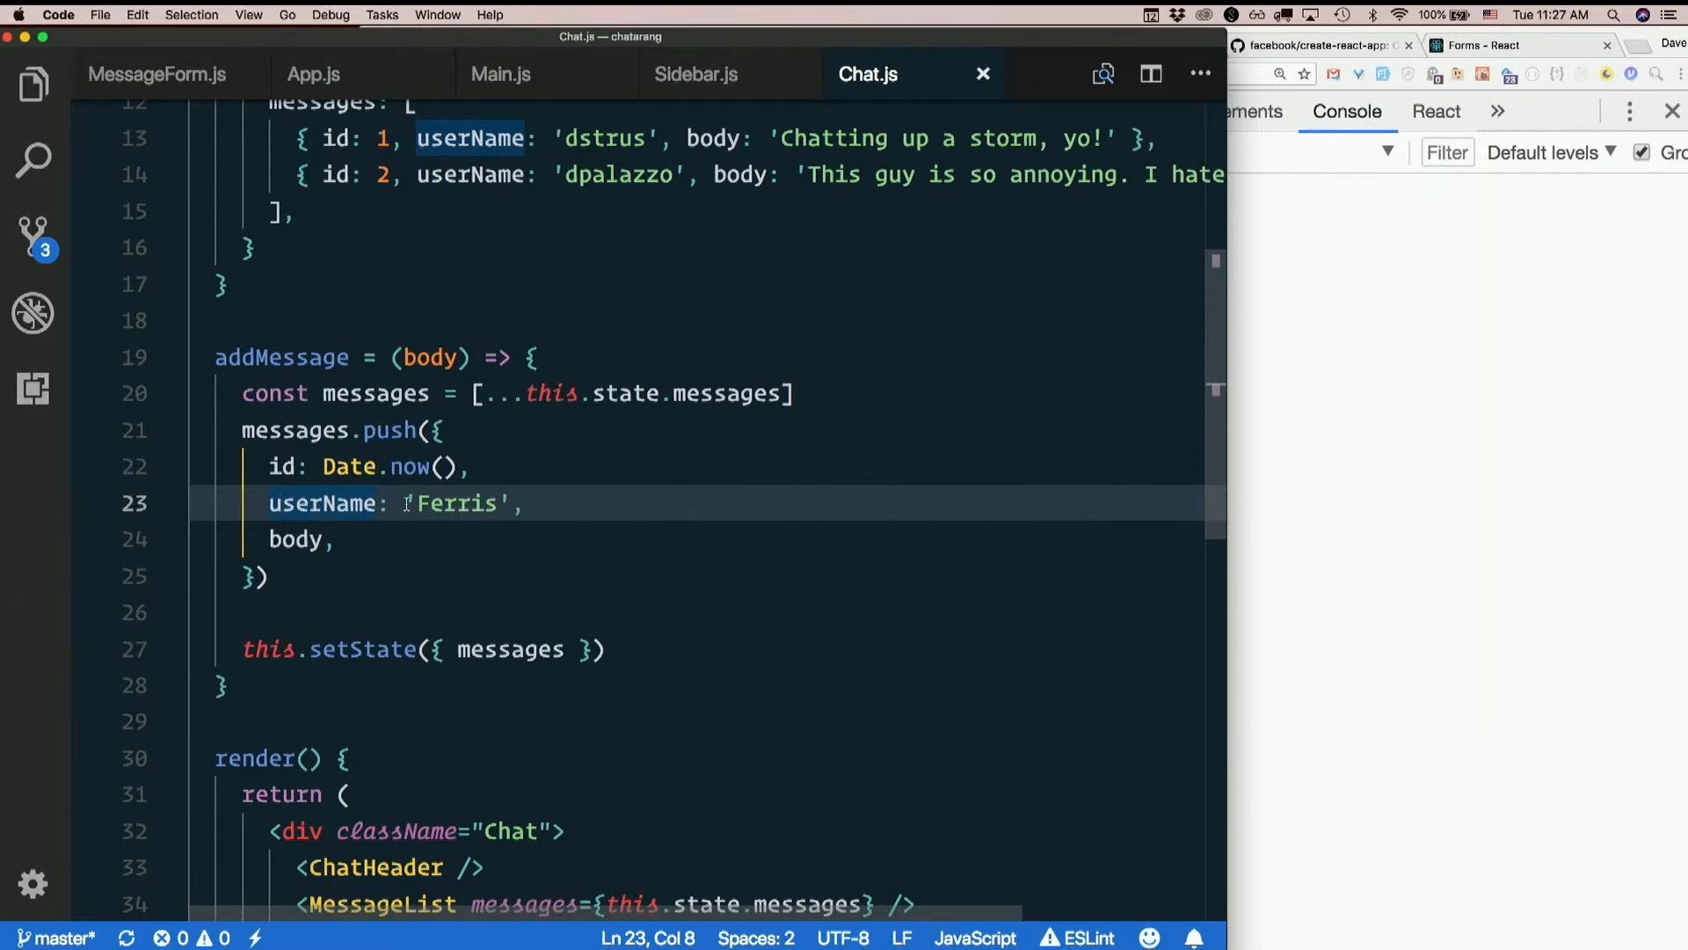
mouse_move(323, 503)
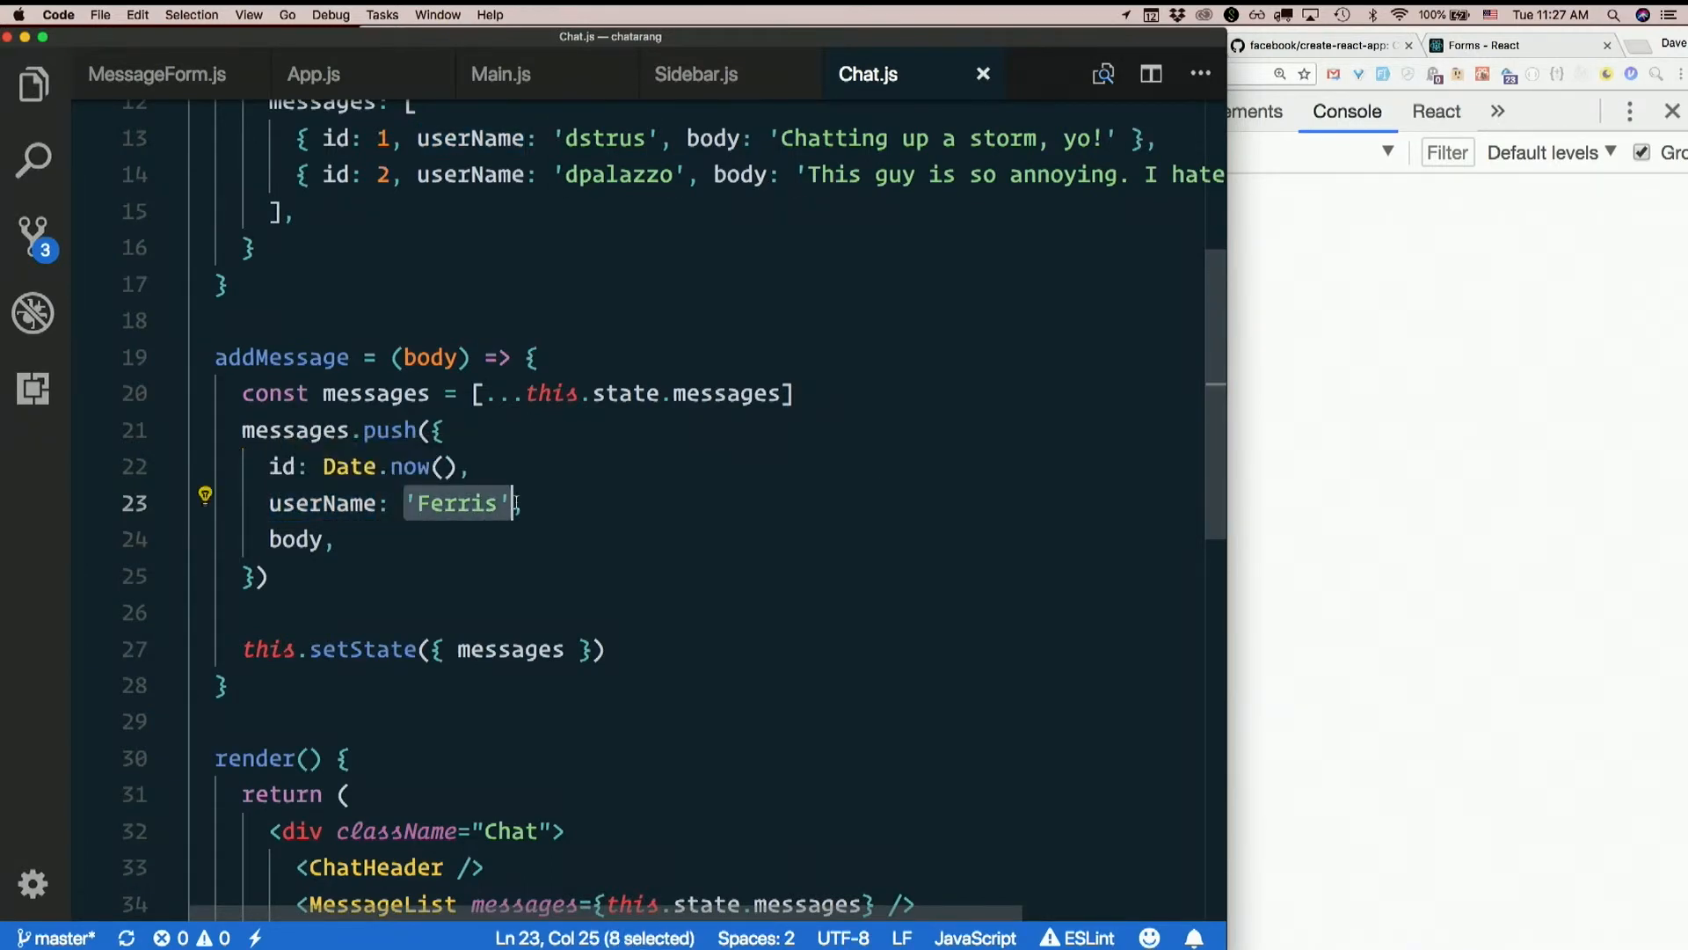
key("Delete")
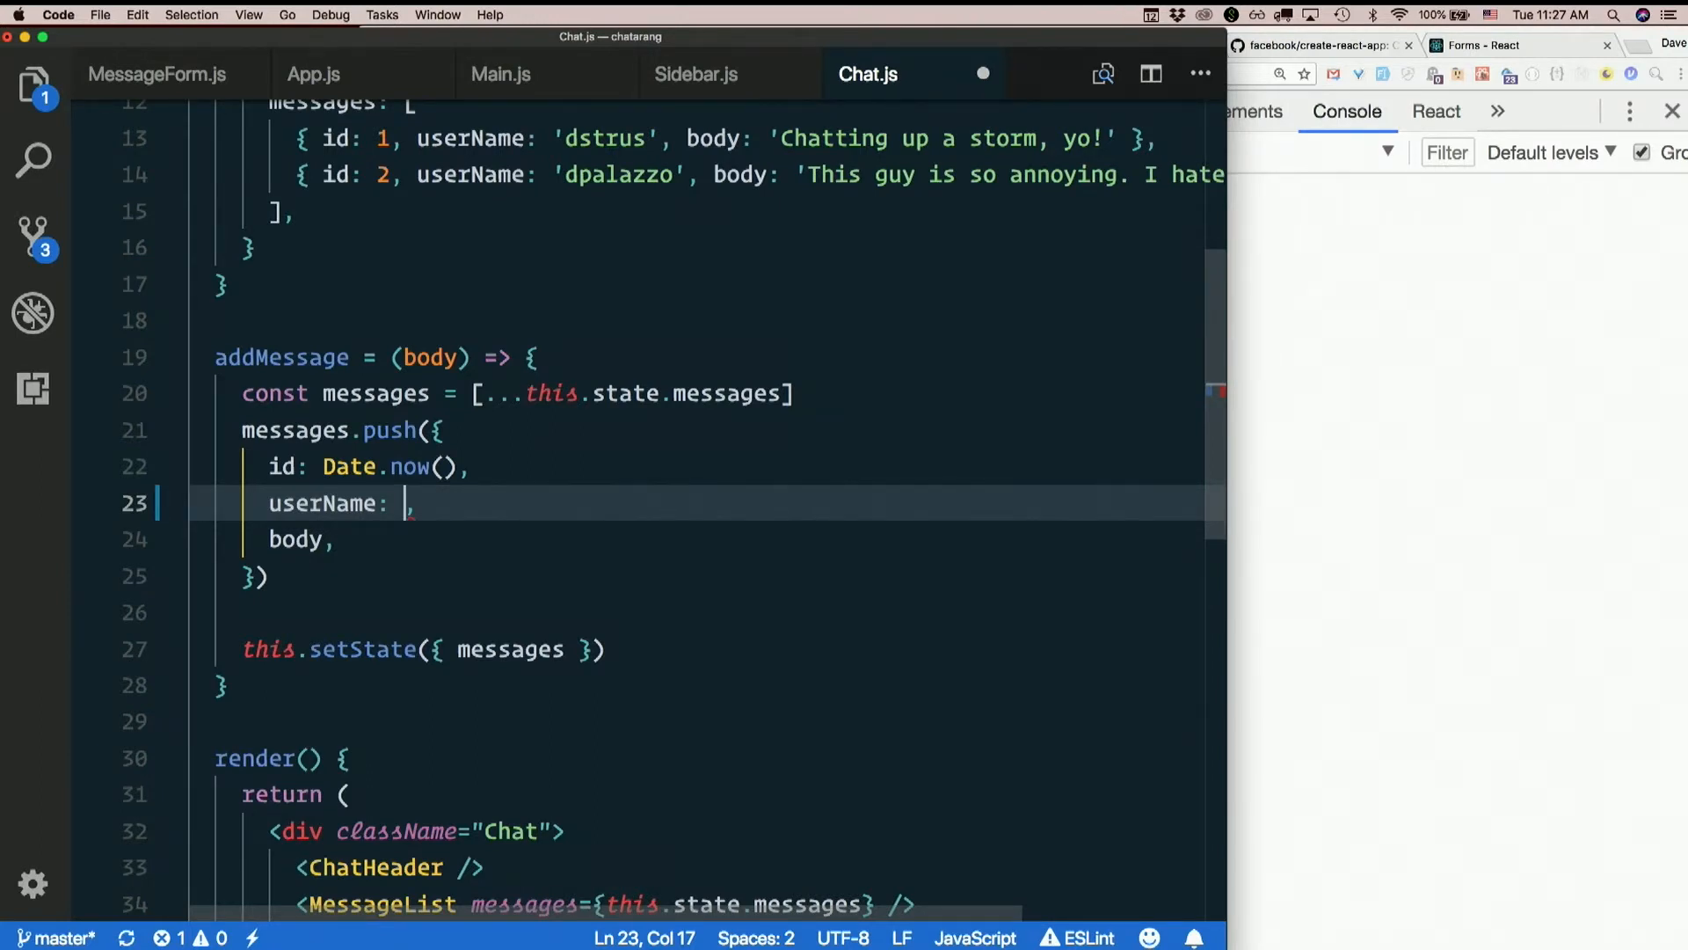
type("this")
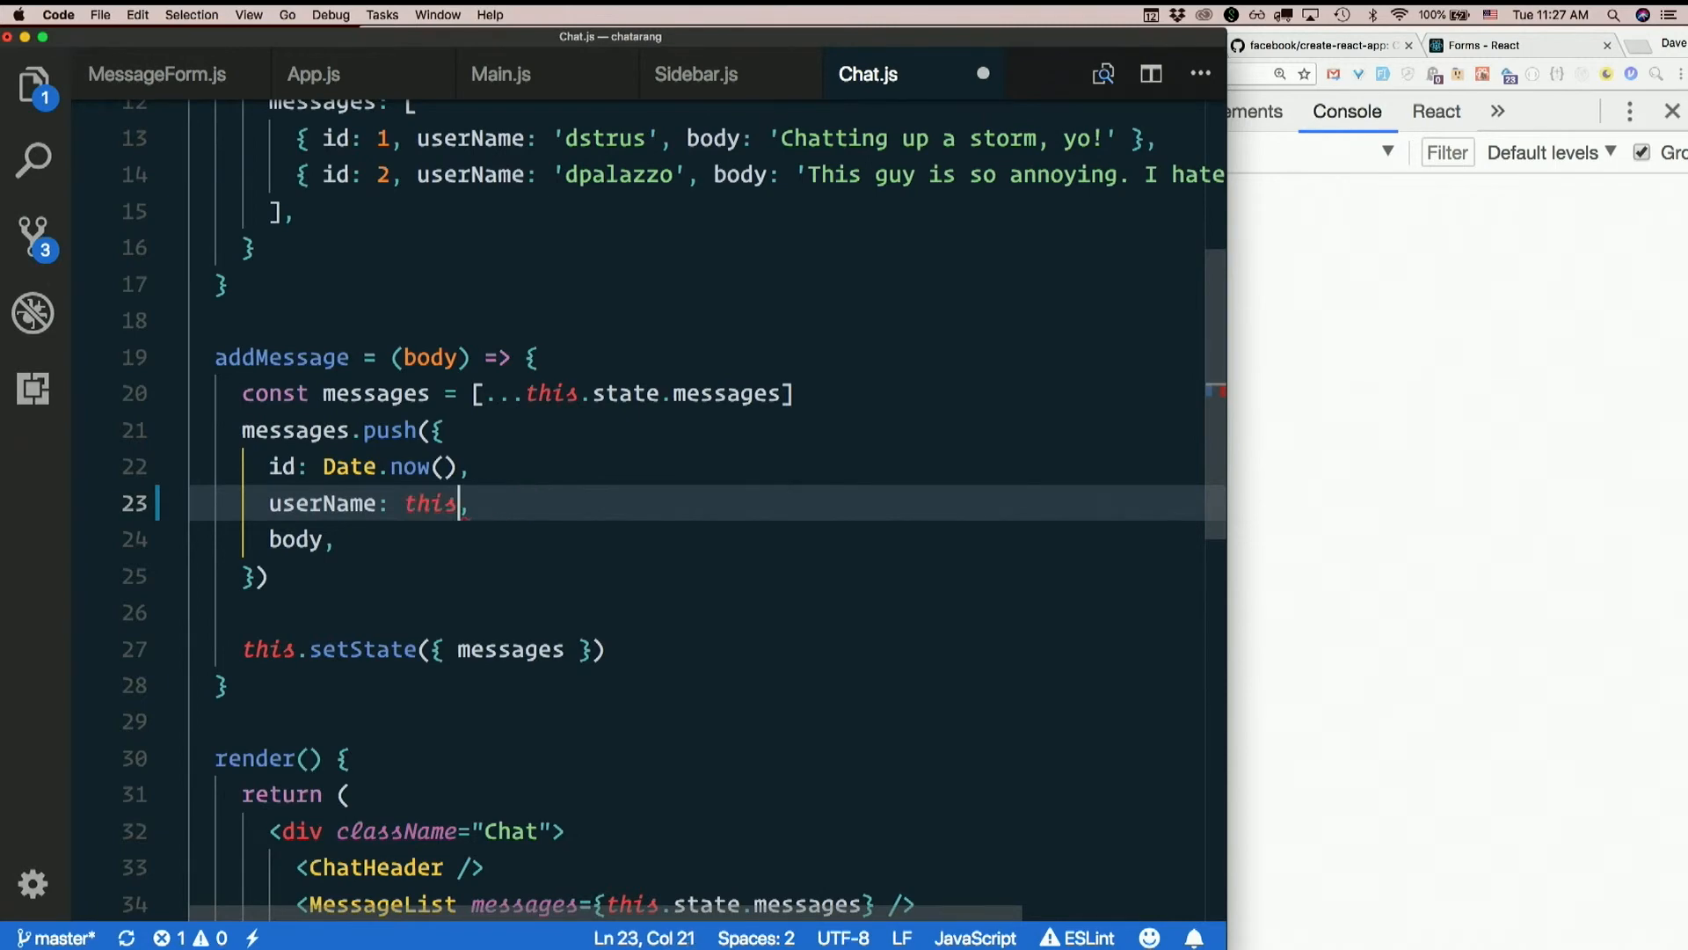
type(".props.")
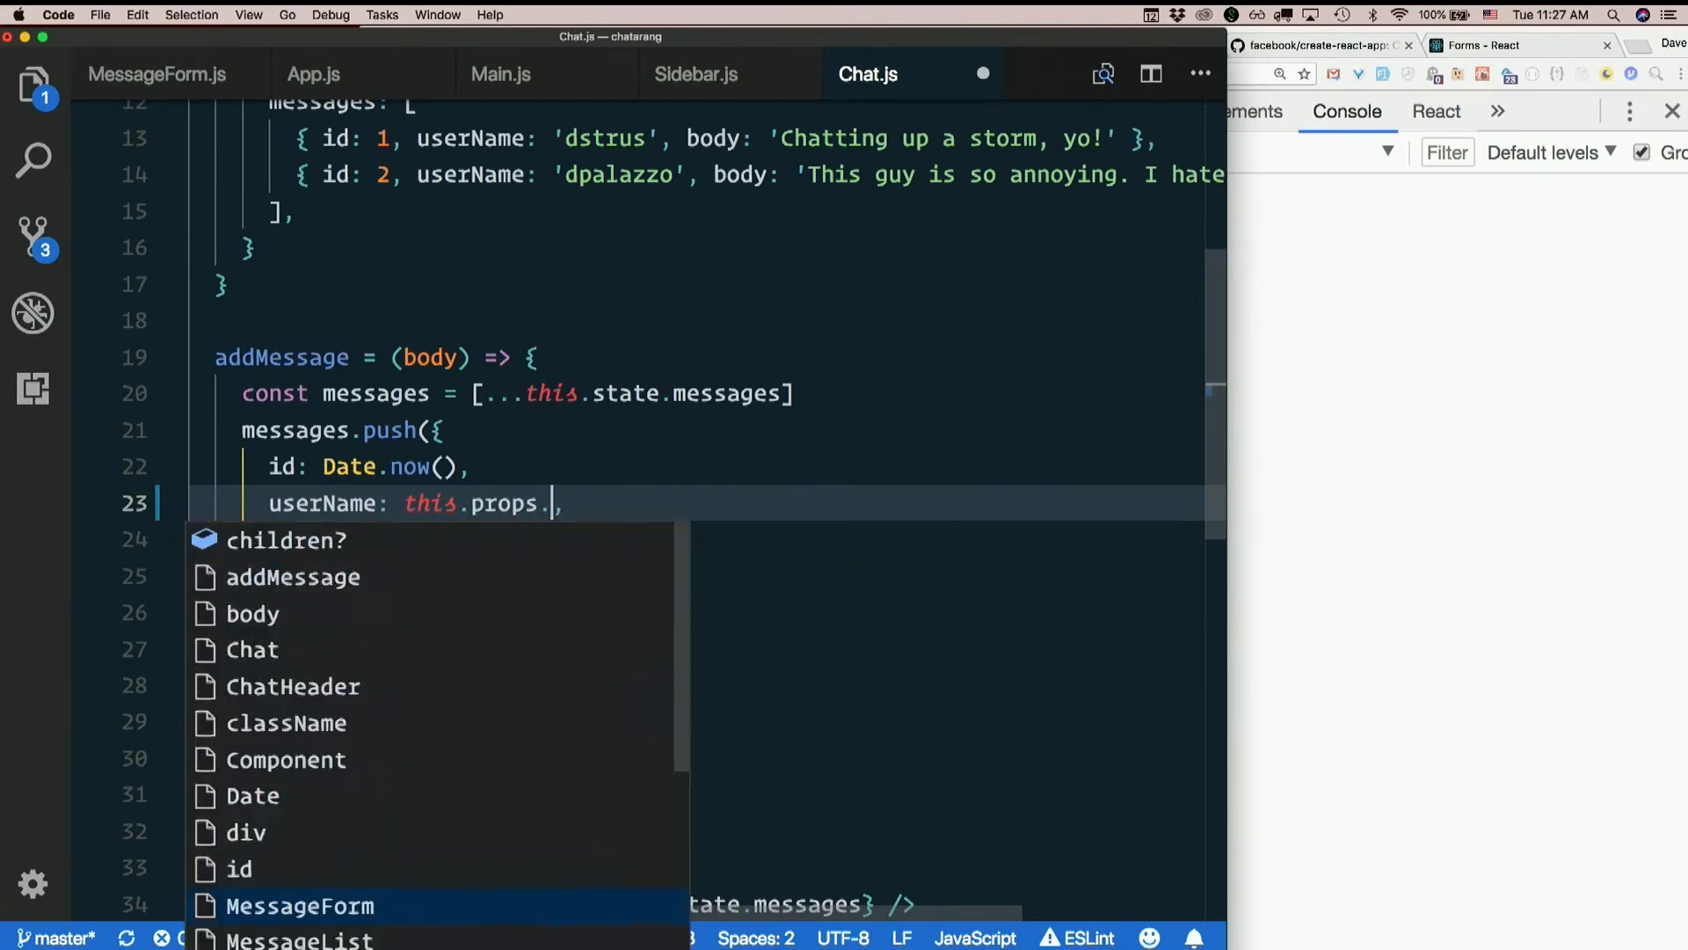
type("user")
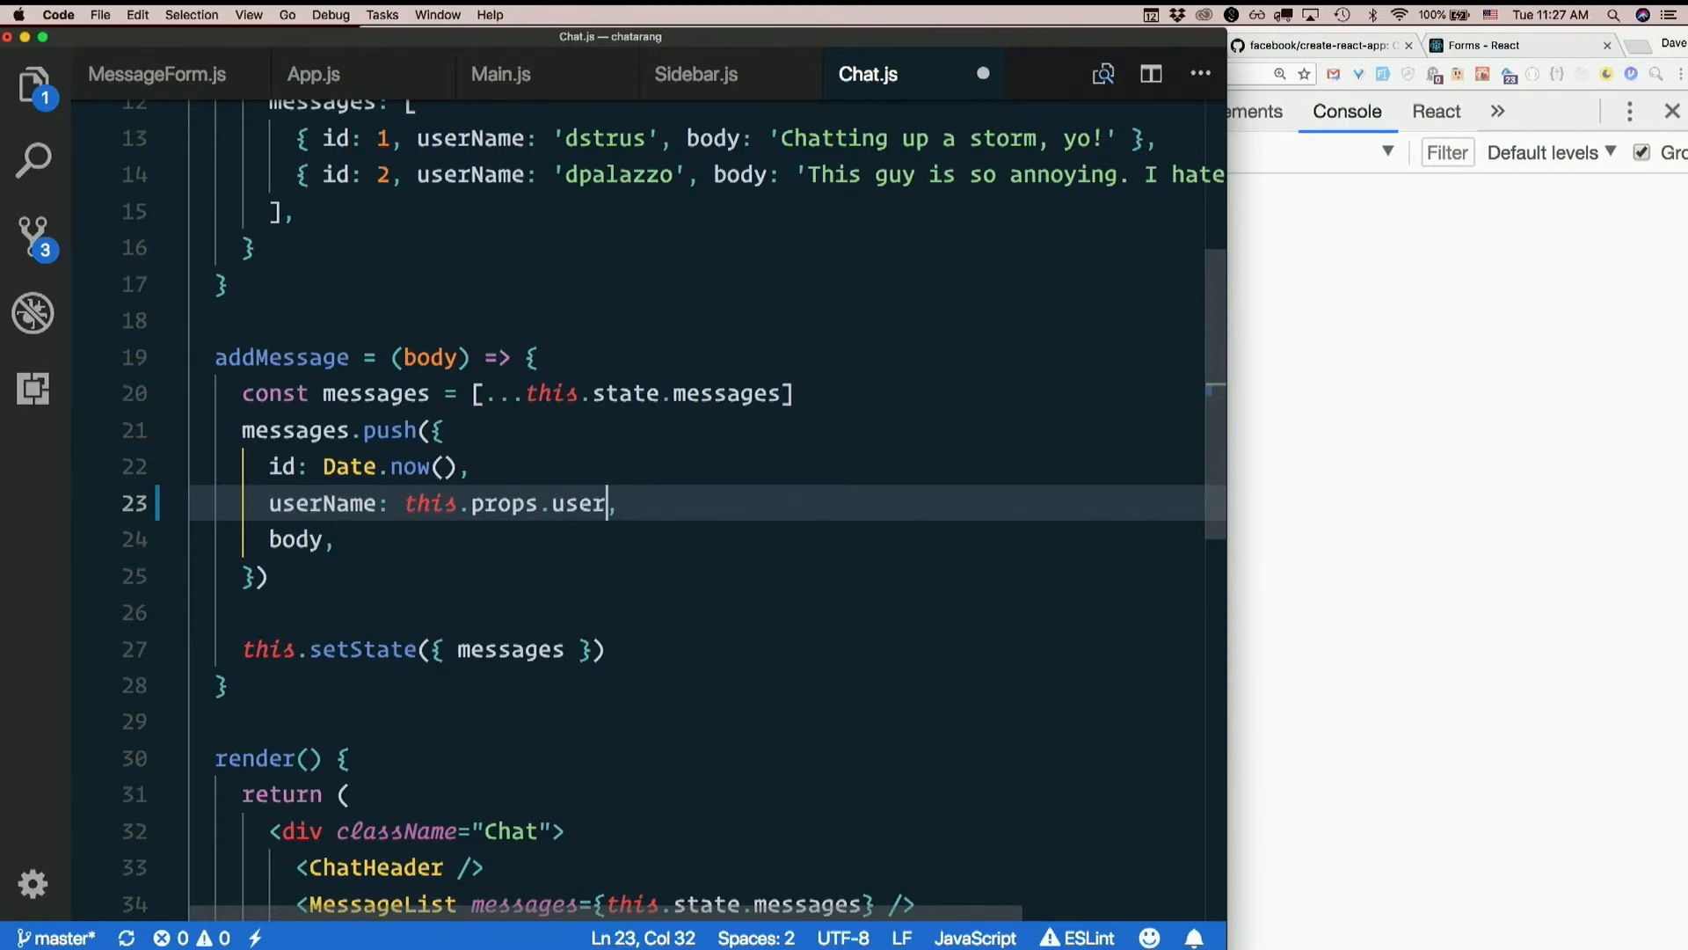
Inspect Main in React DevTools to see its user prop: uid 76547, userName maggie
left_click(528, 45)
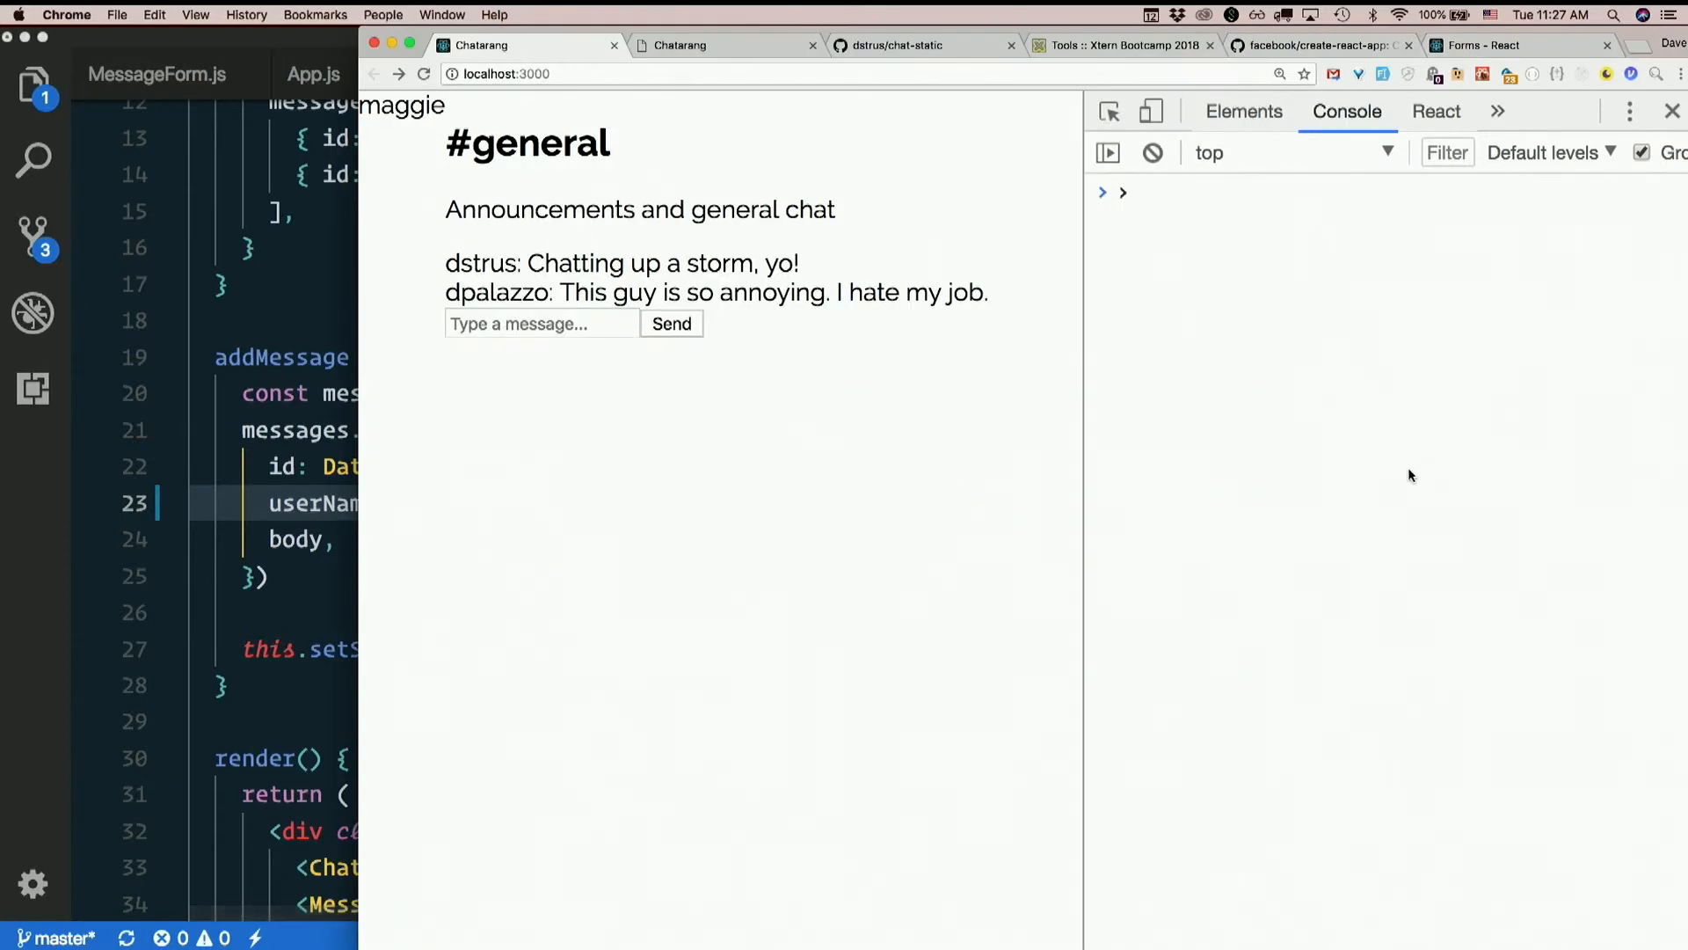
mouse_move(1053, 178)
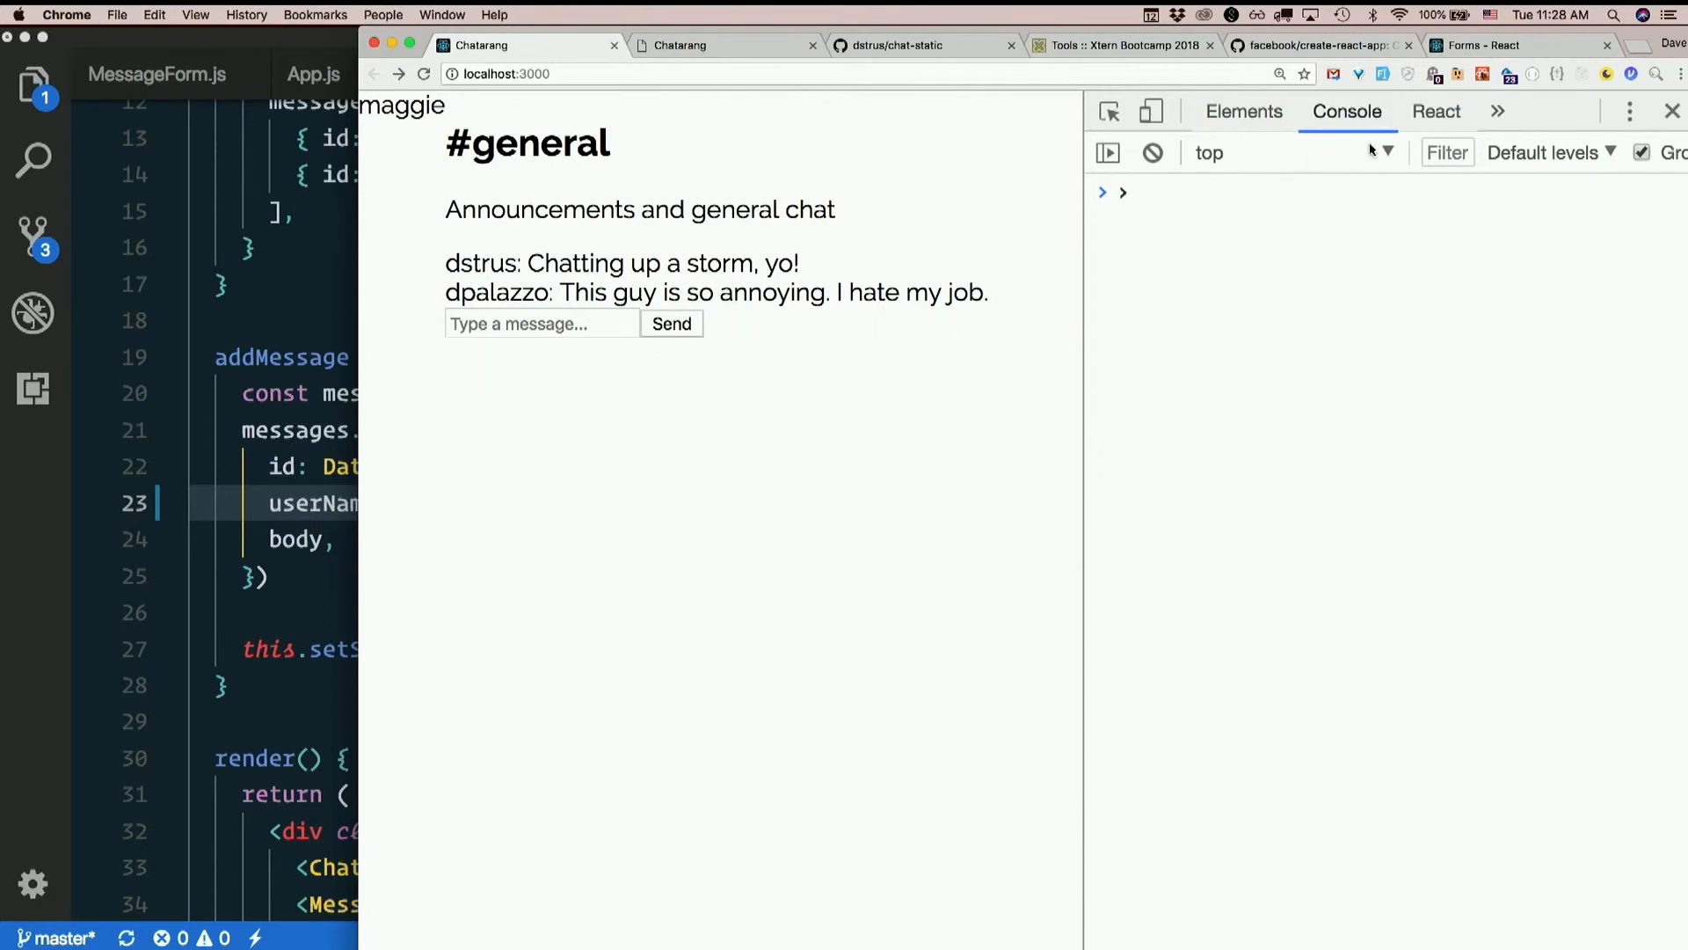
left_click(1435, 110)
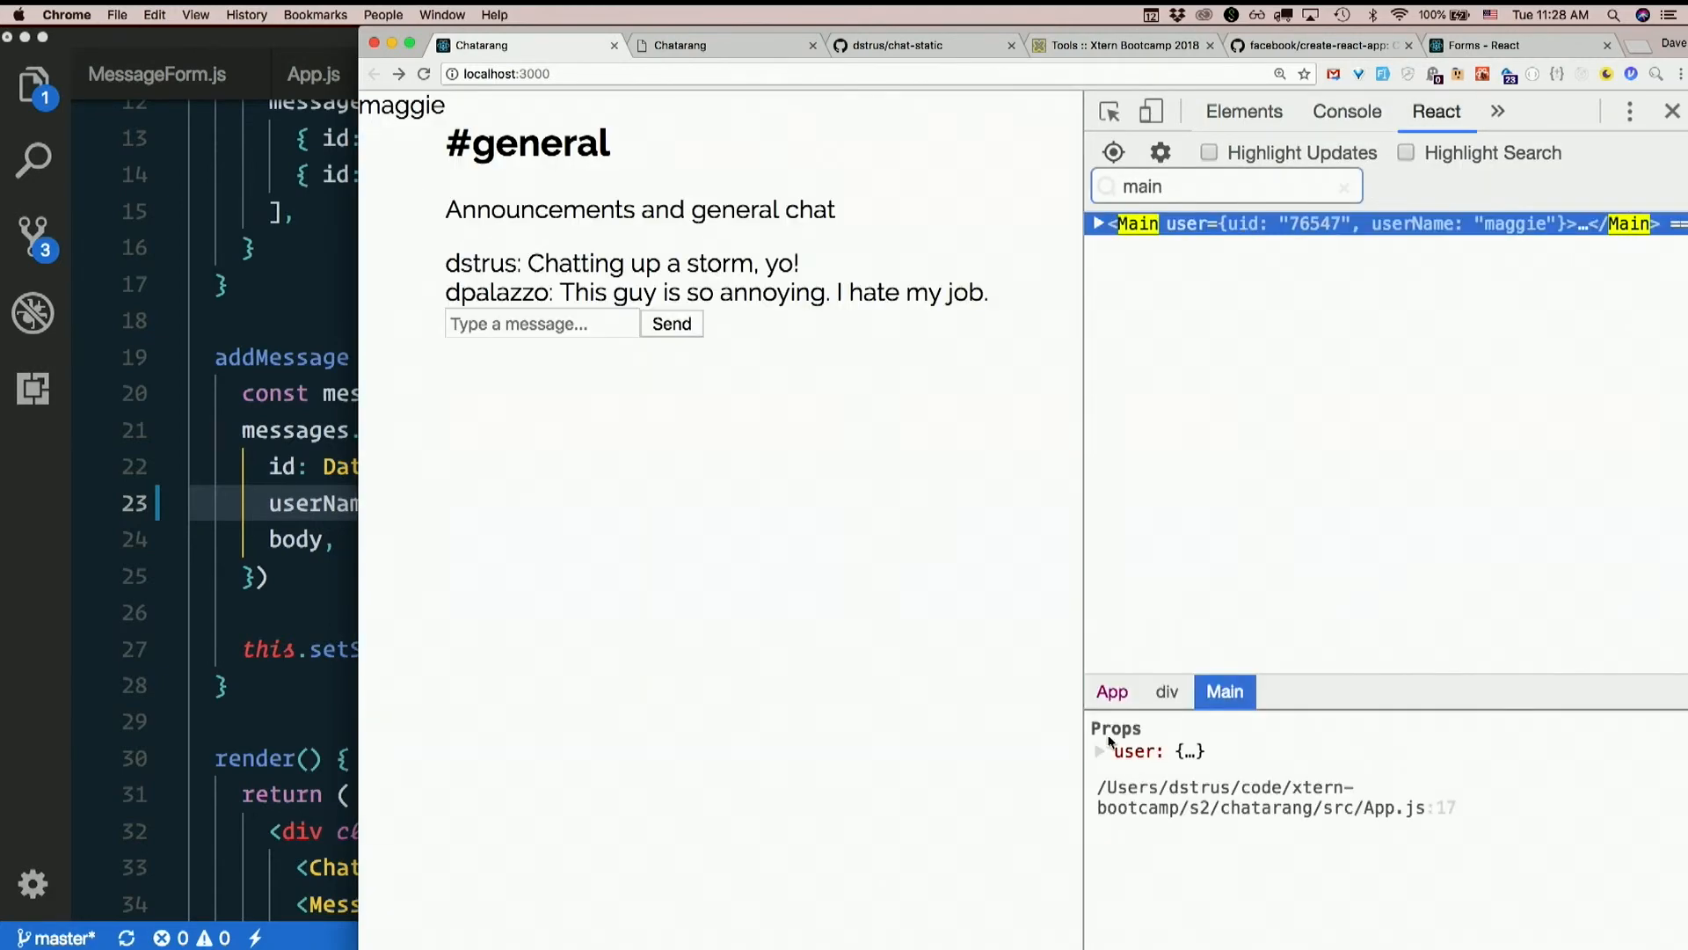
left_click(1099, 750)
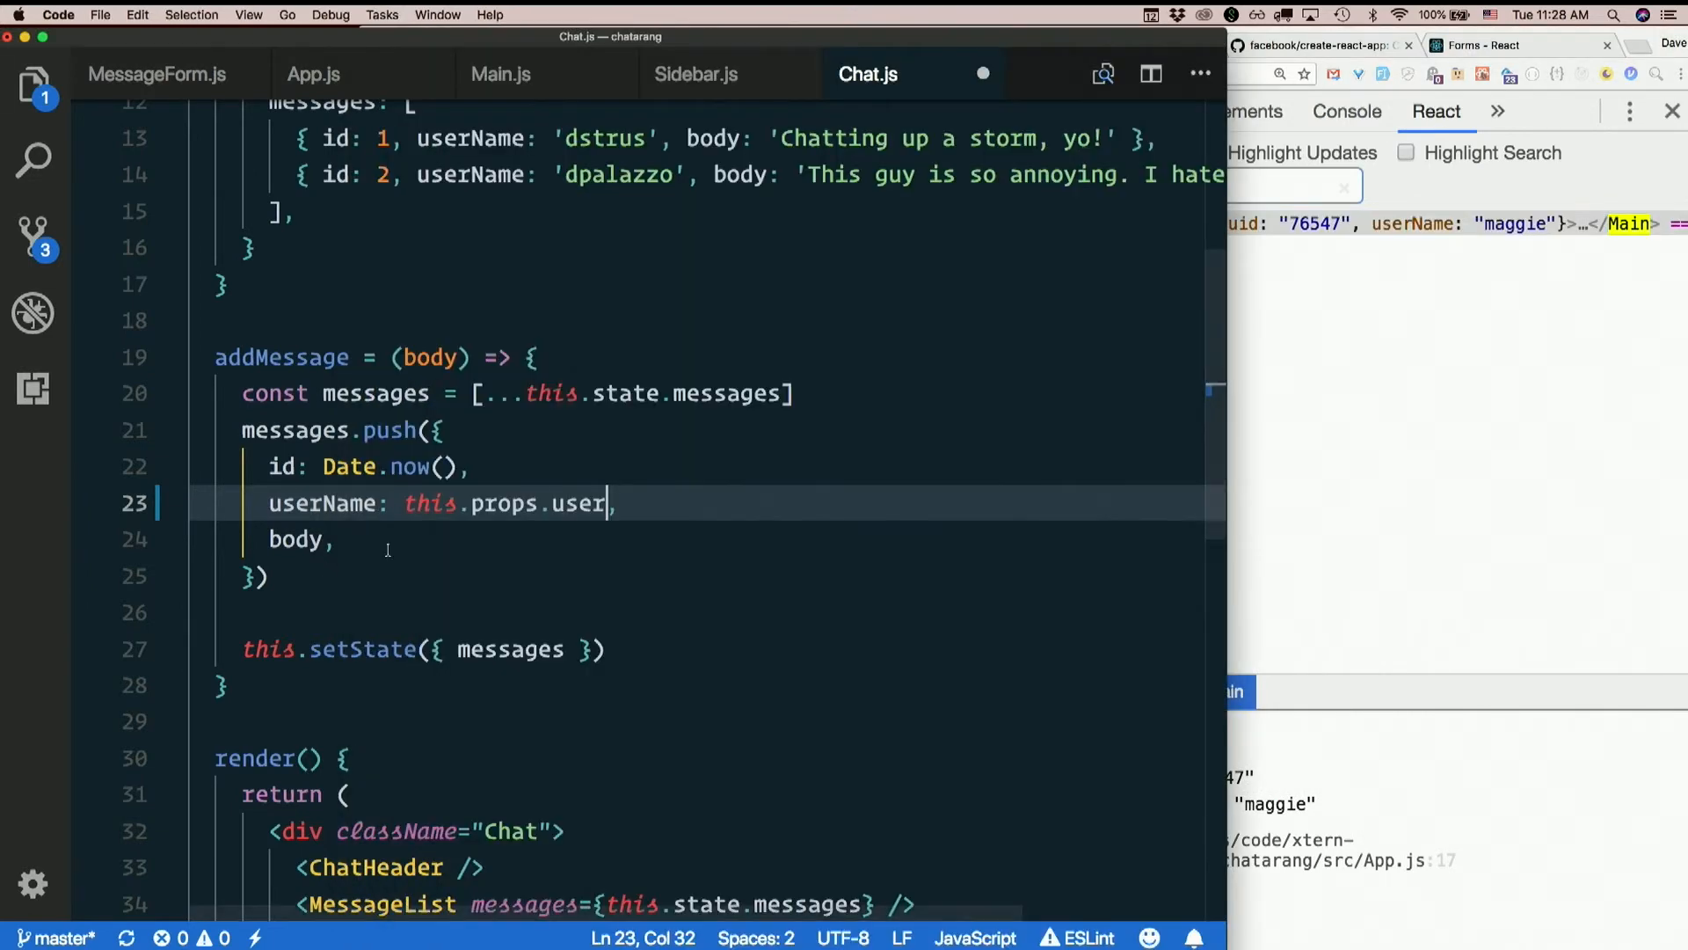
mouse_move(700, 543)
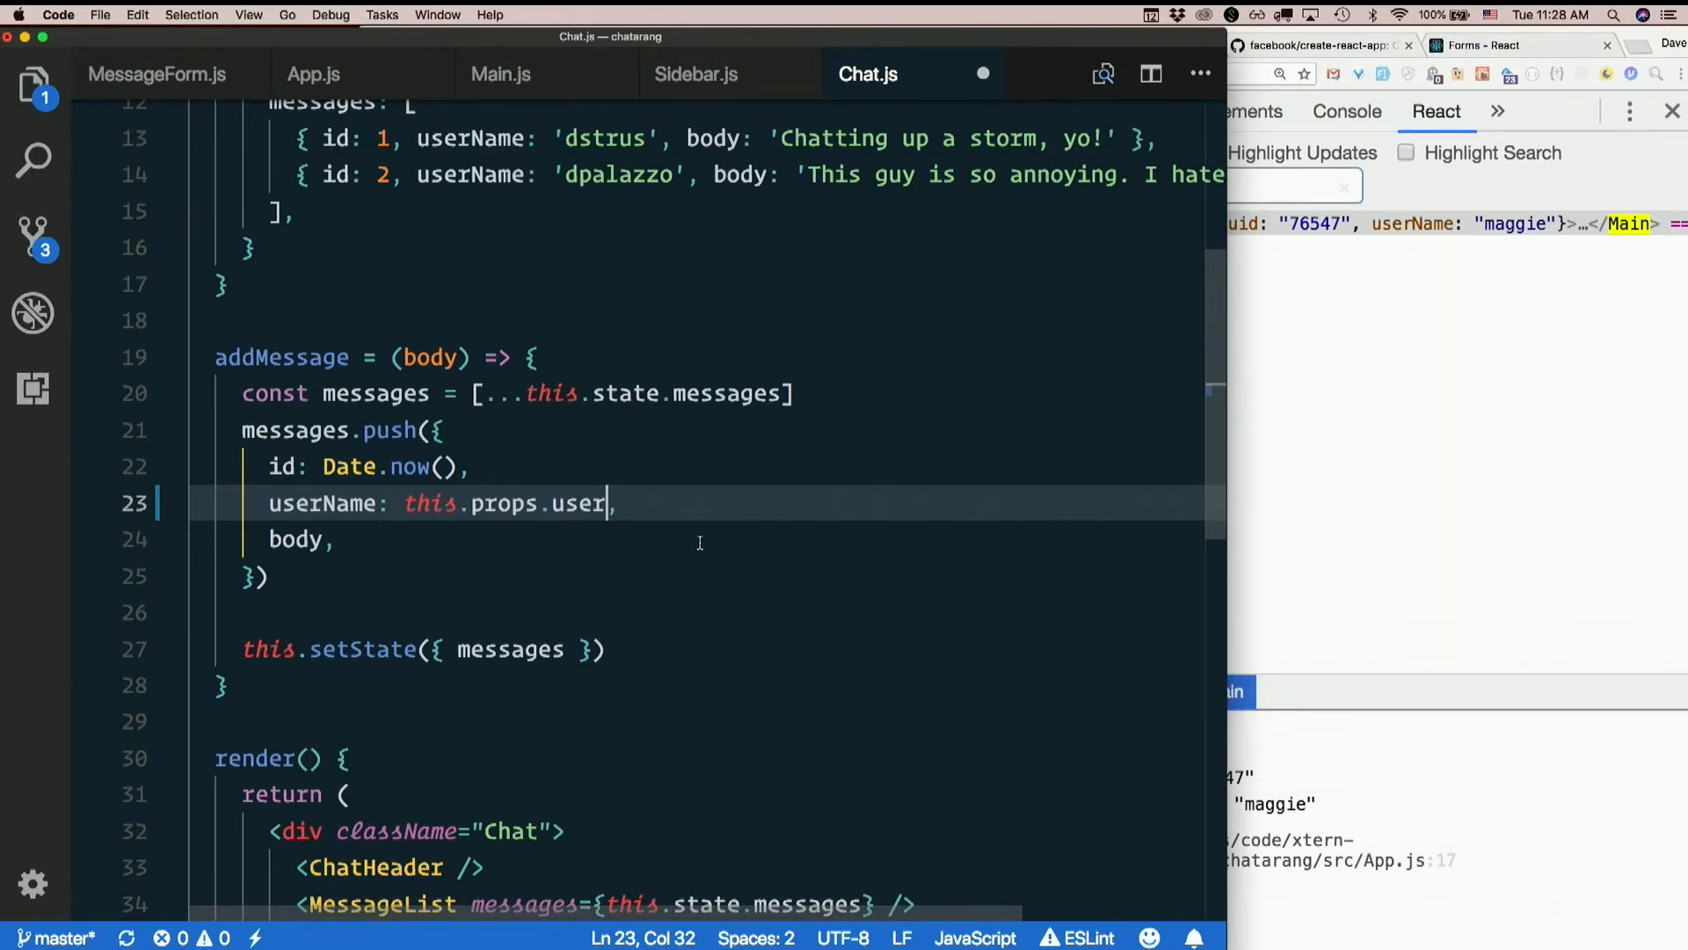
Append .userName so addMessage uses this.props.user.userName, then save Chat.js
type(".userName")
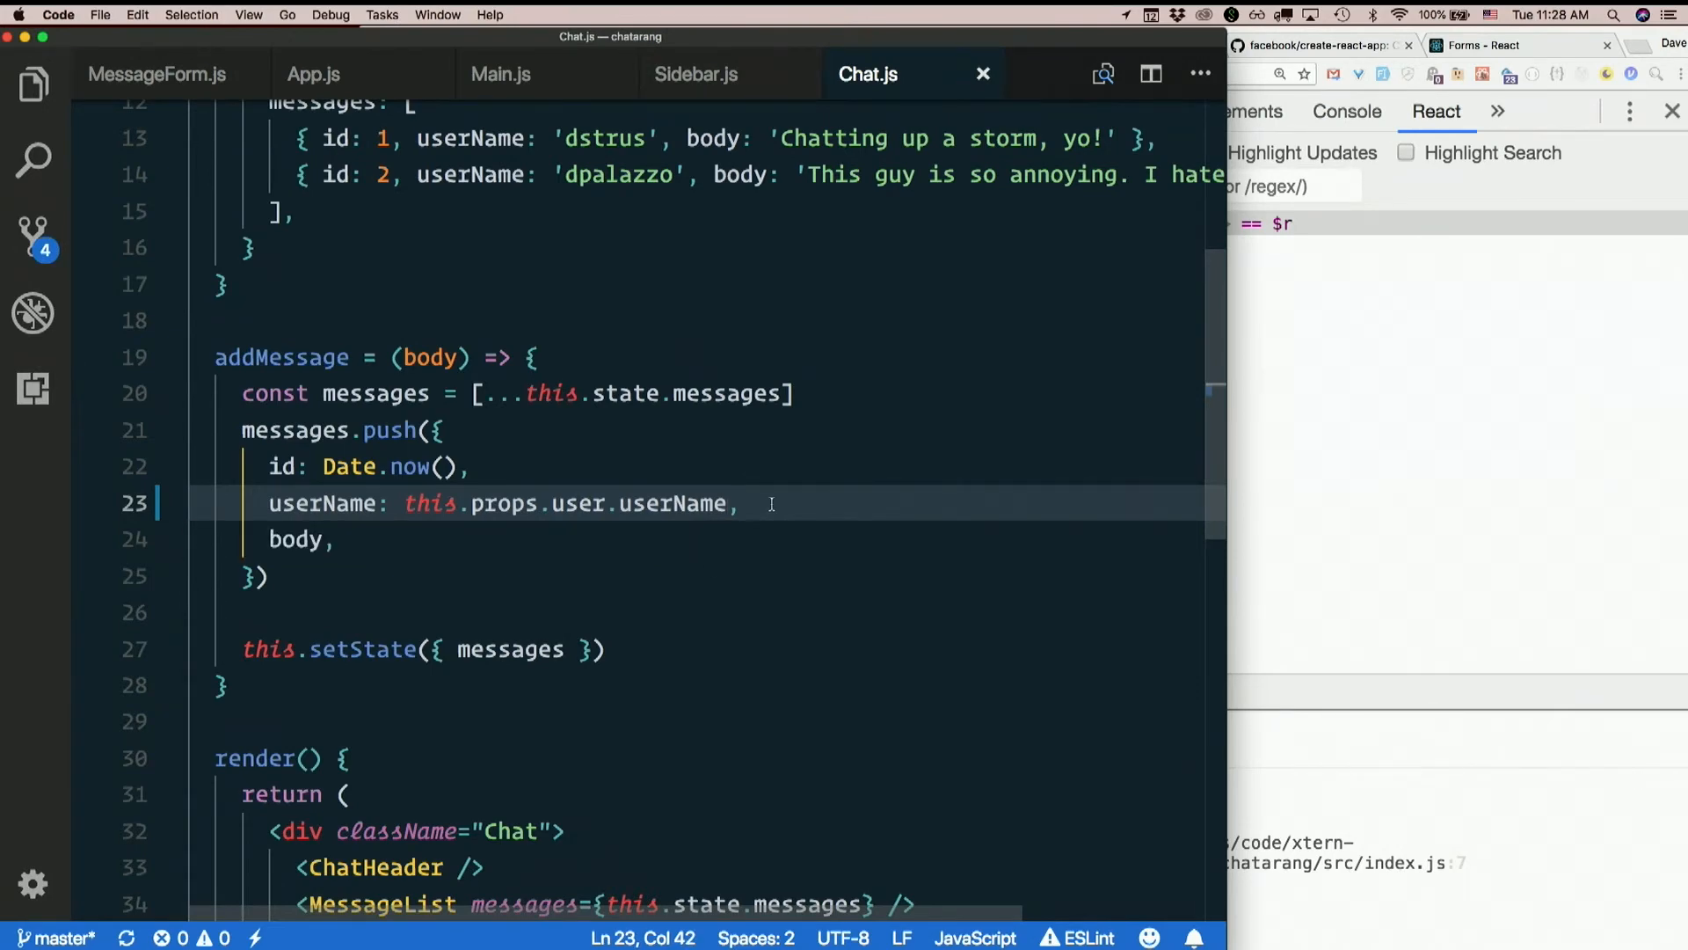
mouse_move(1450, 346)
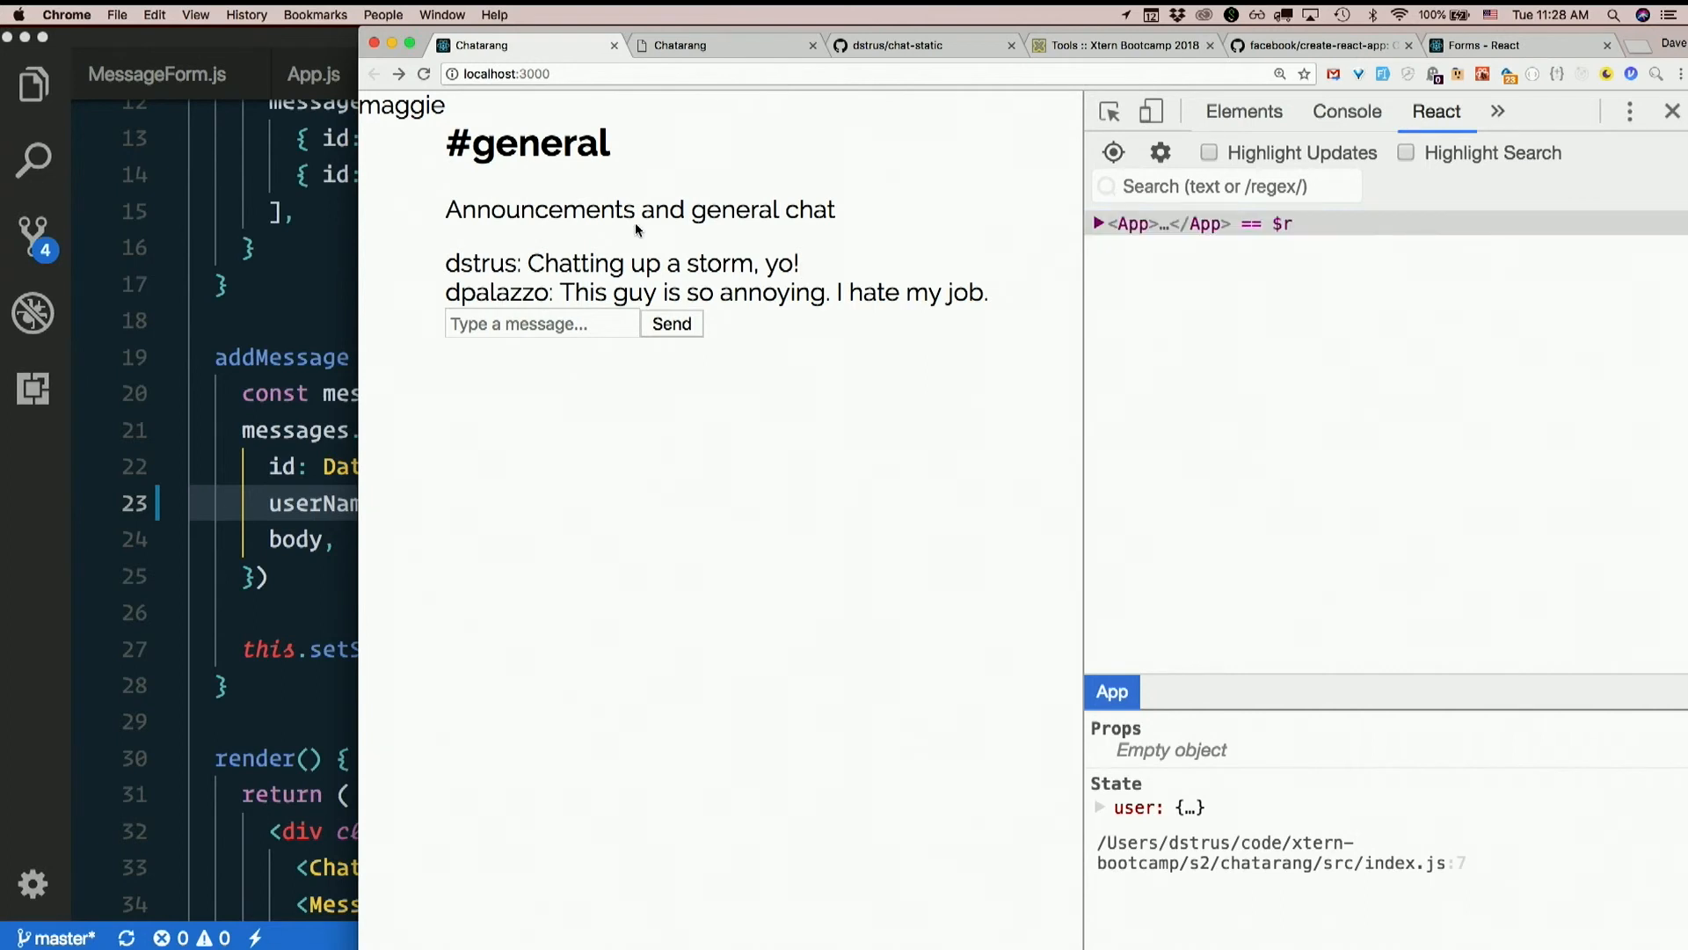
Type a test message in the Chatarang input and send it so it posts under maggie
left_click(541, 323)
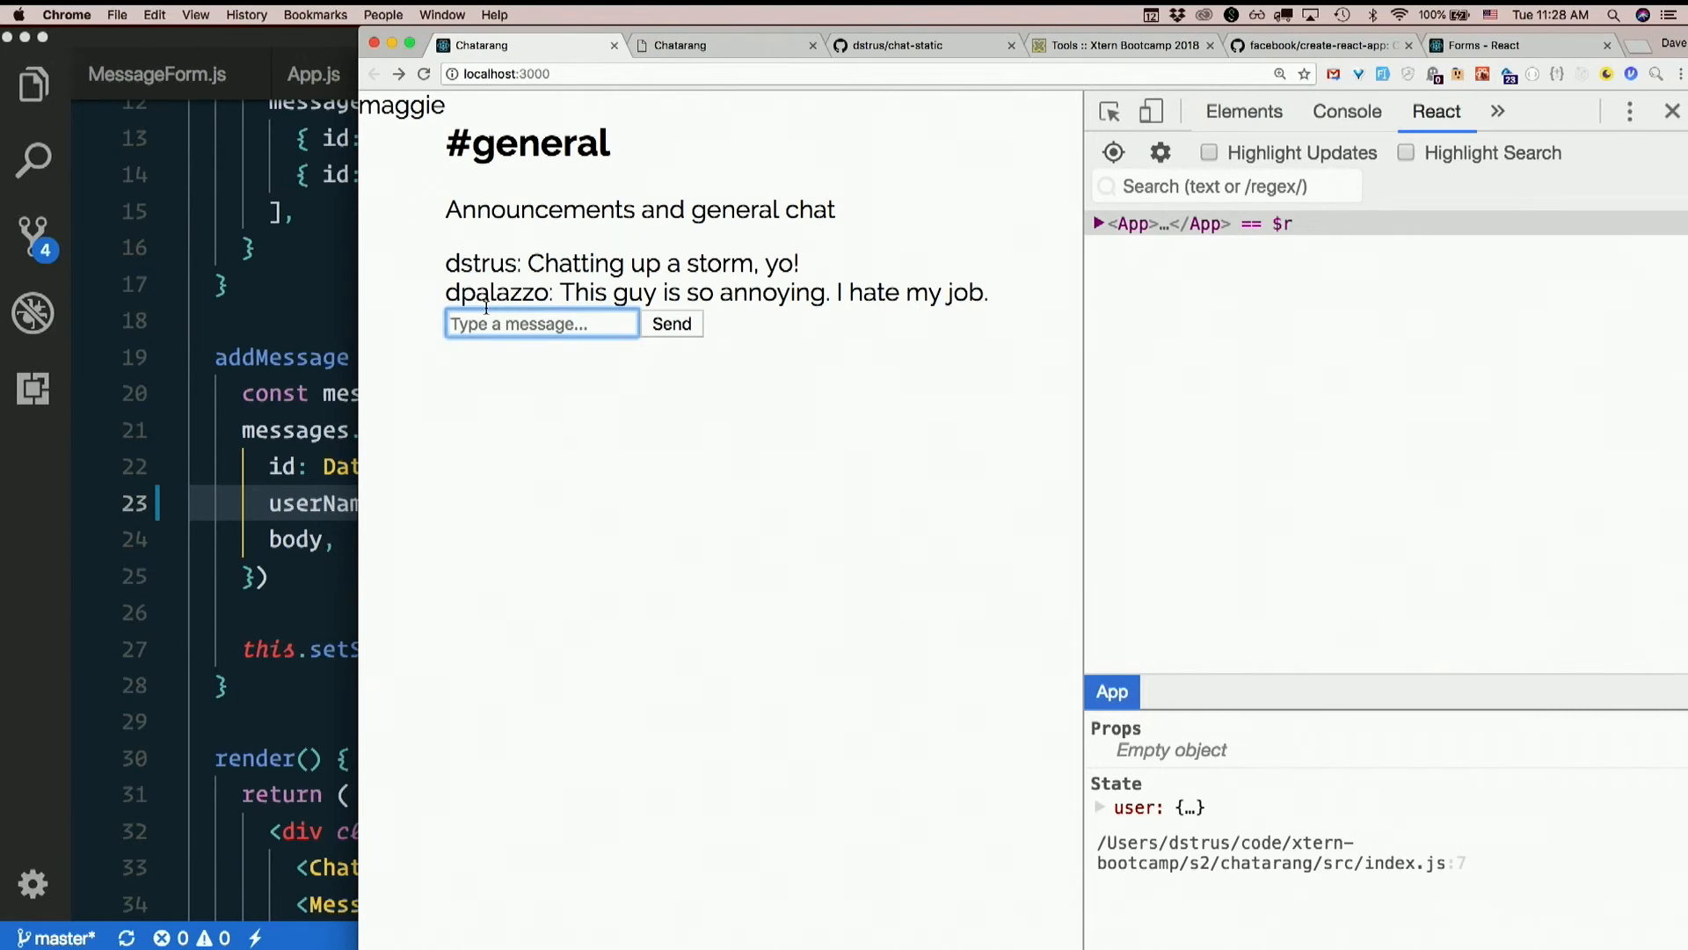
type("What's good?")
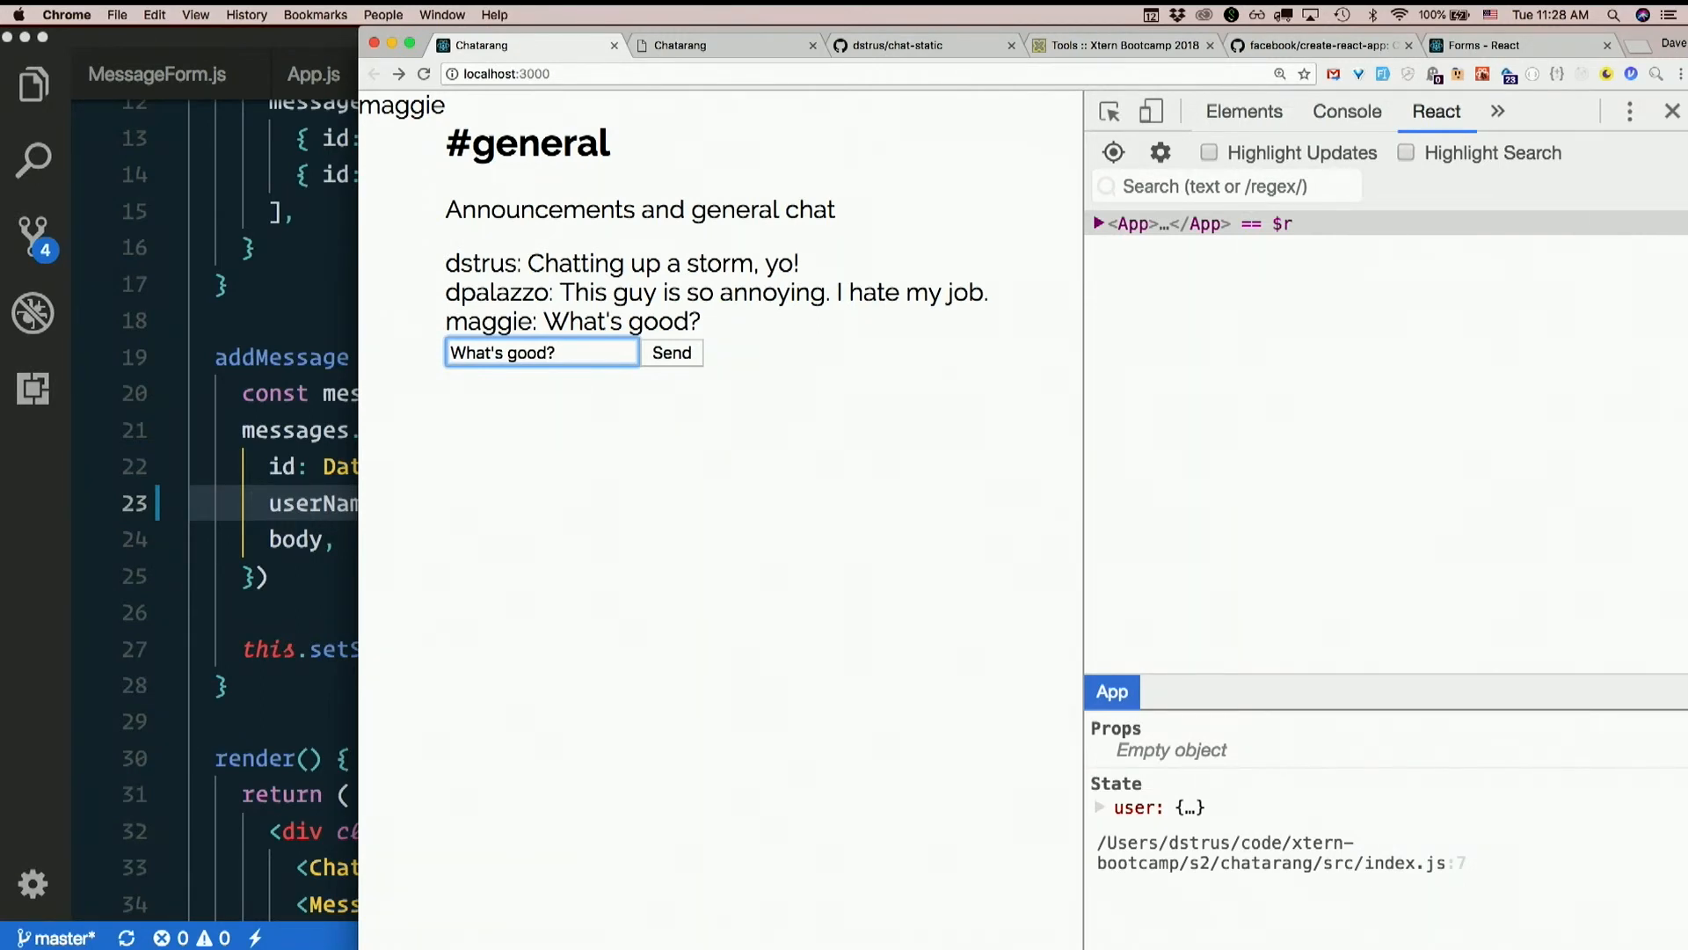
type("Wh")
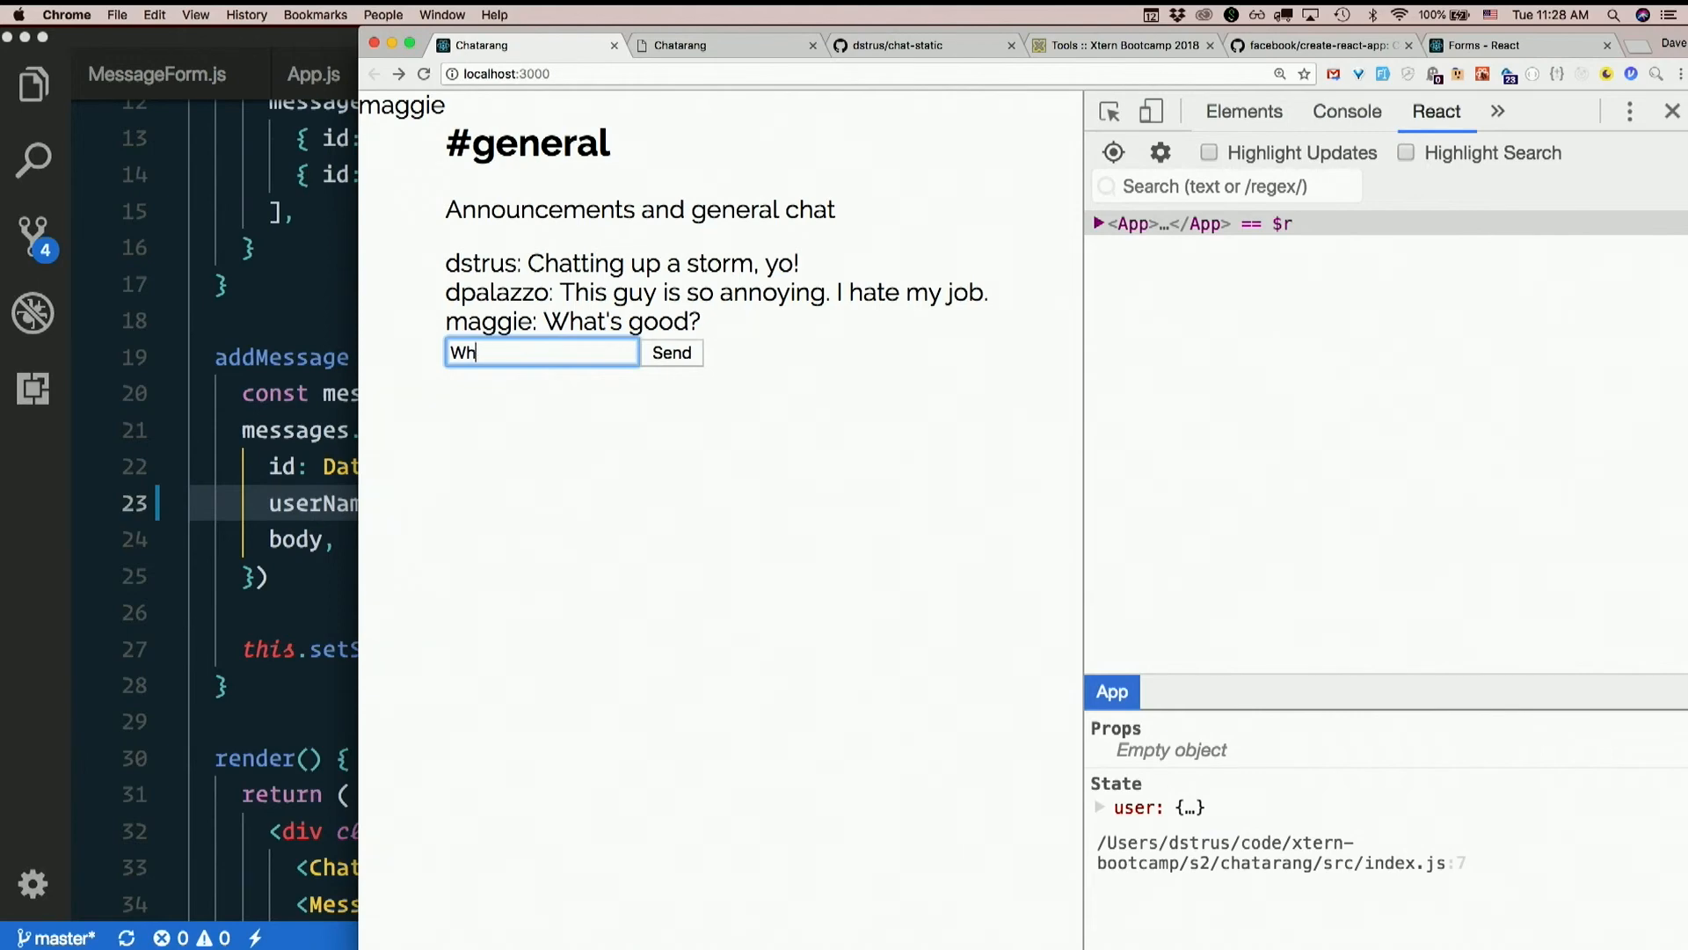
type("wuts")
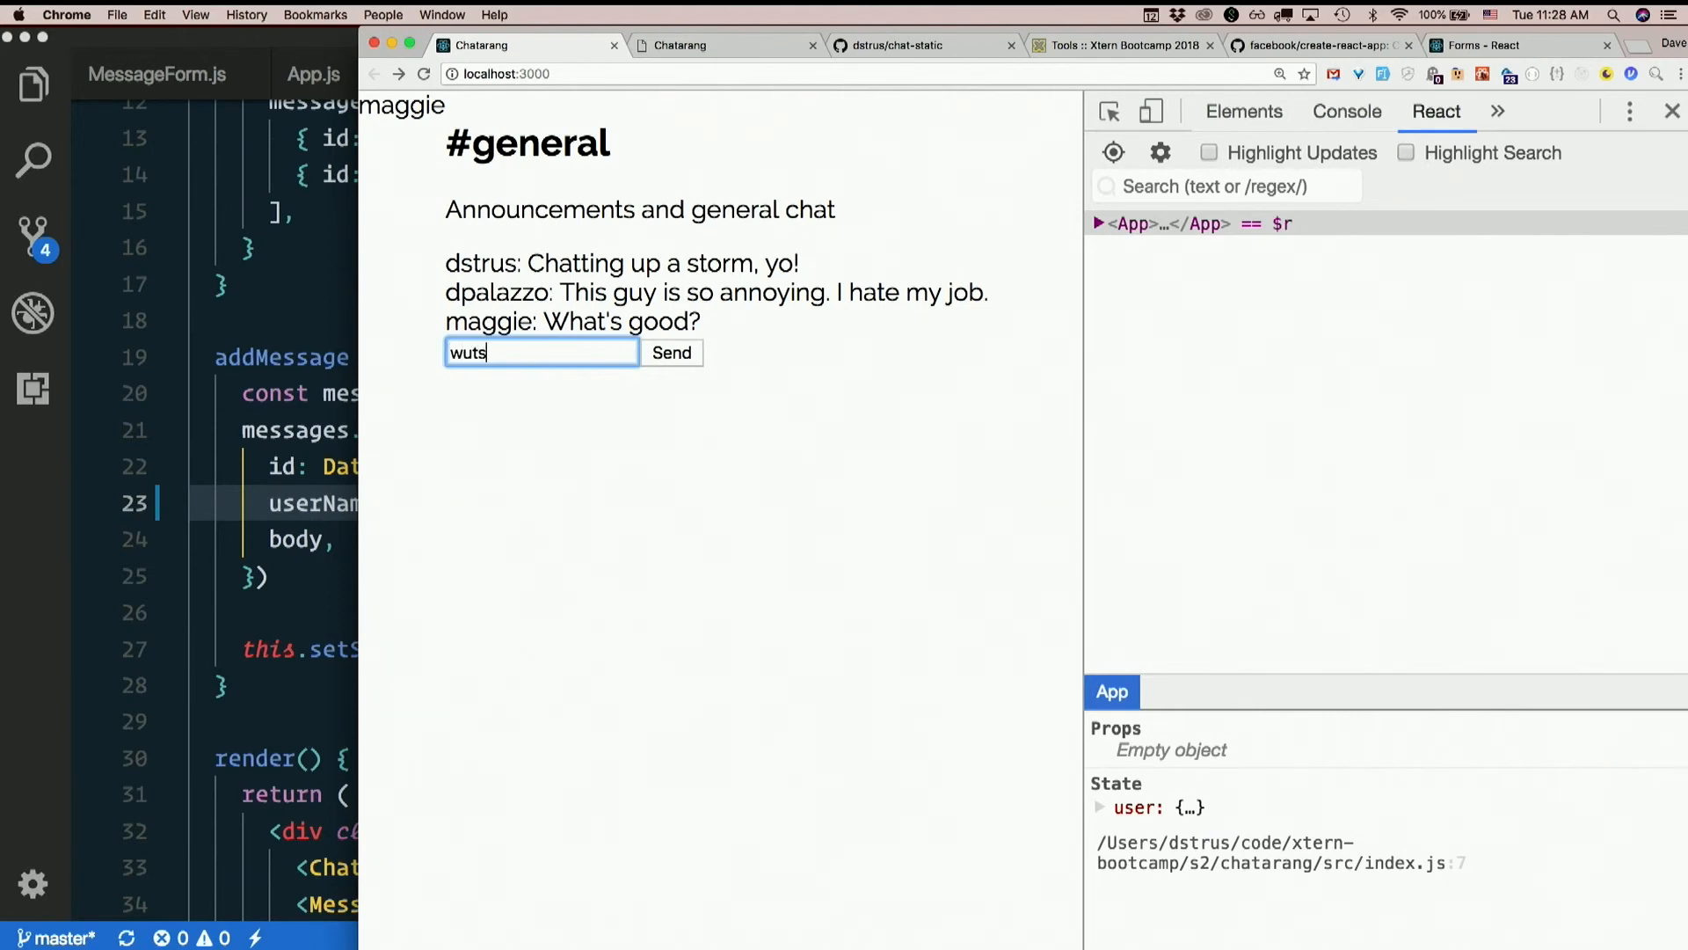
type("wuz gud")
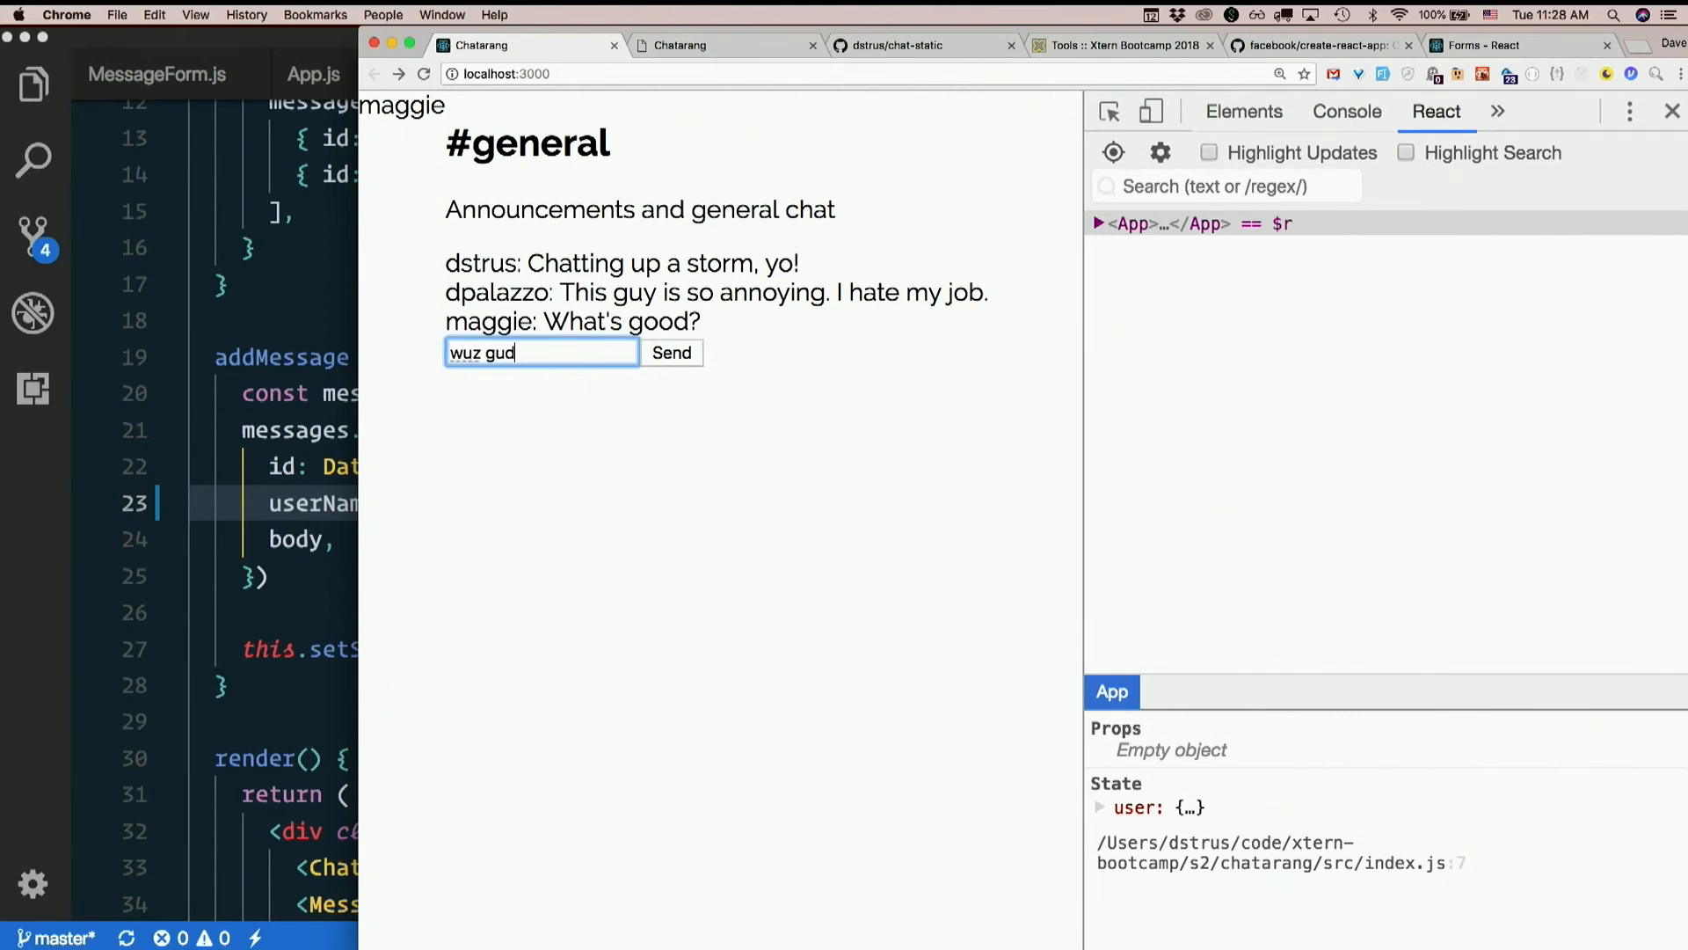
left_click(671, 352)
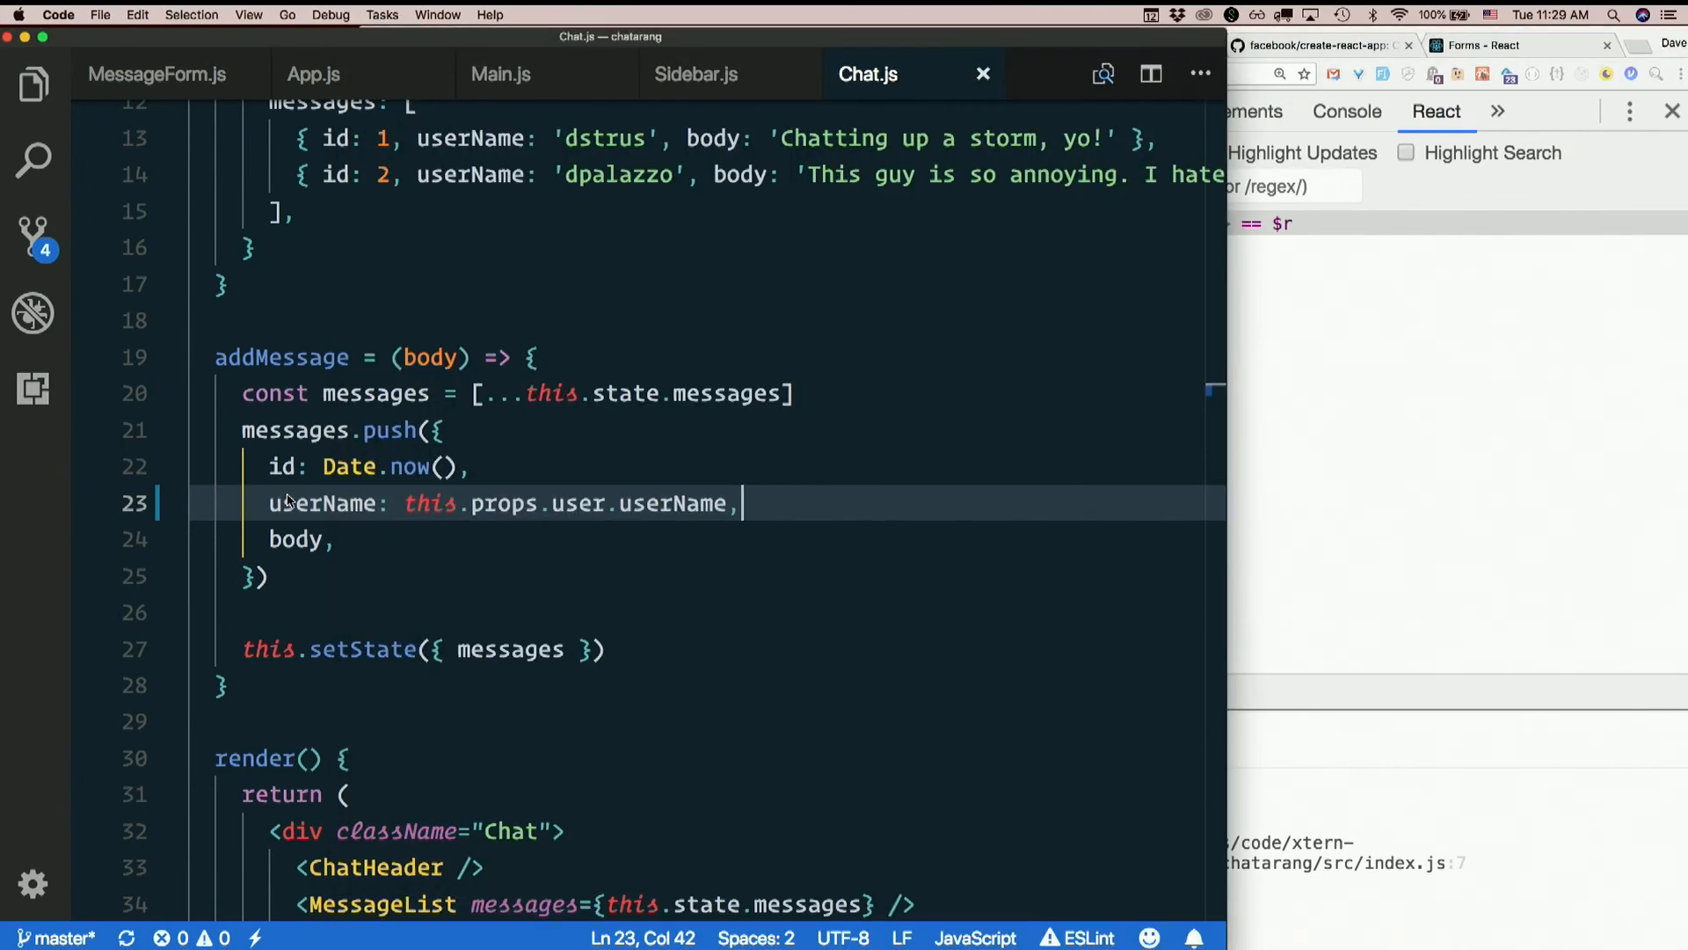
mouse_move(322, 503)
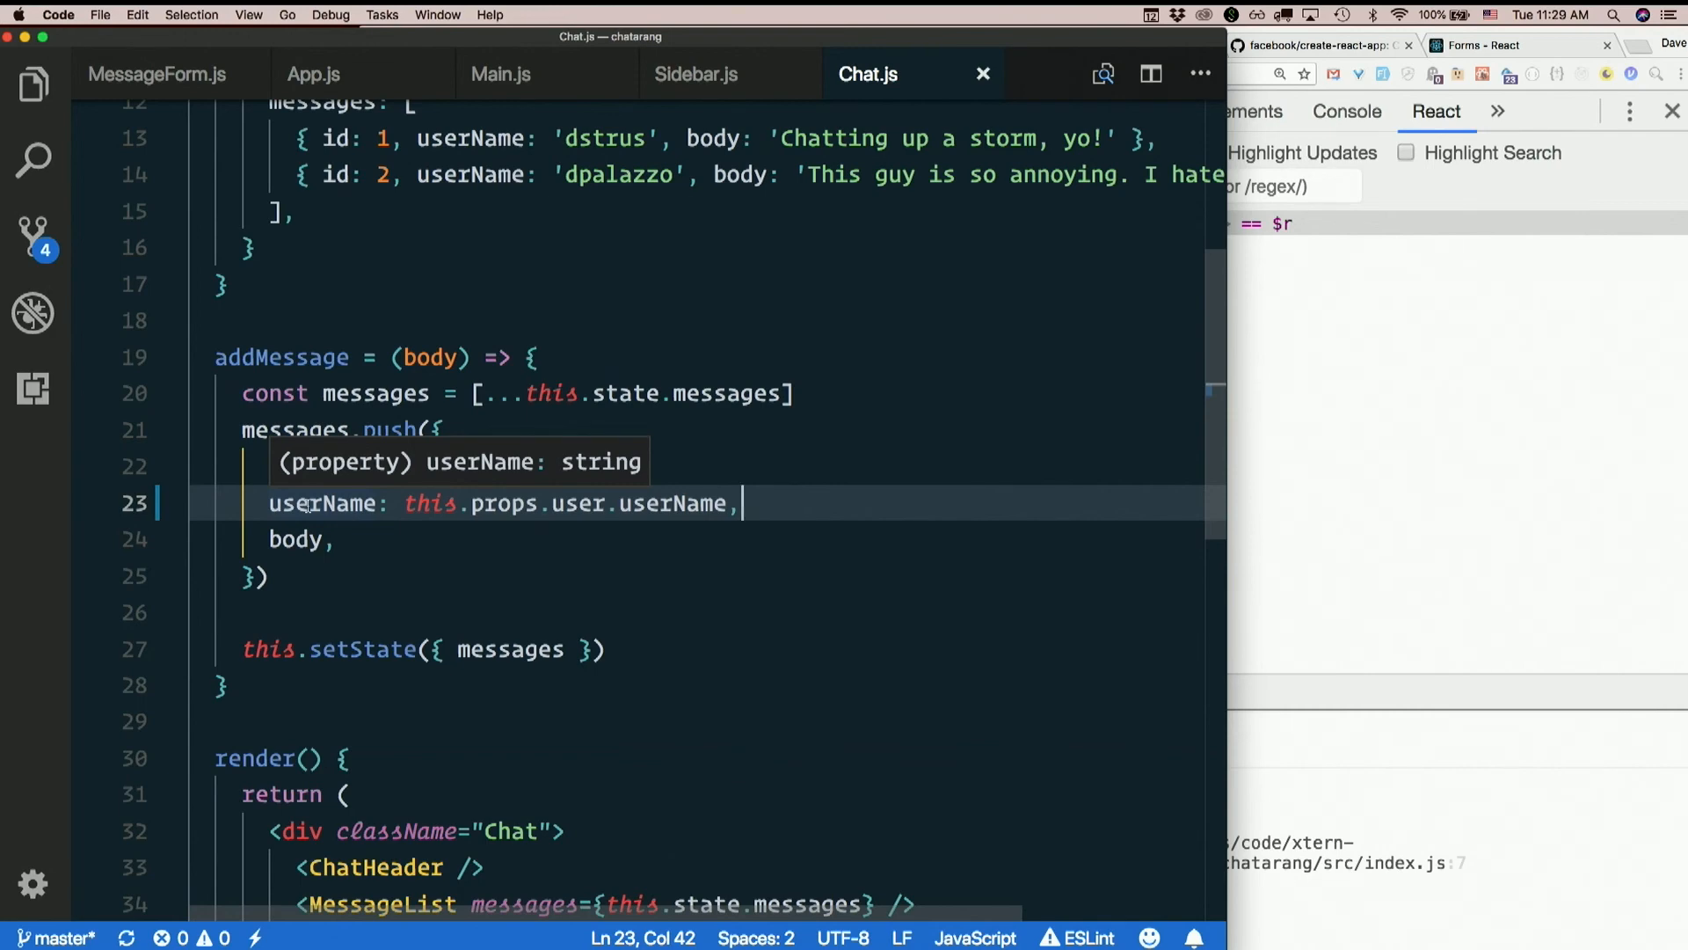
Show Source Control with App.js, Chat.js, Main.js and Sidebar.js listed as modified
left_click(33, 234)
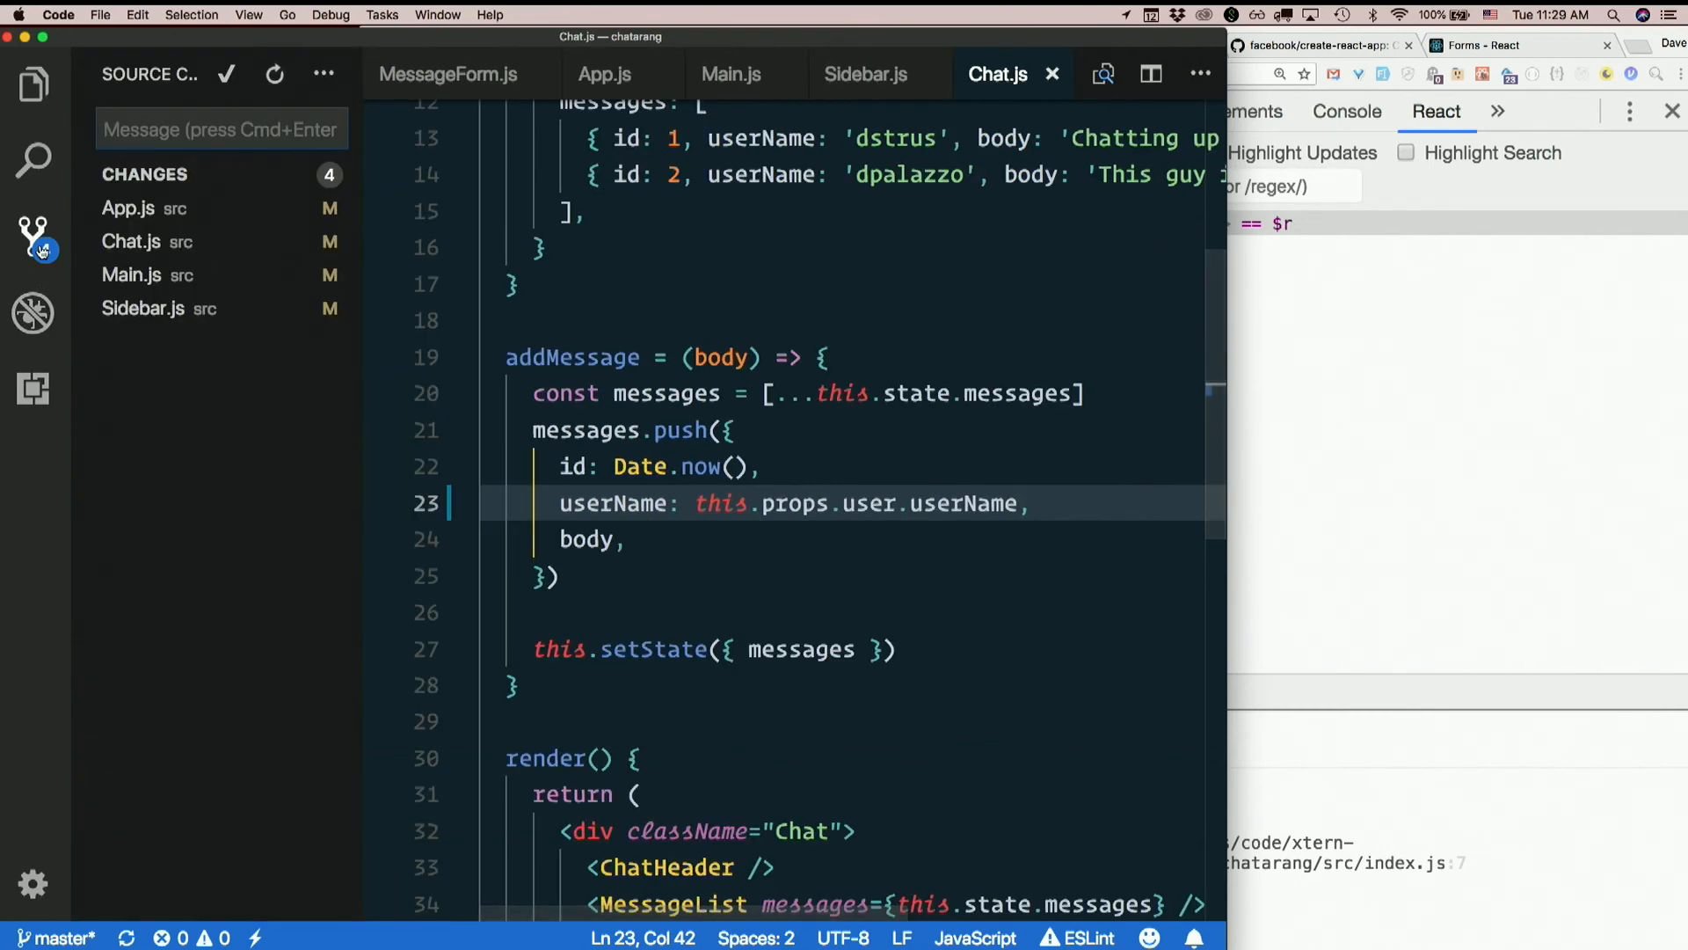
Enter the commit message 'Store user in App component state'
type("Store user in")
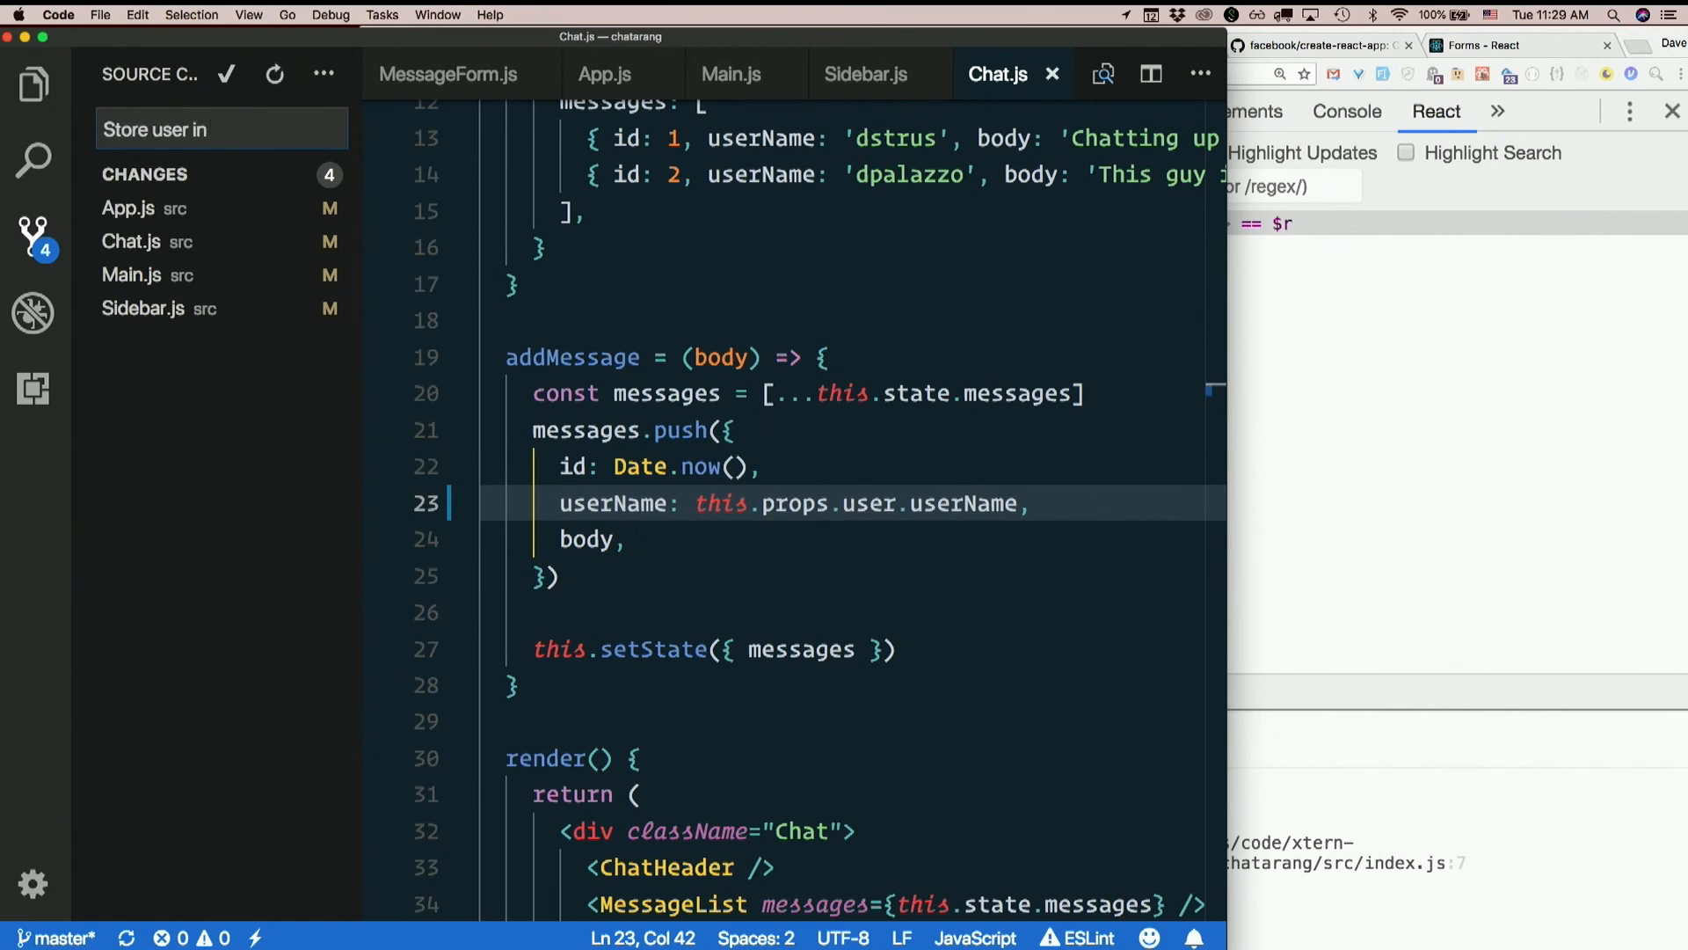
type("App component")
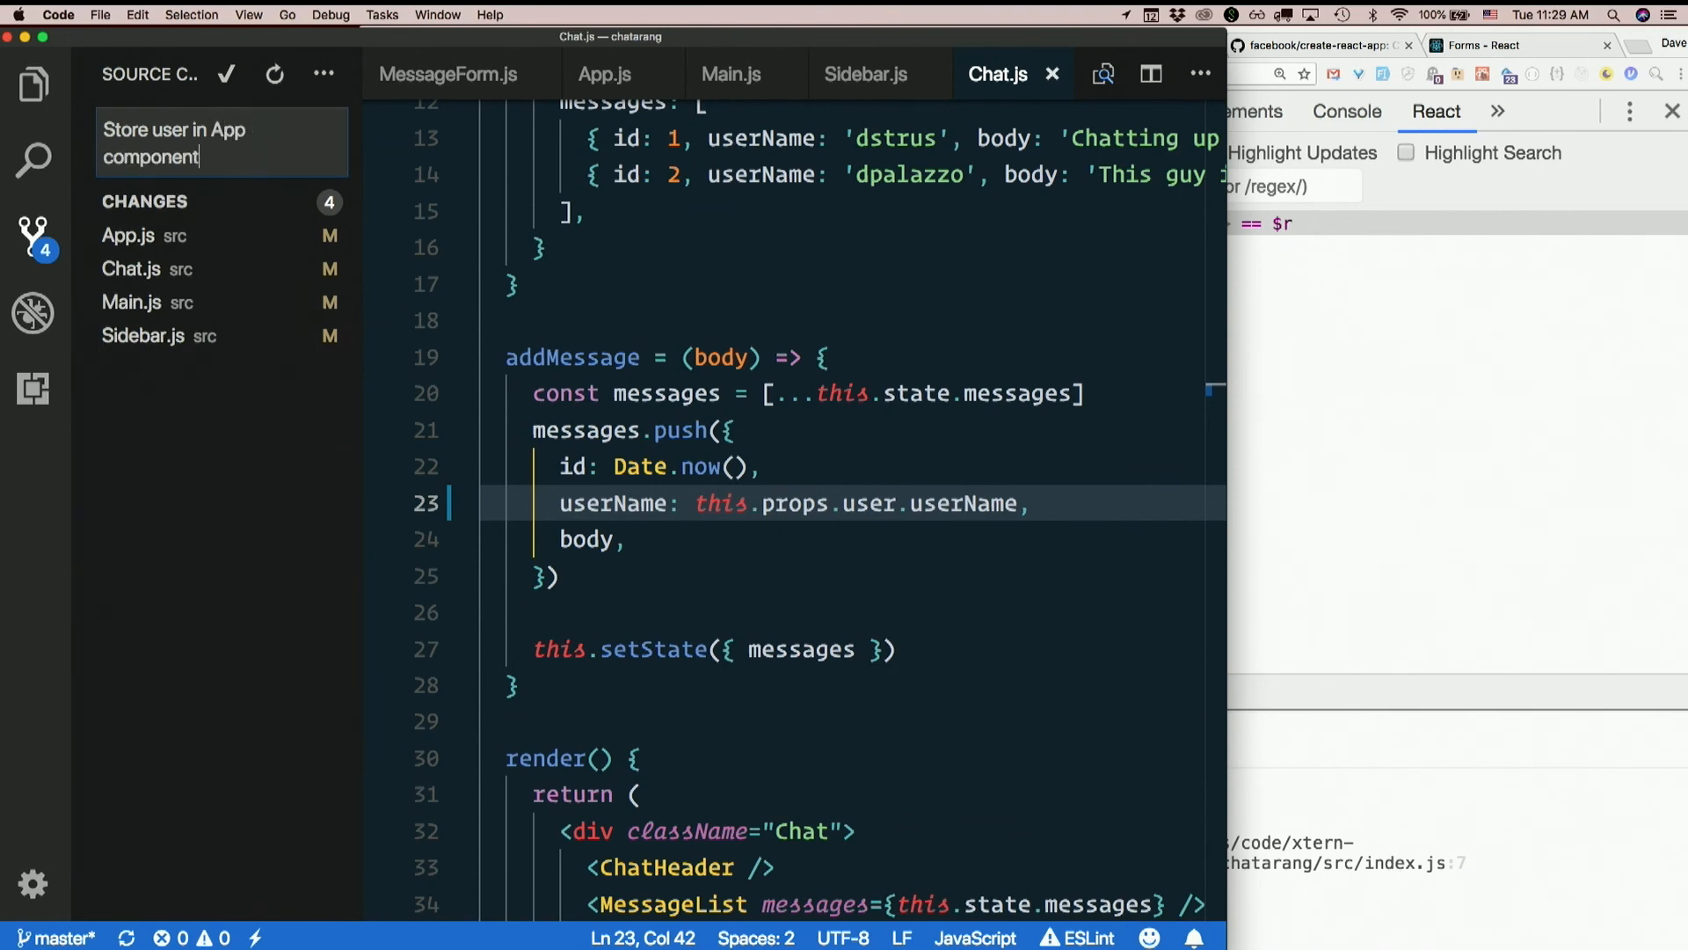
type("state")
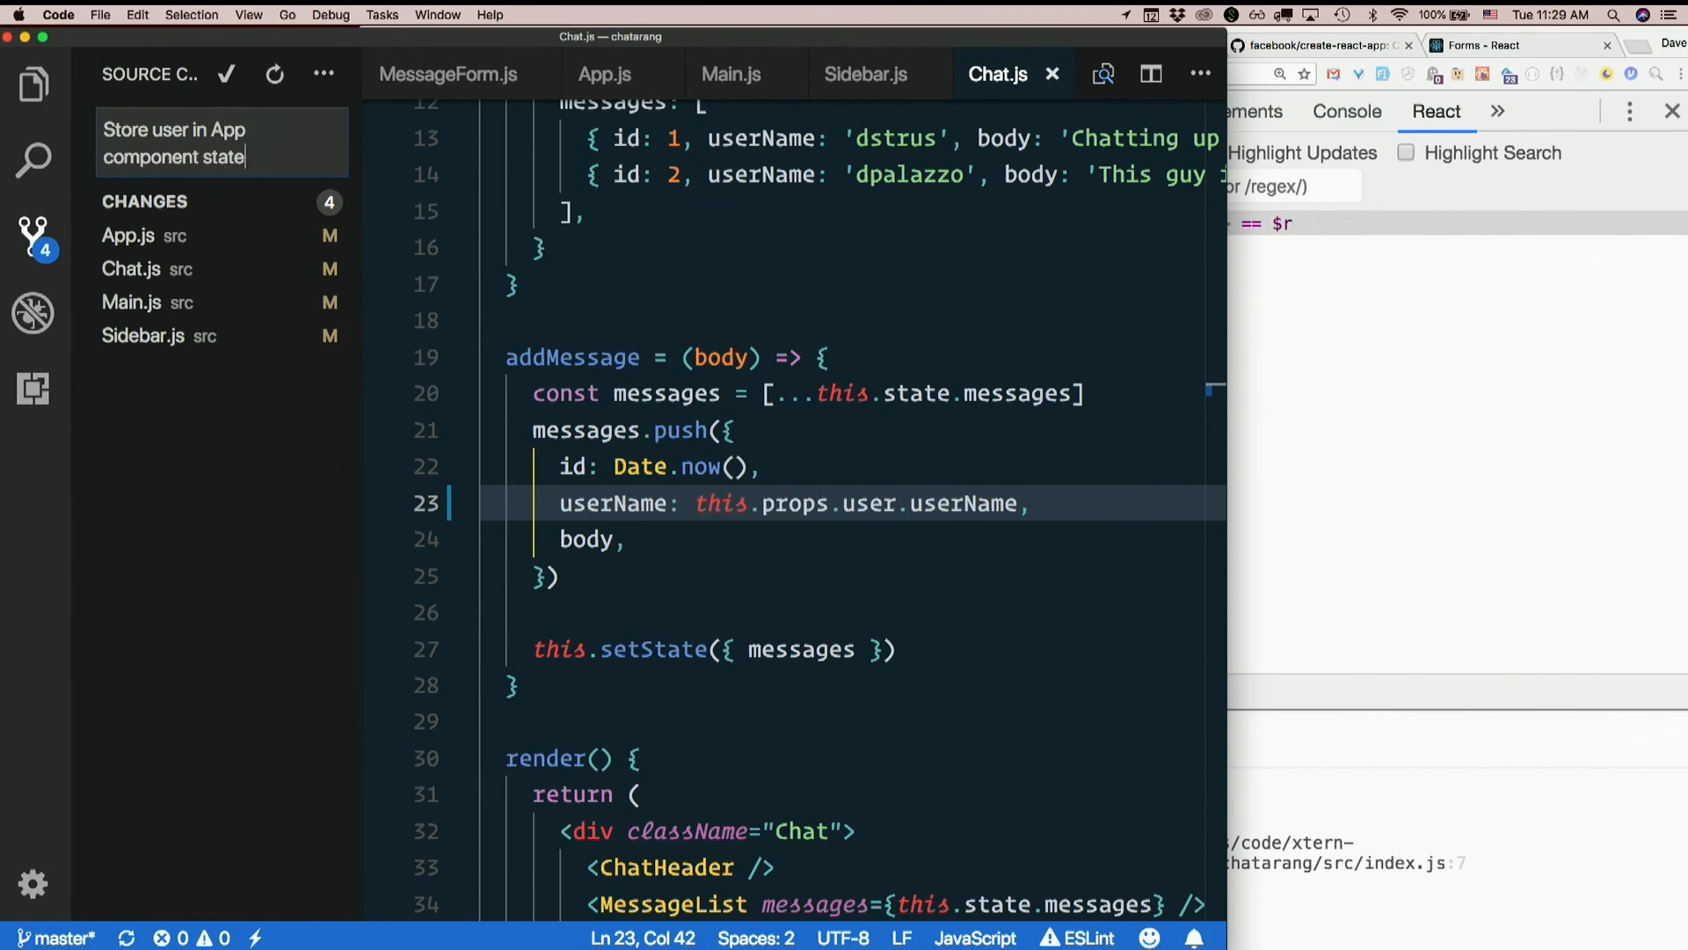